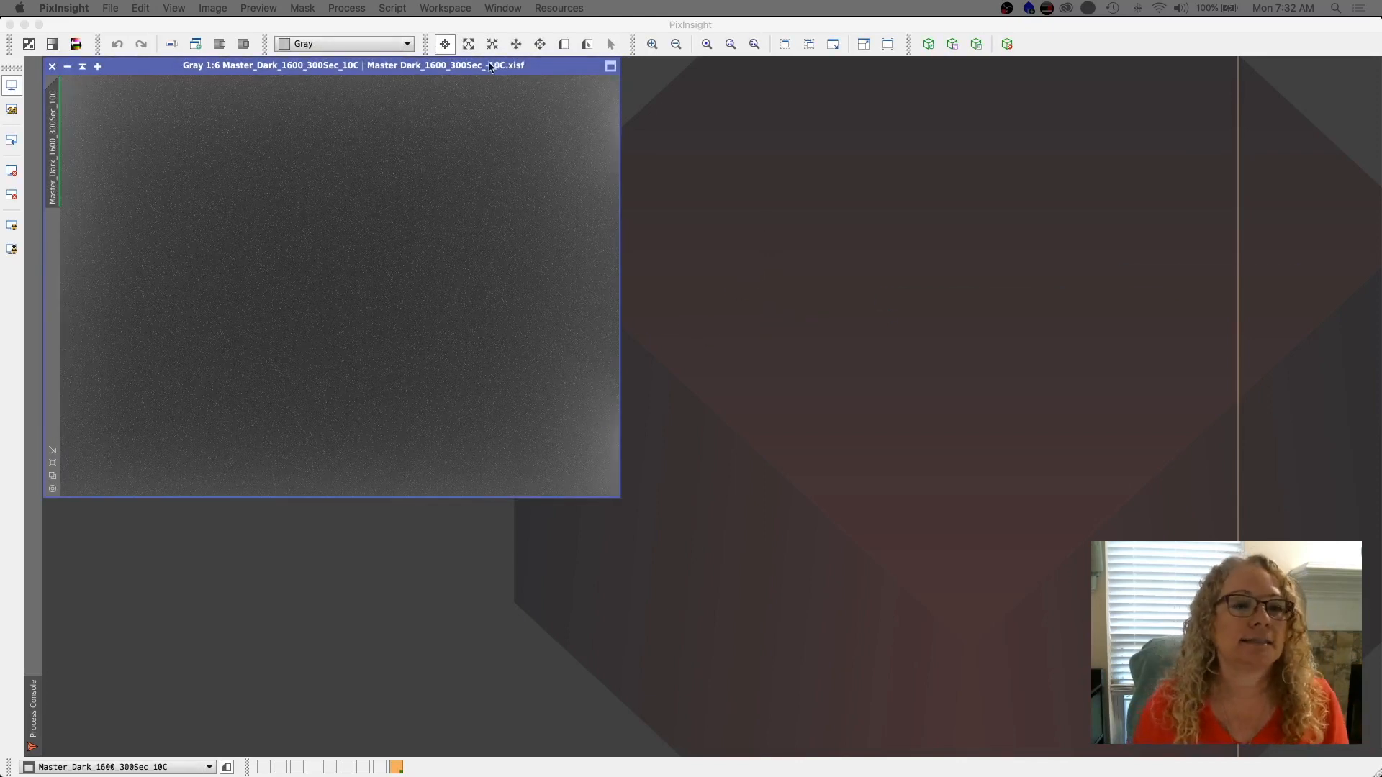
# Enlarge the Master_Dark_1600_300Sec_-10C window and zoom in to 6:1 to reveal hot pixels.
pyautogui.click(755, 44)
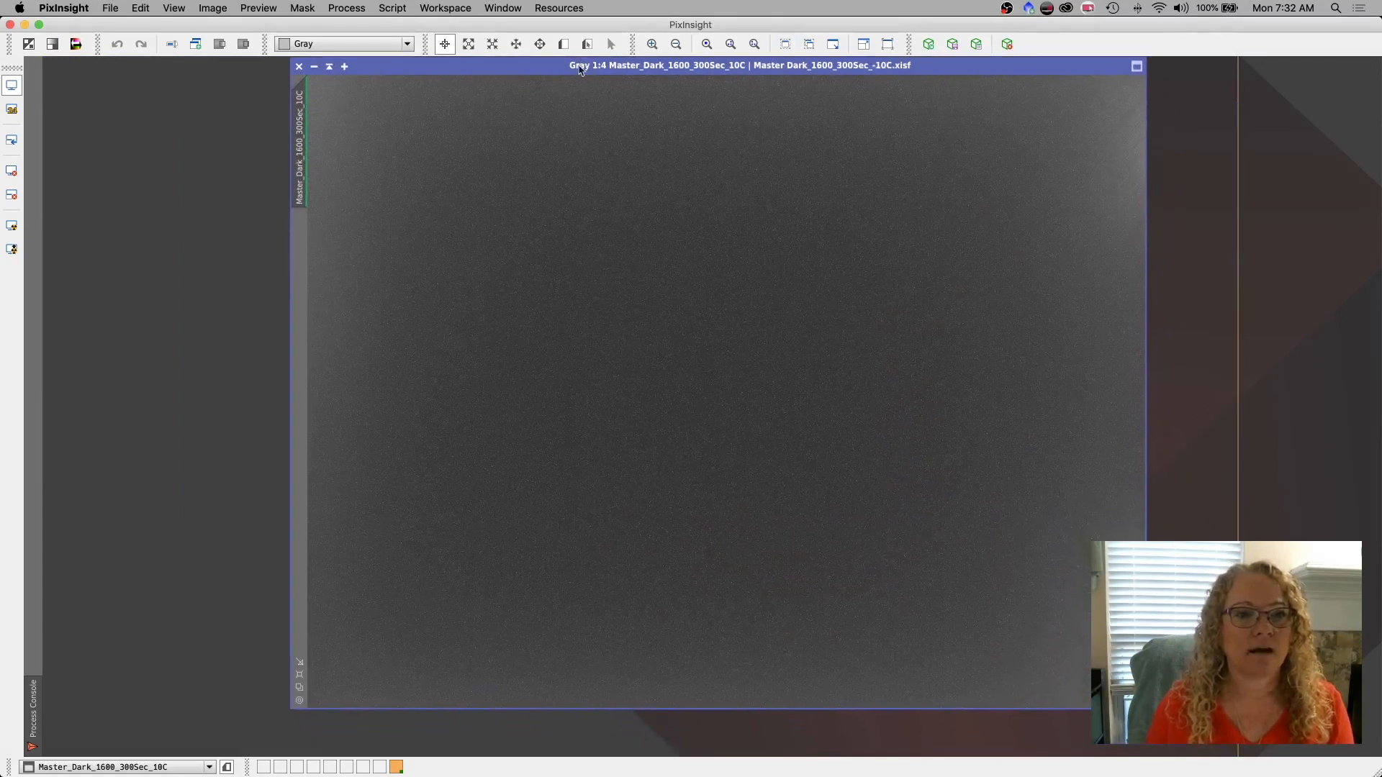
pyautogui.click(651, 43)
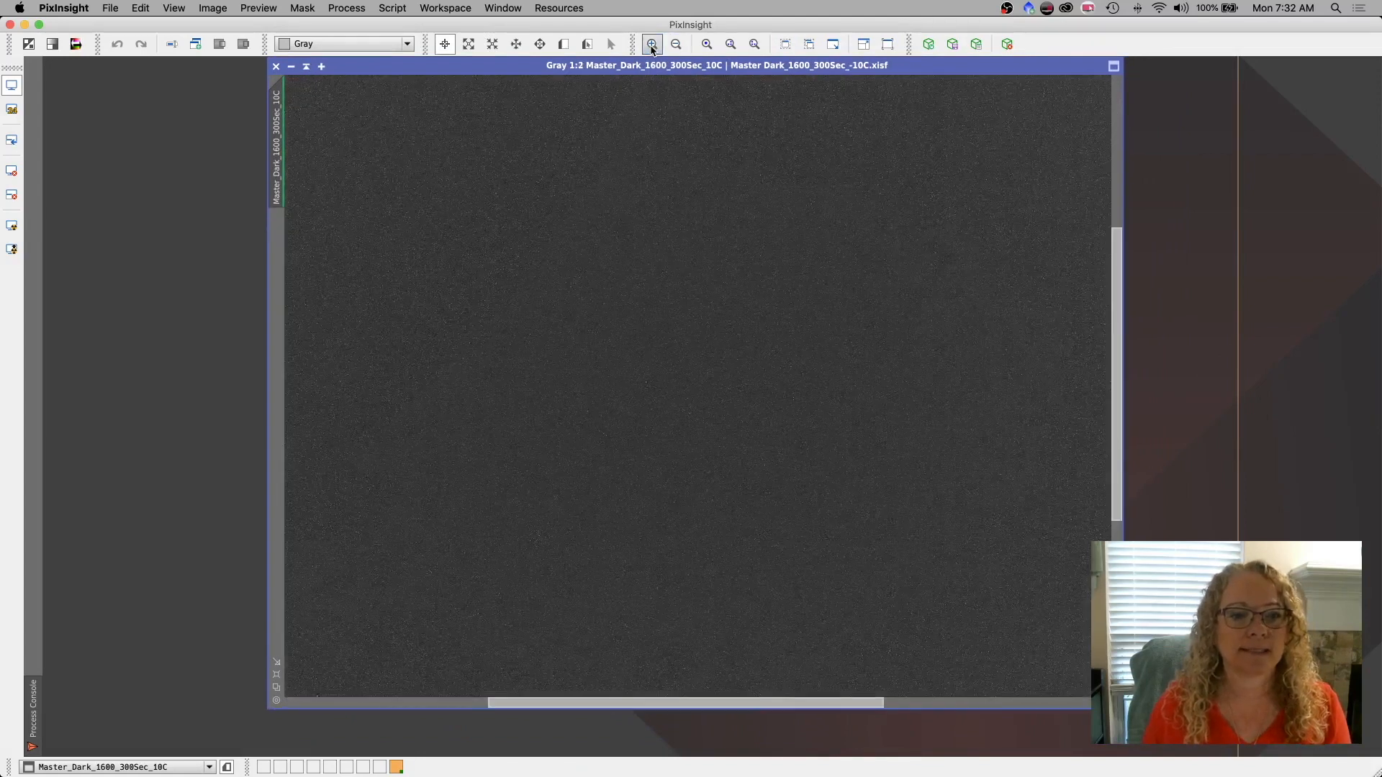
pyautogui.click(651, 42)
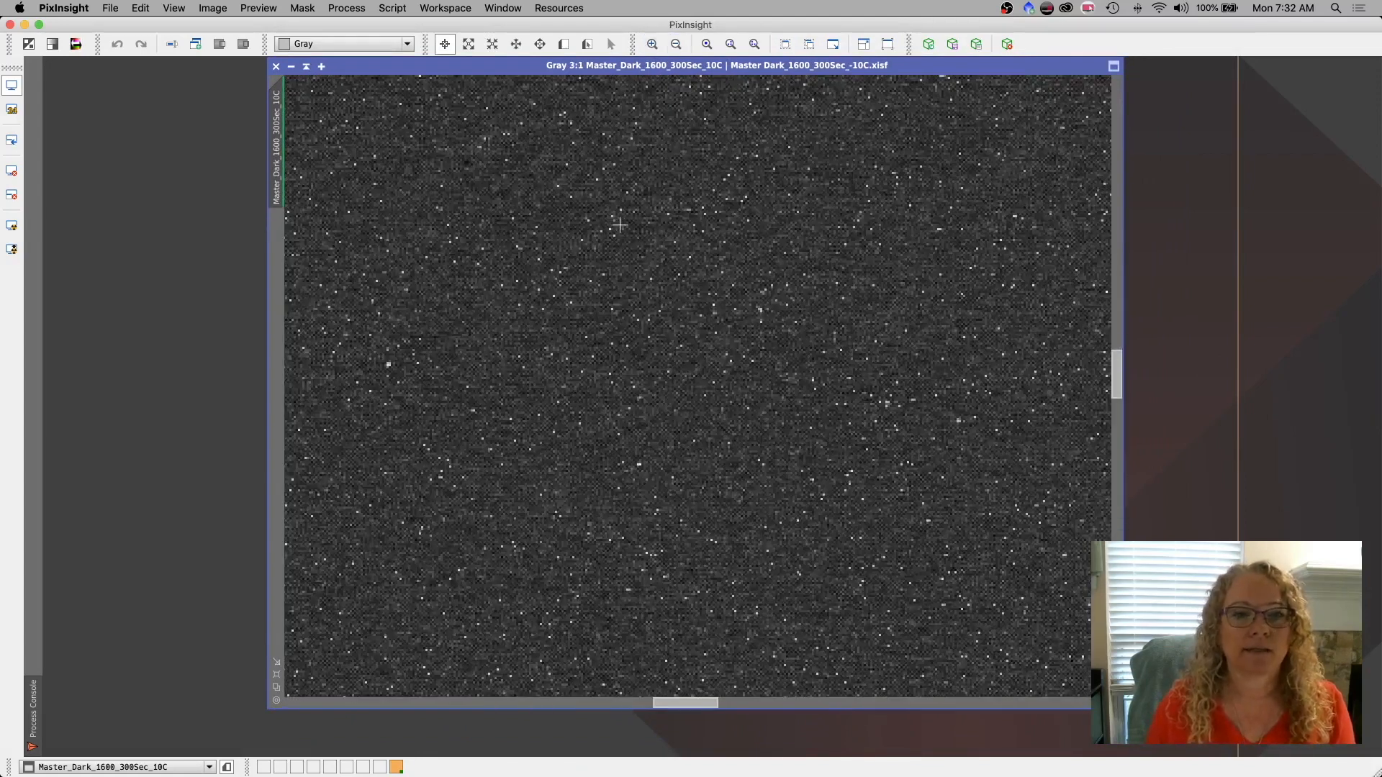
pyautogui.moveTo(680, 270)
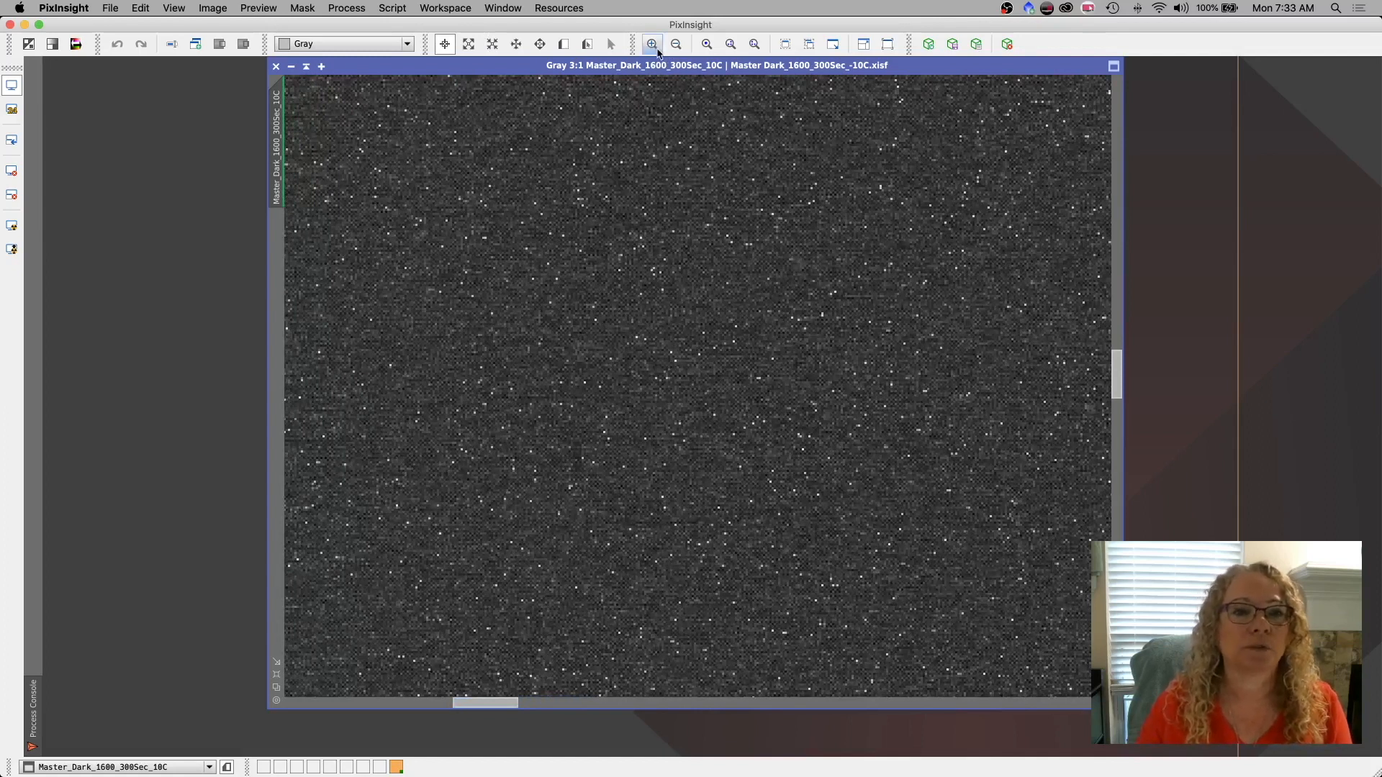
pyautogui.click(652, 44)
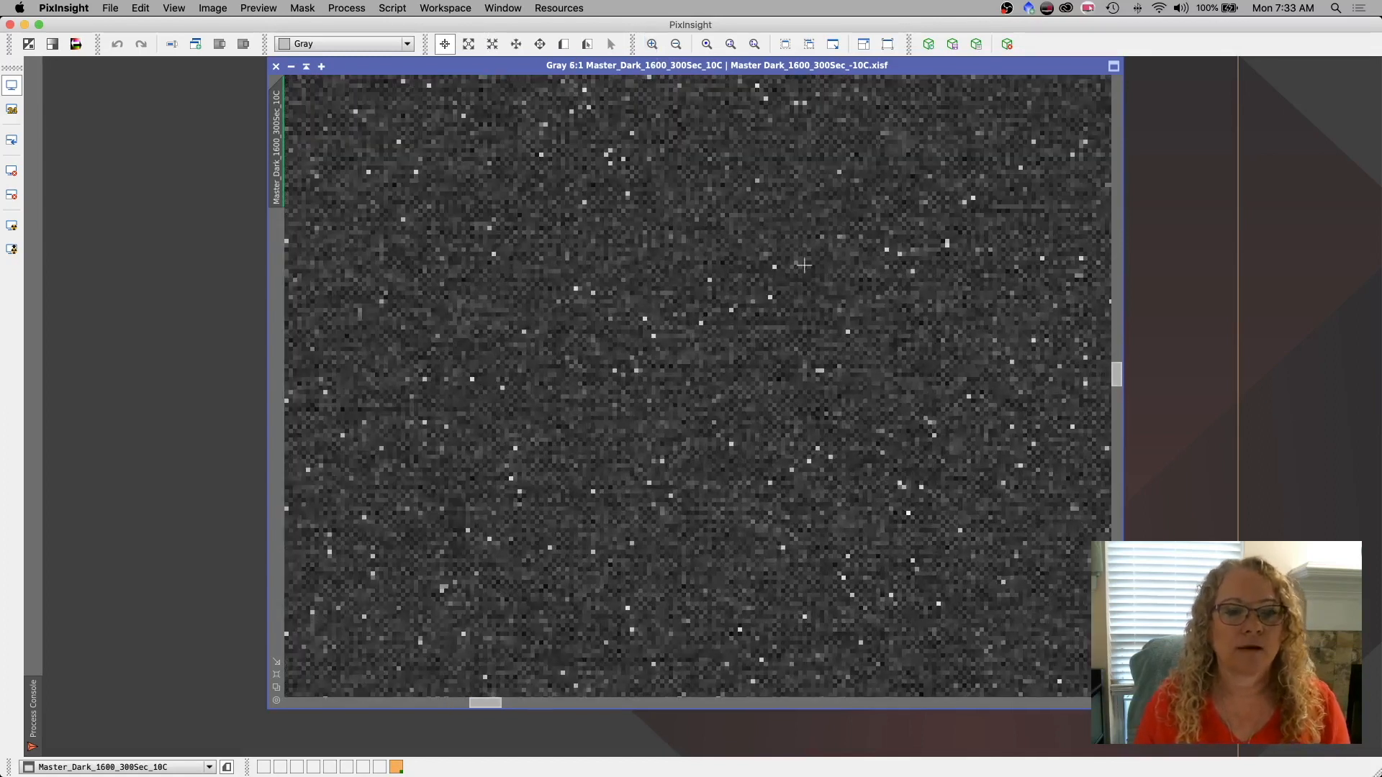
pyautogui.moveTo(749, 354)
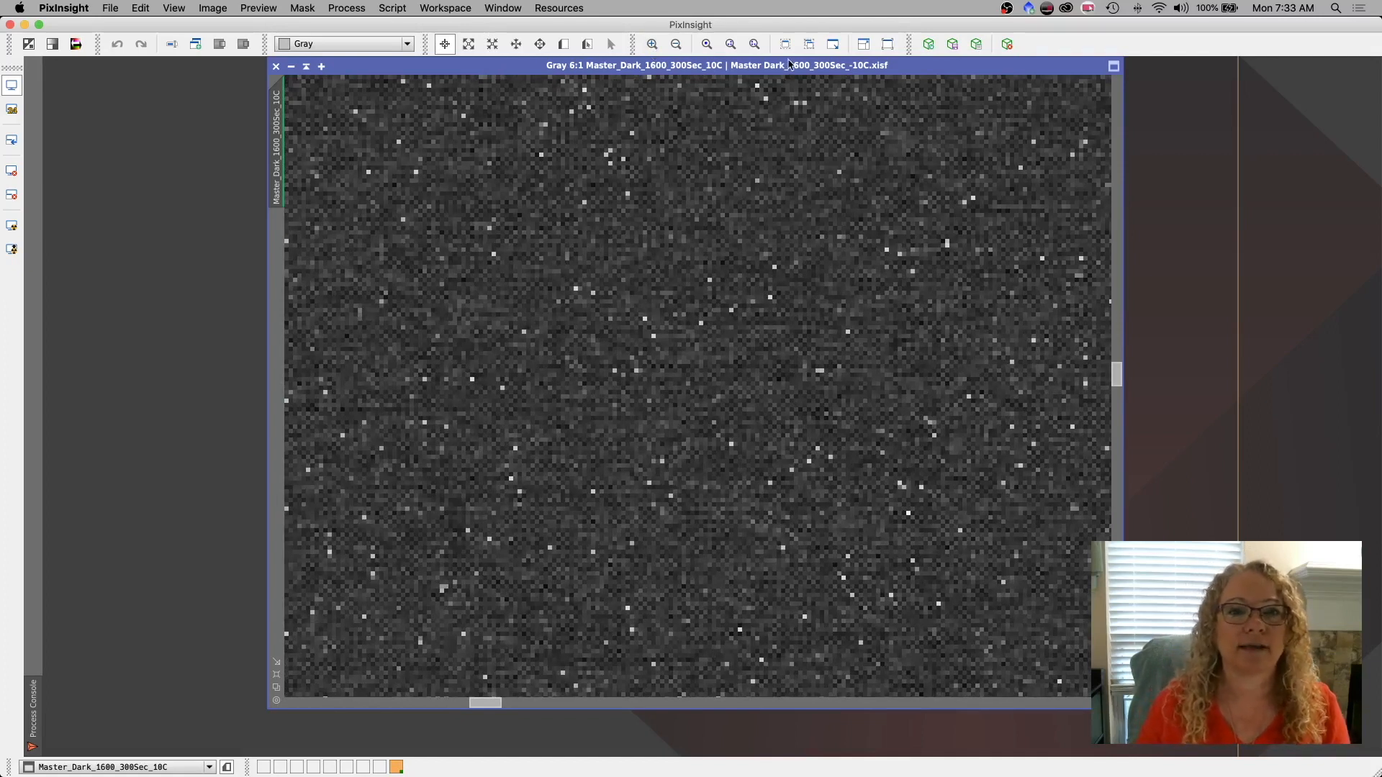
# Return to a zoom-to-fit view of the whole dark frame and move its window left.
pyautogui.click(786, 43)
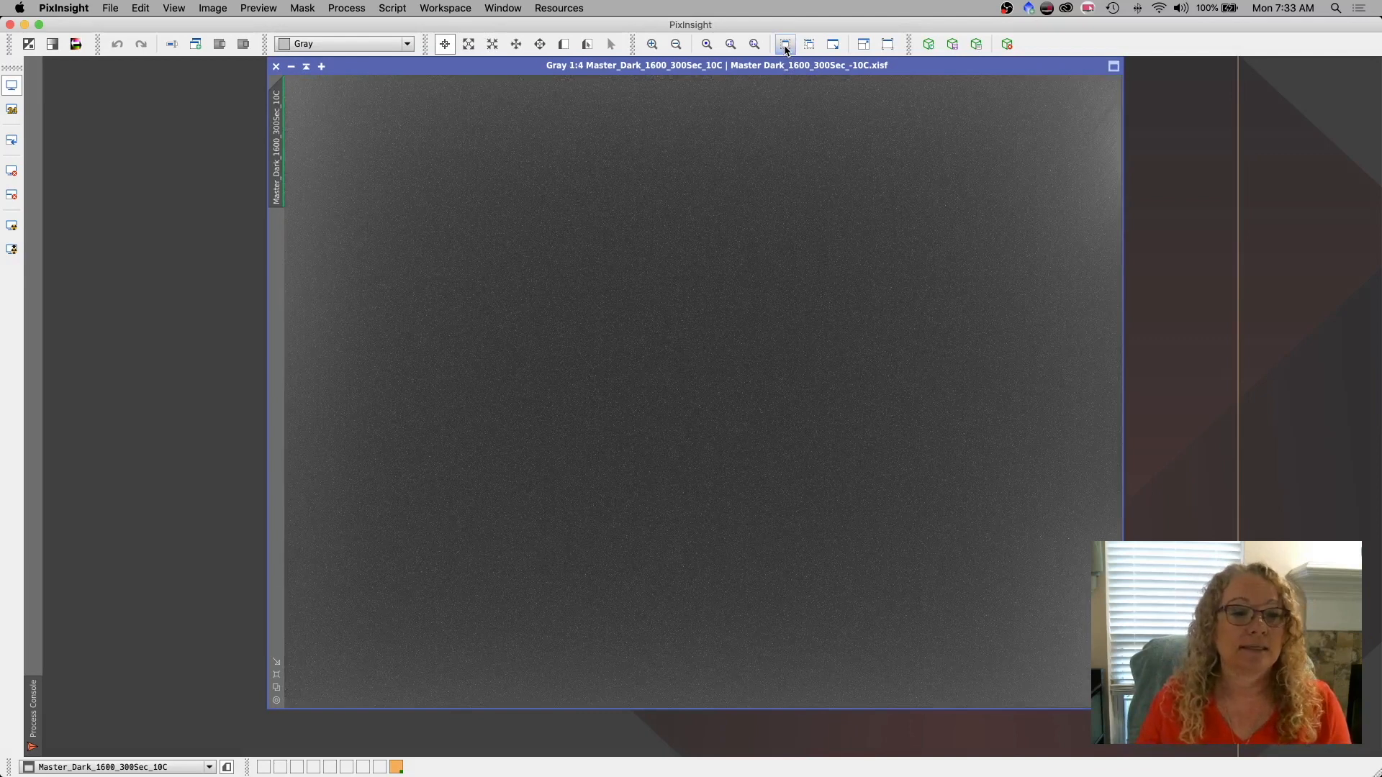
pyautogui.moveTo(715, 65); pyautogui.dragTo(586, 76)
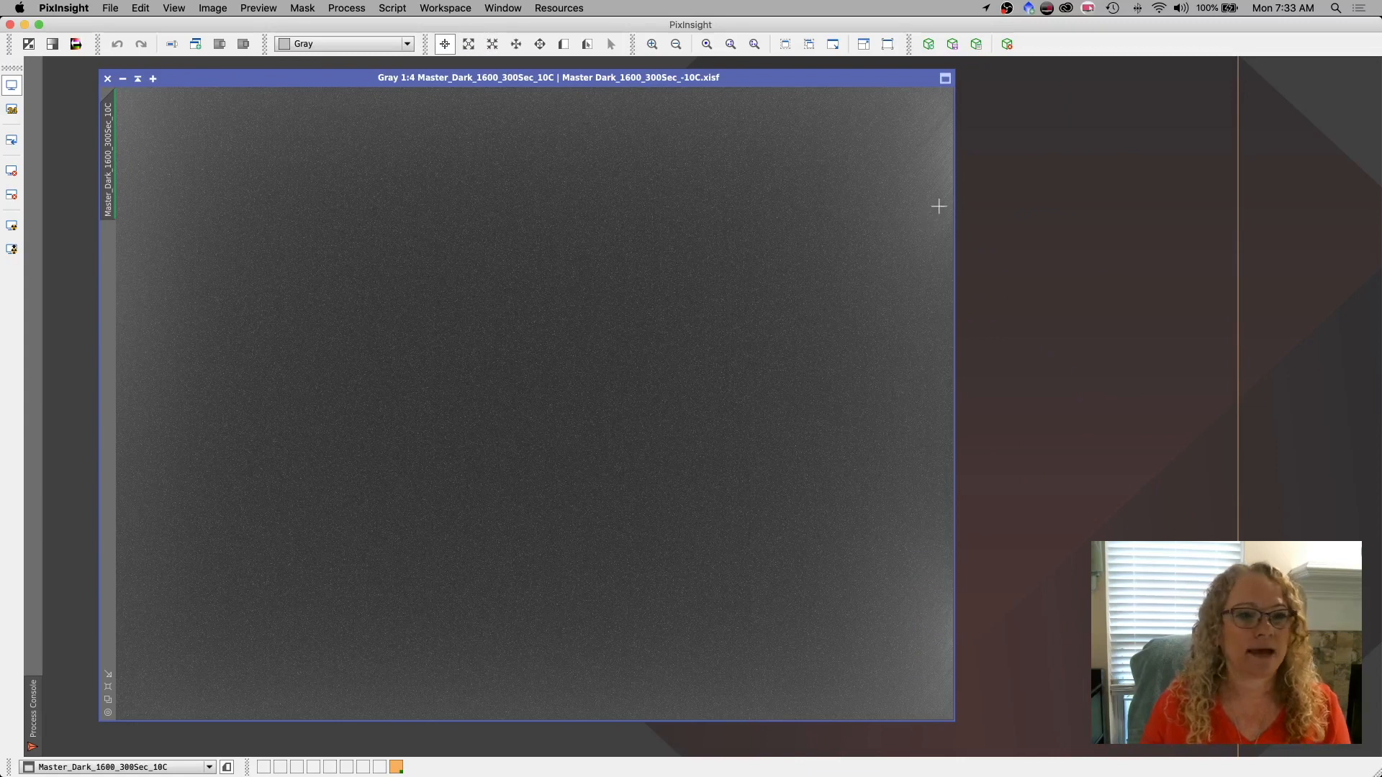
pyautogui.moveTo(953, 115)
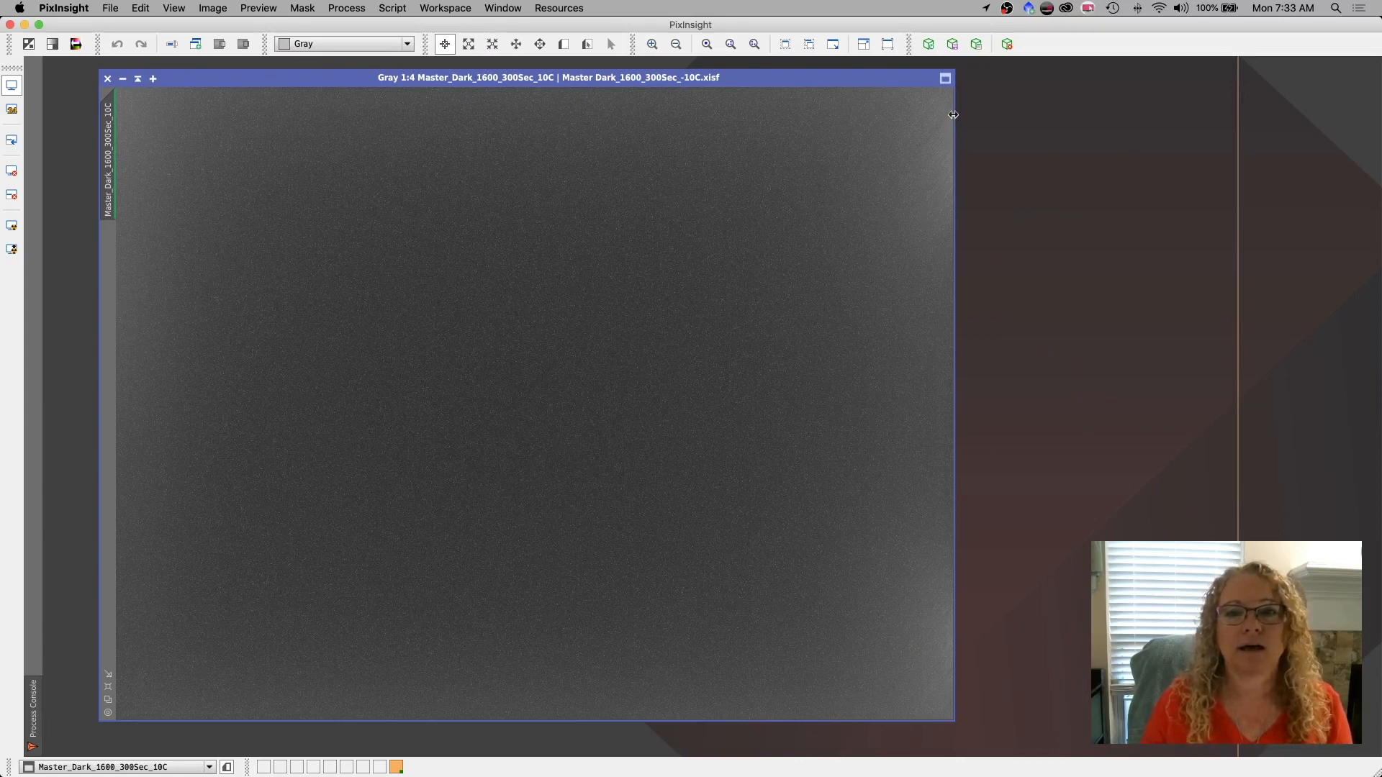
pyautogui.moveTo(943, 550)
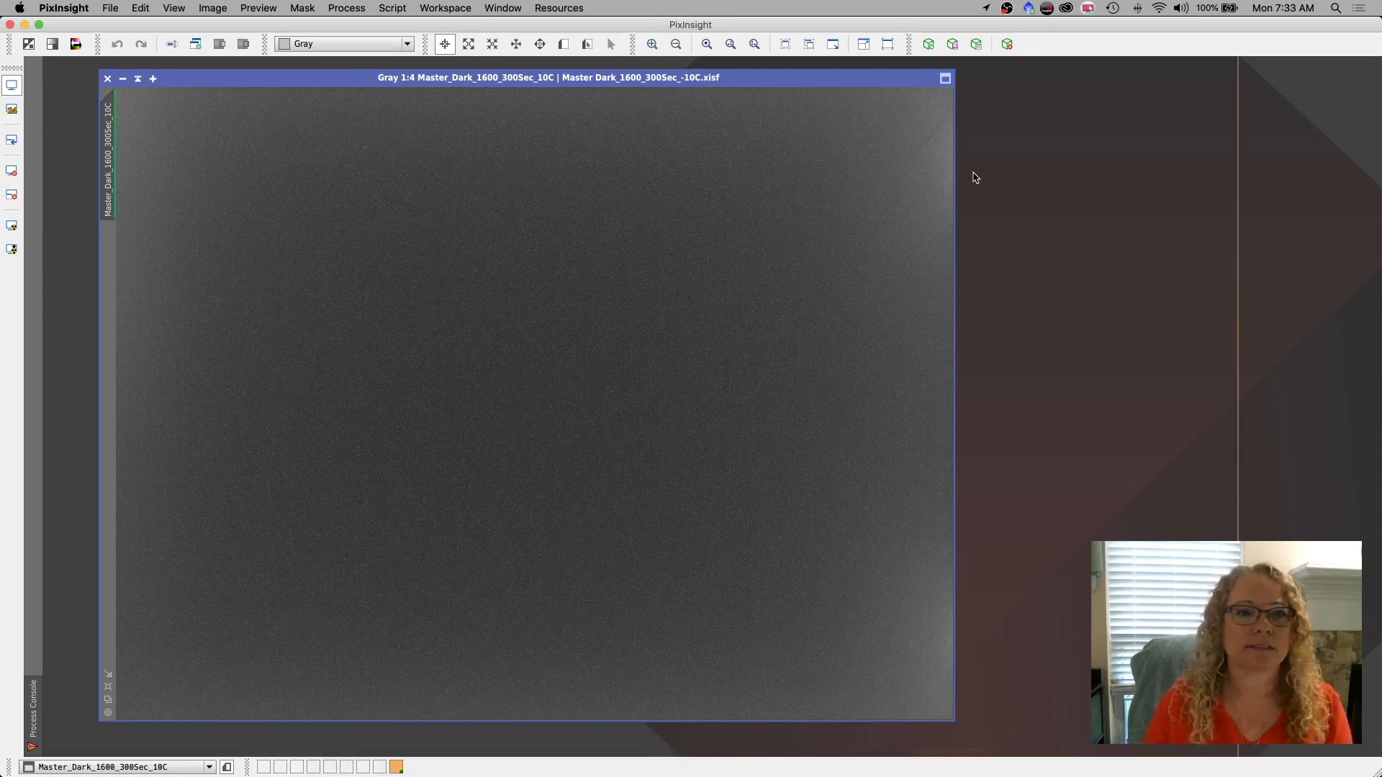
pyautogui.moveTo(465, 223)
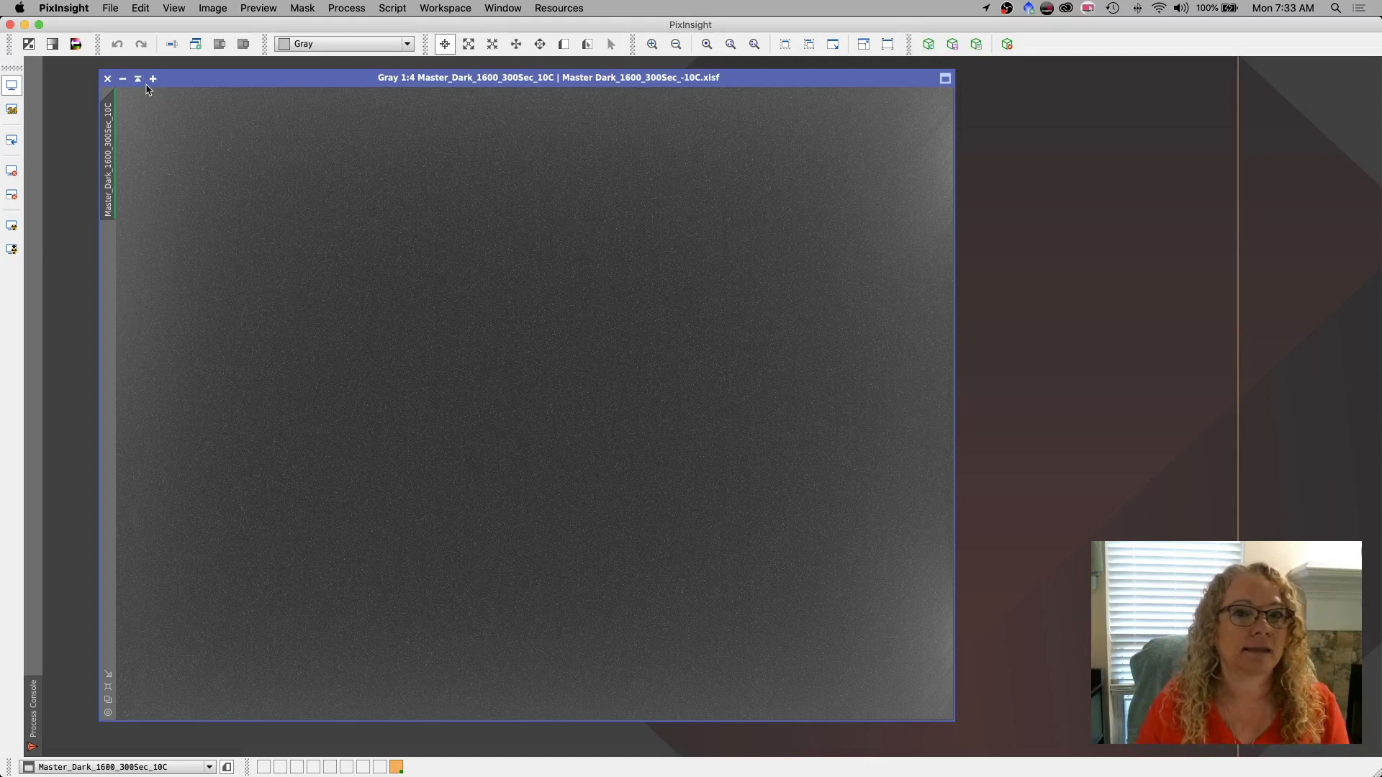
# Iconify the master dark, auto-stretch the 0001 Rosette Ha subframe and zoom it to 3:1.
pyautogui.click(135, 78)
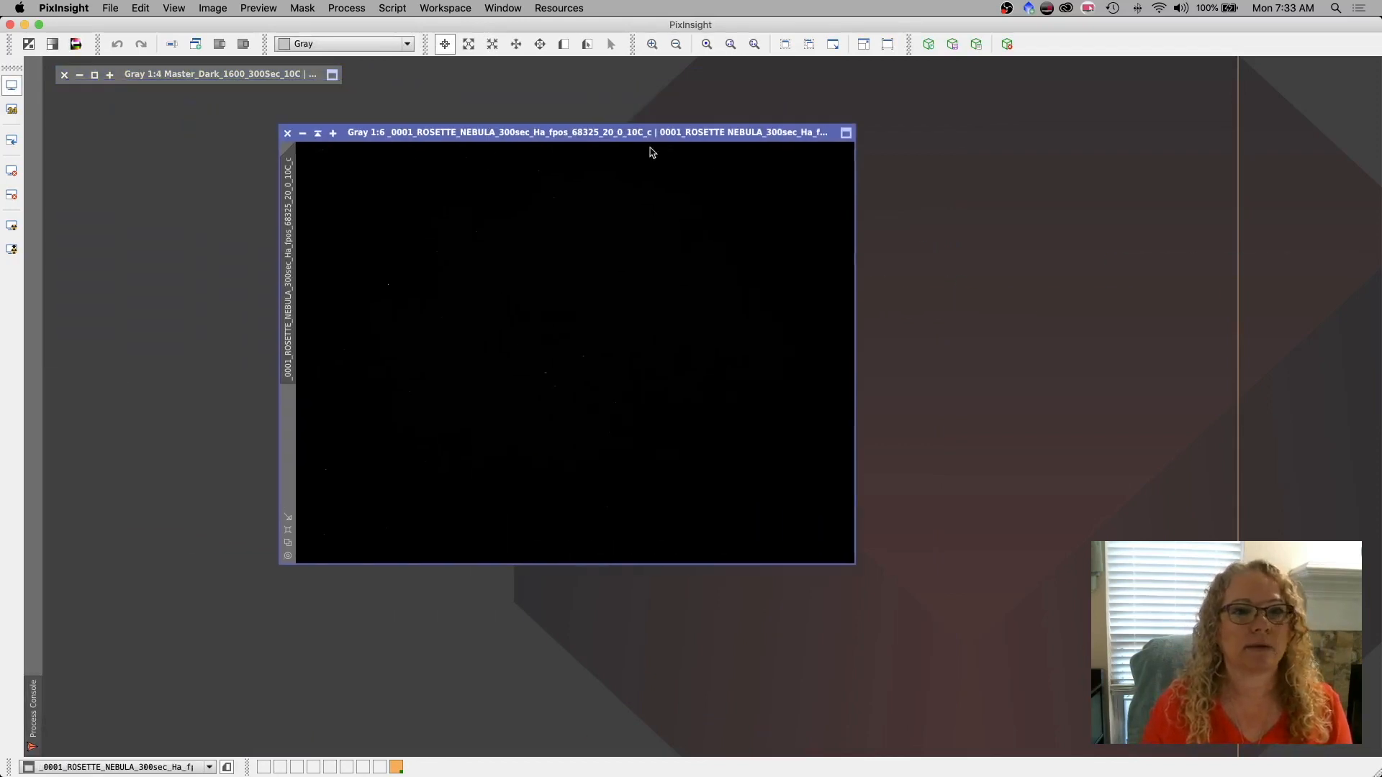
pyautogui.click(785, 43)
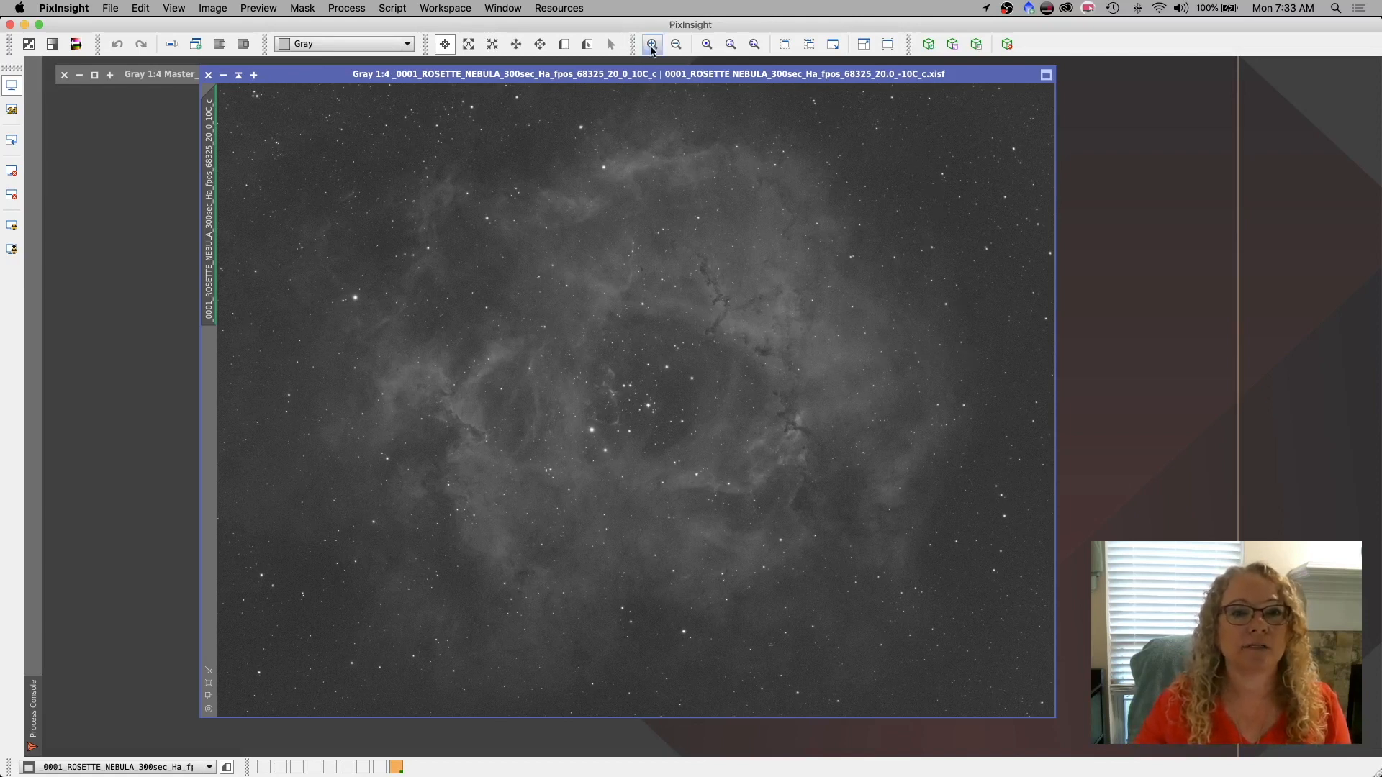
pyautogui.click(650, 43)
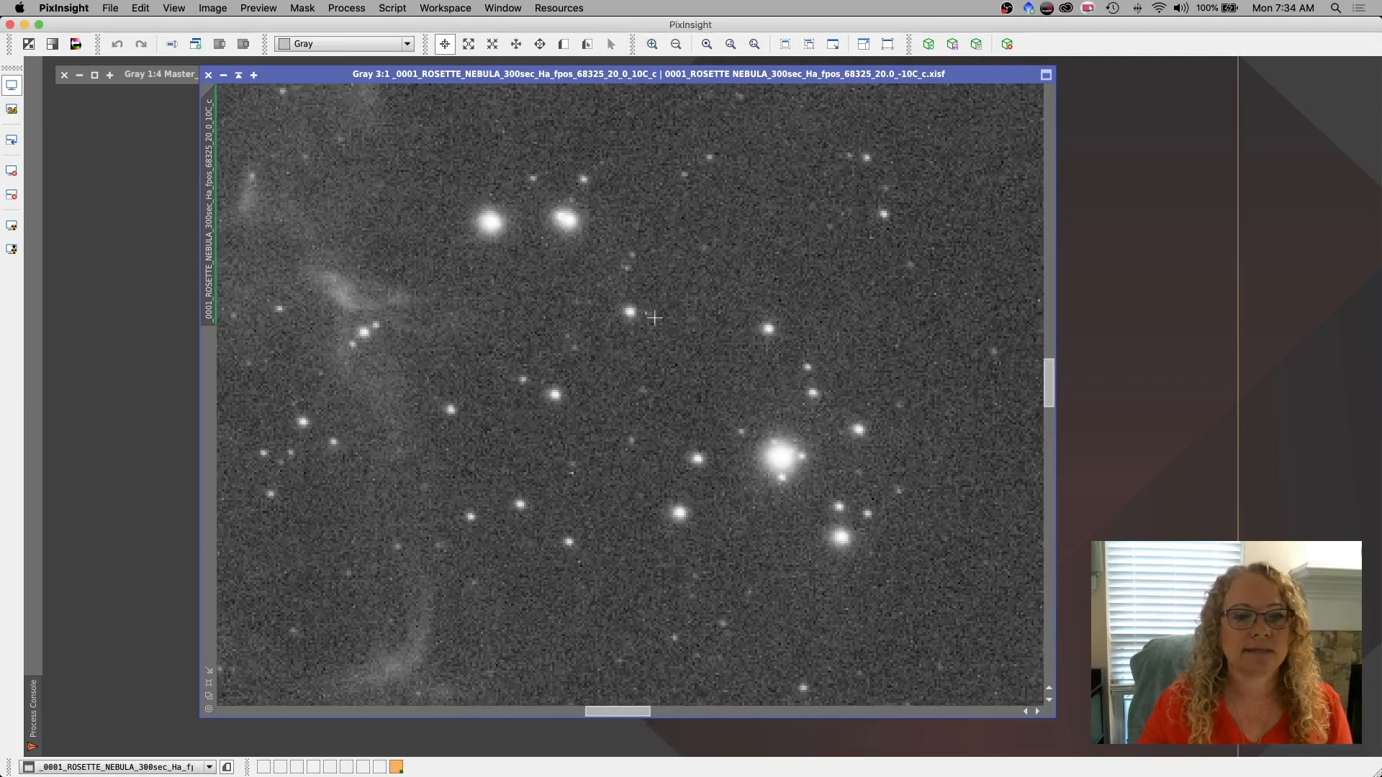
pyautogui.moveTo(573, 471)
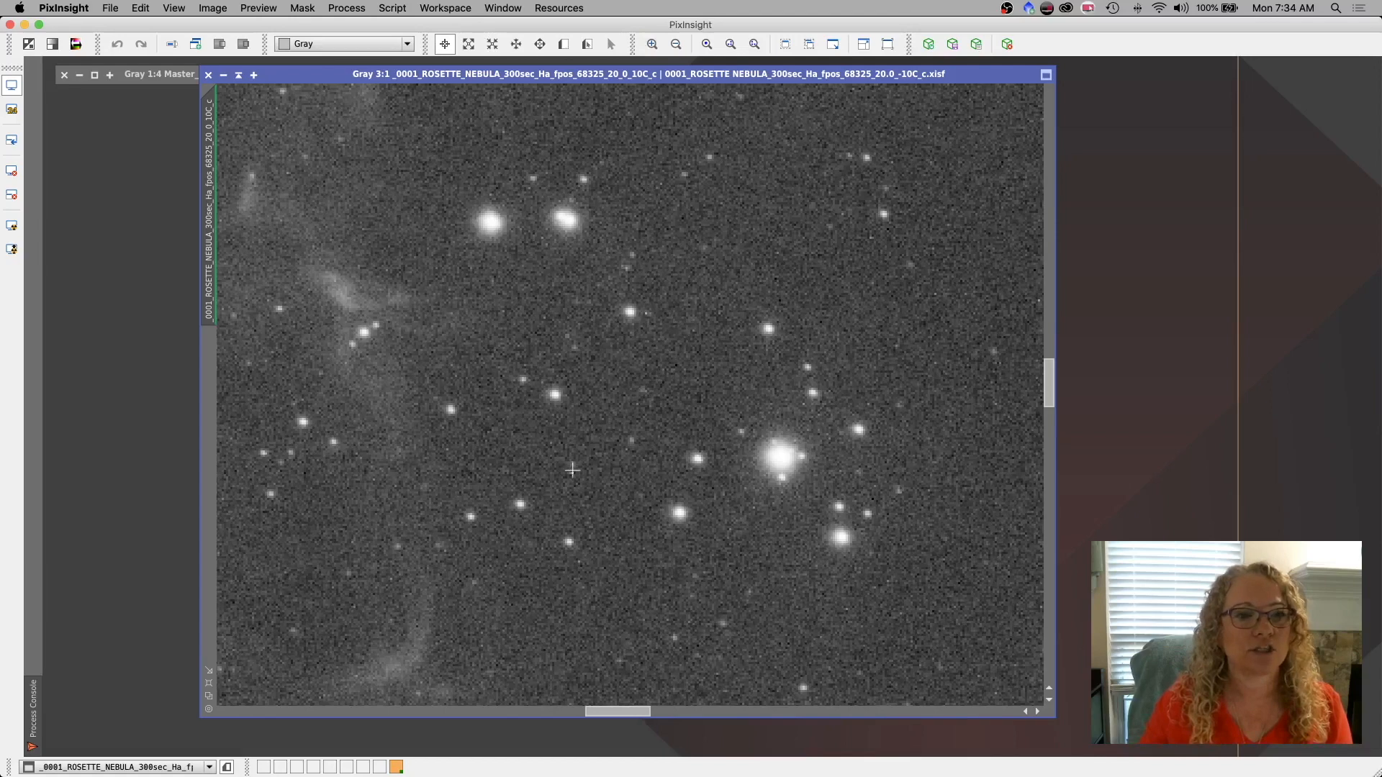
pyautogui.moveTo(547, 241)
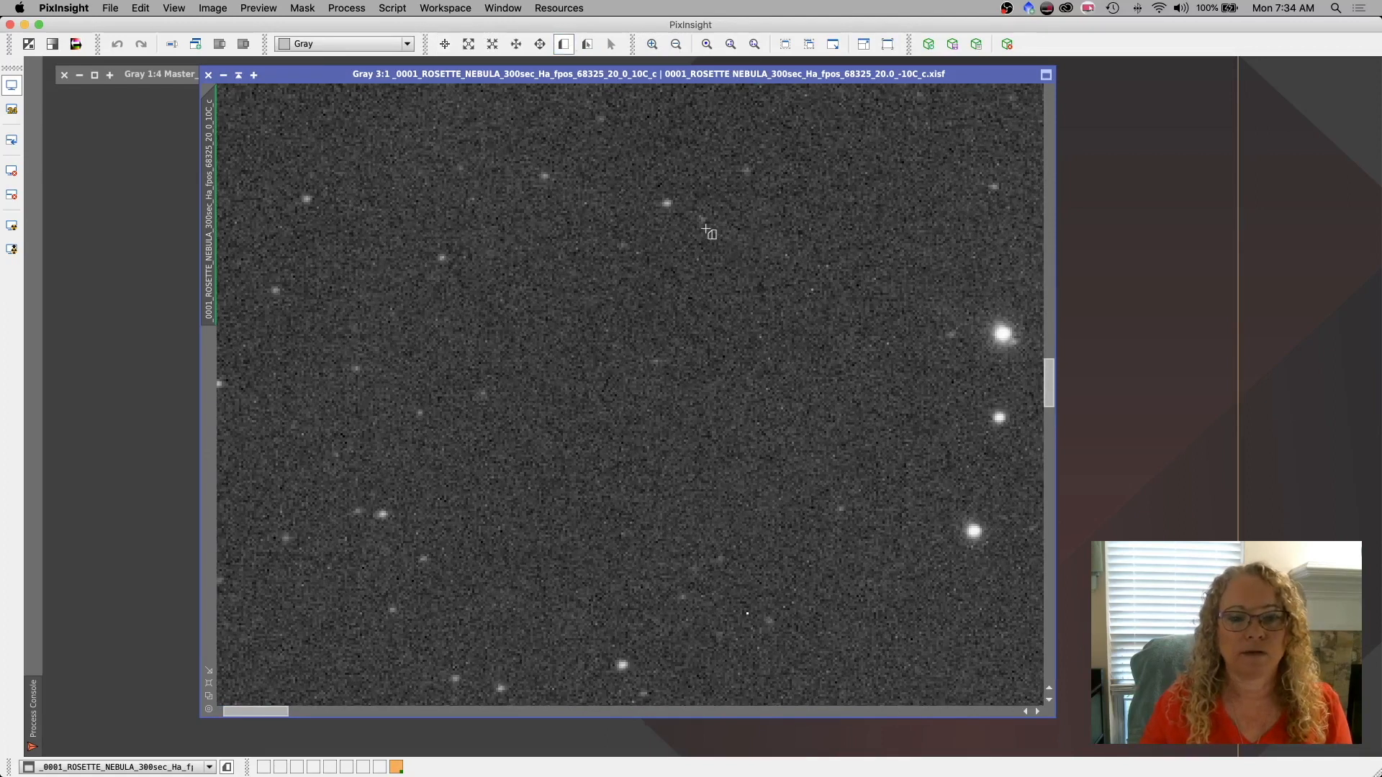
# Define a small Preview01 on a background patch of the subframe and magnify it to 6:1.
pyautogui.moveTo(705, 230); pyautogui.dragTo(945, 472)
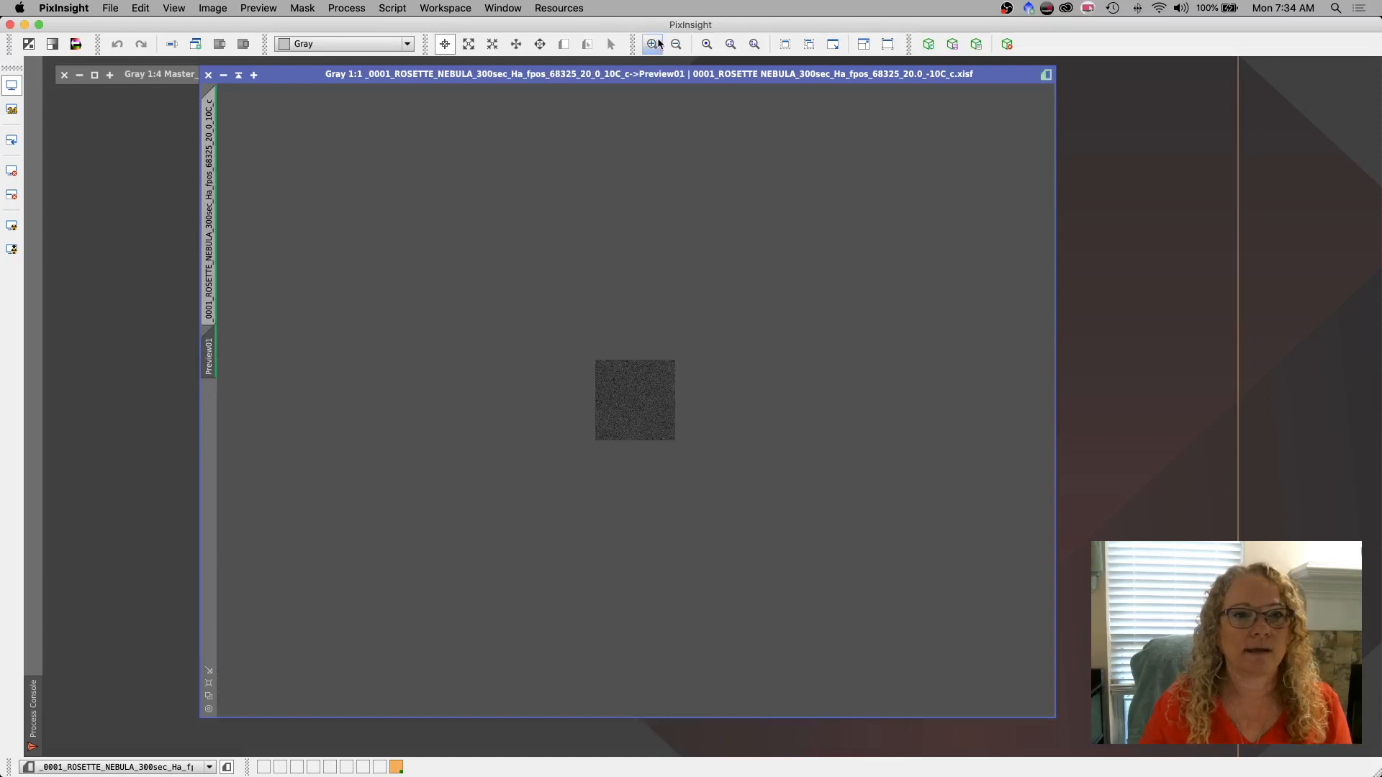
pyautogui.click(657, 44)
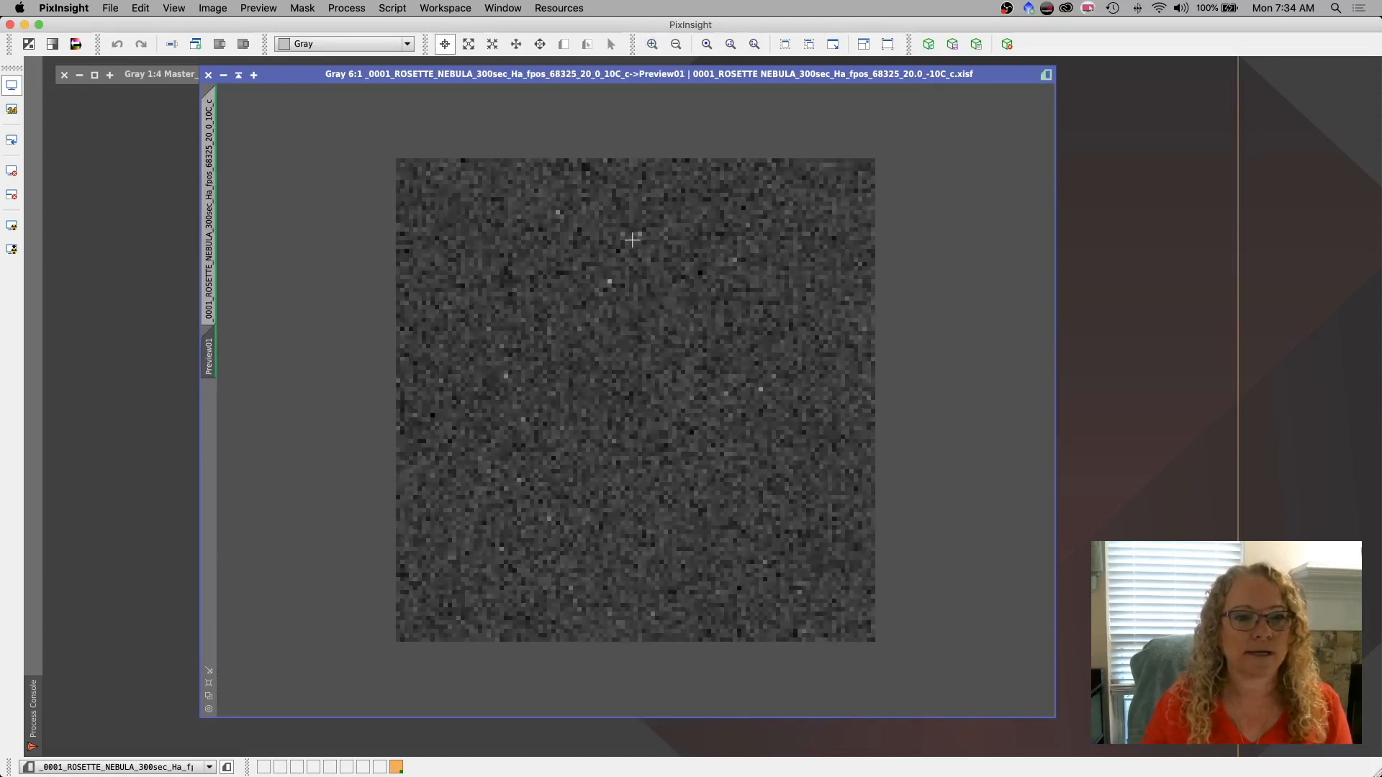
pyautogui.moveTo(507, 371)
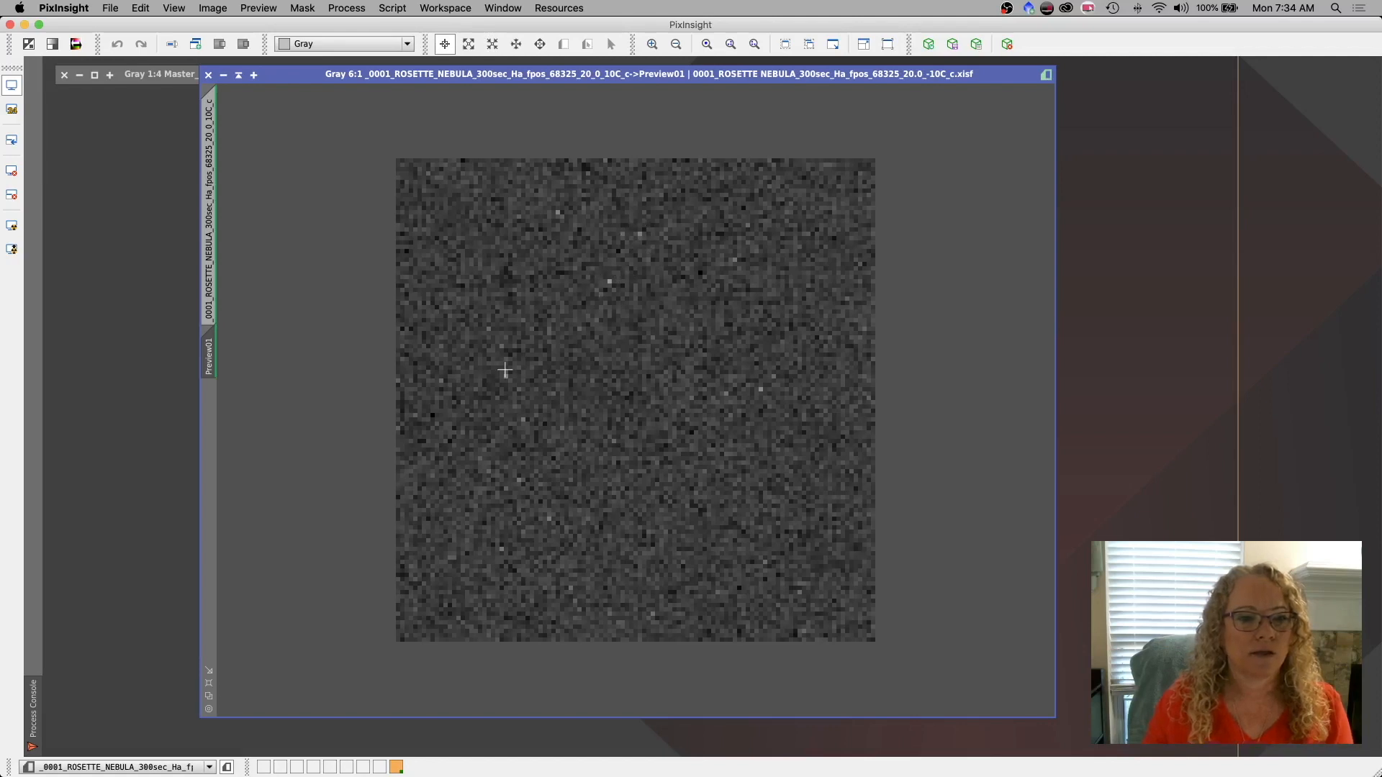
pyautogui.moveTo(555, 506)
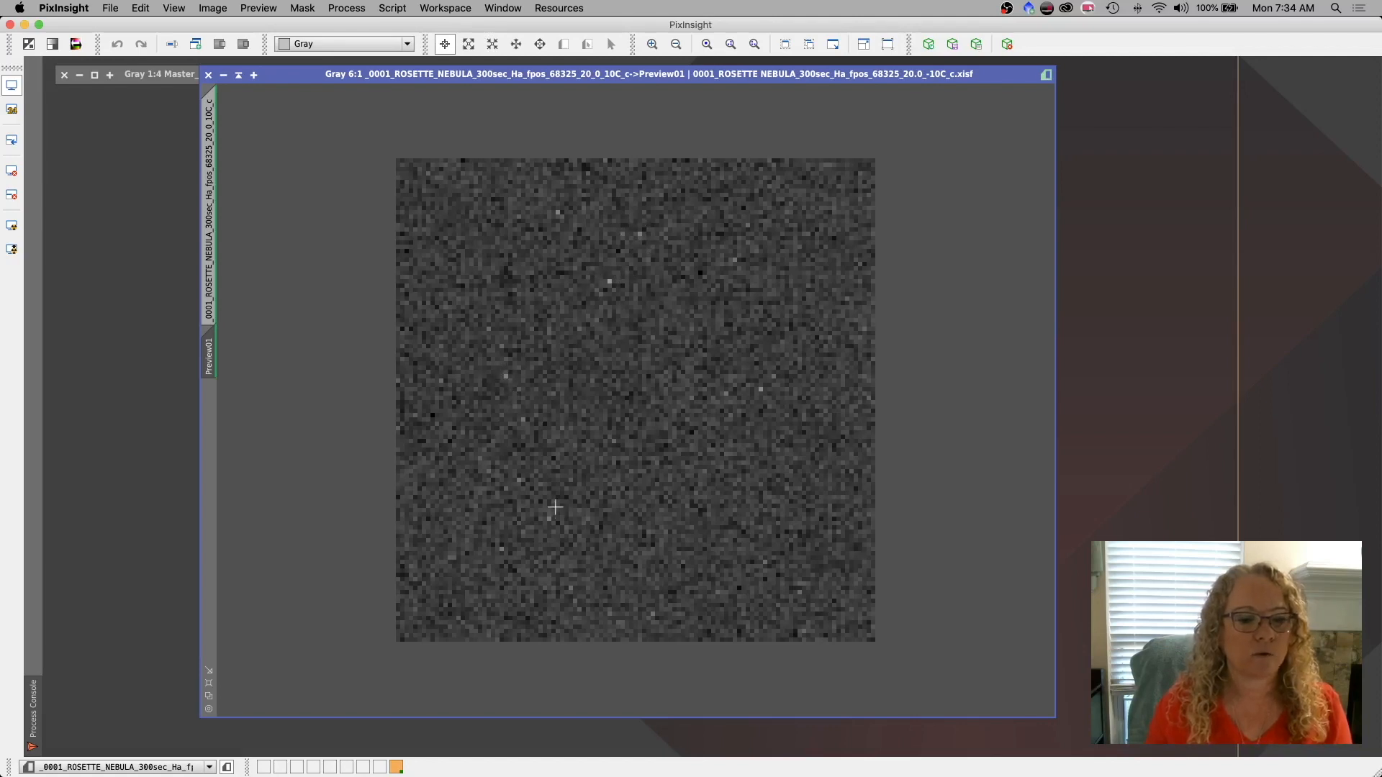
pyautogui.moveTo(809, 144)
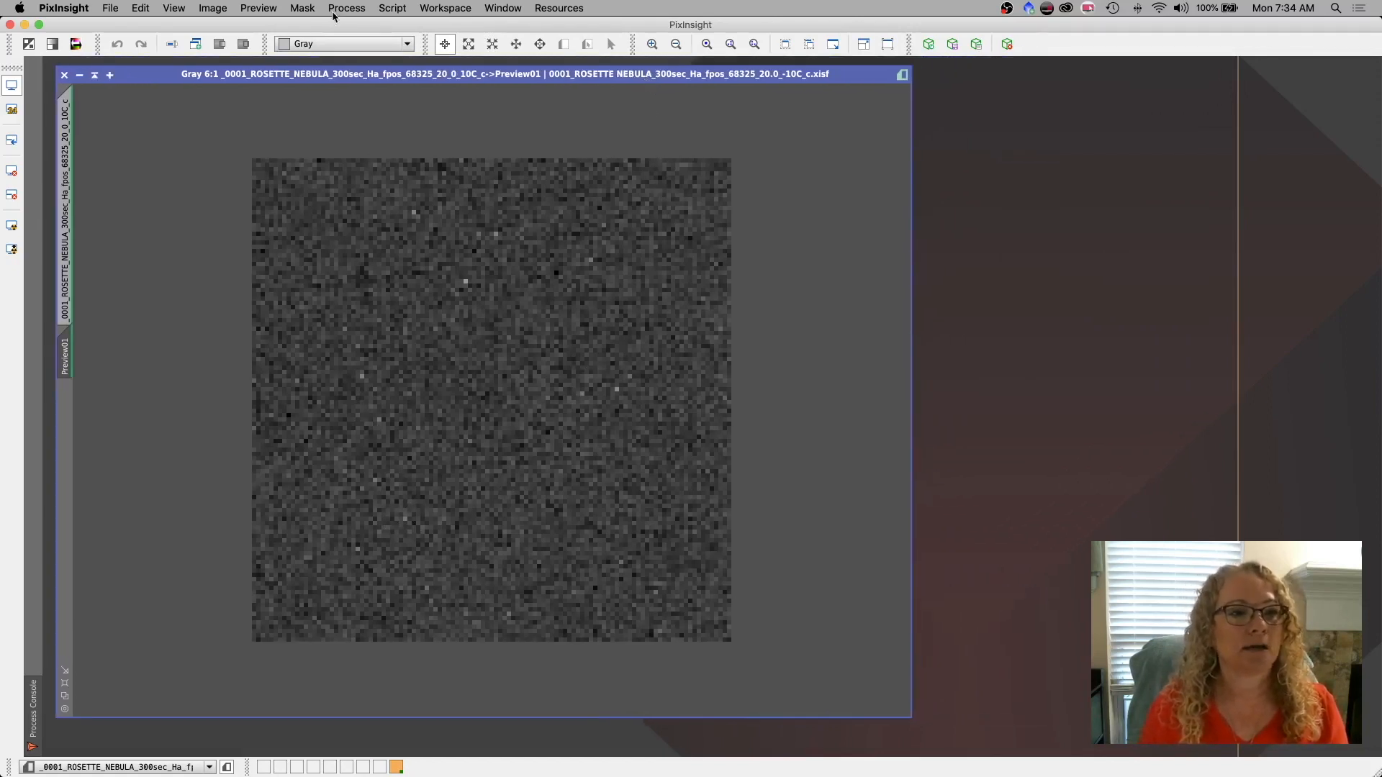
# Load the four 0001–0004 ROSETTE NEBULA .xisf subframes as CosmeticCorrection target frames.
pyautogui.click(346, 8)
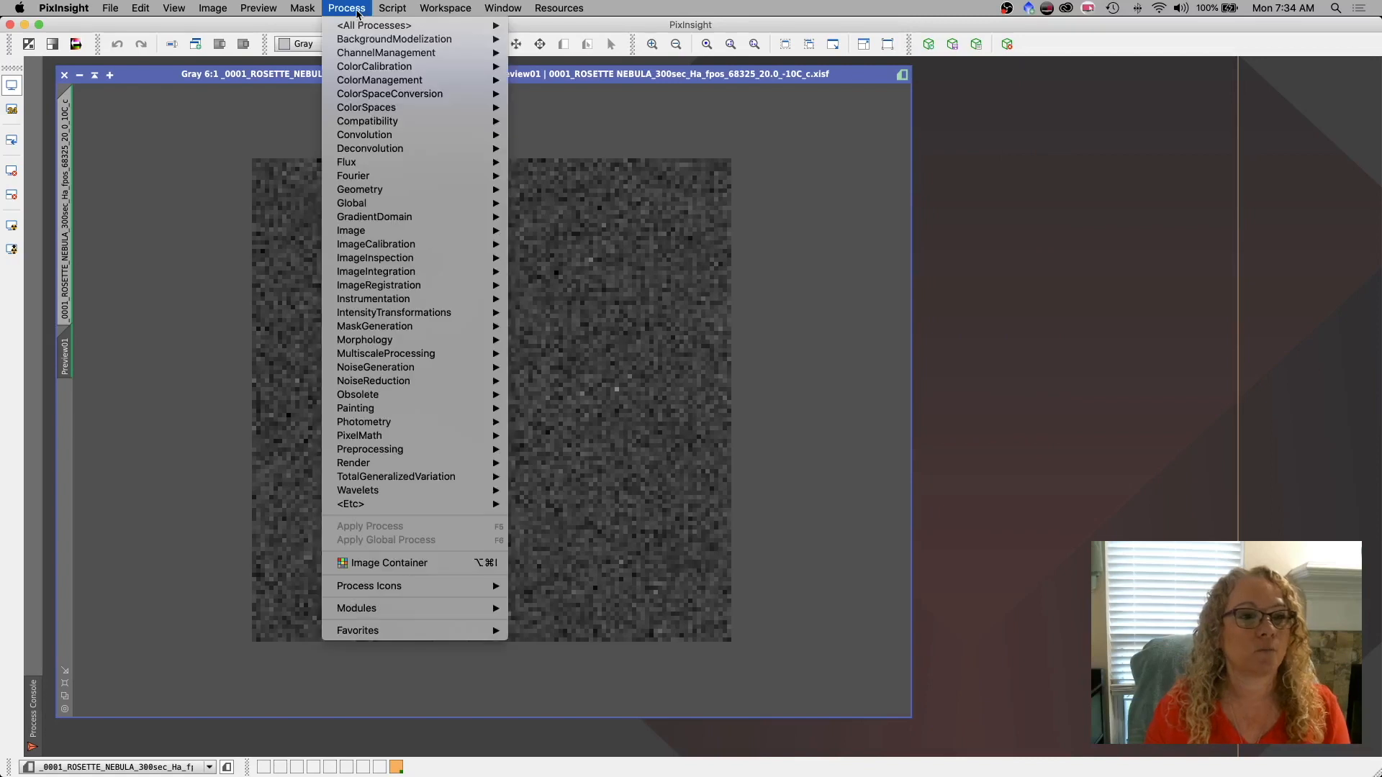
pyautogui.moveTo(394, 243)
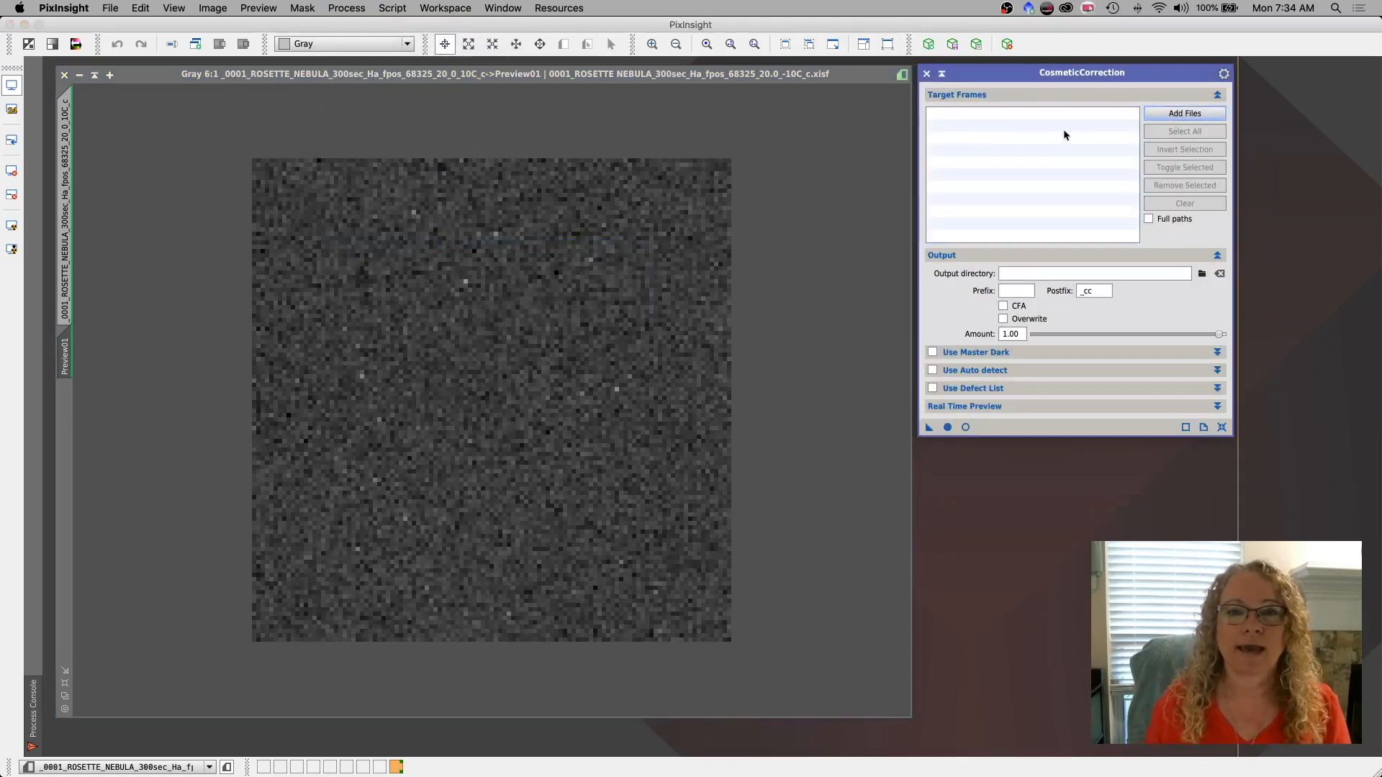
pyautogui.click(1183, 112)
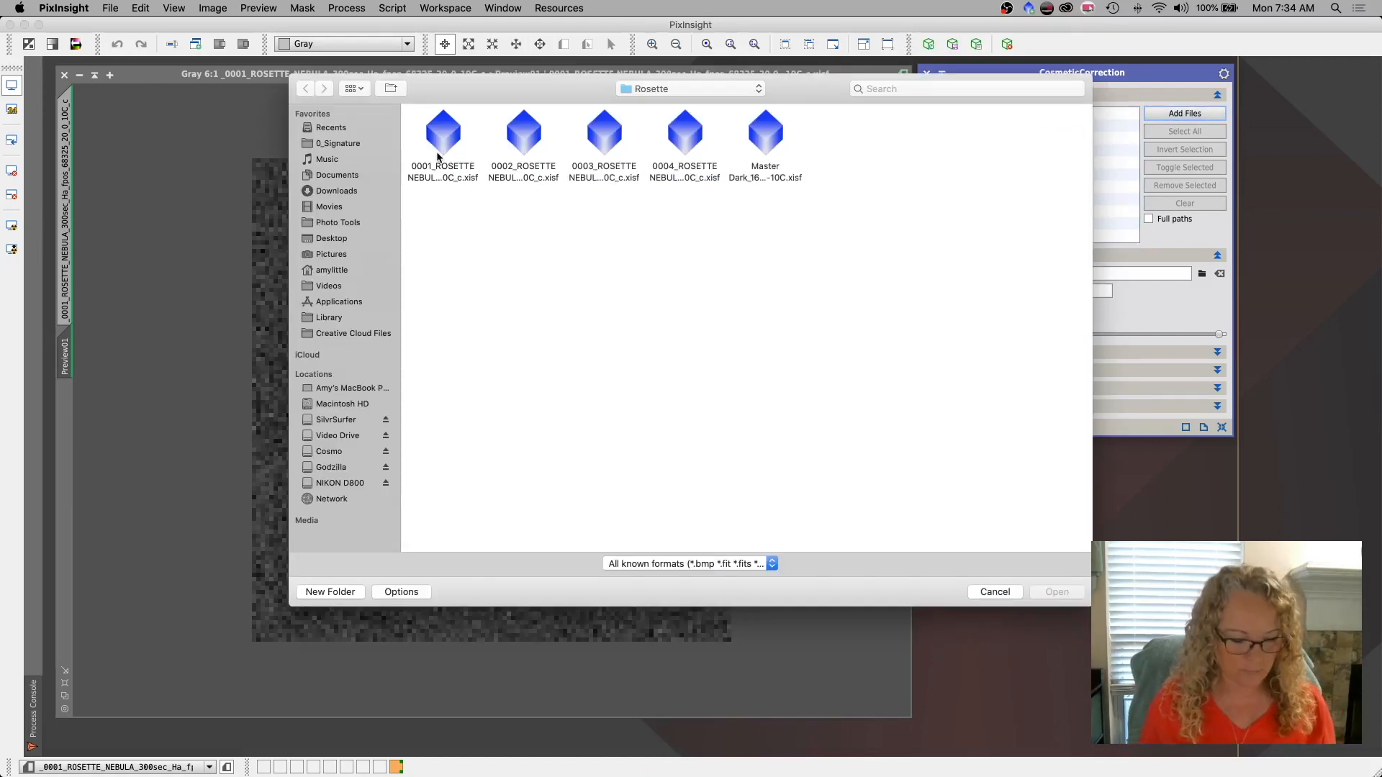
pyautogui.click(443, 131)
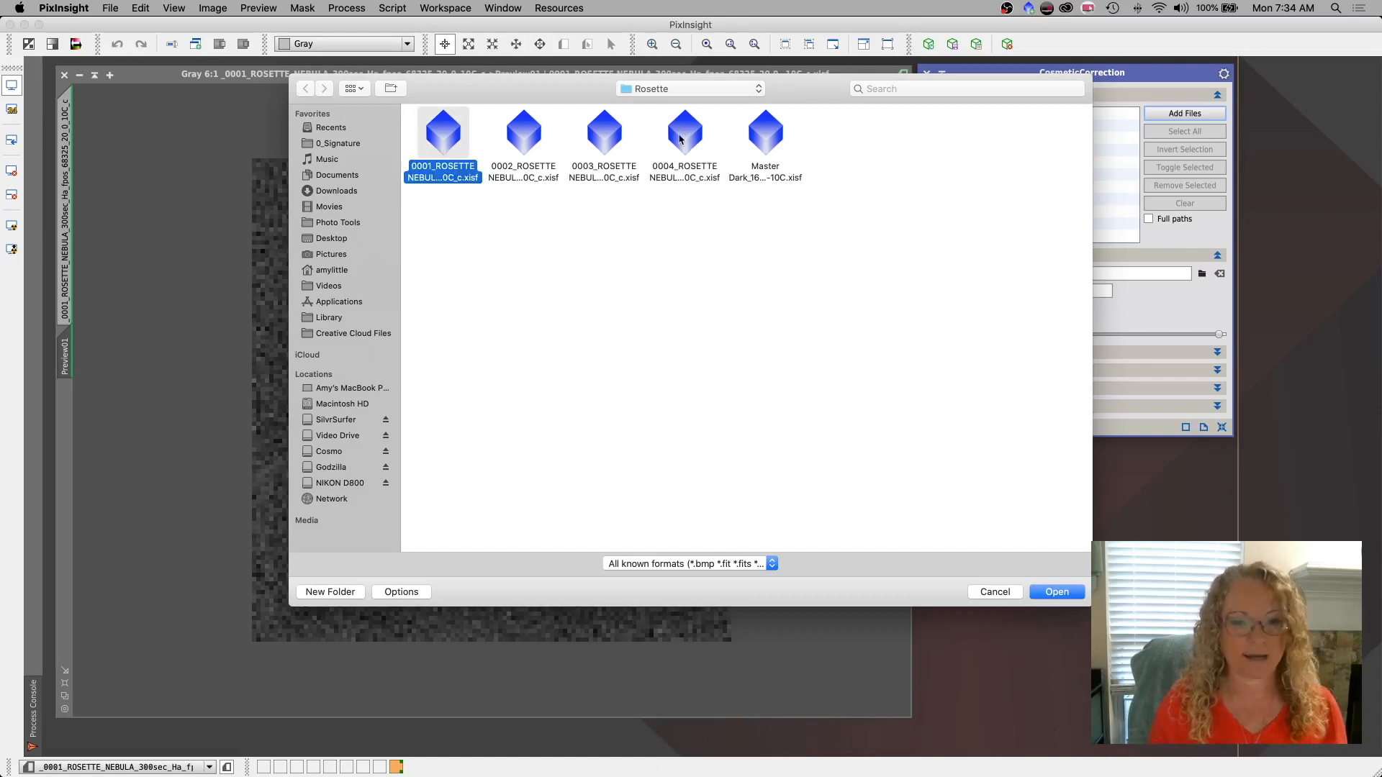
pyautogui.click(685, 134)
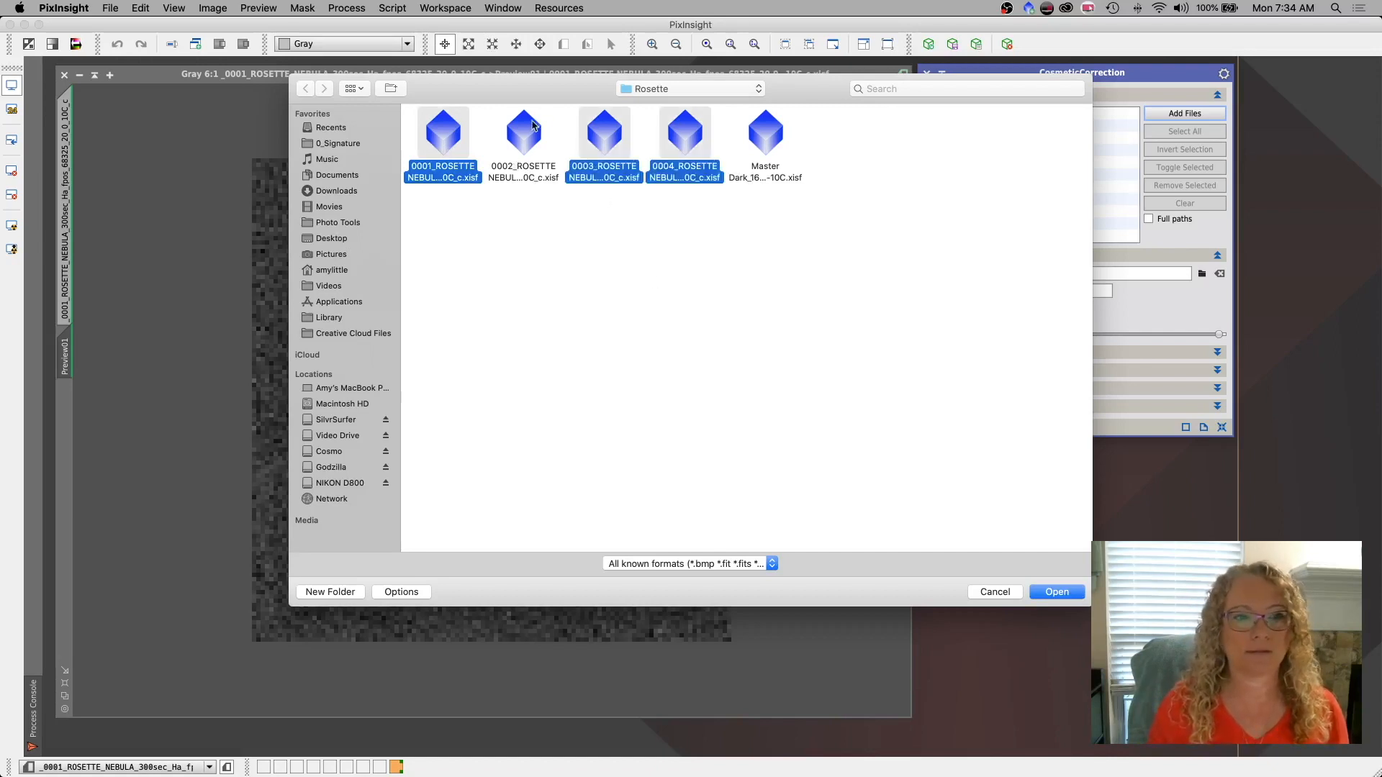
pyautogui.click(523, 133)
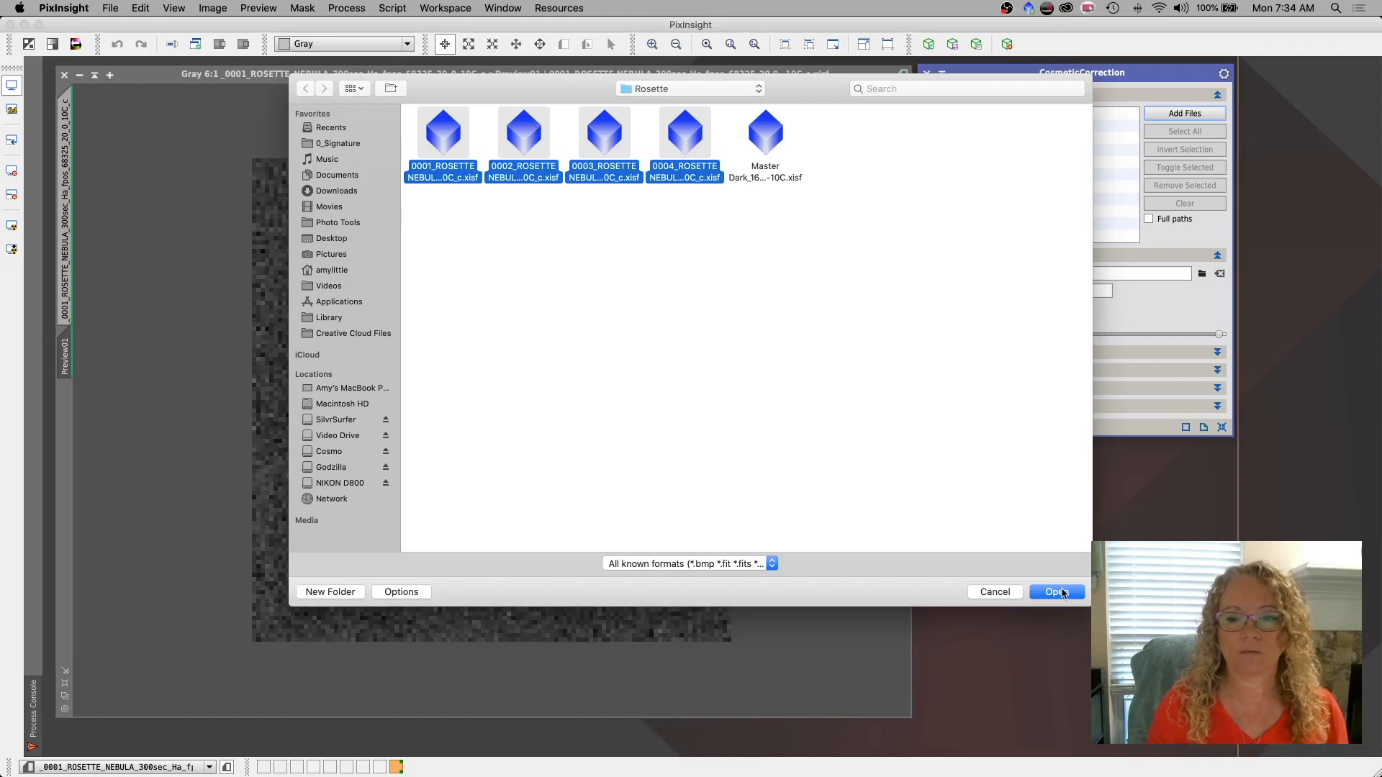
pyautogui.click(1057, 592)
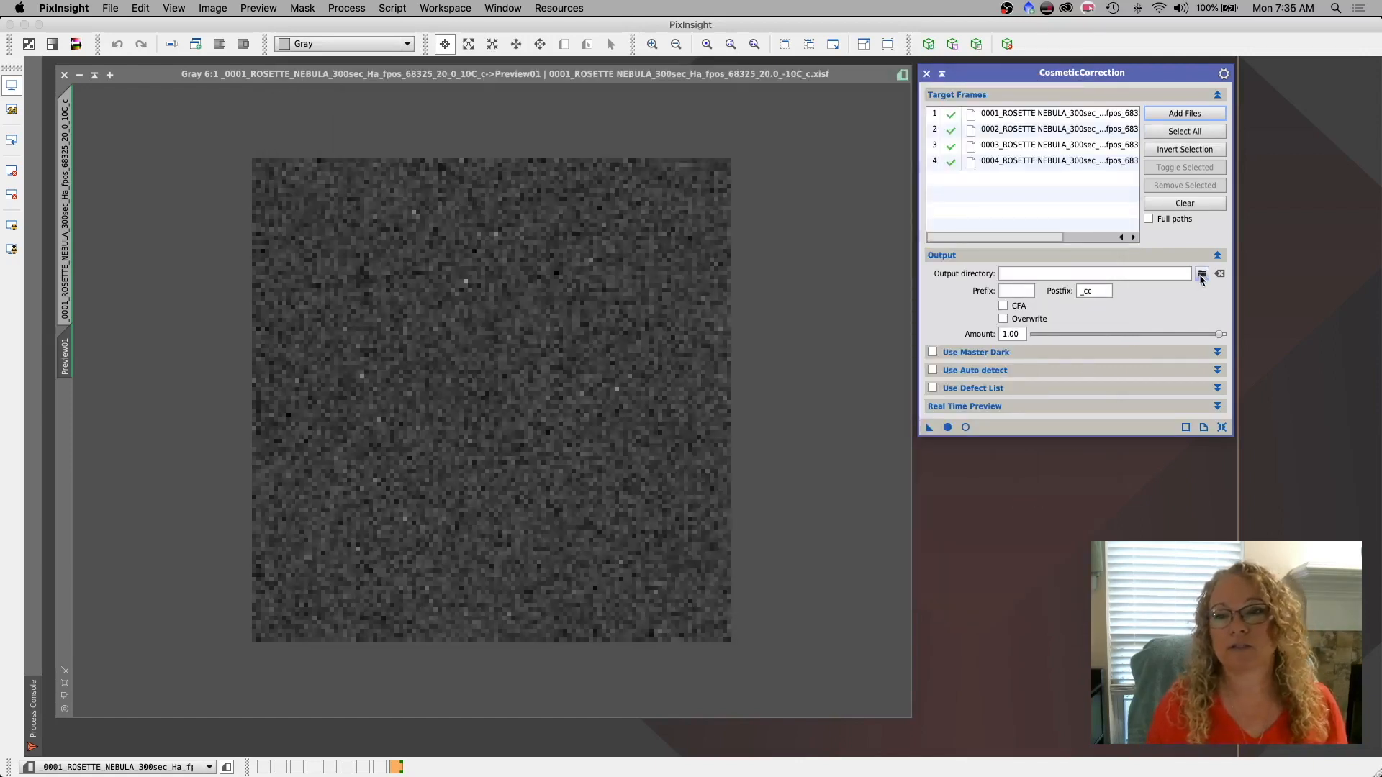
# Create a new 'cc' folder inside Rosette as the output directory and expand Use Master Dark.
pyautogui.click(1200, 273)
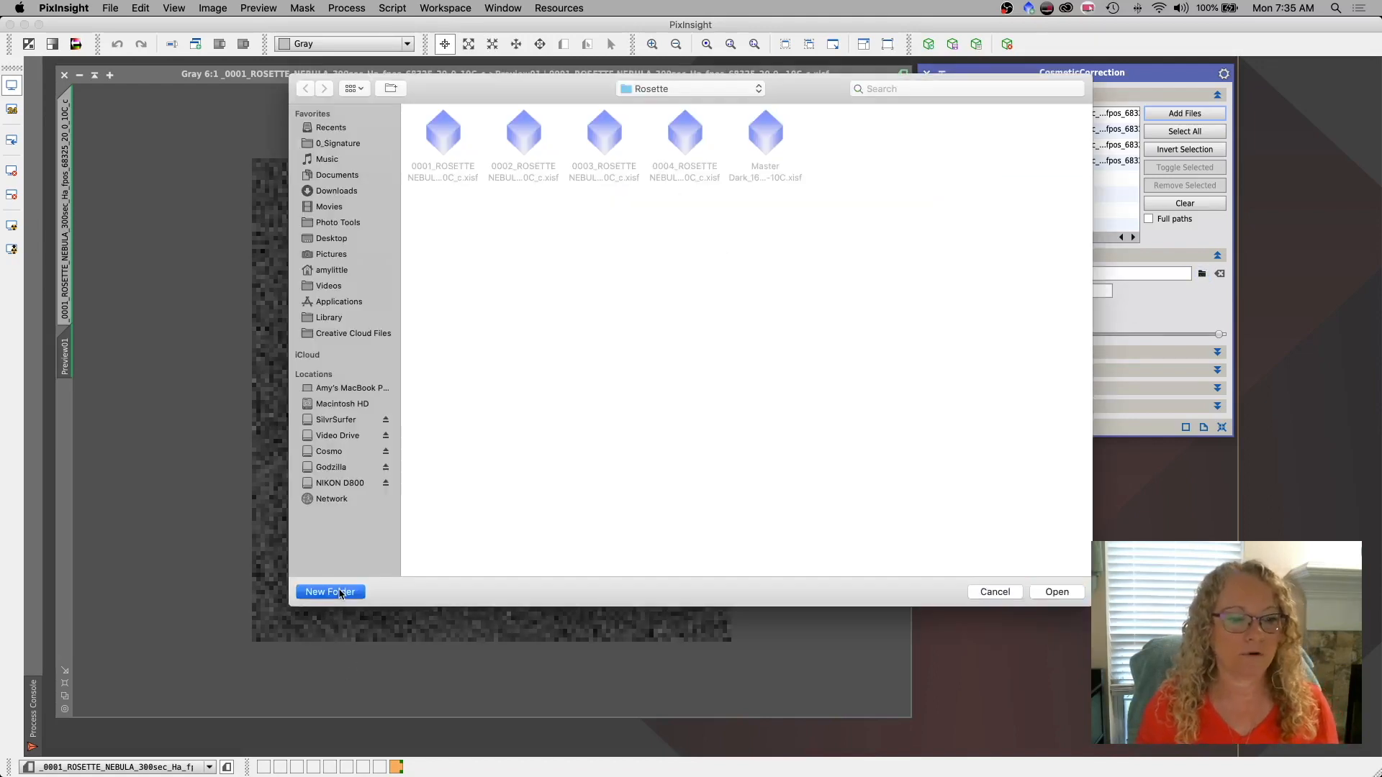
pyautogui.click(330, 591)
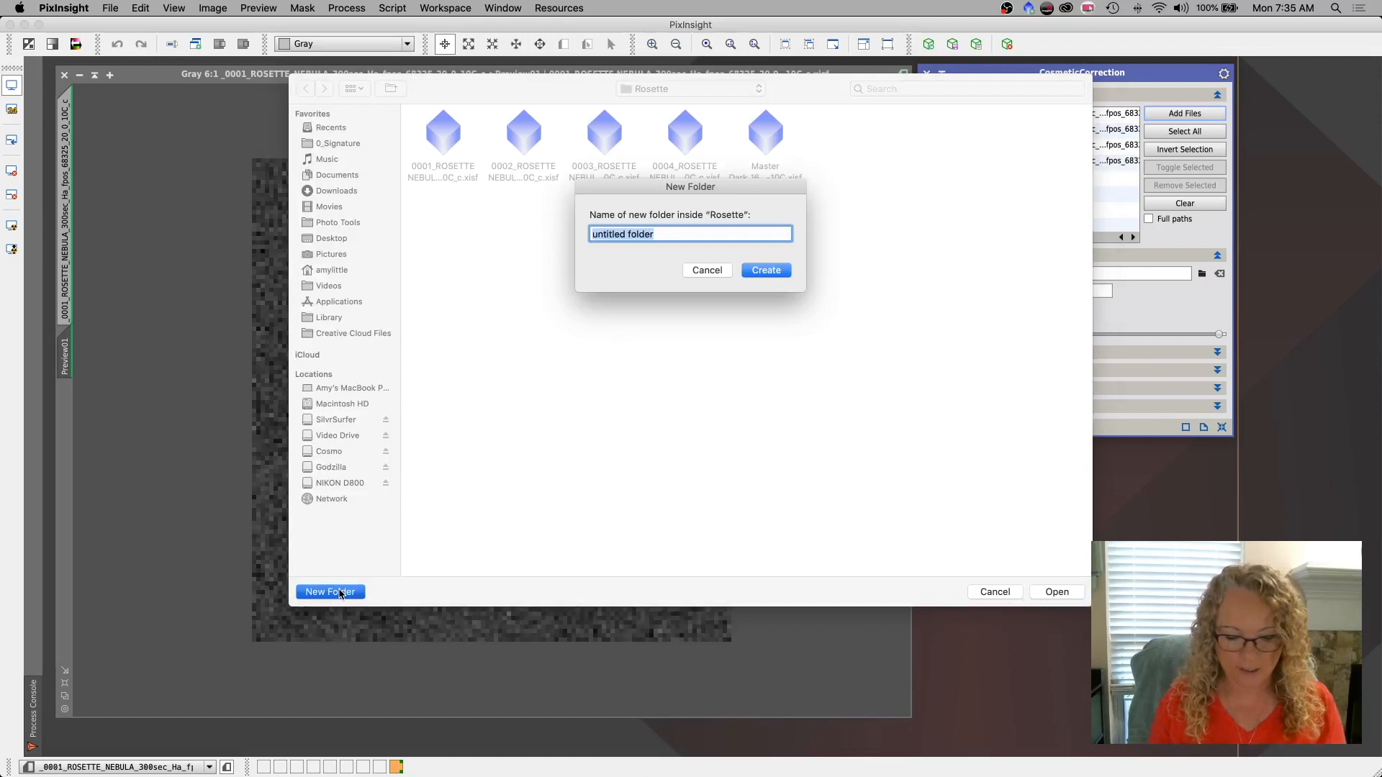
pyautogui.write('cc')
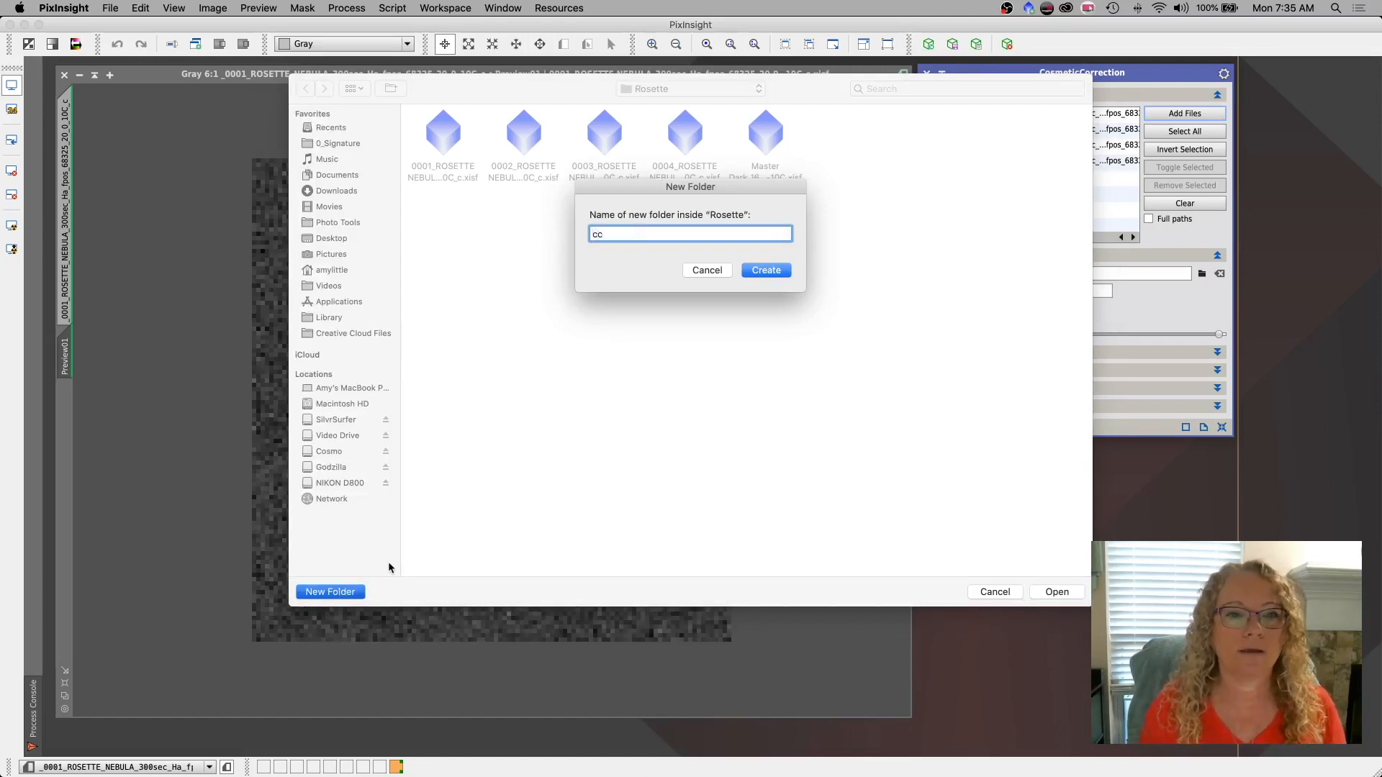
pyautogui.click(766, 270)
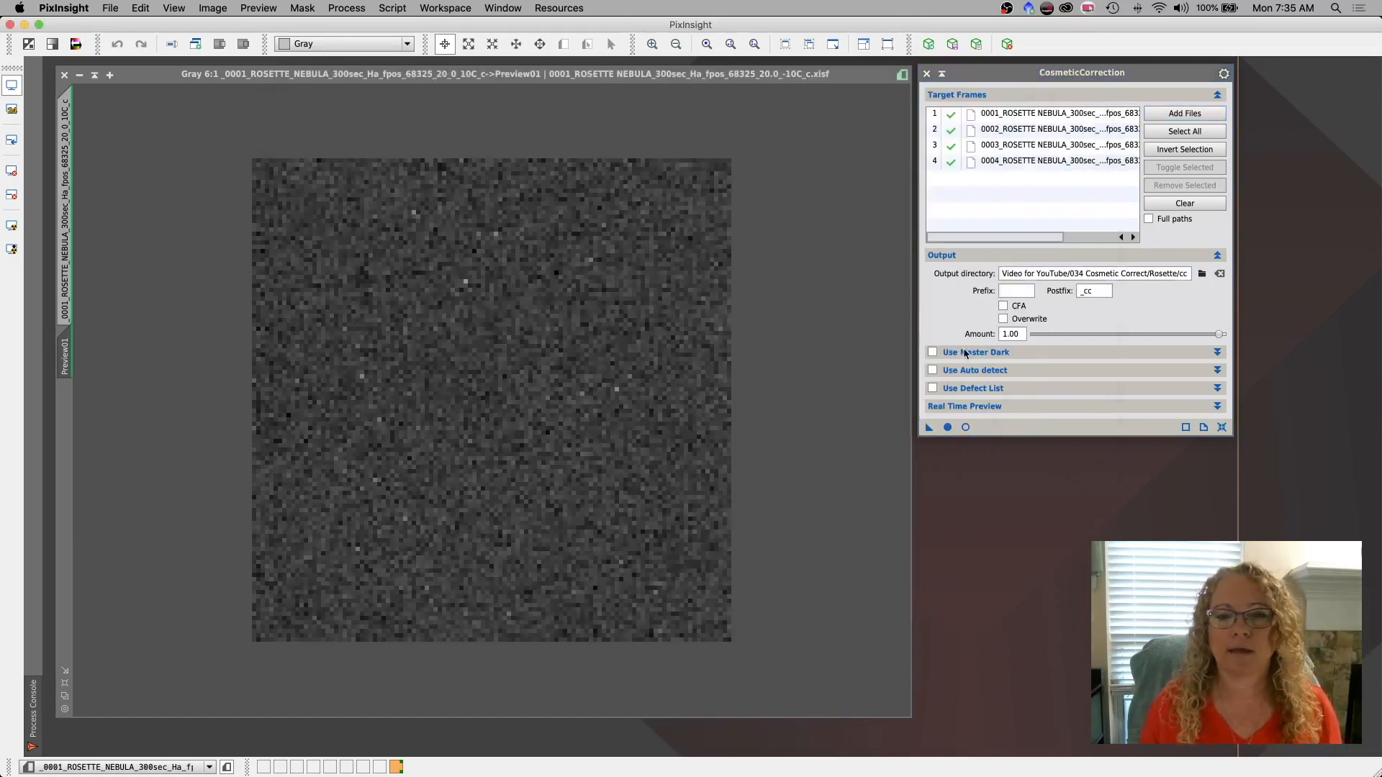
pyautogui.click(976, 351)
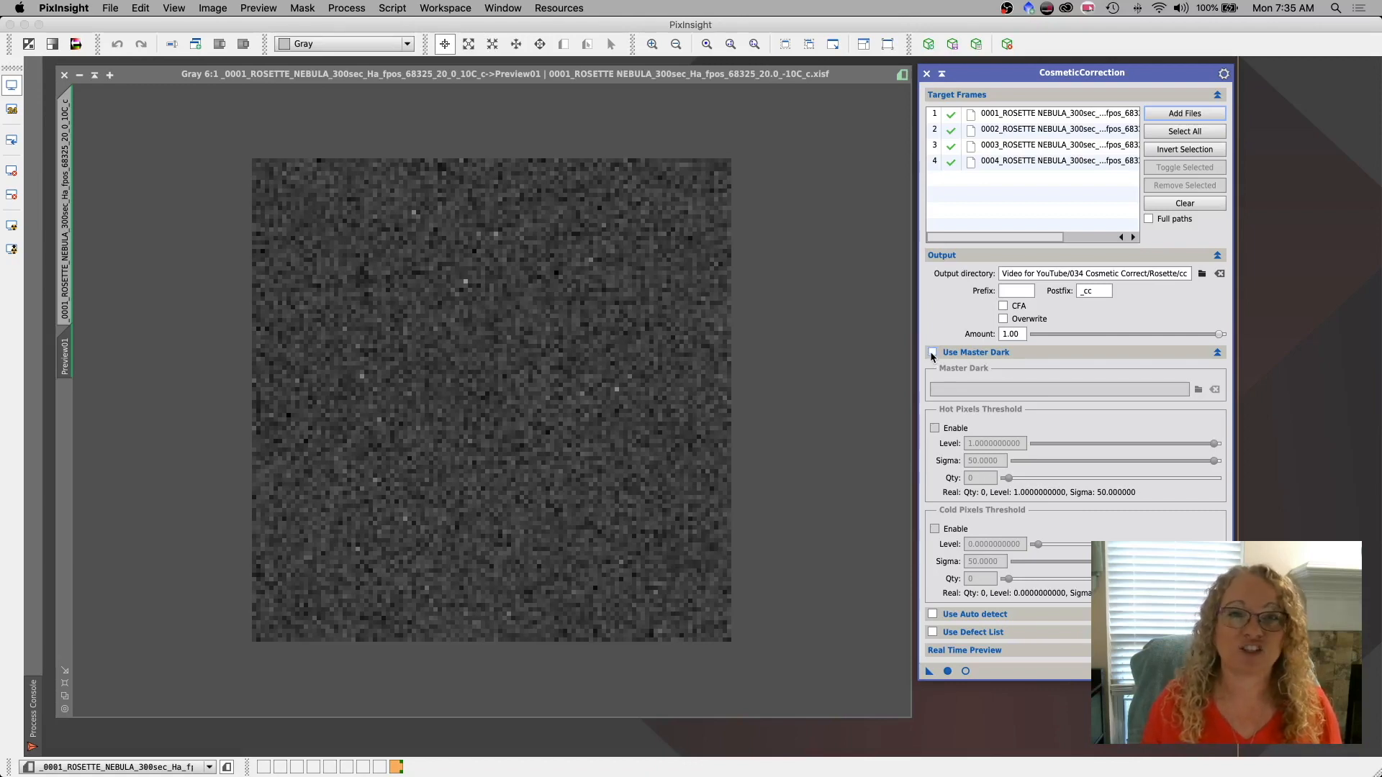
# Enable Use Master Dark and load the 300-second Master Dark .xisf as the correction reference.
pyautogui.click(933, 352)
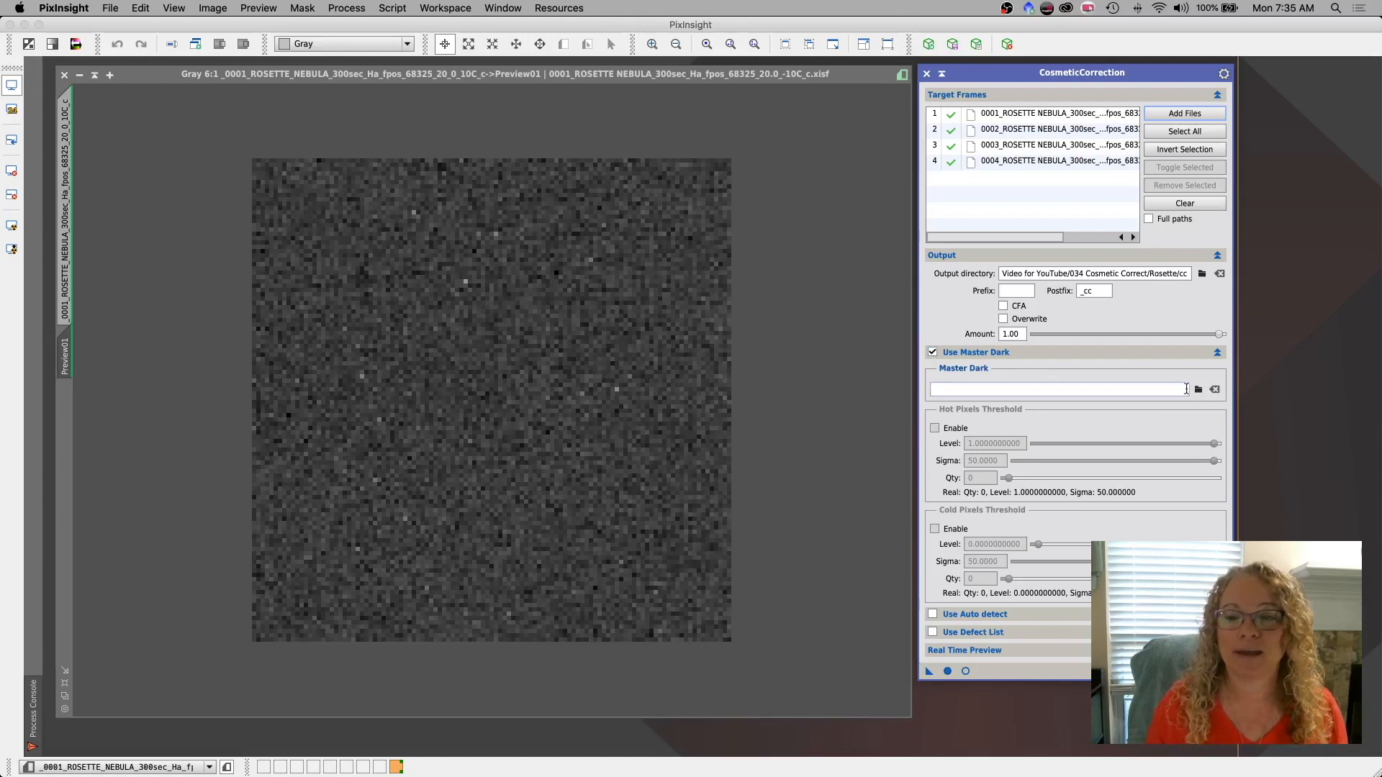
pyautogui.click(1197, 389)
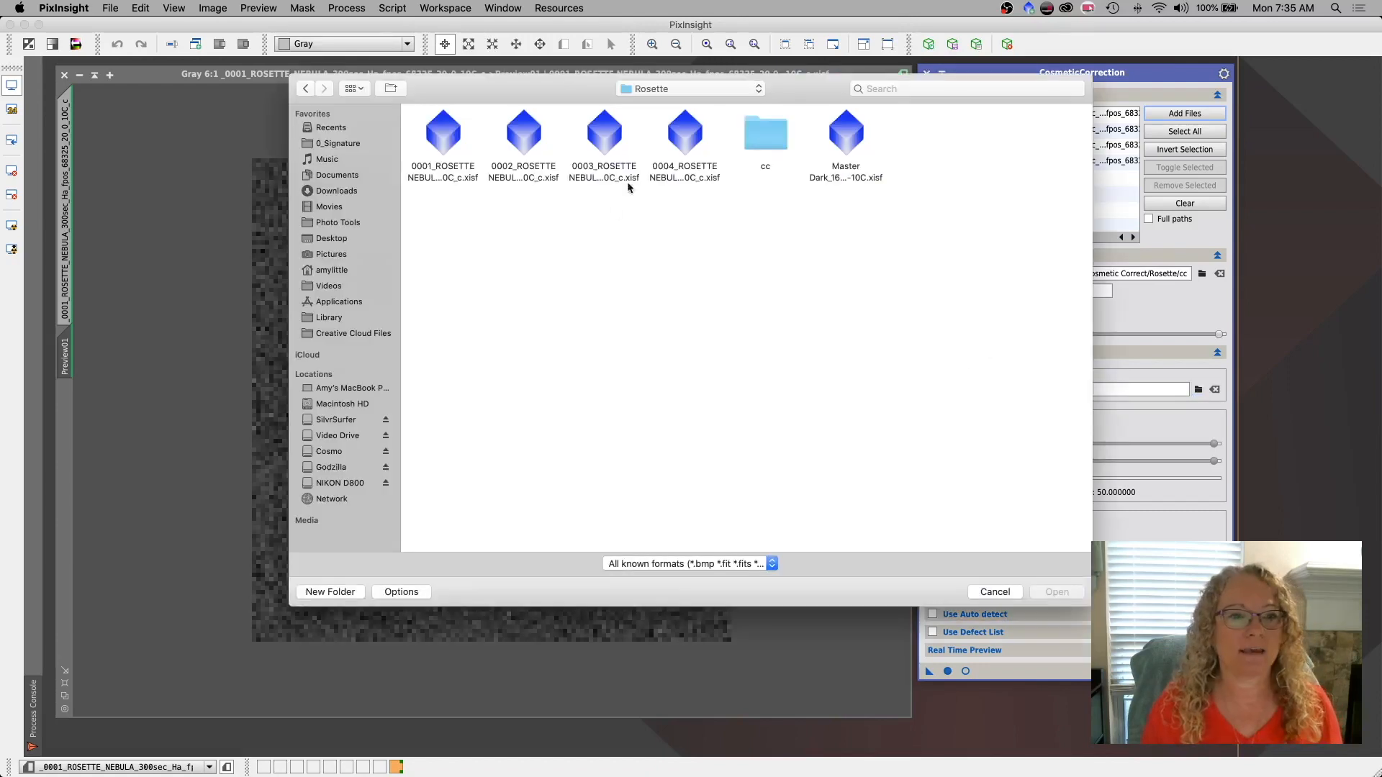
pyautogui.click(847, 131)
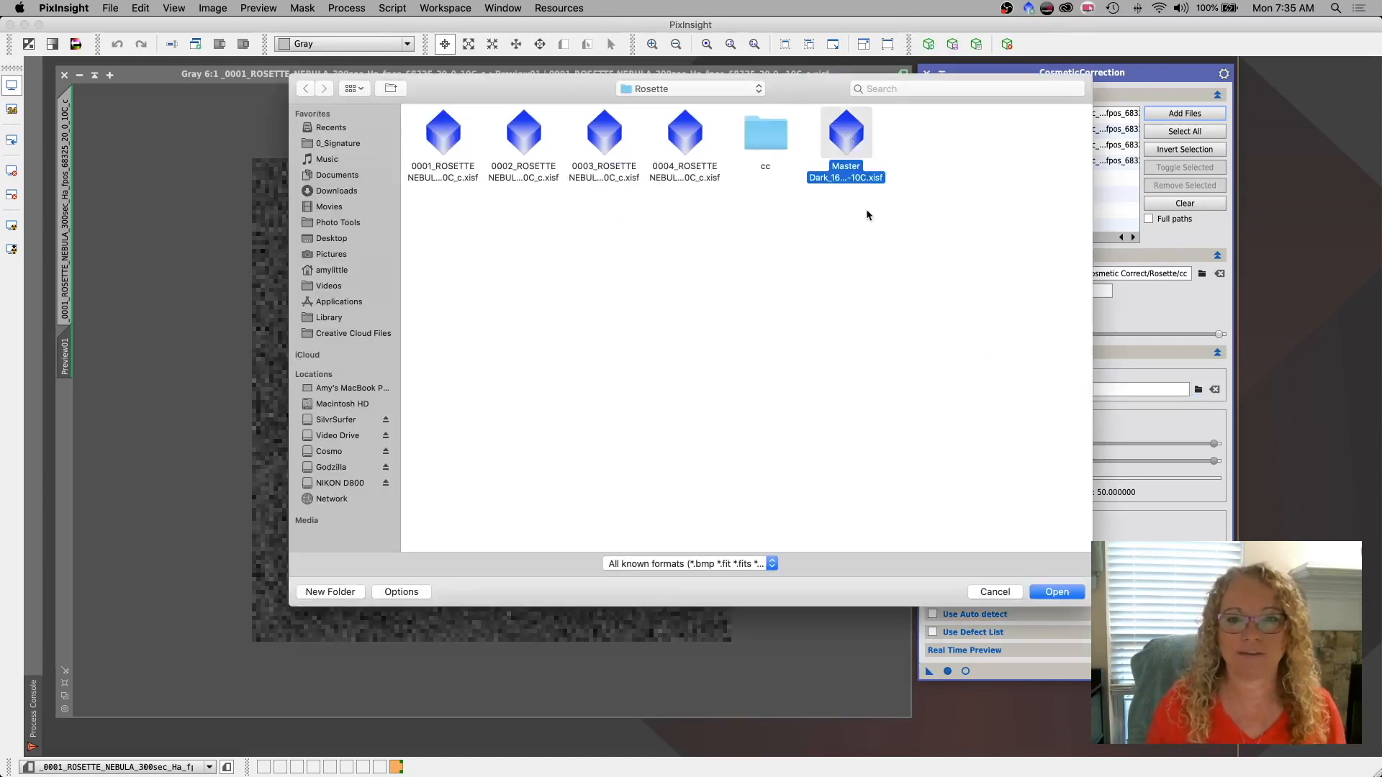
pyautogui.click(995, 591)
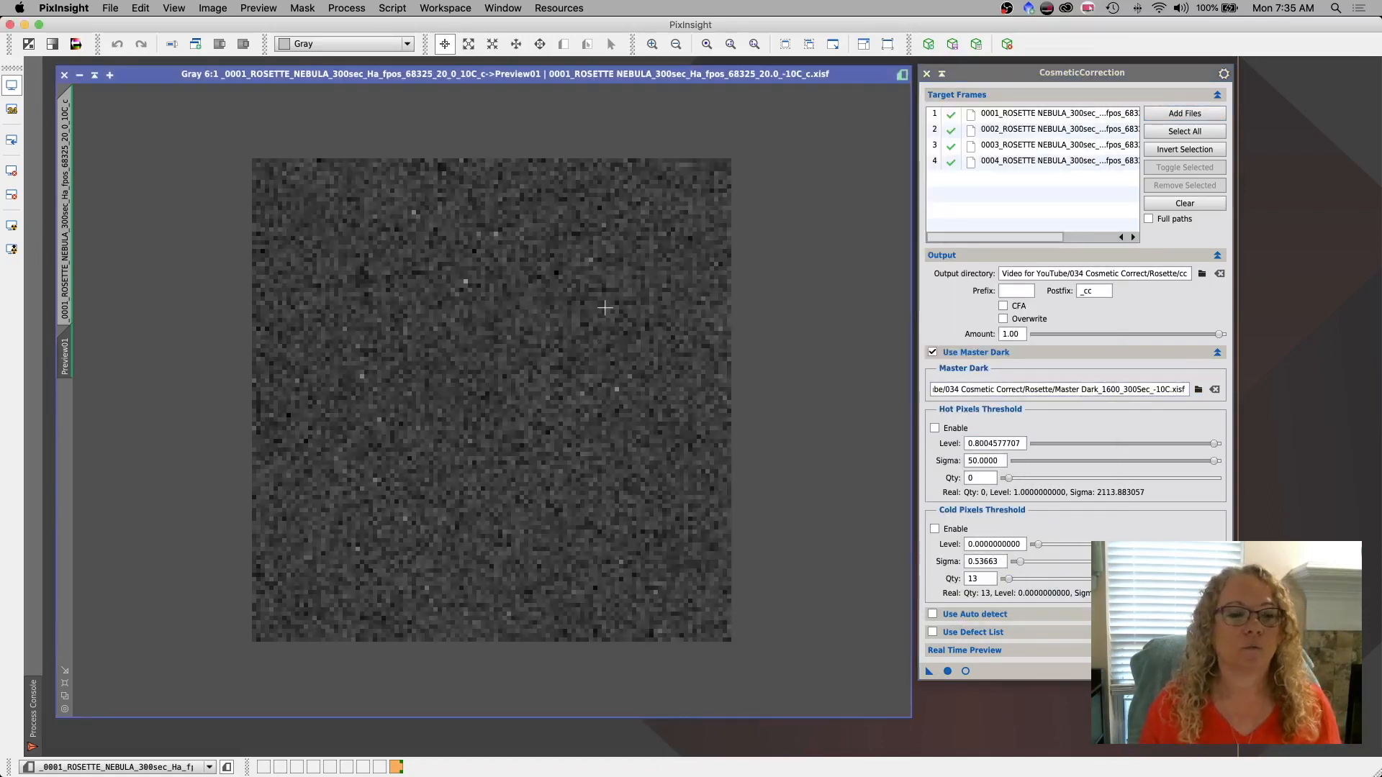
pyautogui.moveTo(639, 278)
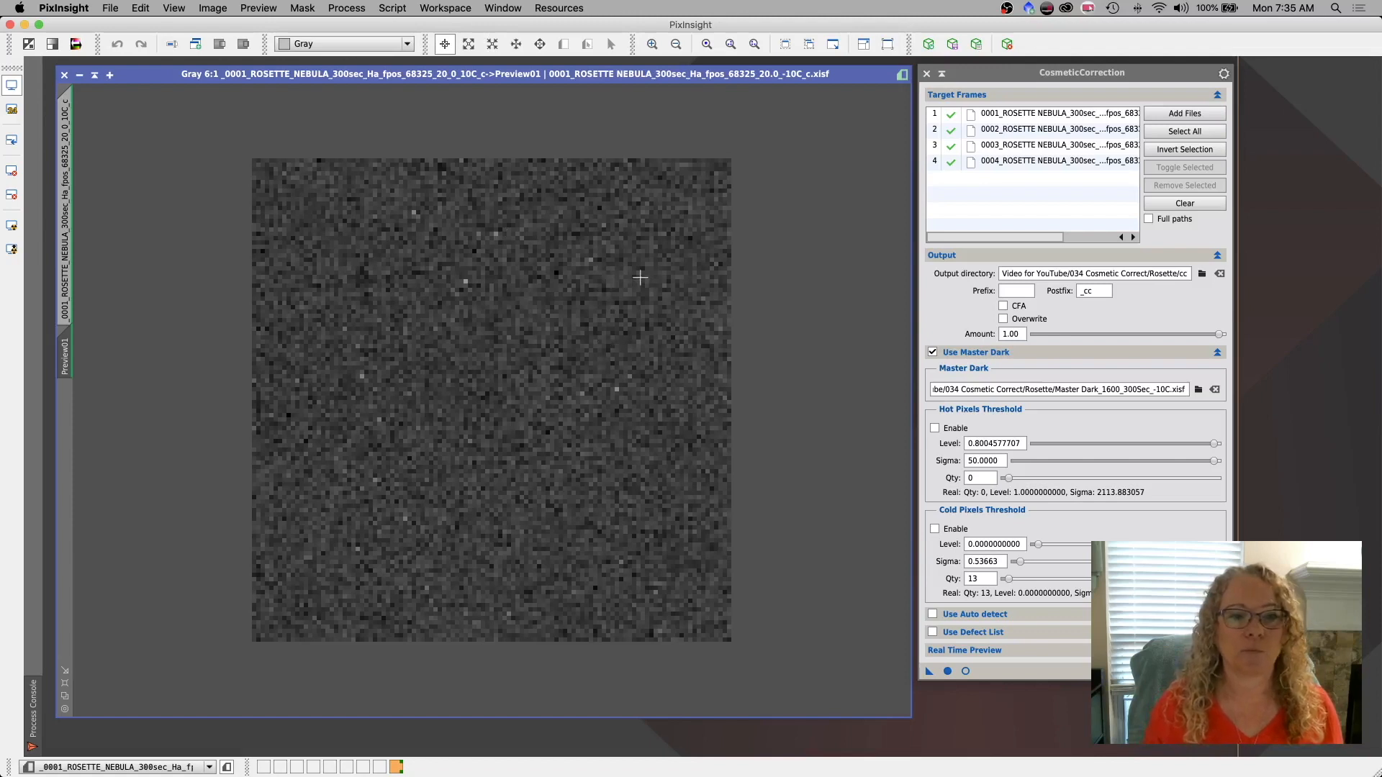
pyautogui.moveTo(565, 343)
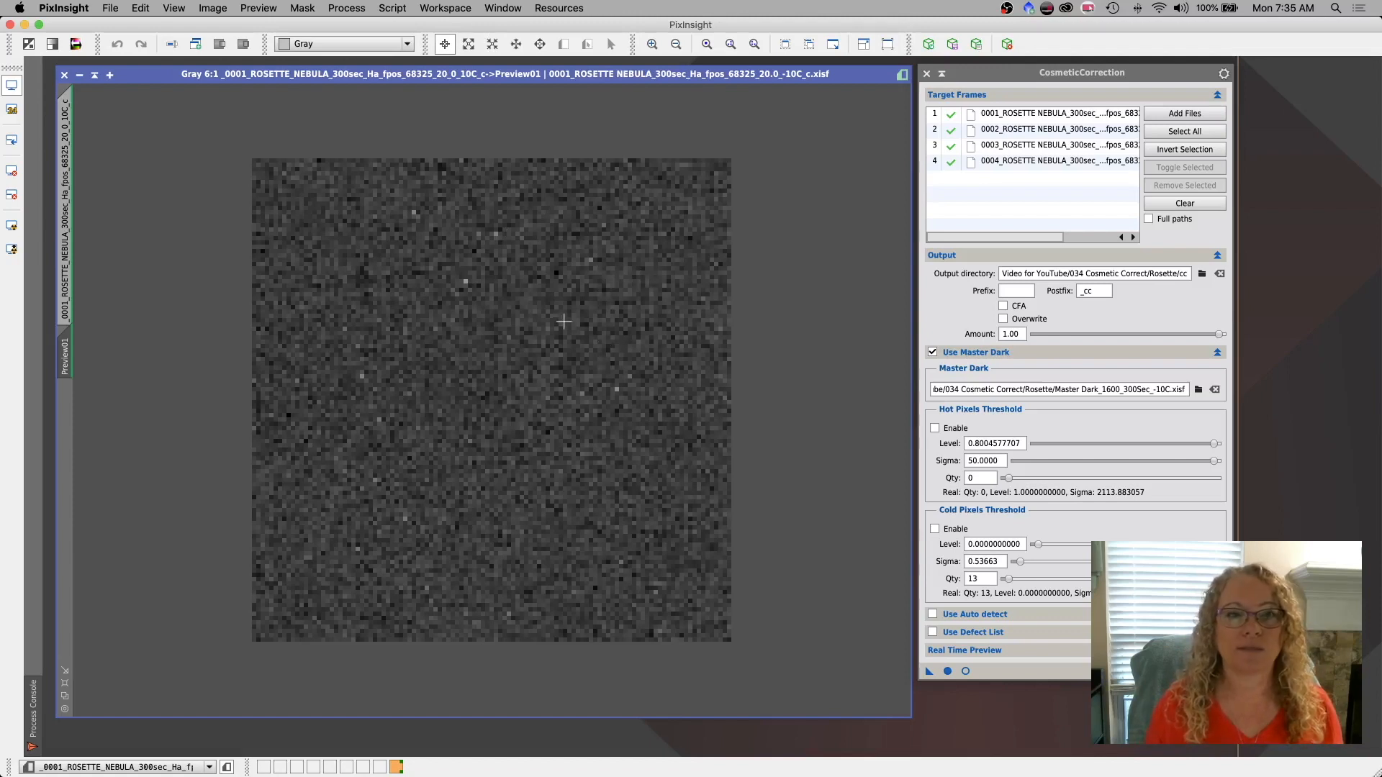
pyautogui.moveTo(576, 301)
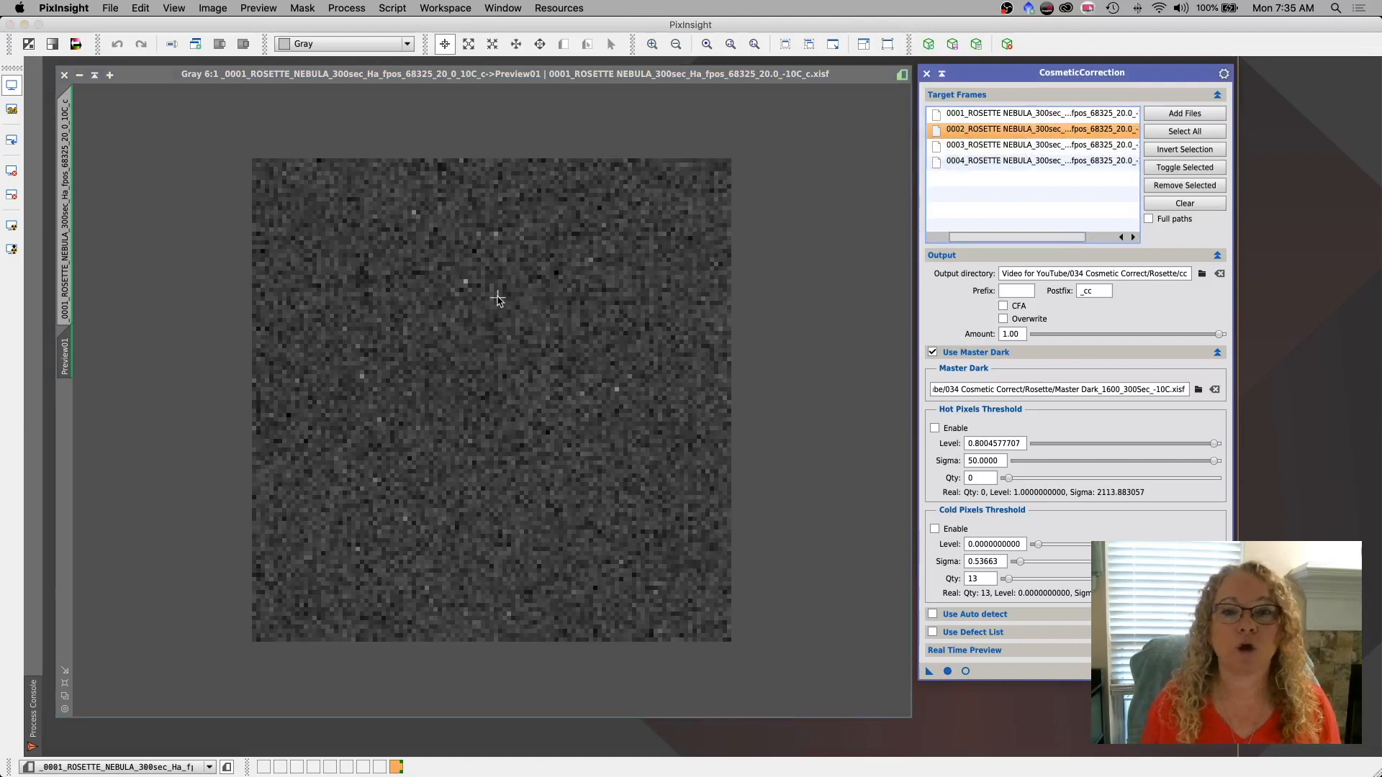
pyautogui.moveTo(515, 396)
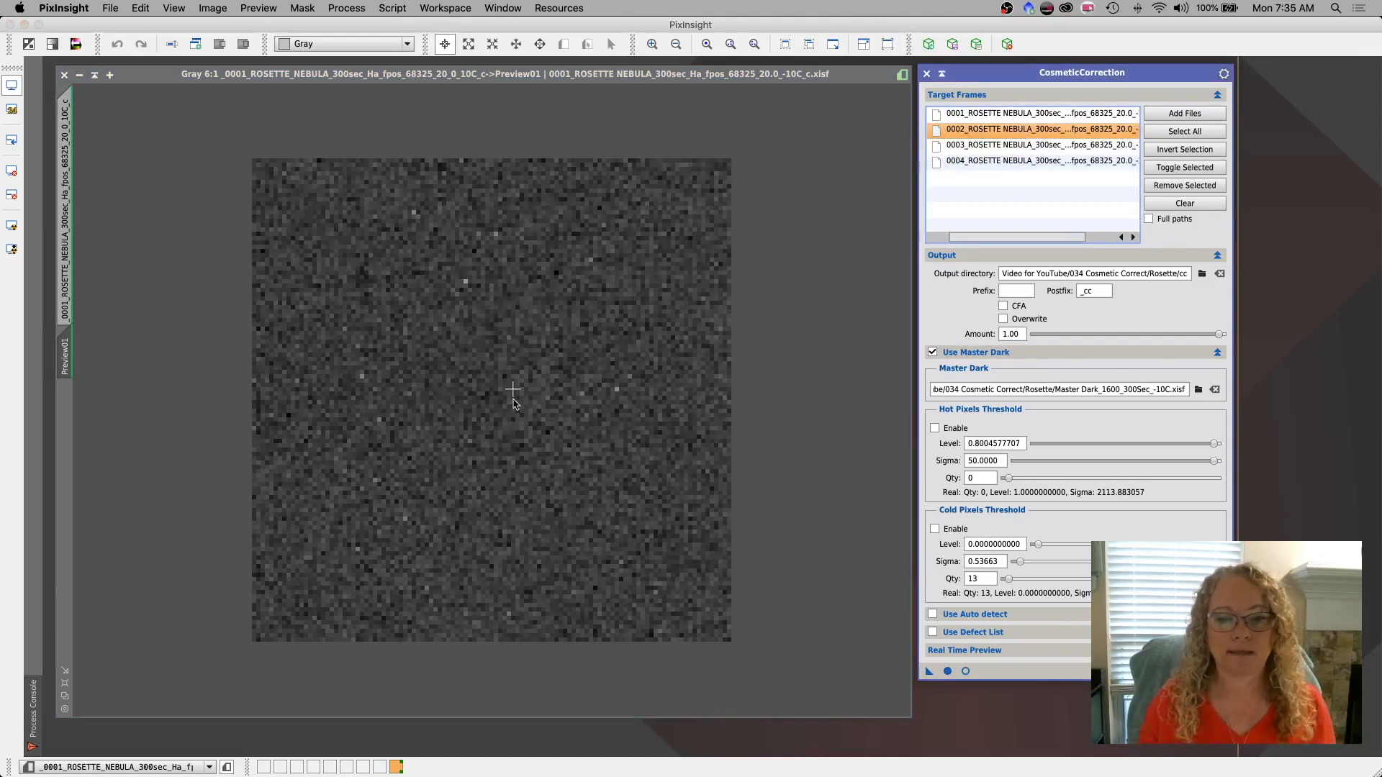
pyautogui.moveTo(753, 548)
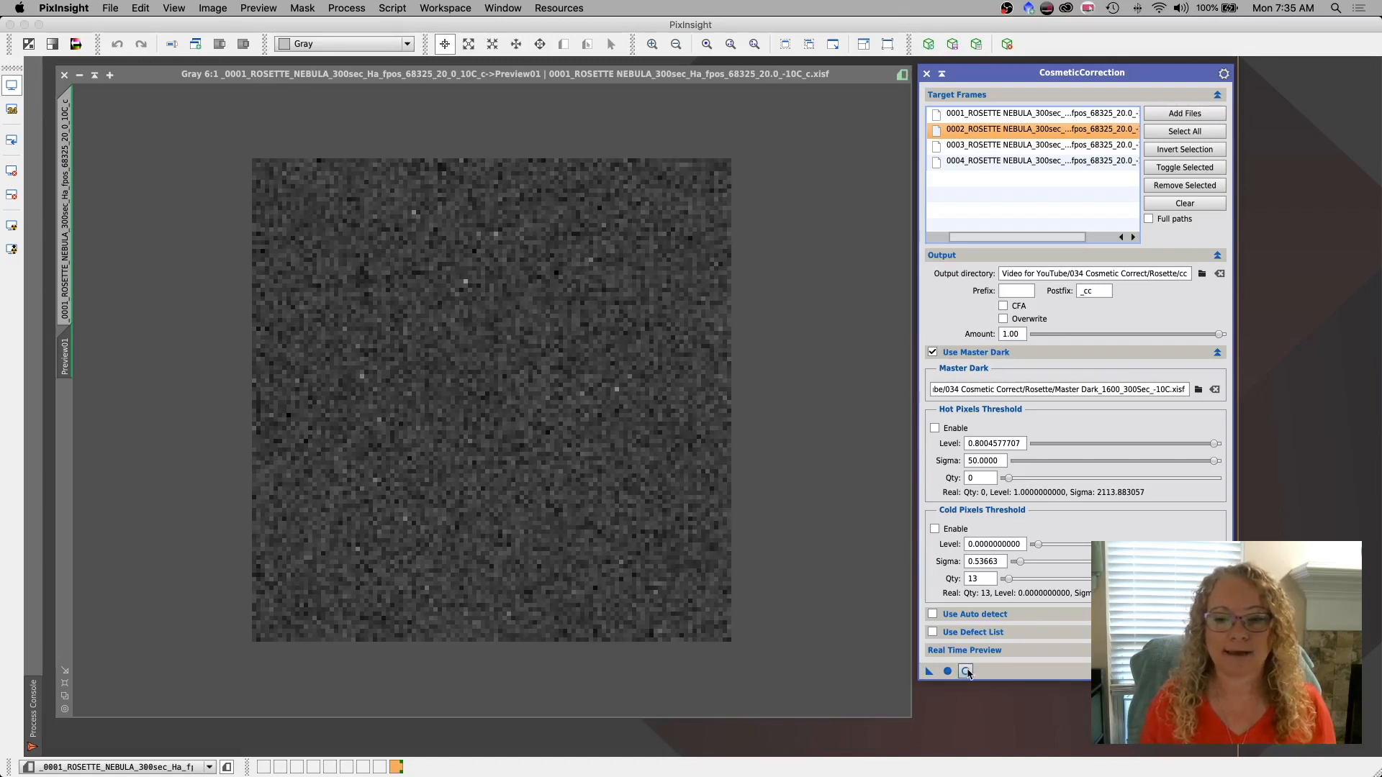
# Start a Real-Time Preview of Preview01 and enable Hot Pixels Threshold detection.
pyautogui.click(965, 671)
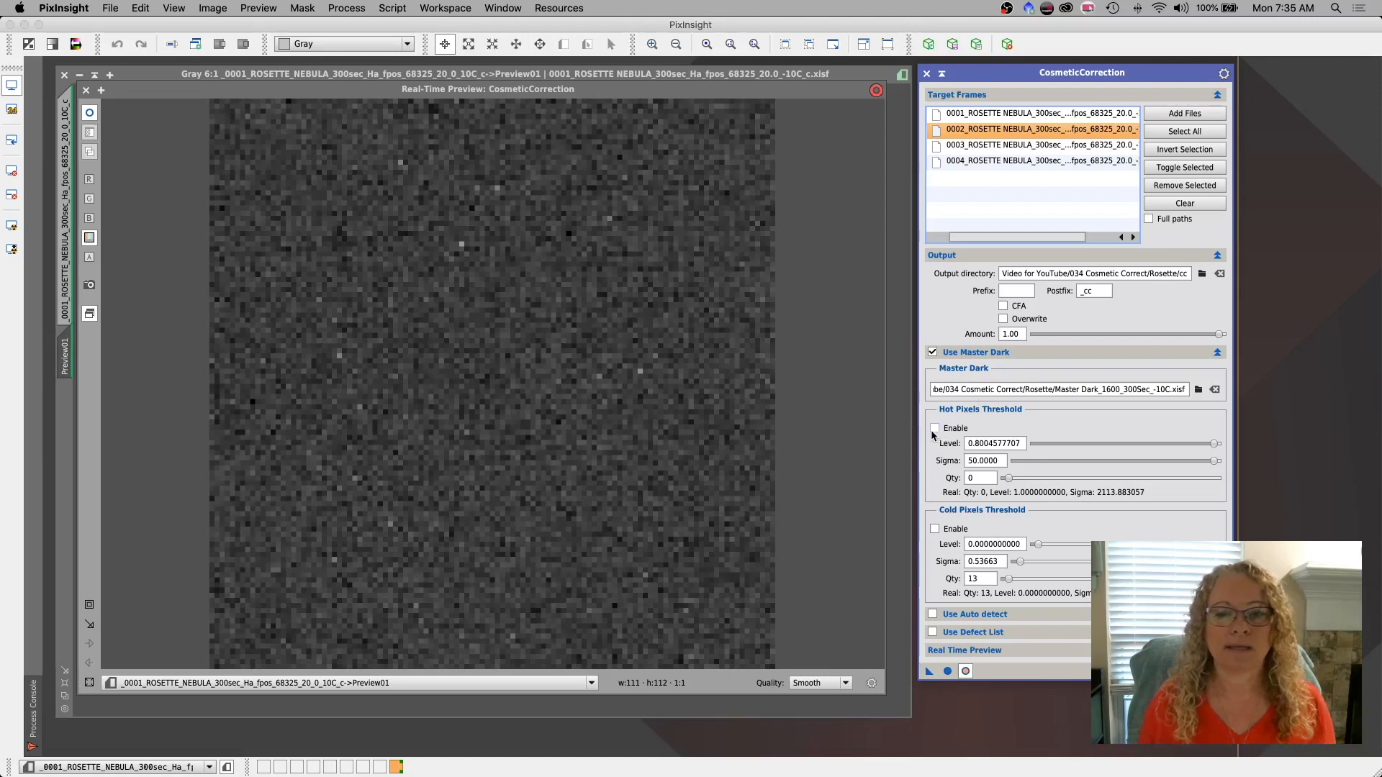
pyautogui.moveTo(934, 429)
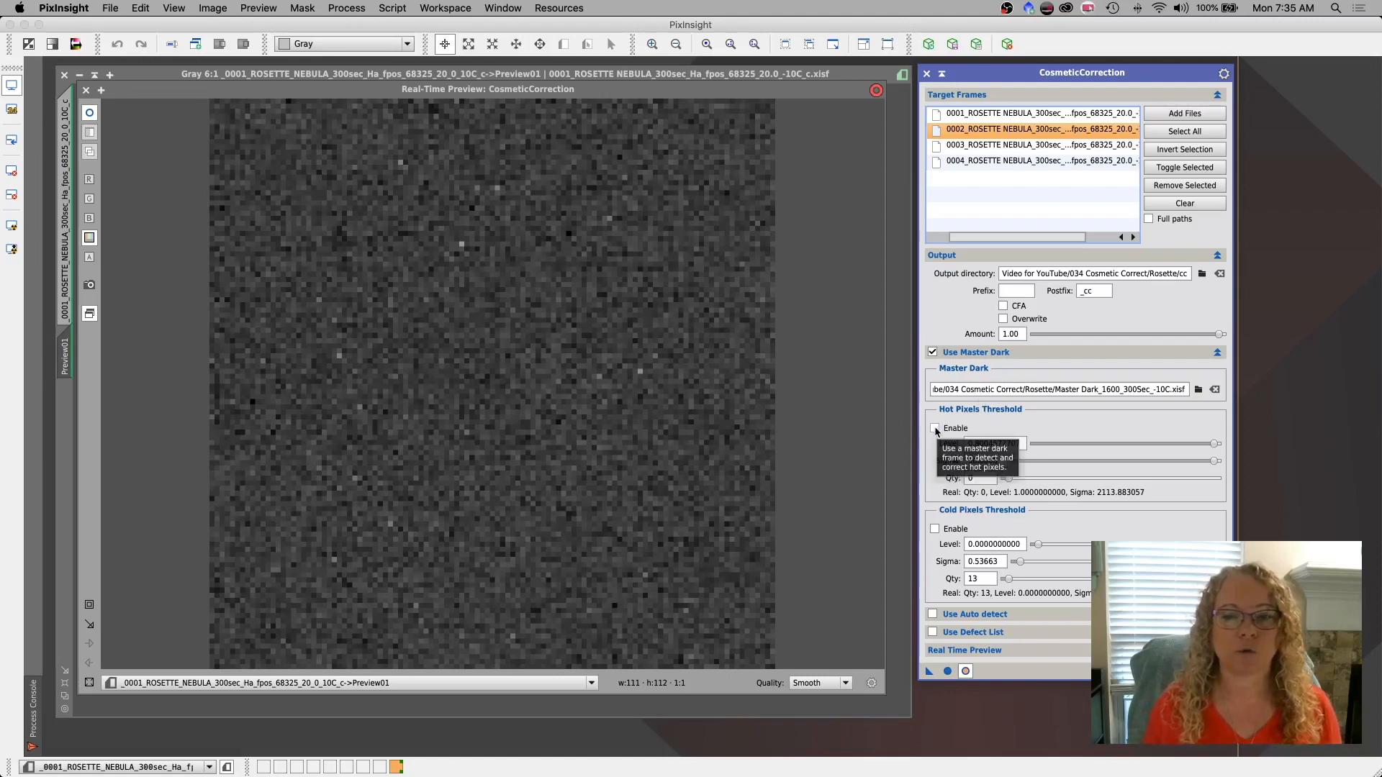
pyautogui.click(935, 429)
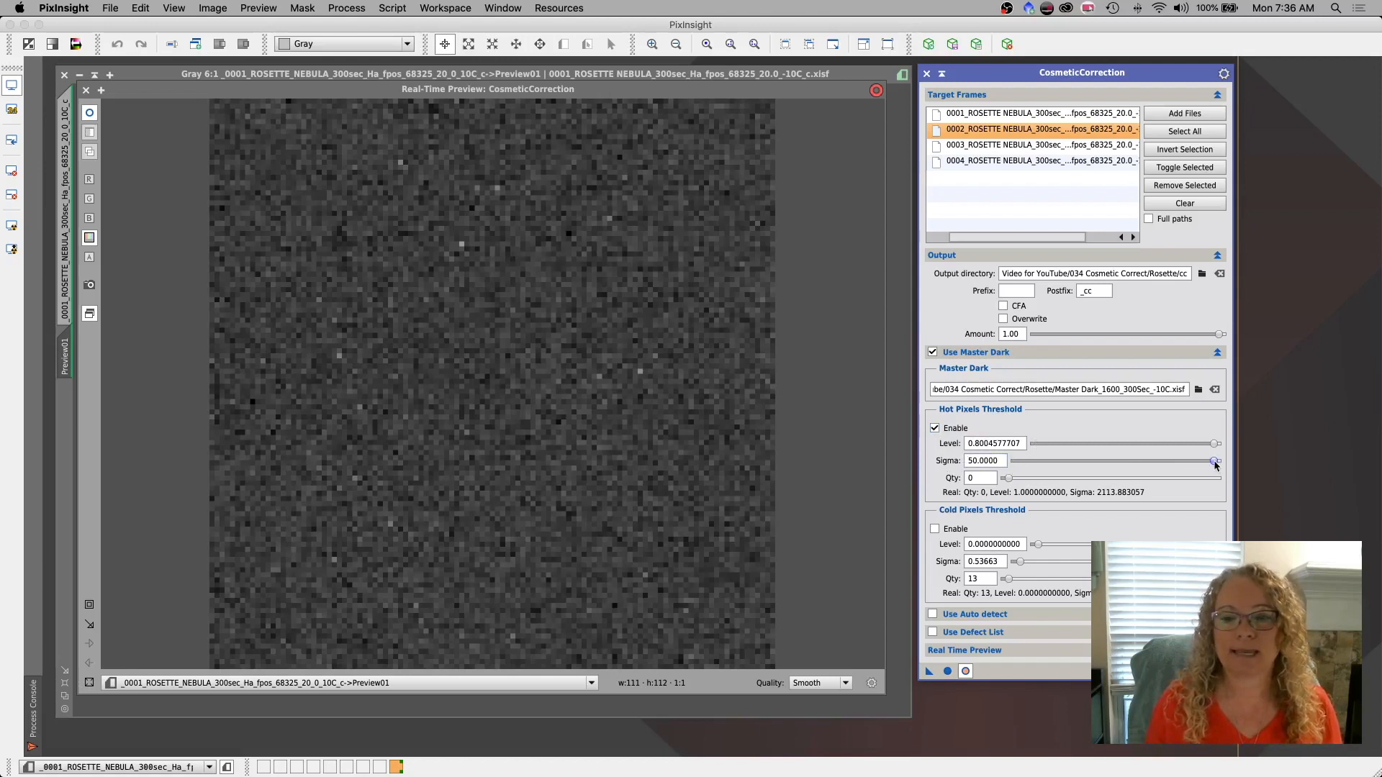
# Drag the hot-pixel Sigma slider down from its default through 18.8 and 5.5 toward zero, watching the preview.
pyautogui.moveTo(1215, 460); pyautogui.dragTo(1197, 461)
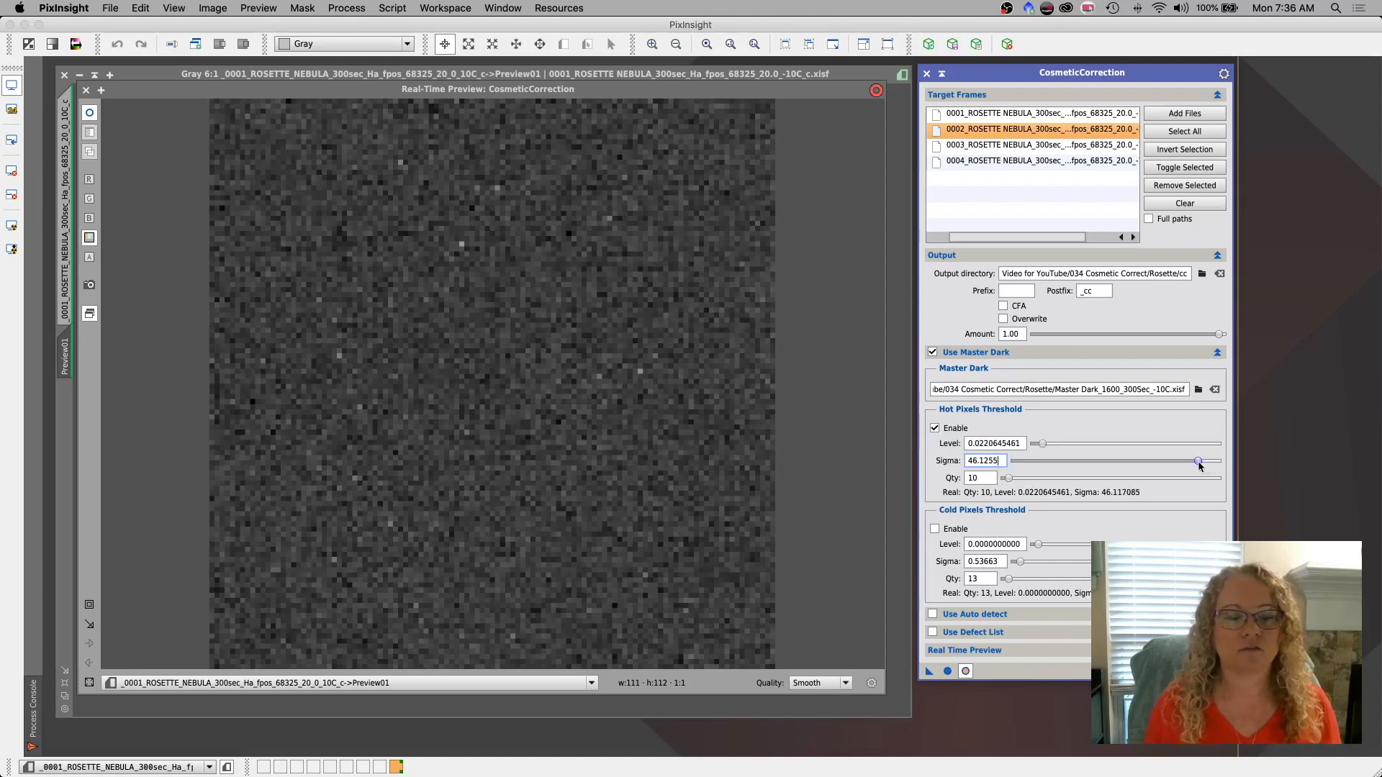
pyautogui.moveTo(1196, 460); pyautogui.dragTo(1168, 460)
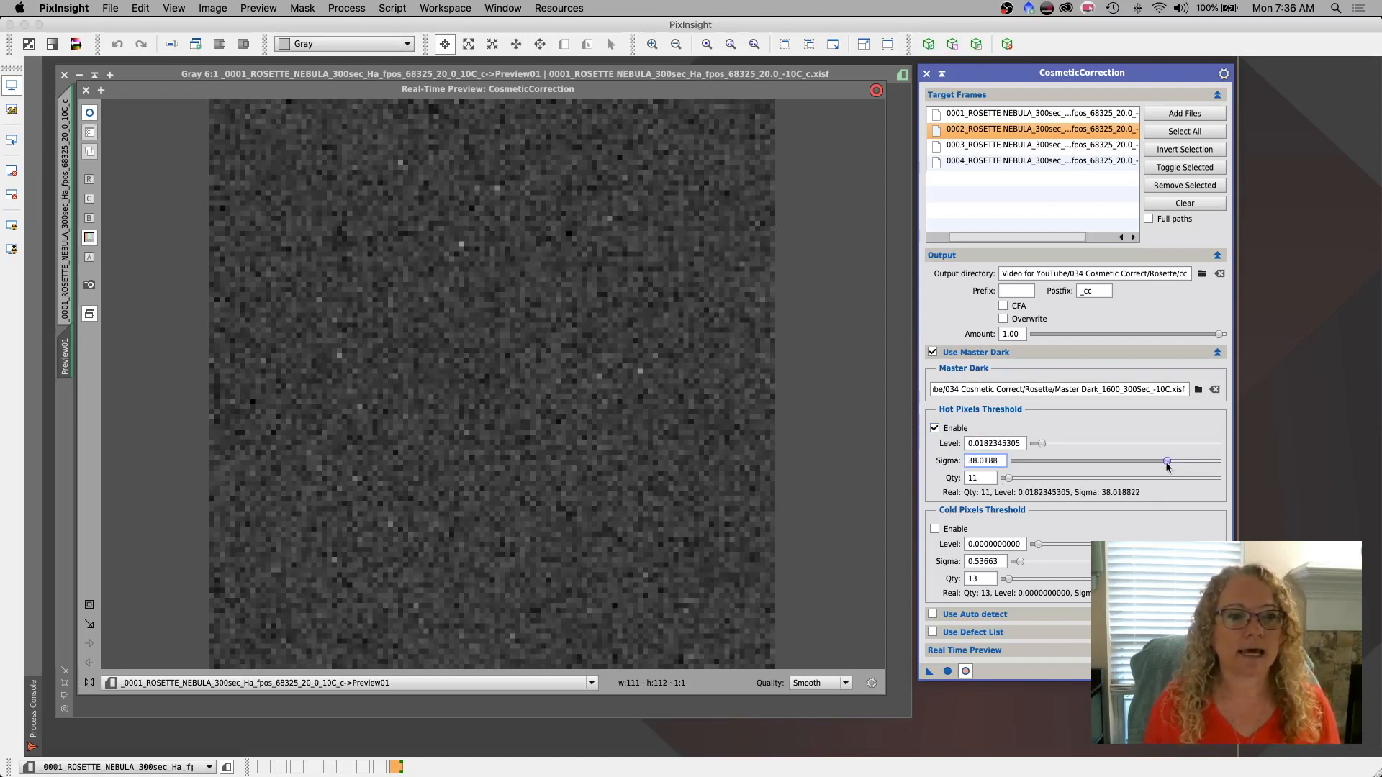
pyautogui.moveTo(1167, 461); pyautogui.dragTo(1110, 461)
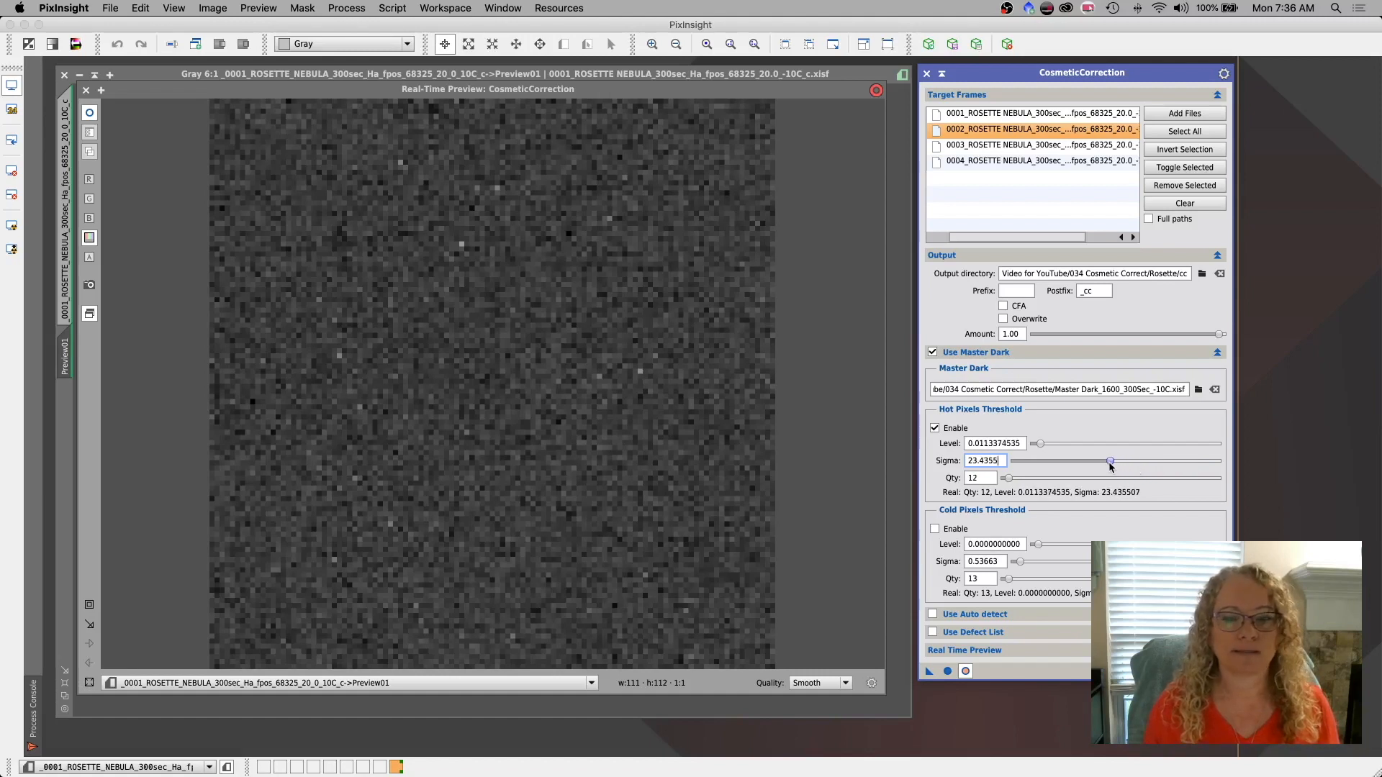
pyautogui.moveTo(1110, 460); pyautogui.dragTo(1093, 460)
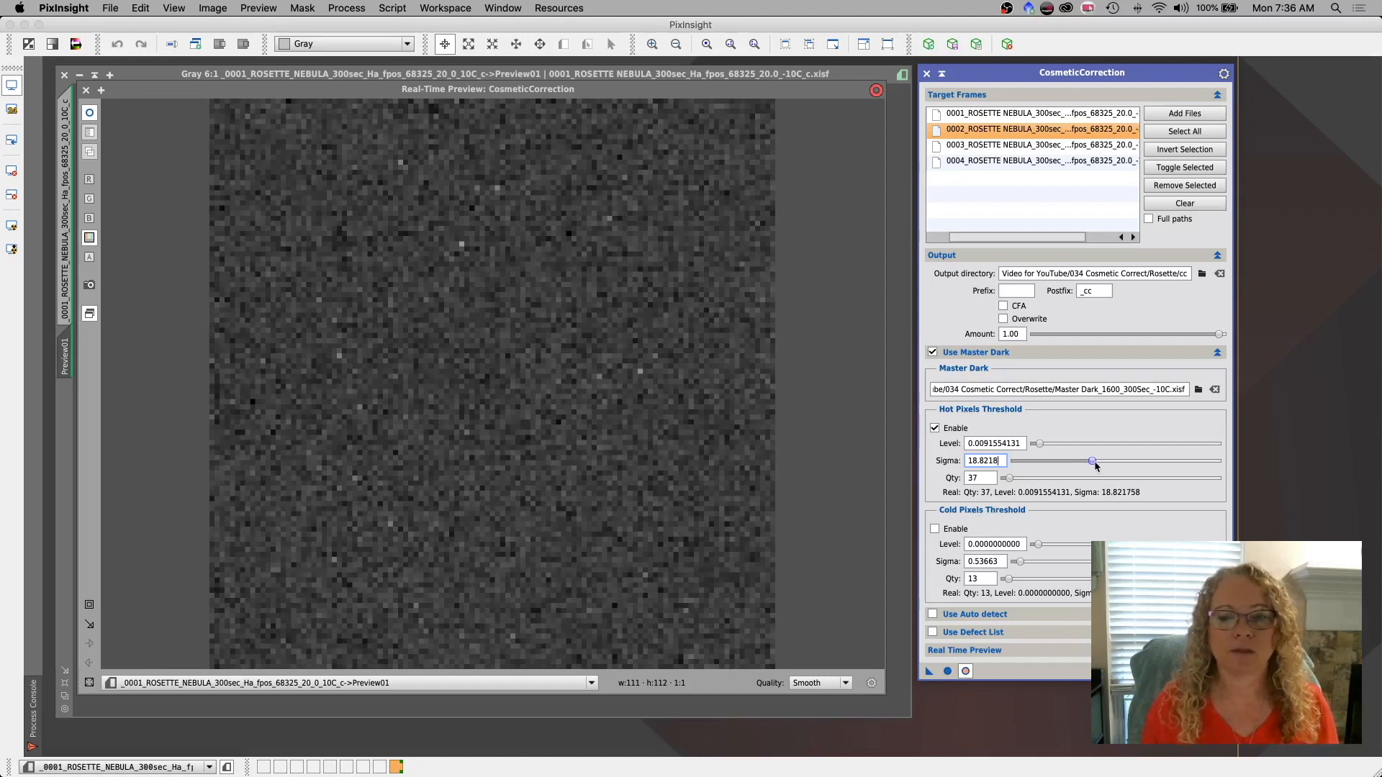
pyautogui.moveTo(990, 506)
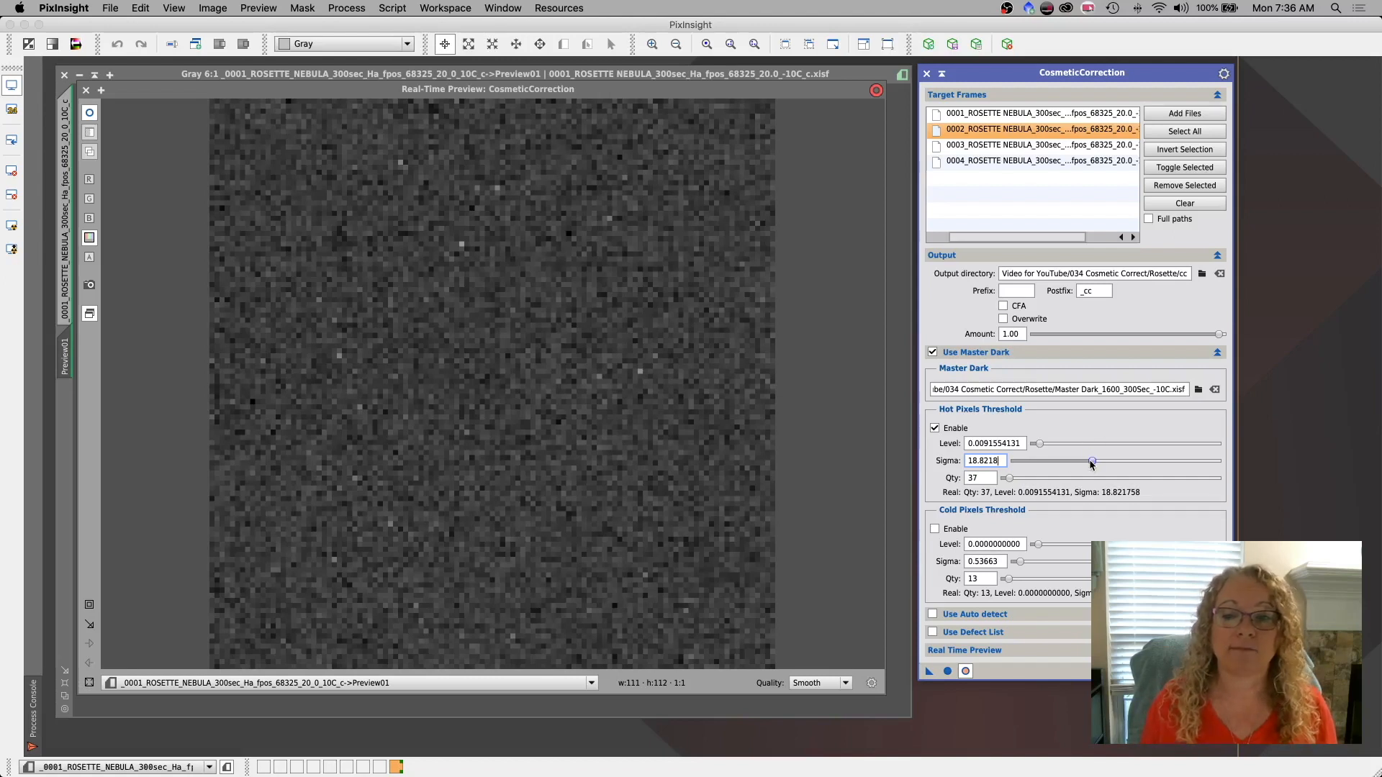
pyautogui.moveTo(1092, 460); pyautogui.dragTo(1047, 461)
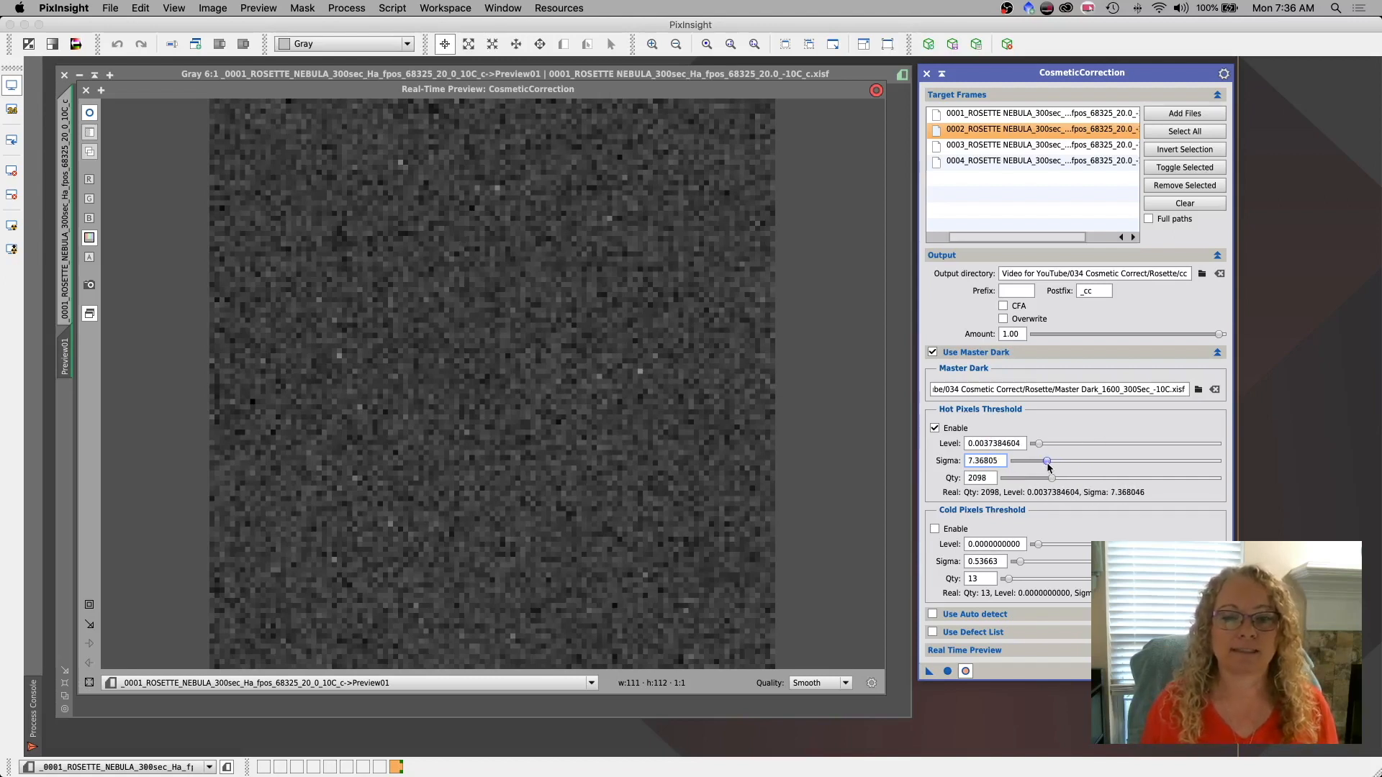
pyautogui.moveTo(1048, 461); pyautogui.dragTo(1046, 461)
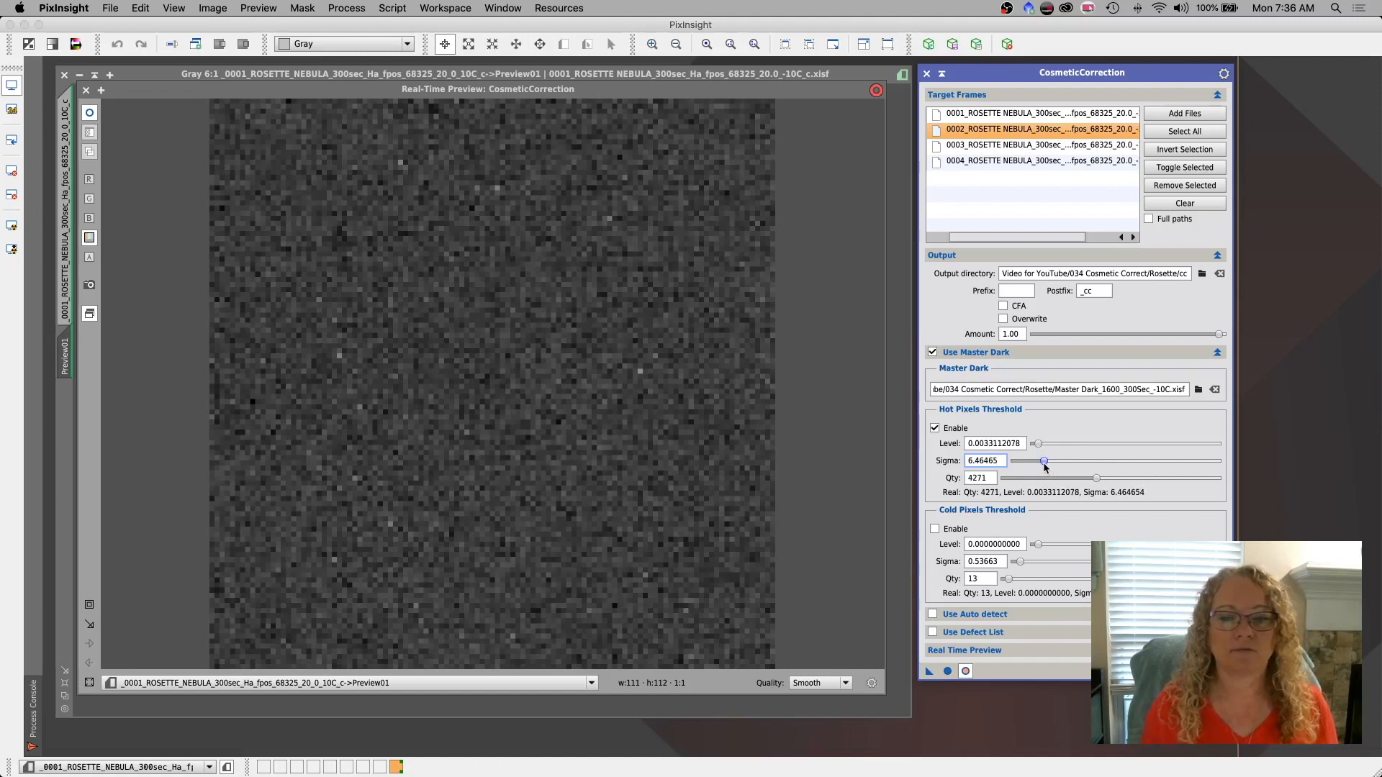
pyautogui.moveTo(1046, 461); pyautogui.dragTo(1039, 461)
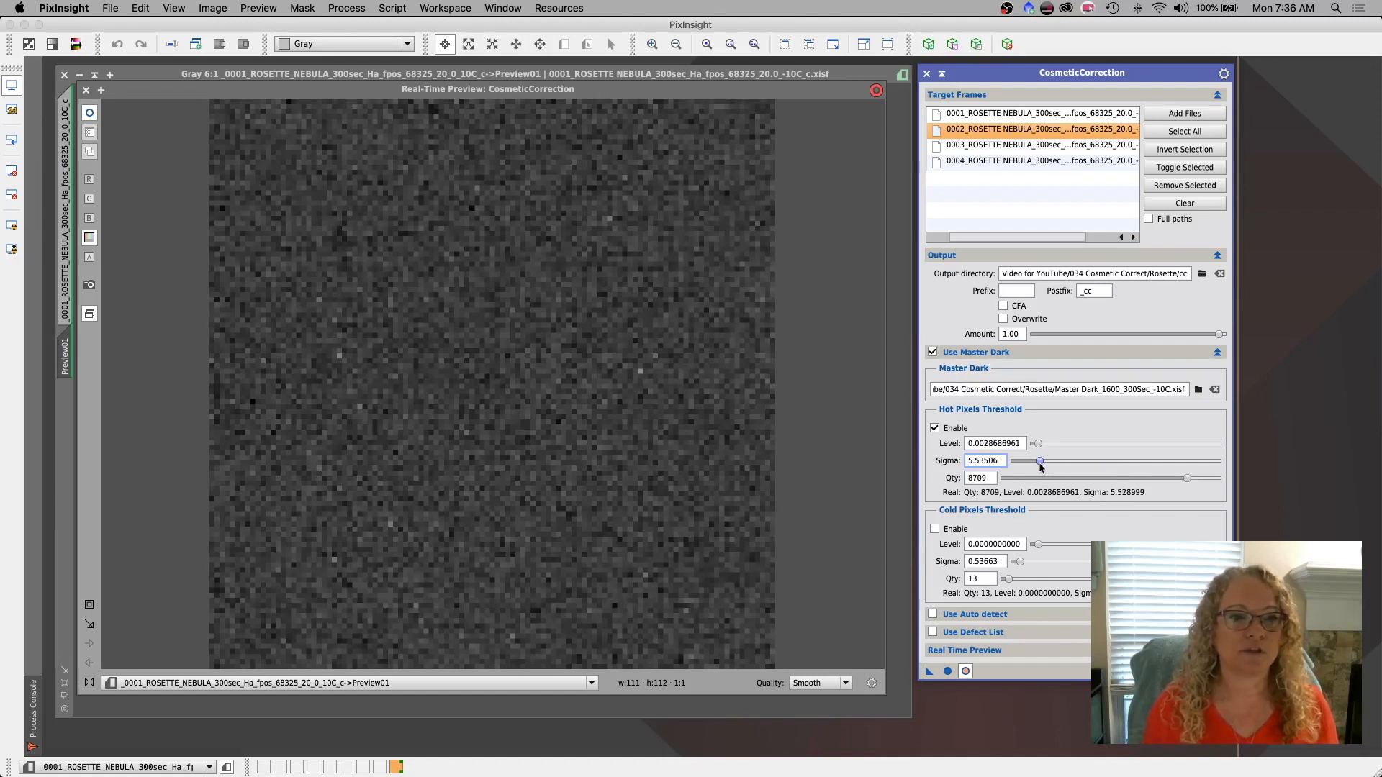
pyautogui.moveTo(1040, 461); pyautogui.dragTo(1049, 460)
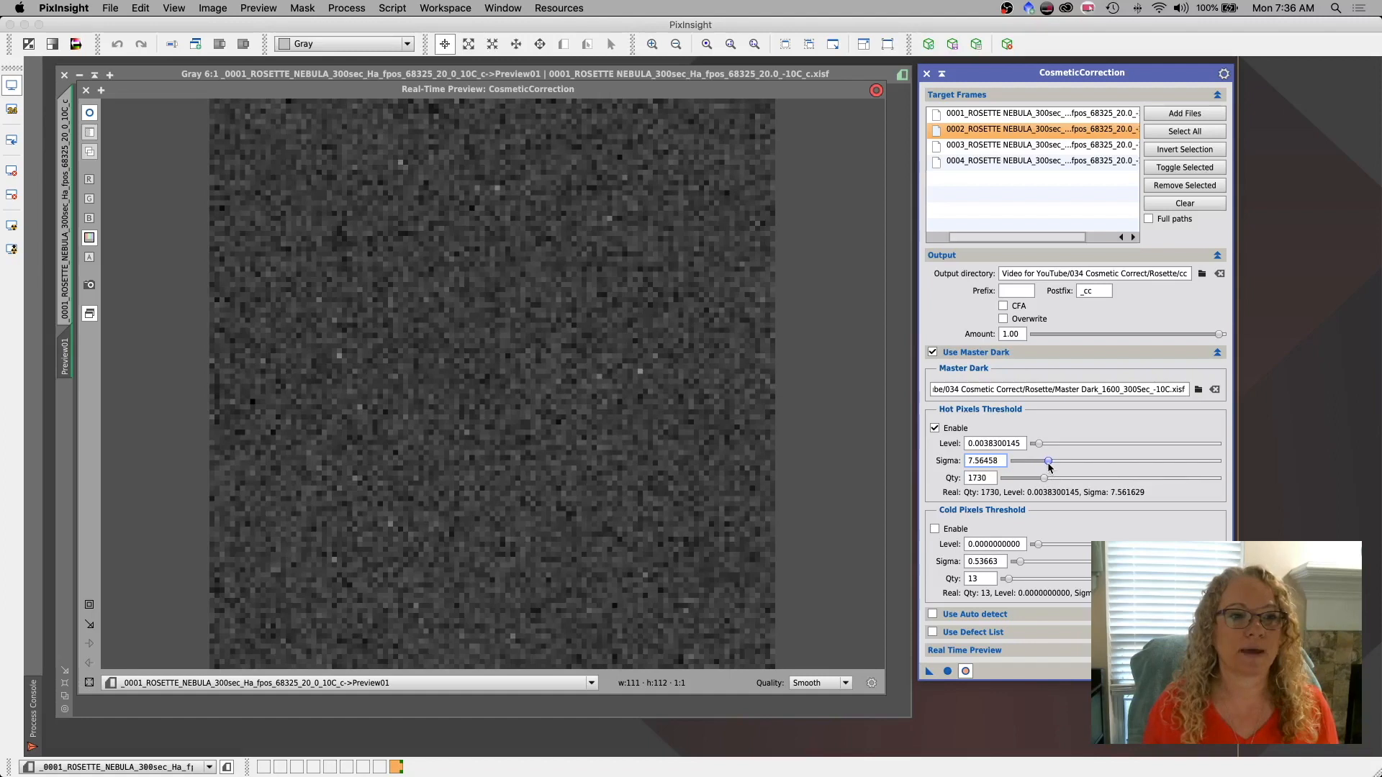
pyautogui.moveTo(1047, 461); pyautogui.dragTo(1039, 461)
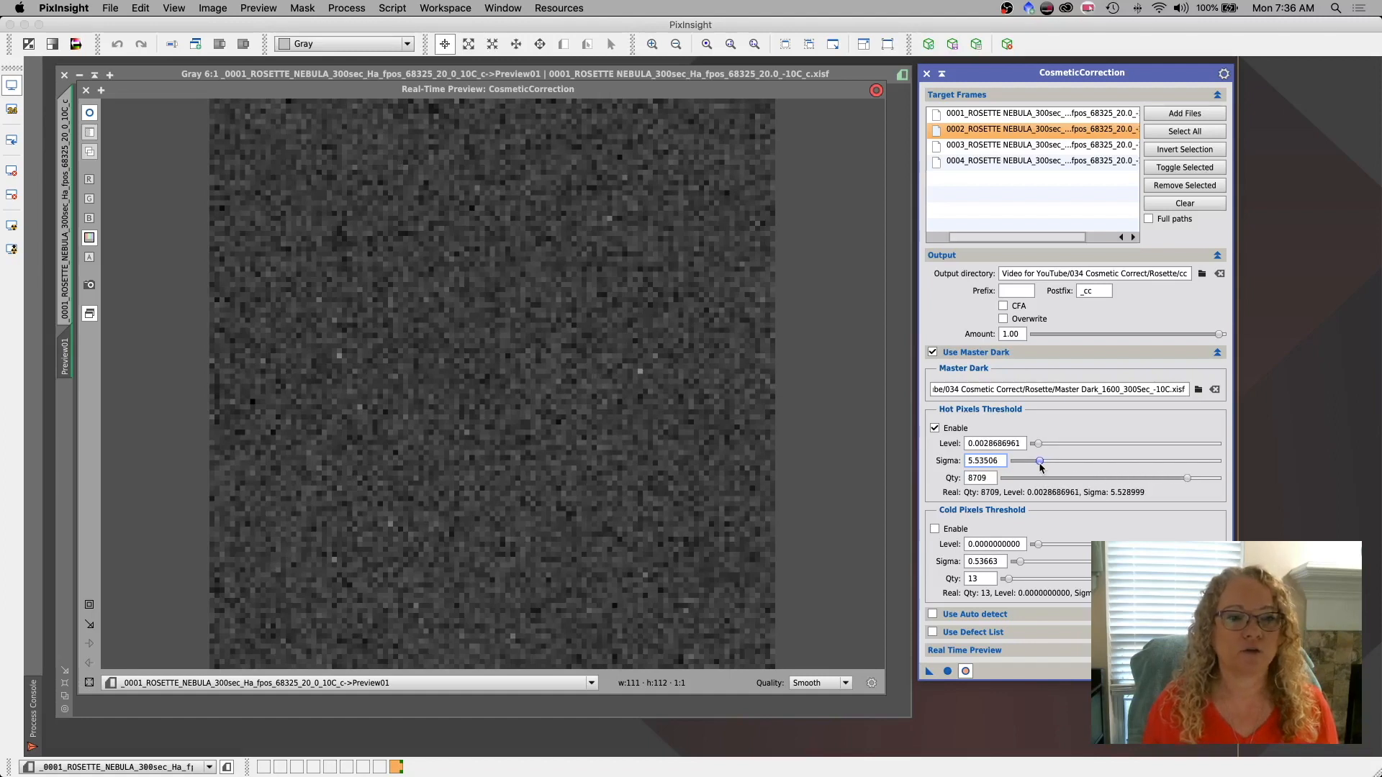
pyautogui.moveTo(1040, 460); pyautogui.dragTo(1035, 461)
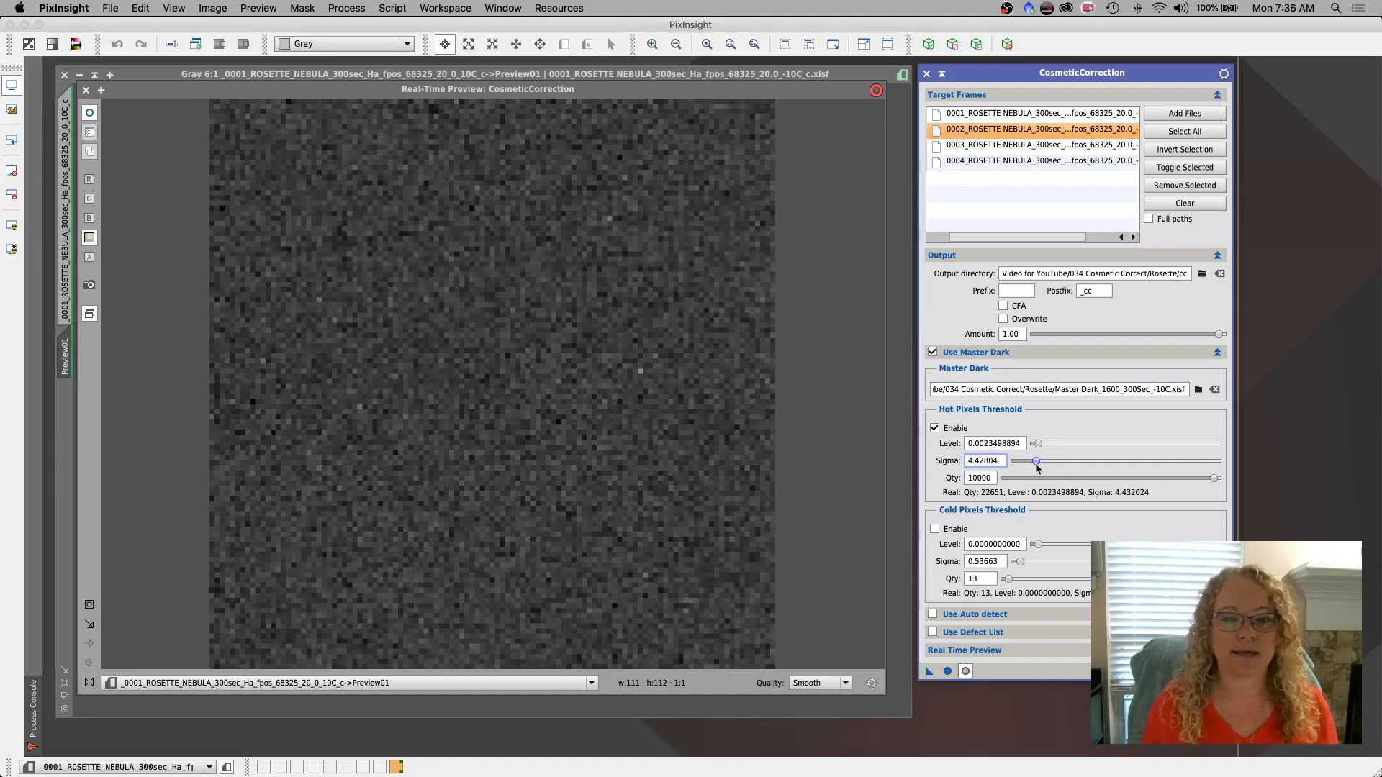
pyautogui.moveTo(1036, 460); pyautogui.dragTo(1032, 460)
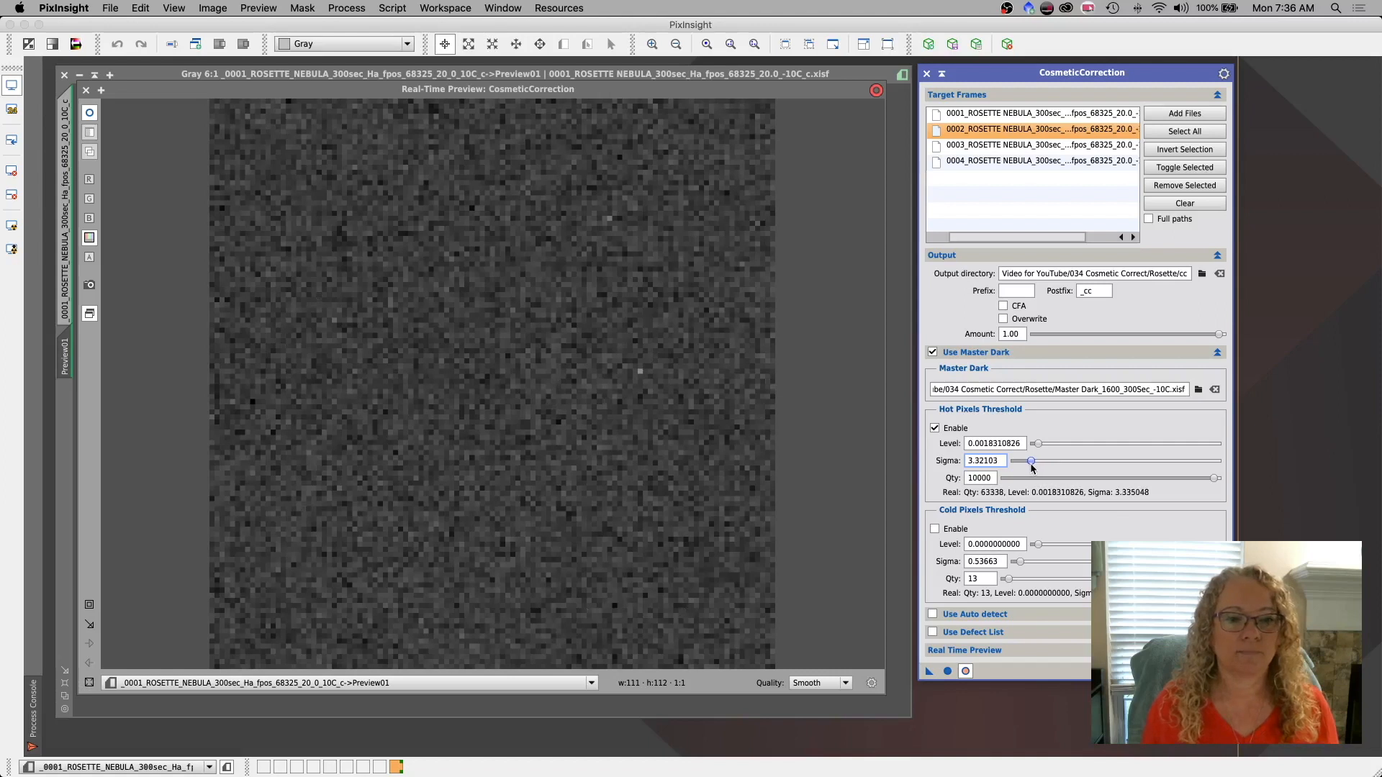
pyautogui.moveTo(1034, 460); pyautogui.dragTo(1031, 461)
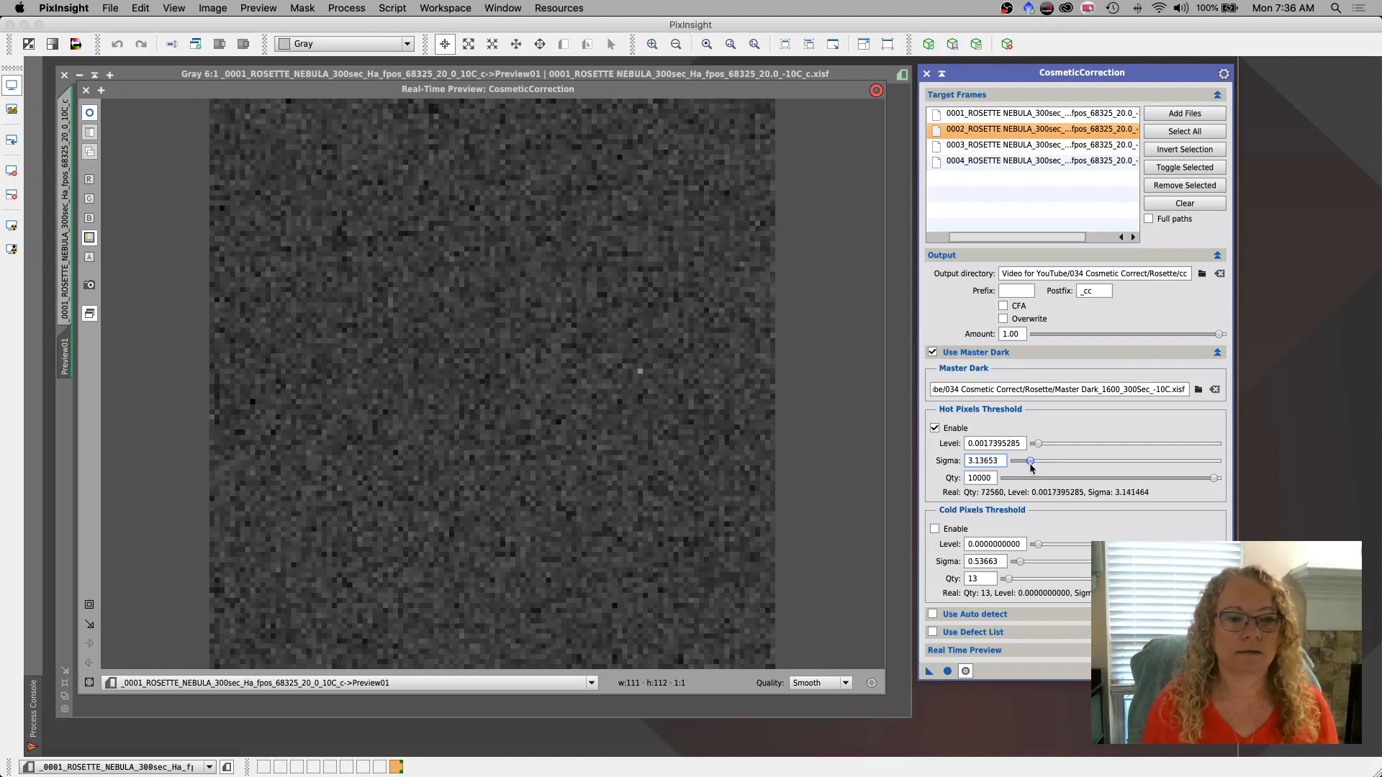
pyautogui.moveTo(1030, 461); pyautogui.dragTo(1021, 461)
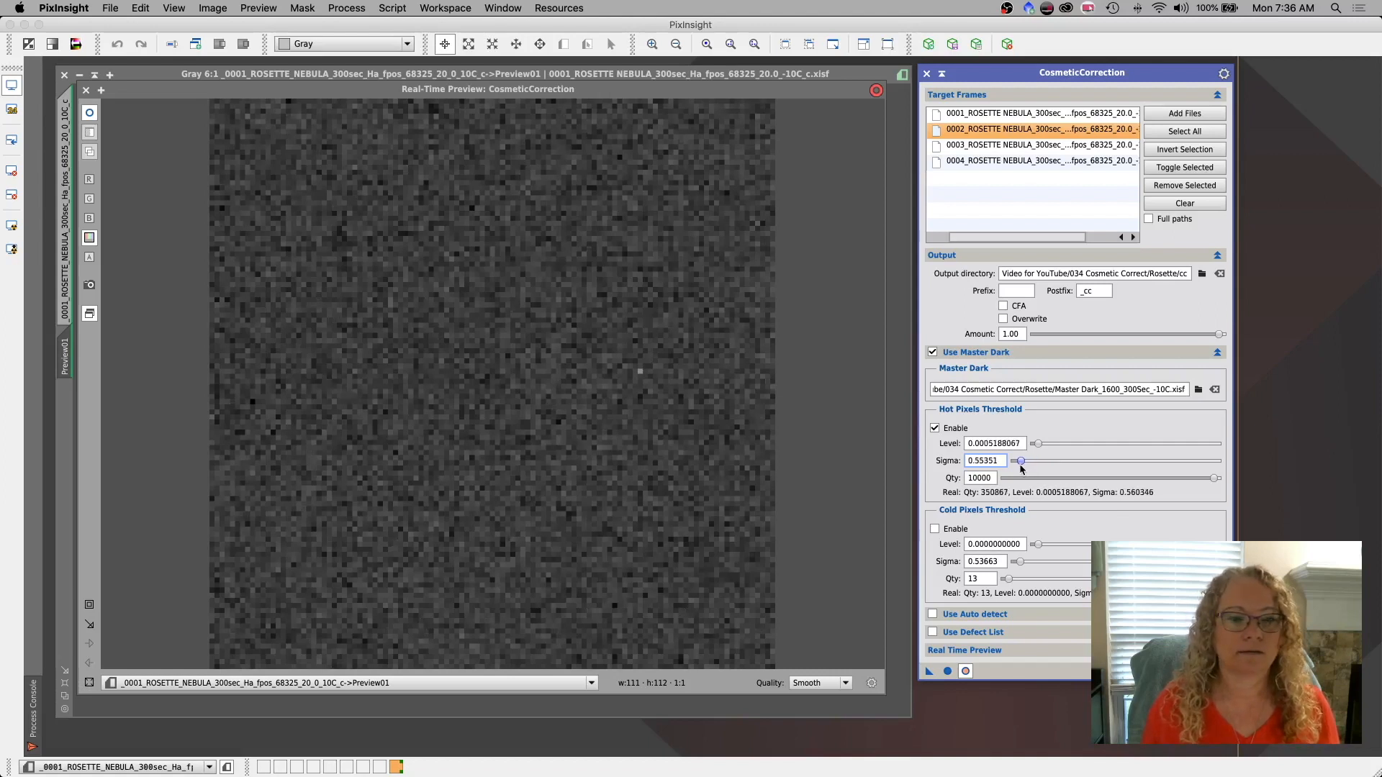
pyautogui.moveTo(1020, 461); pyautogui.dragTo(1018, 461)
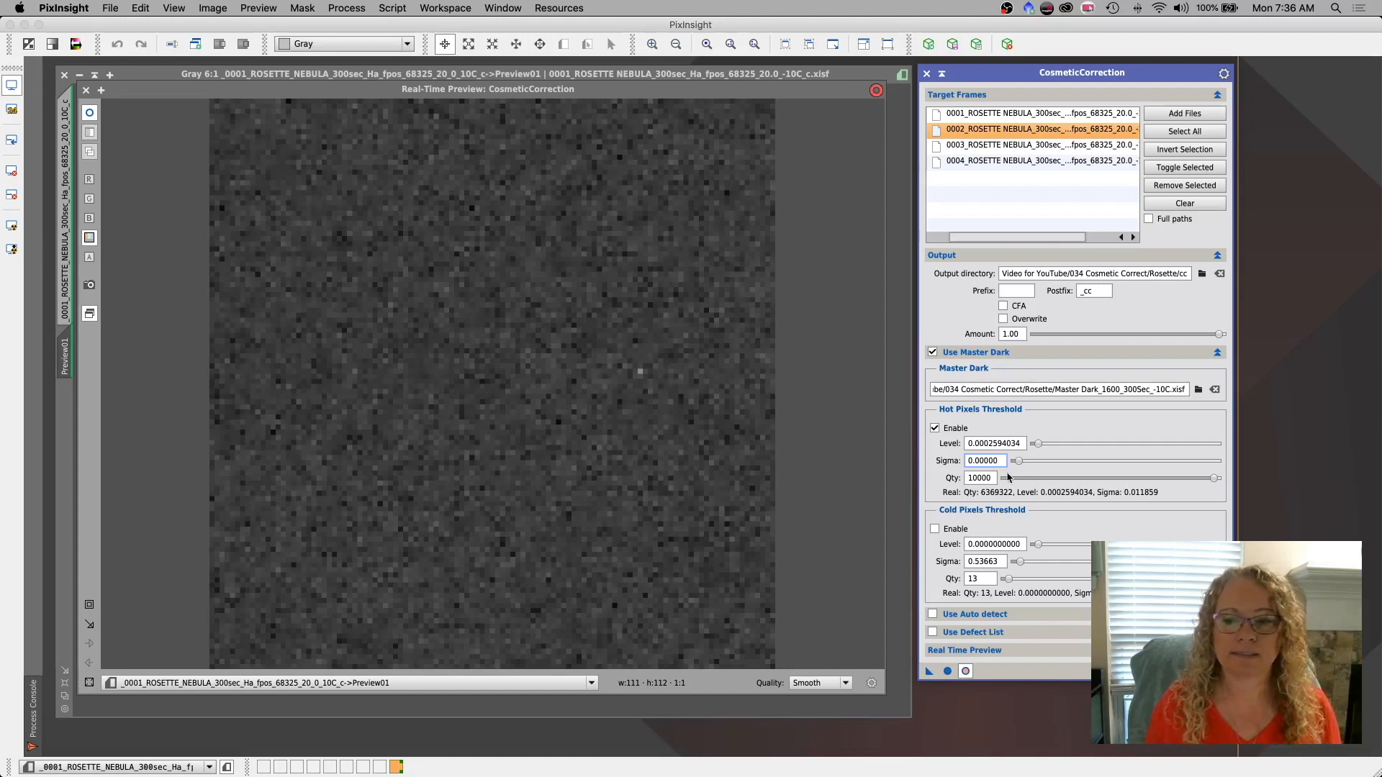
pyautogui.moveTo(1018, 461)
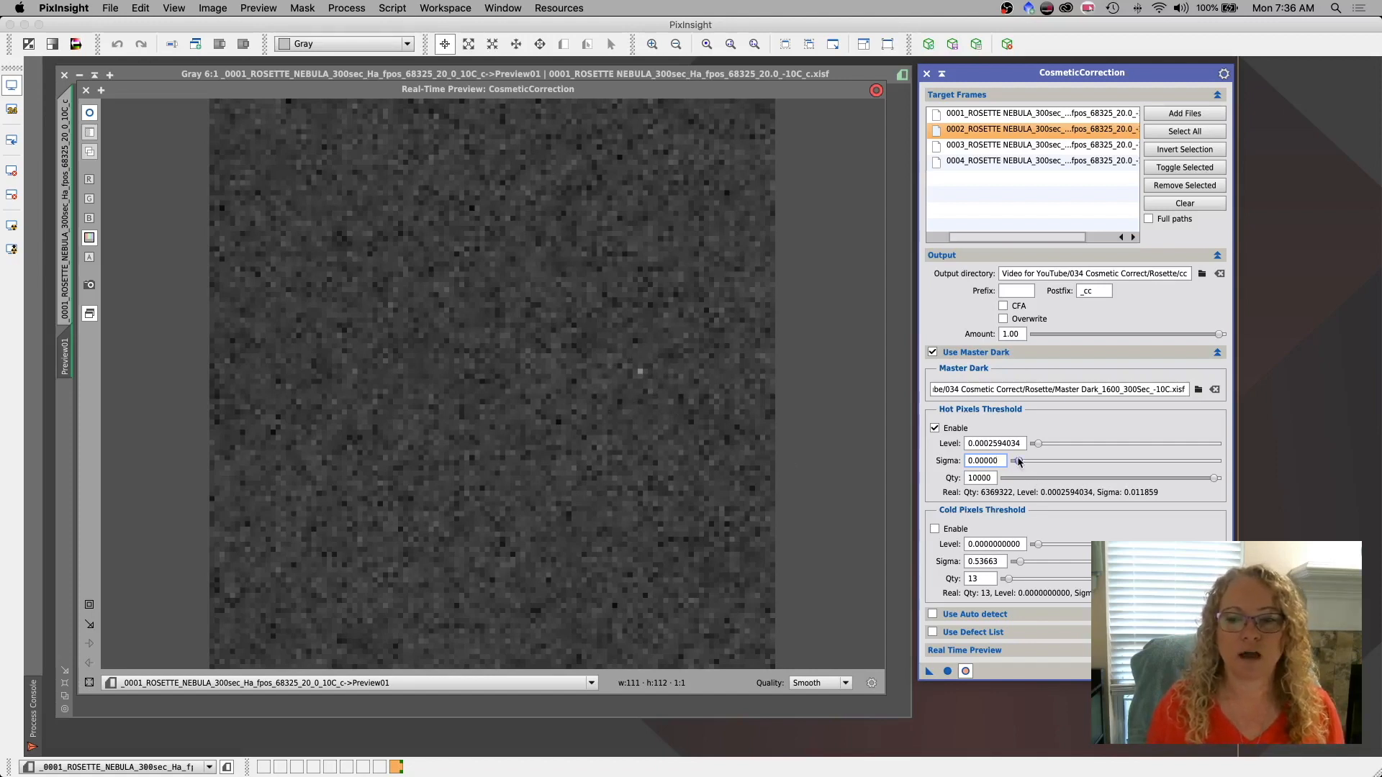
# Nudge the hot-pixel Sigma back up and settle it at about 3.14.
pyautogui.moveTo(1001, 461); pyautogui.dragTo(1022, 461)
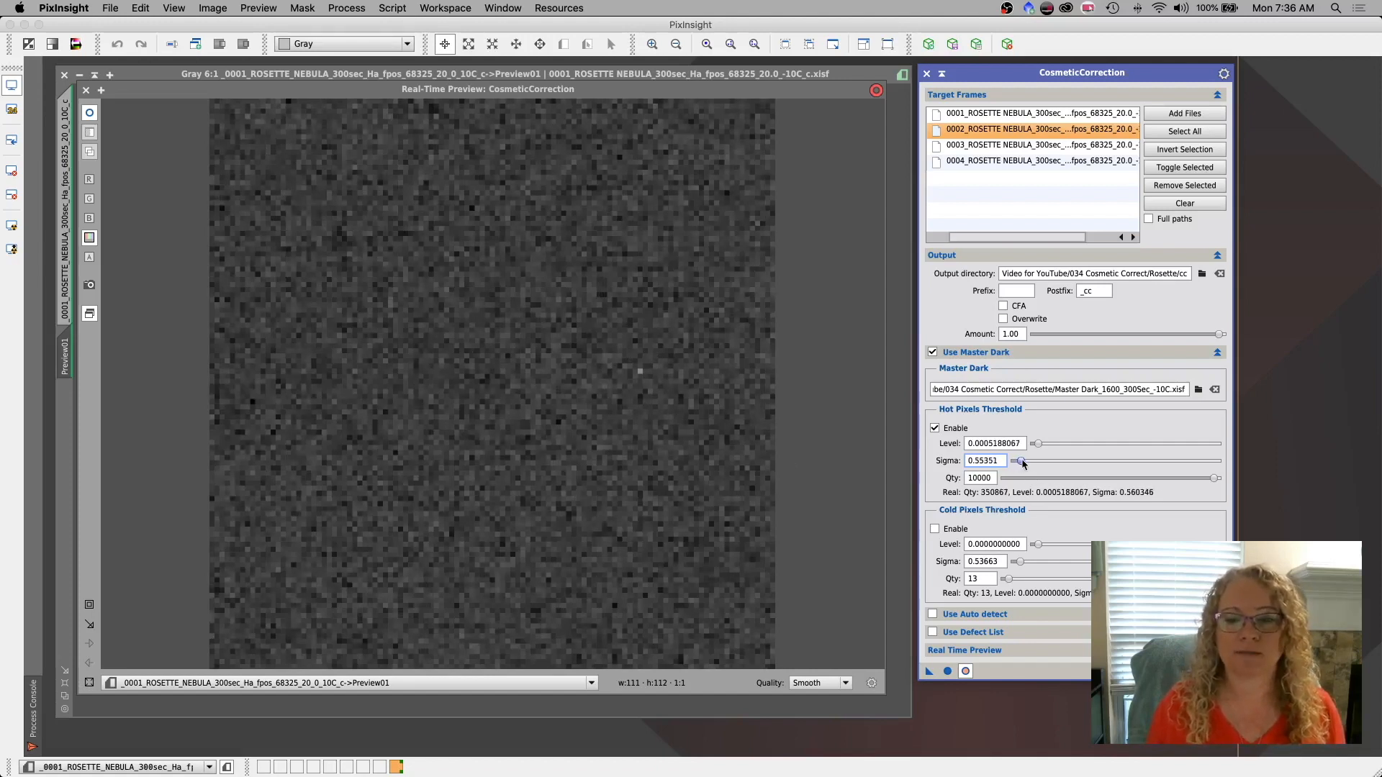
pyautogui.moveTo(1022, 460); pyautogui.dragTo(1034, 461)
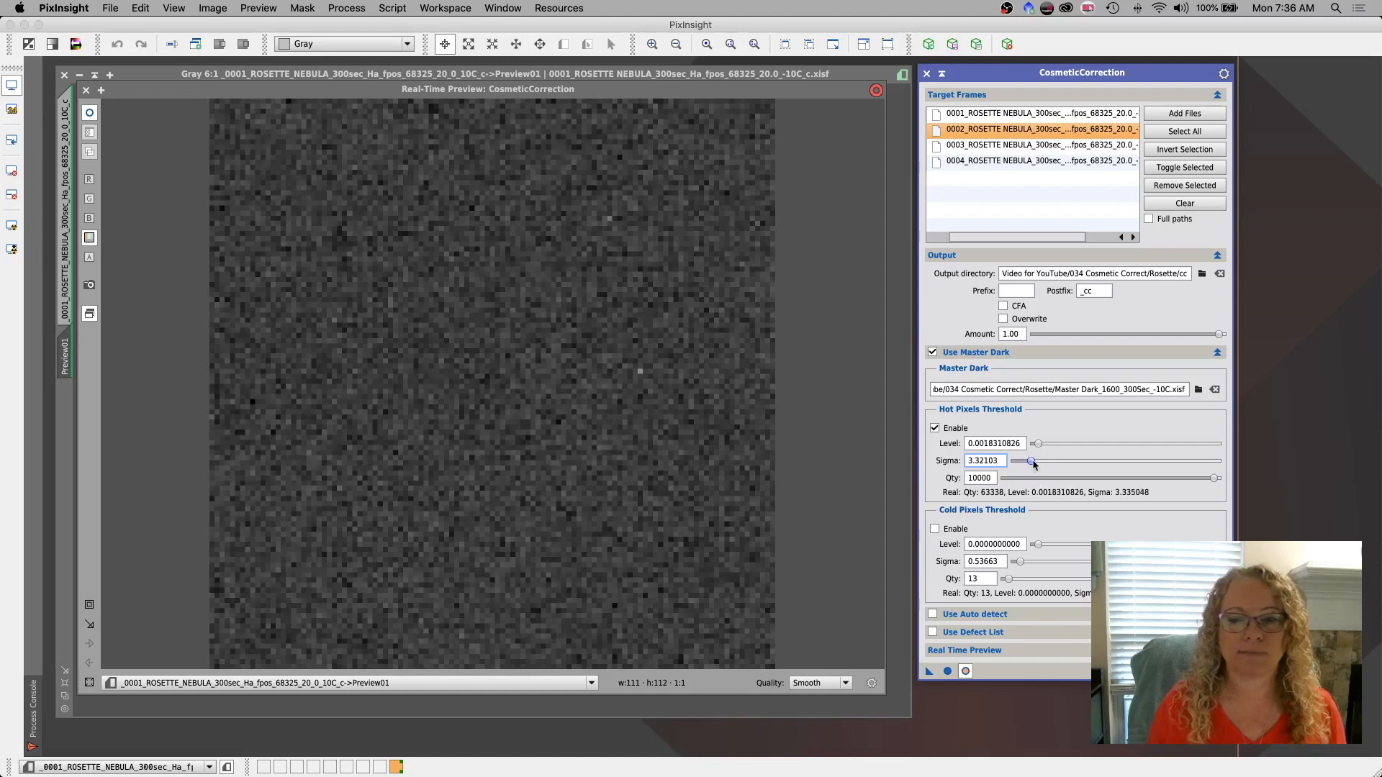
pyautogui.moveTo(1031, 461); pyautogui.dragTo(1034, 461)
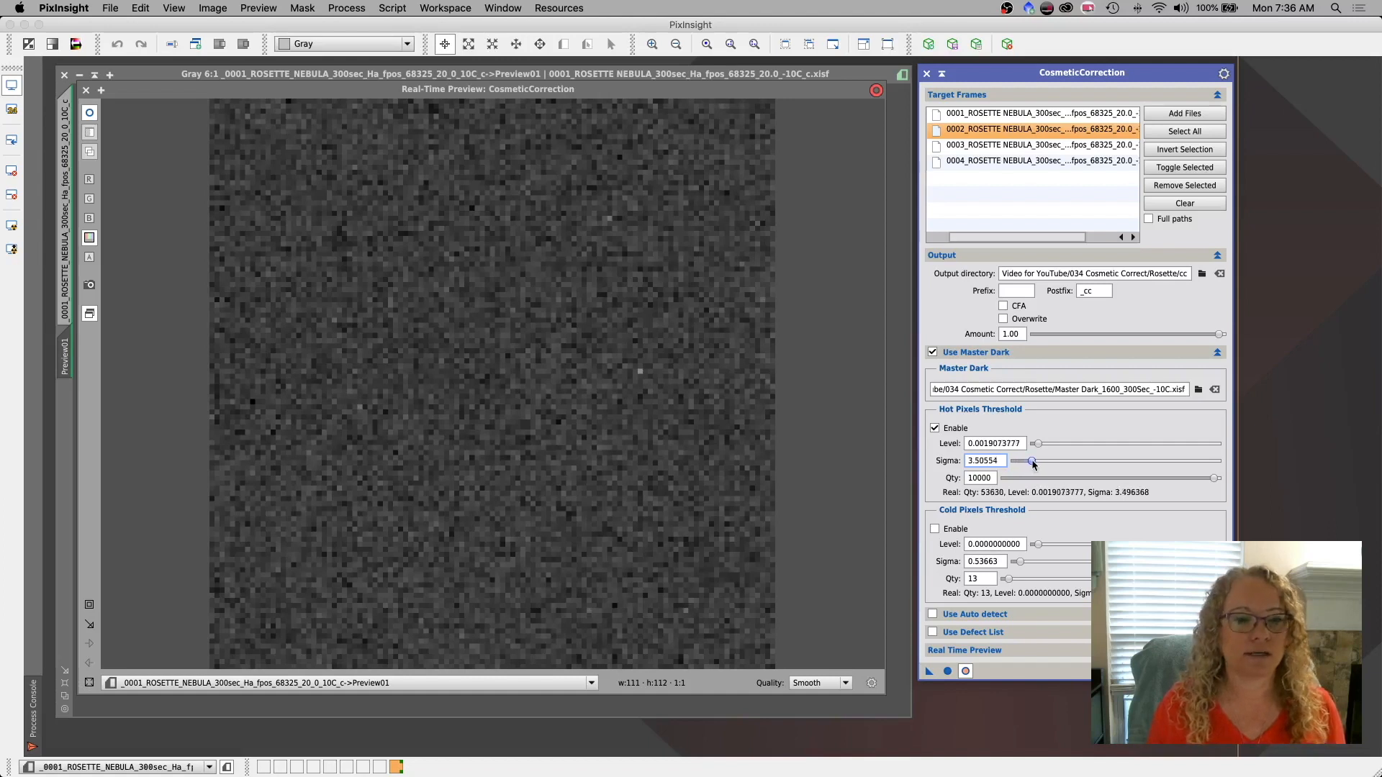
pyautogui.moveTo(1033, 460); pyautogui.dragTo(1027, 461)
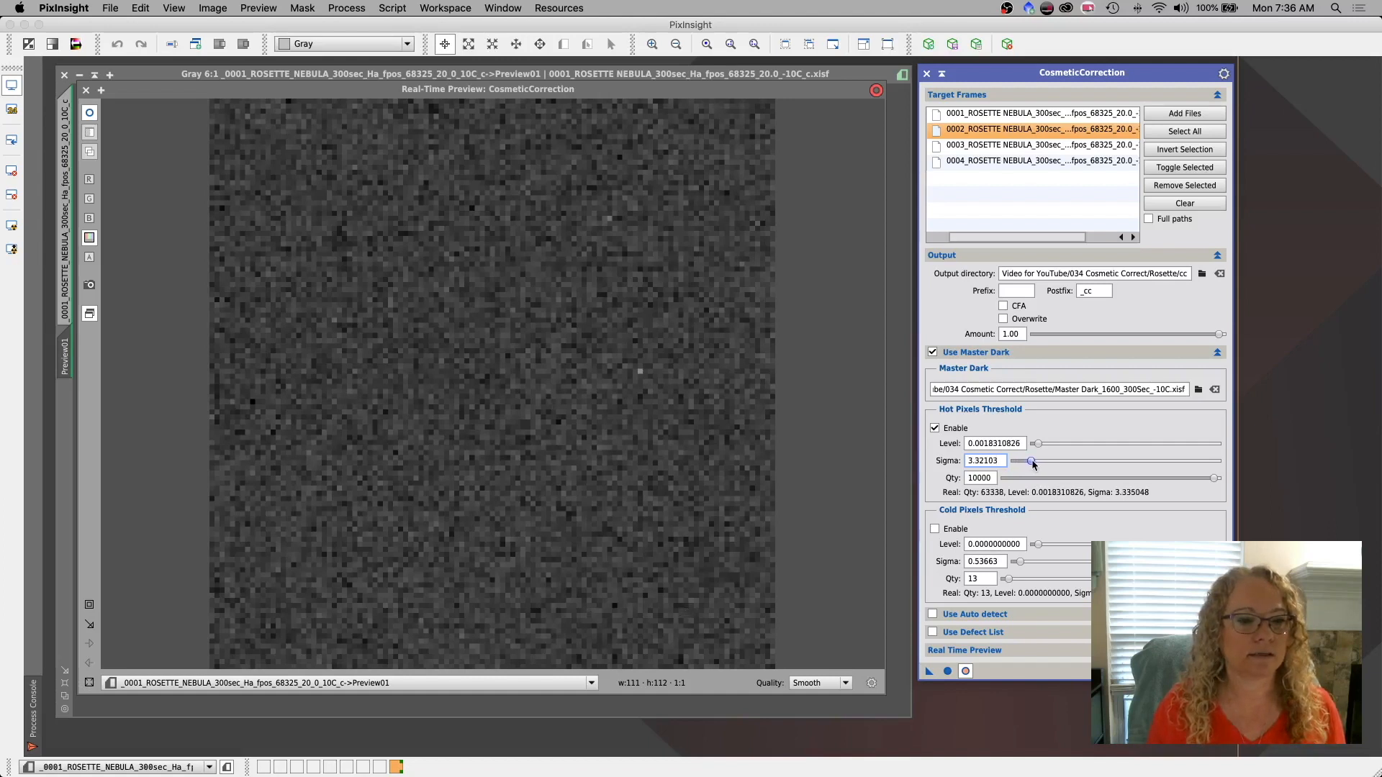
pyautogui.moveTo(1014, 461); pyautogui.dragTo(1034, 460)
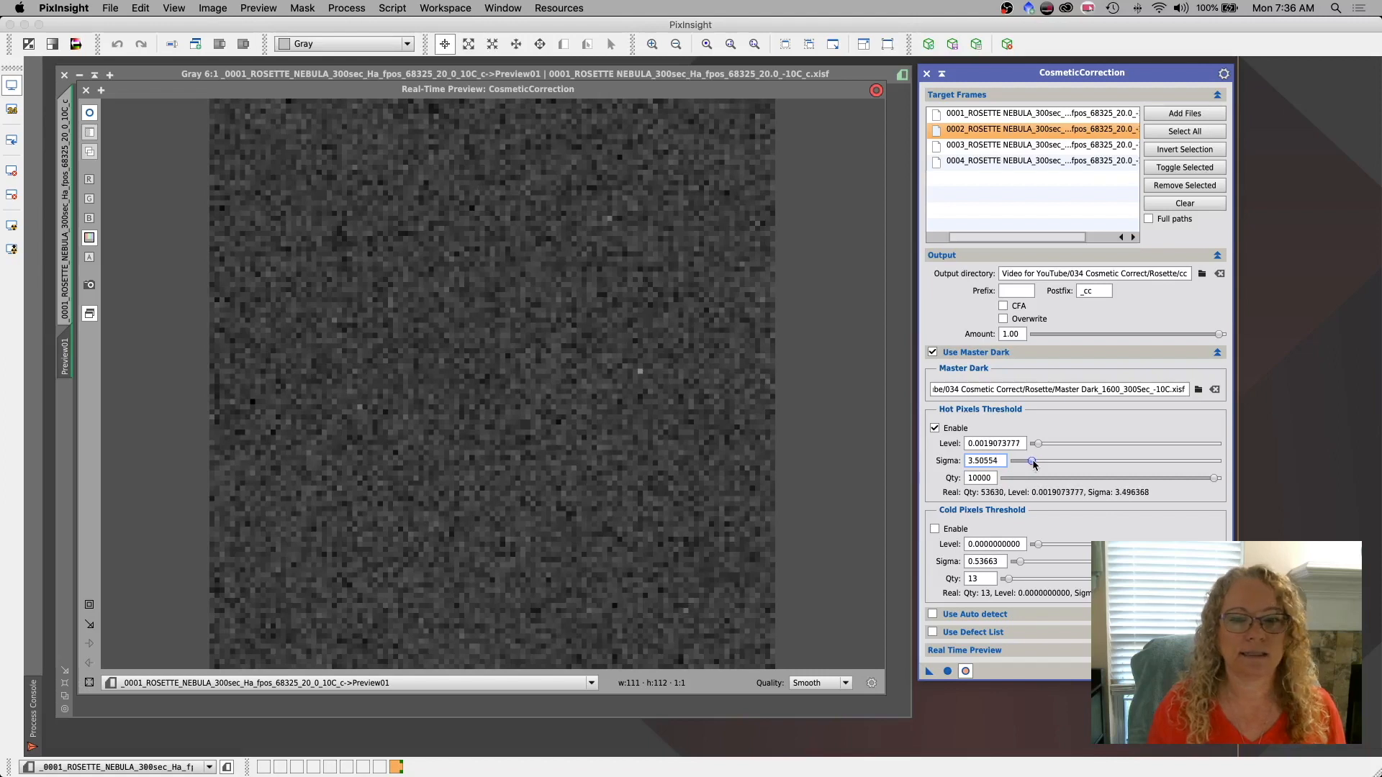
pyautogui.moveTo(1040, 461); pyautogui.dragTo(1030, 460)
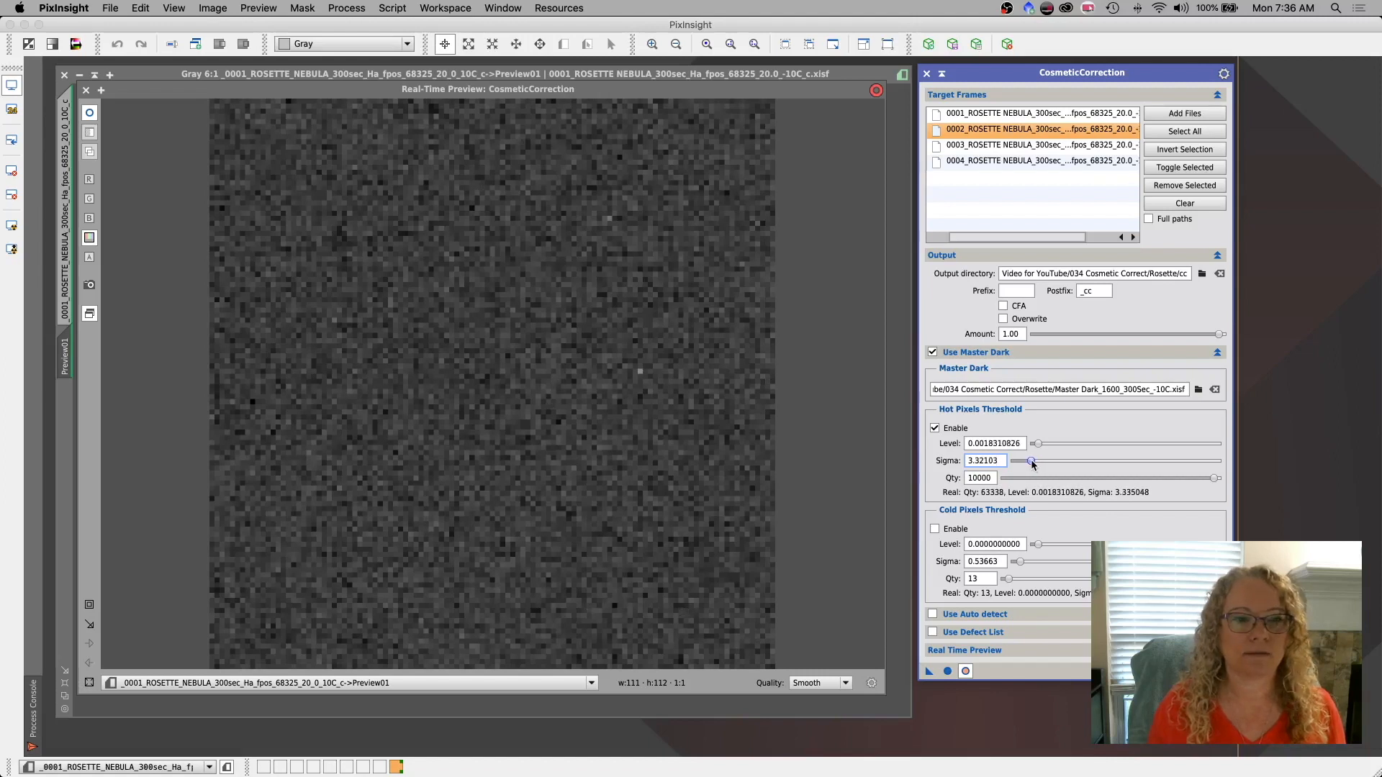
pyautogui.moveTo(1040, 461); pyautogui.dragTo(1029, 461)
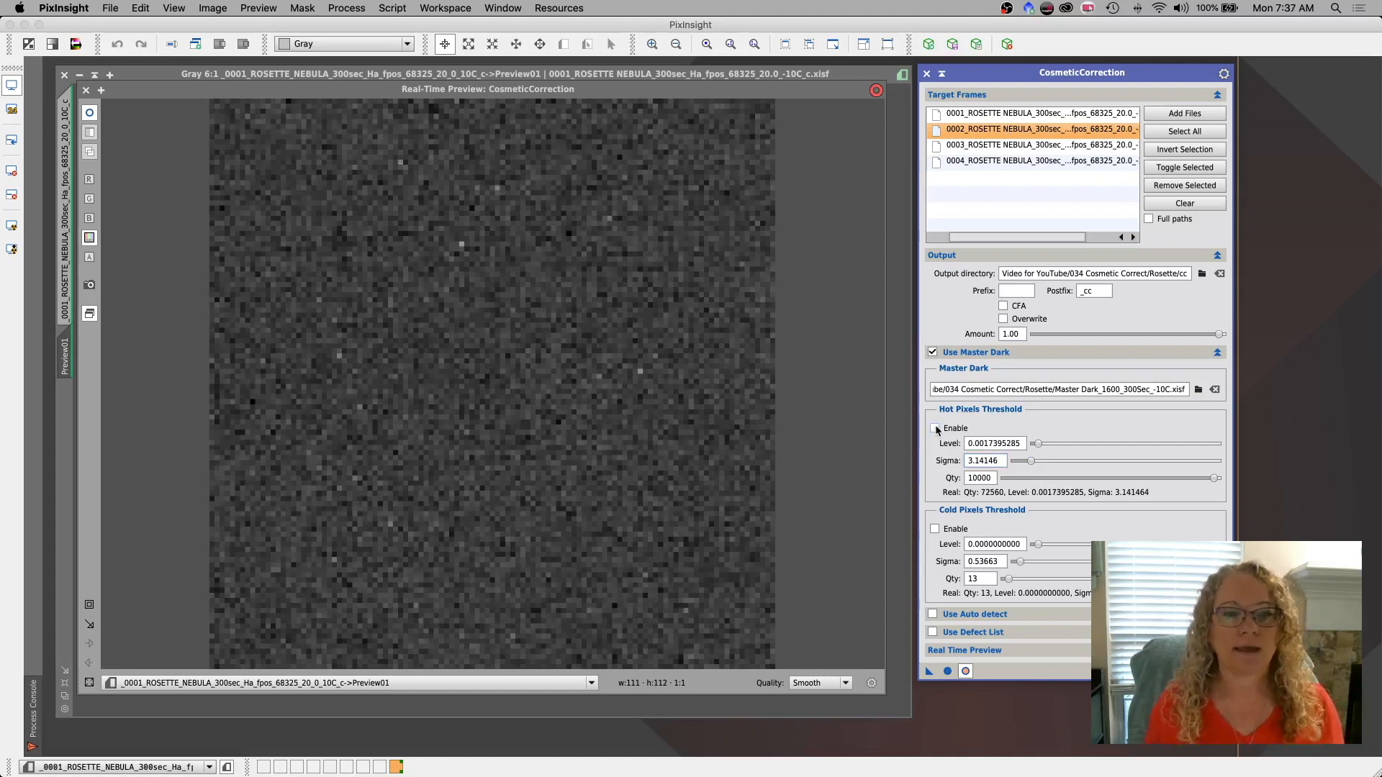
# Re-enable hot-pixel detection at sigma 3.14 and enable cold-pixel detection from the master dark.
pyautogui.click(934, 429)
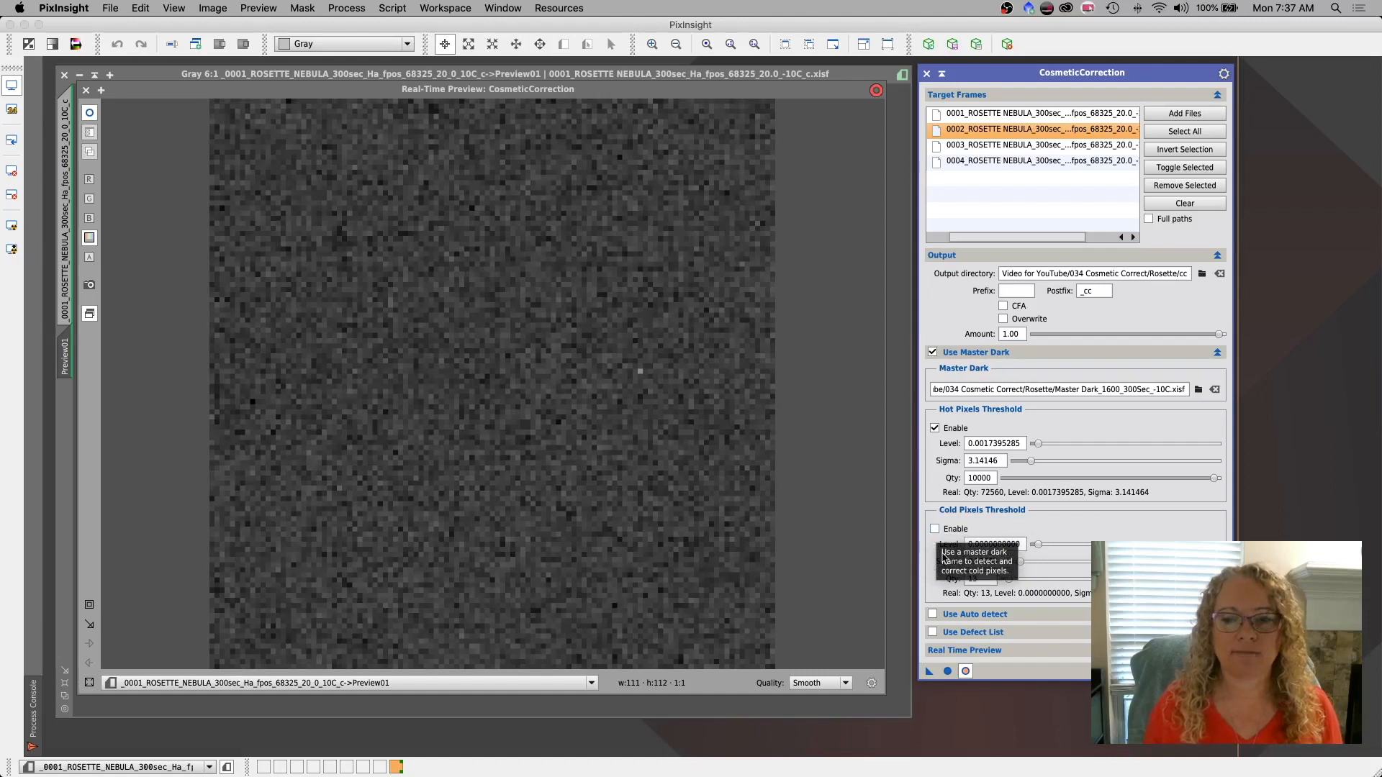
pyautogui.moveTo(421, 420)
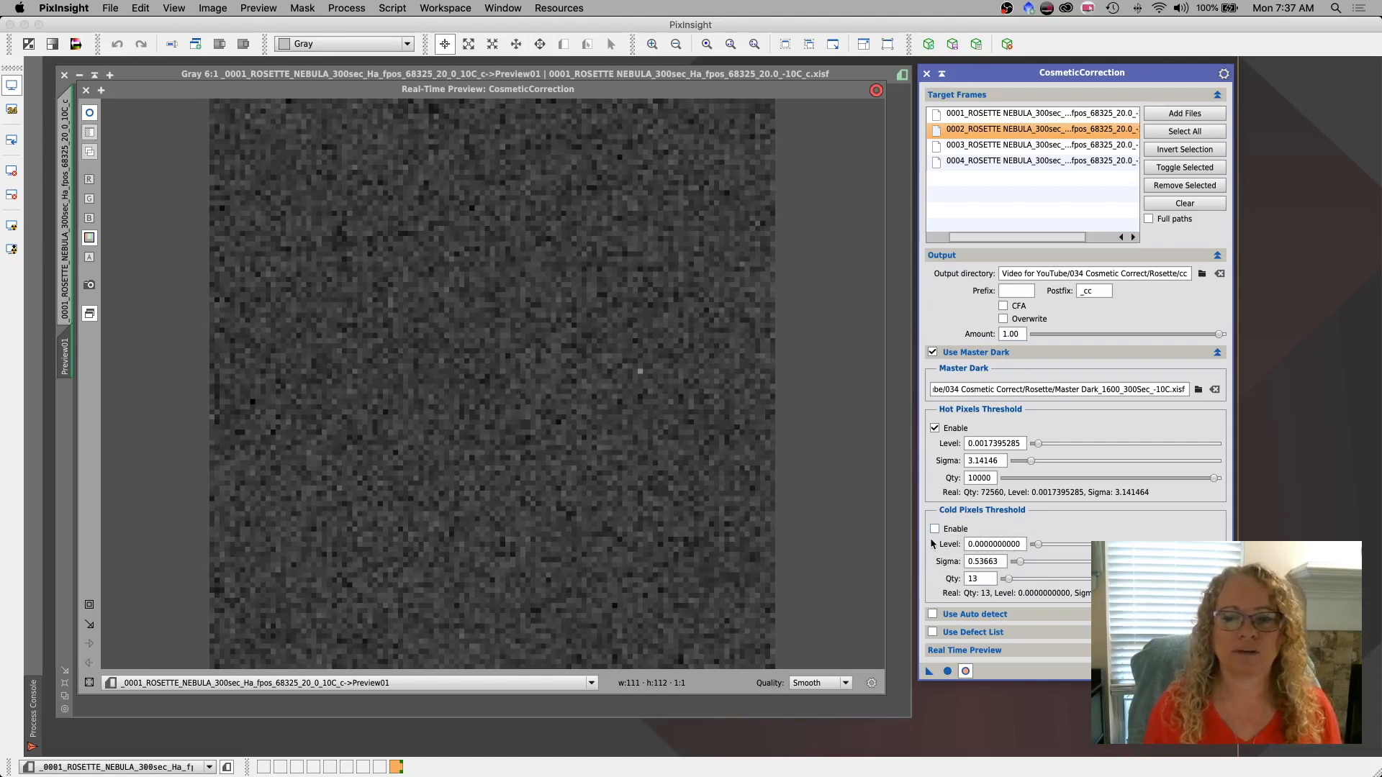
pyautogui.click(934, 530)
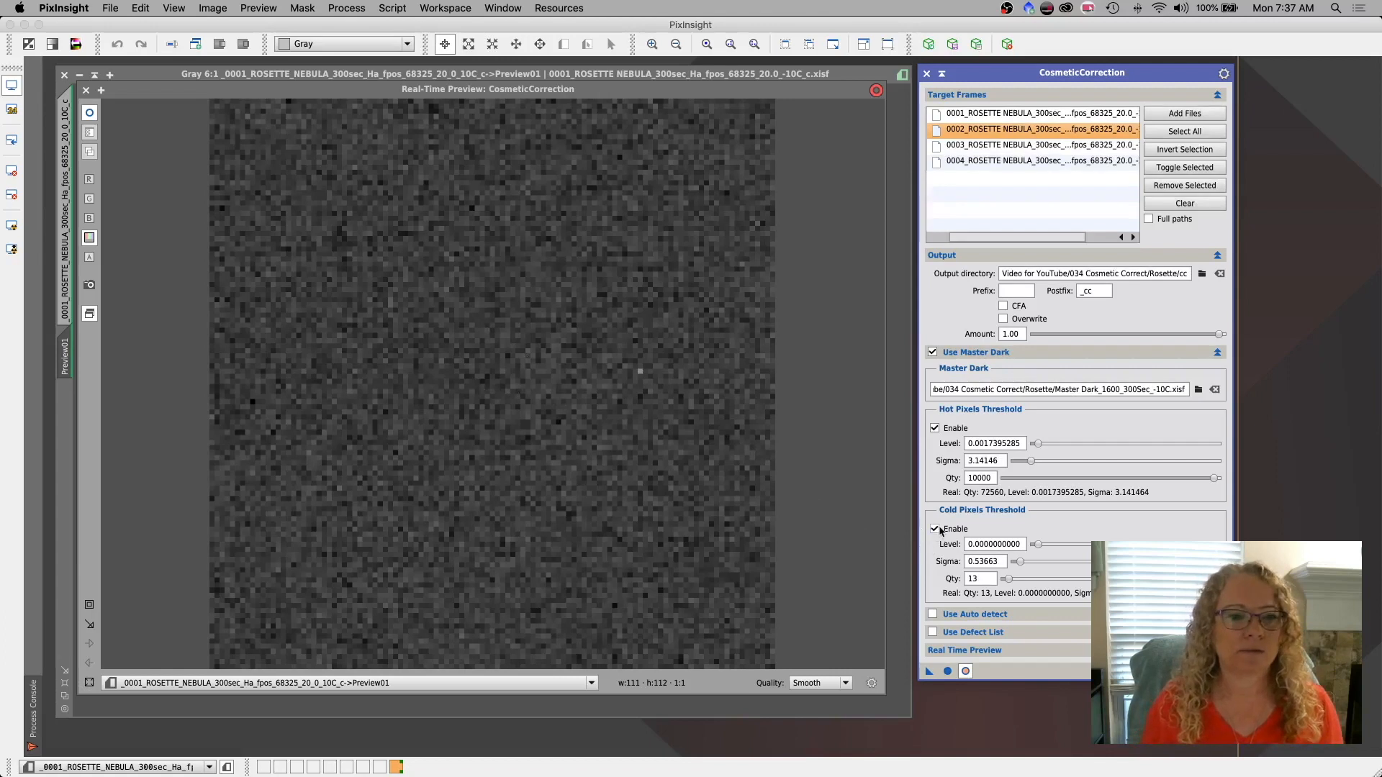
pyautogui.click(933, 530)
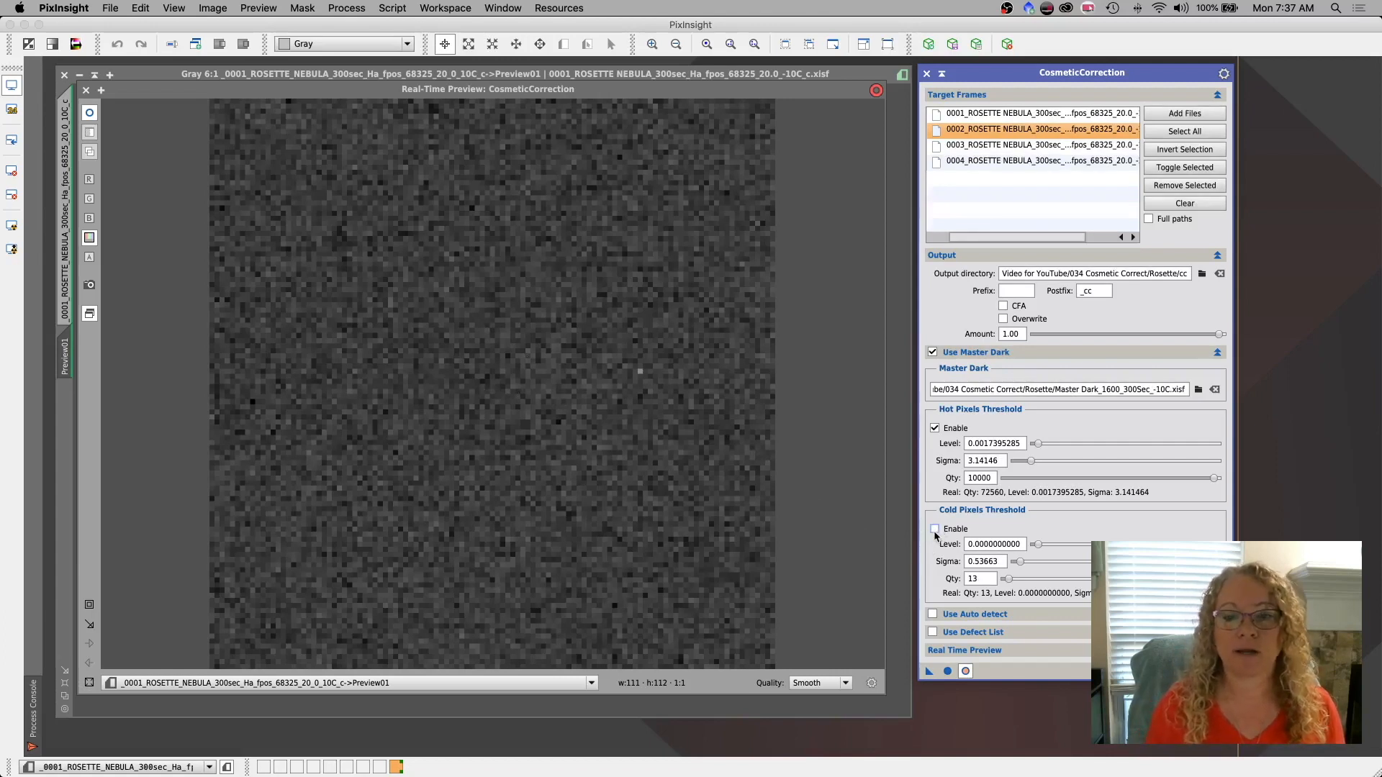
pyautogui.click(932, 530)
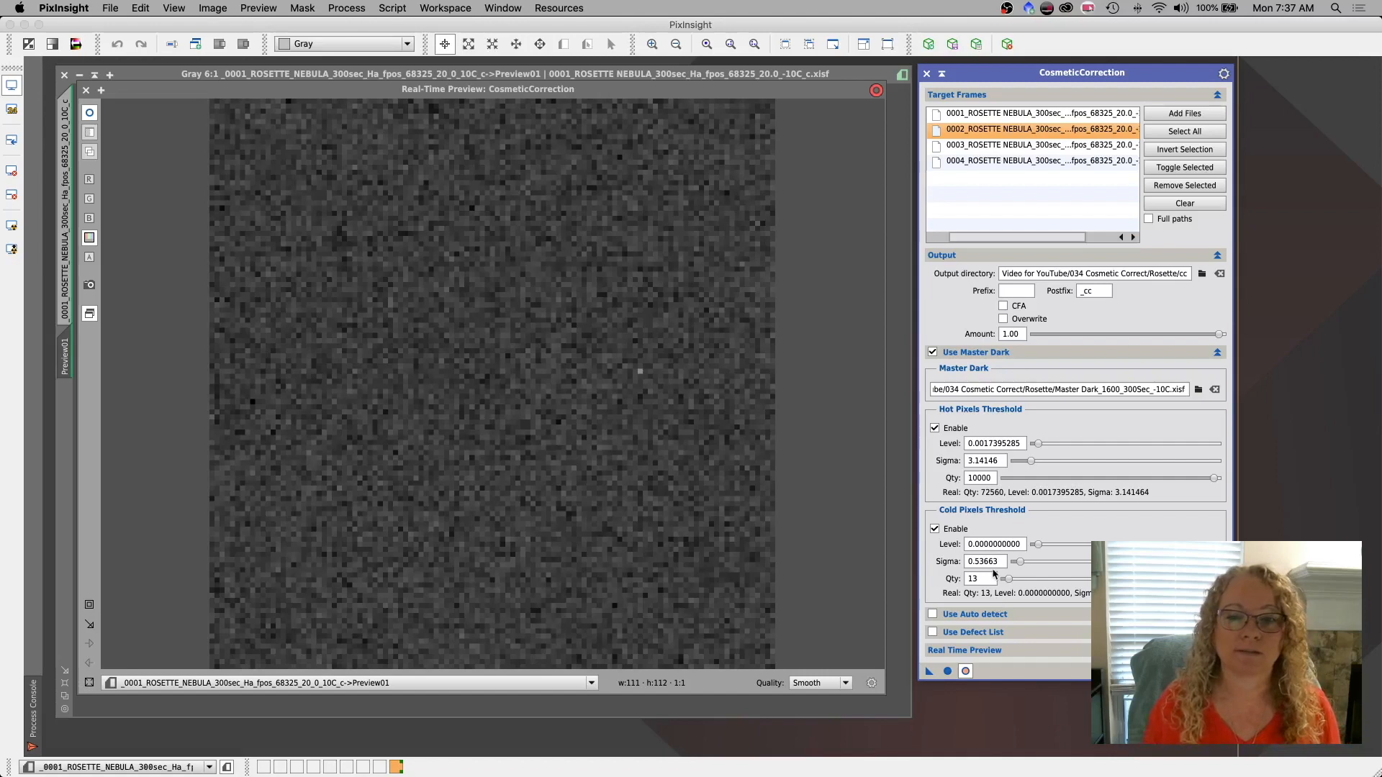
pyautogui.moveTo(1018, 378)
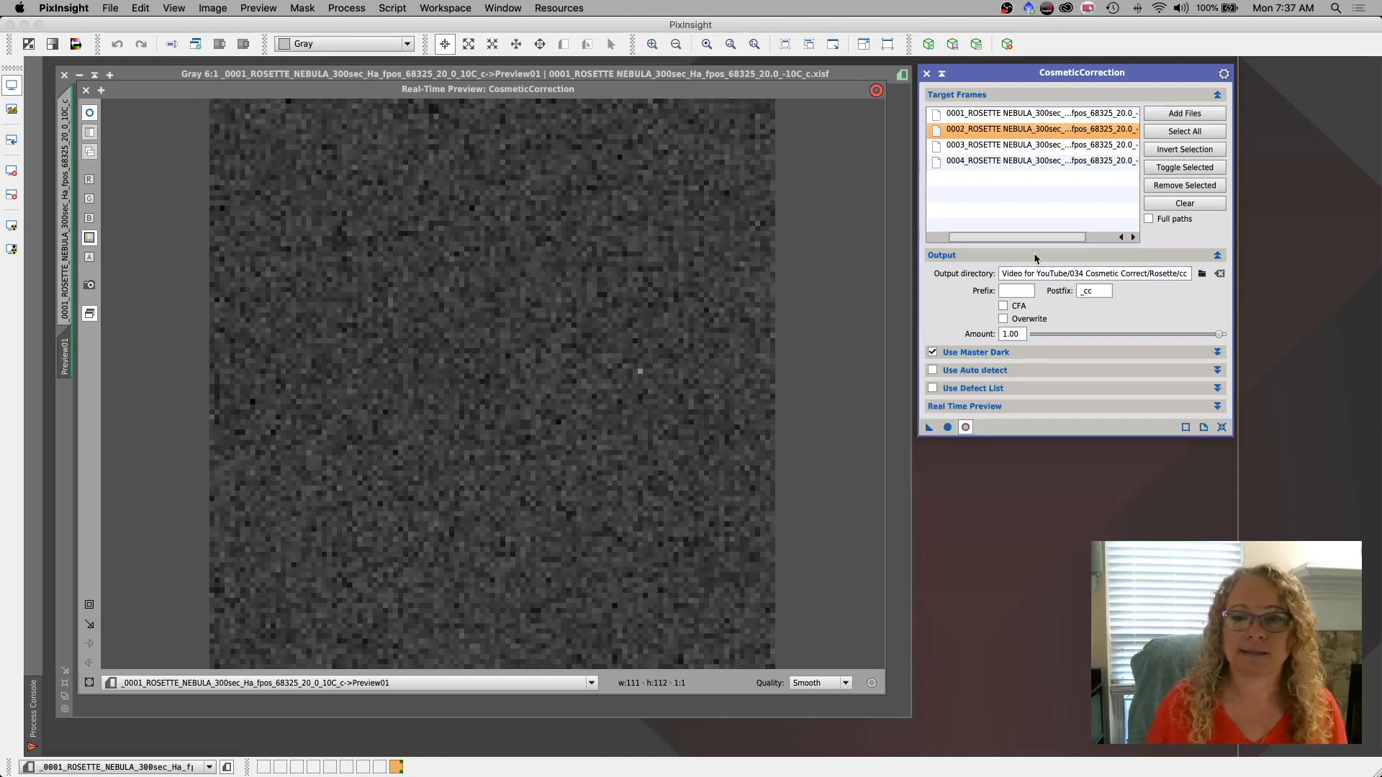
# Collapse the Output section and close the Real-Time Preview to show the full Rosette subframe.
pyautogui.click(1218, 256)
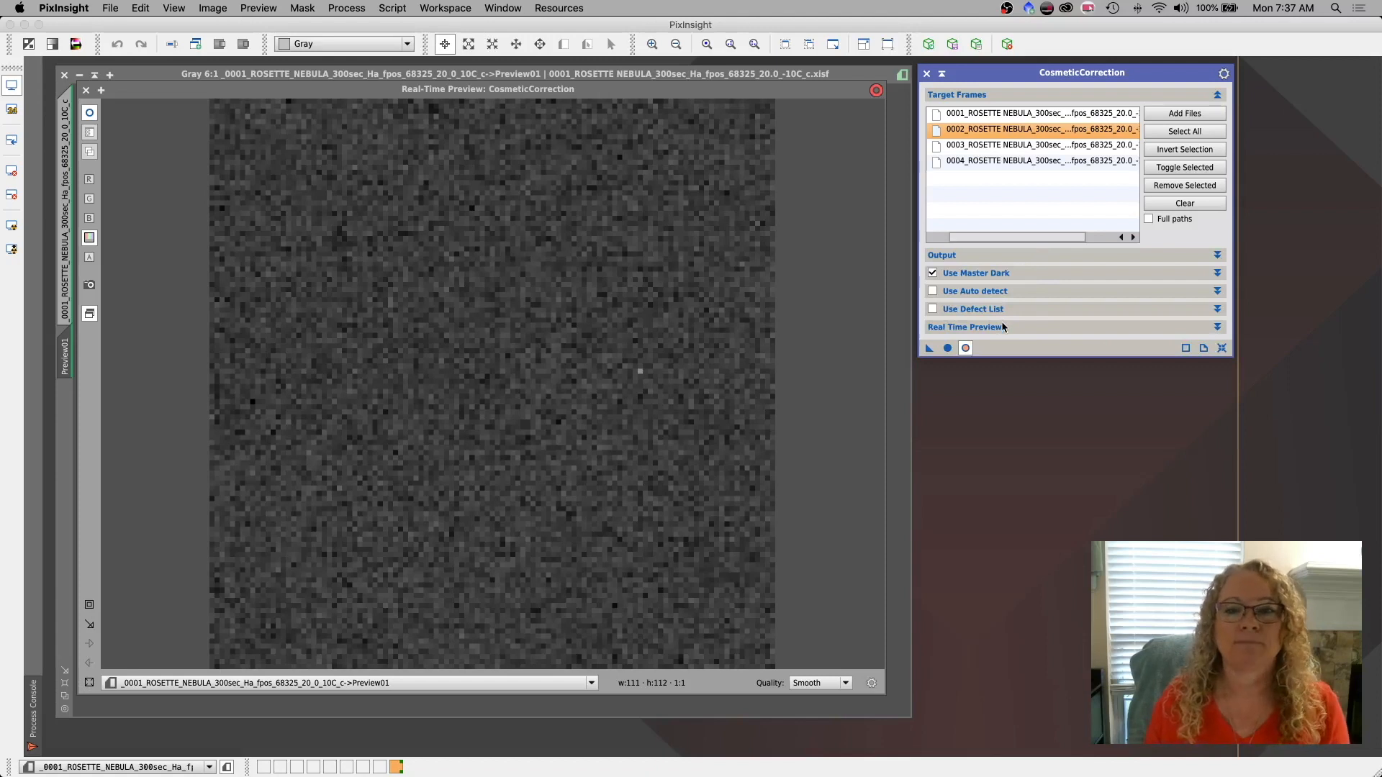
pyautogui.moveTo(682, 348)
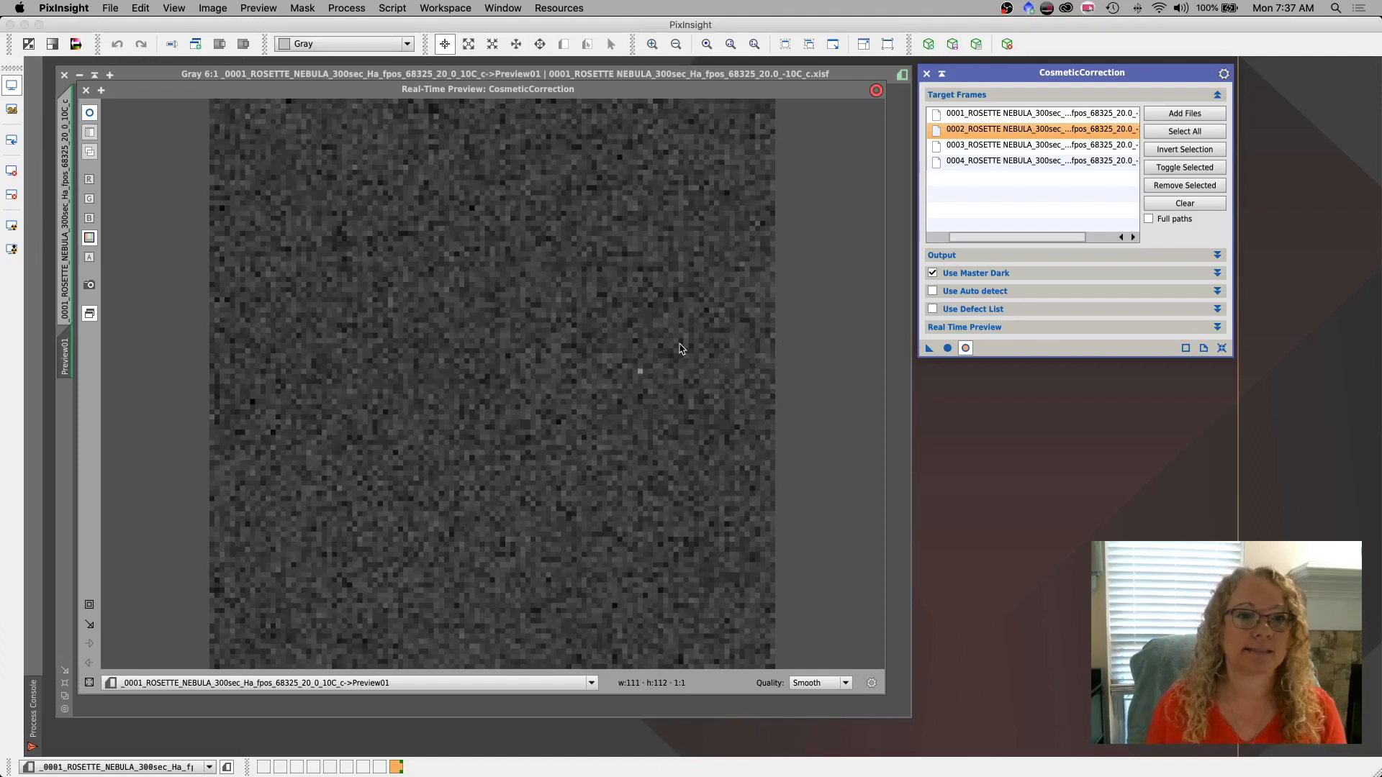
pyautogui.click(408, 74)
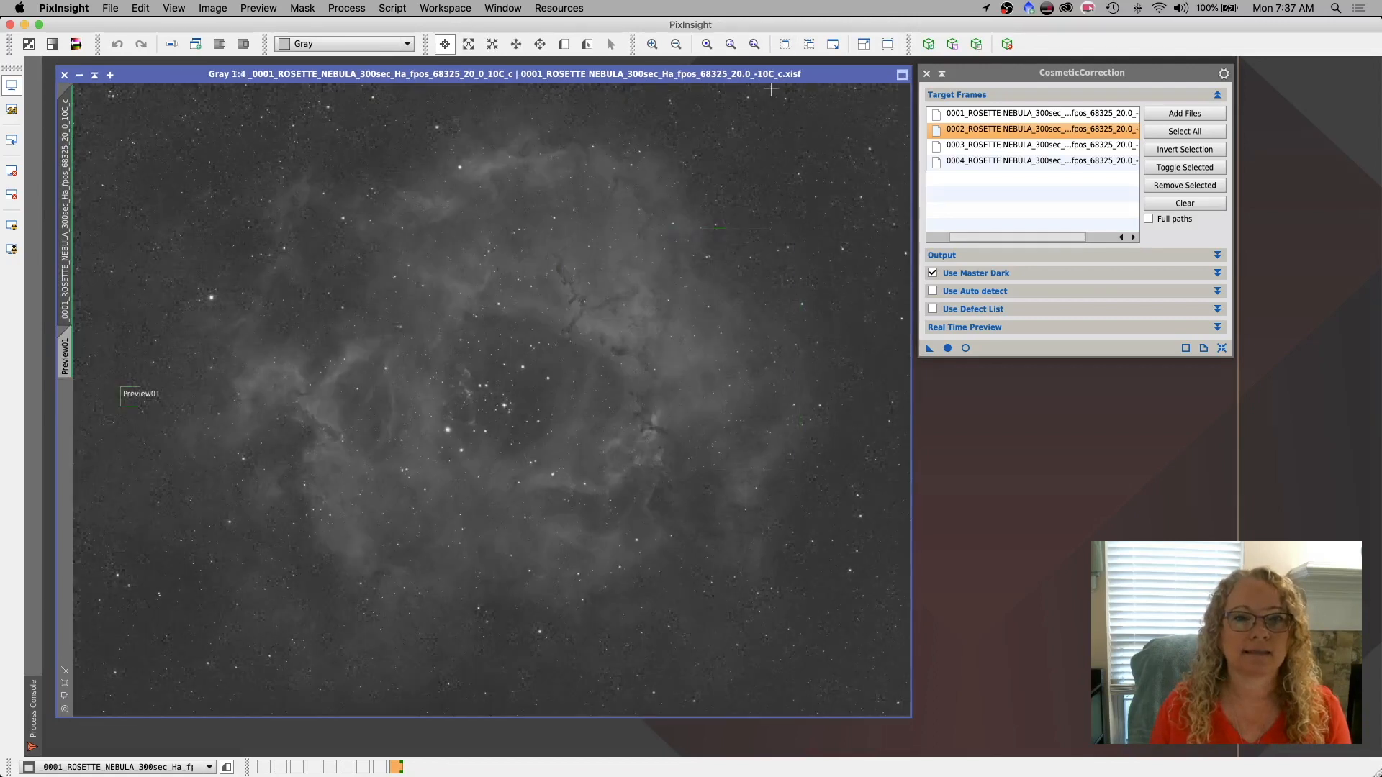
pyautogui.moveTo(764, 712)
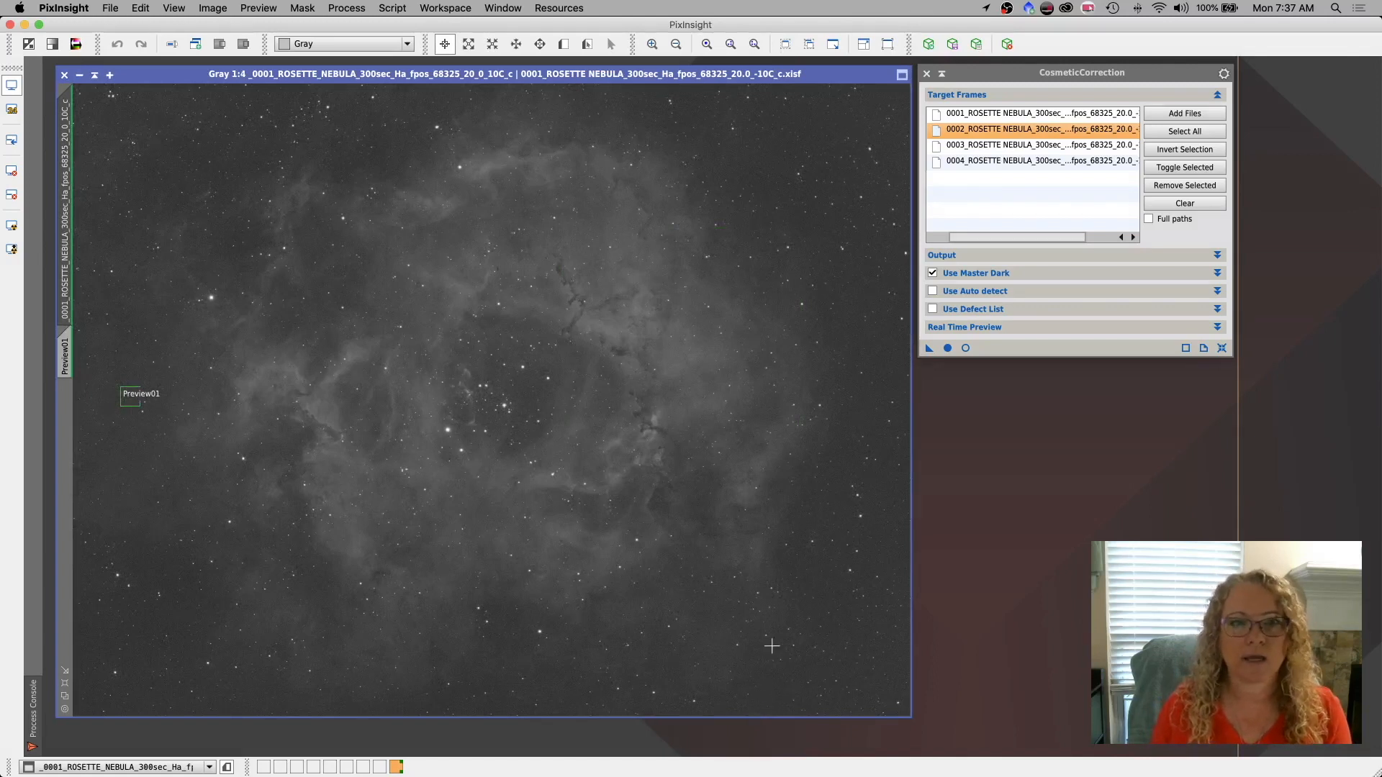
pyautogui.click(651, 45)
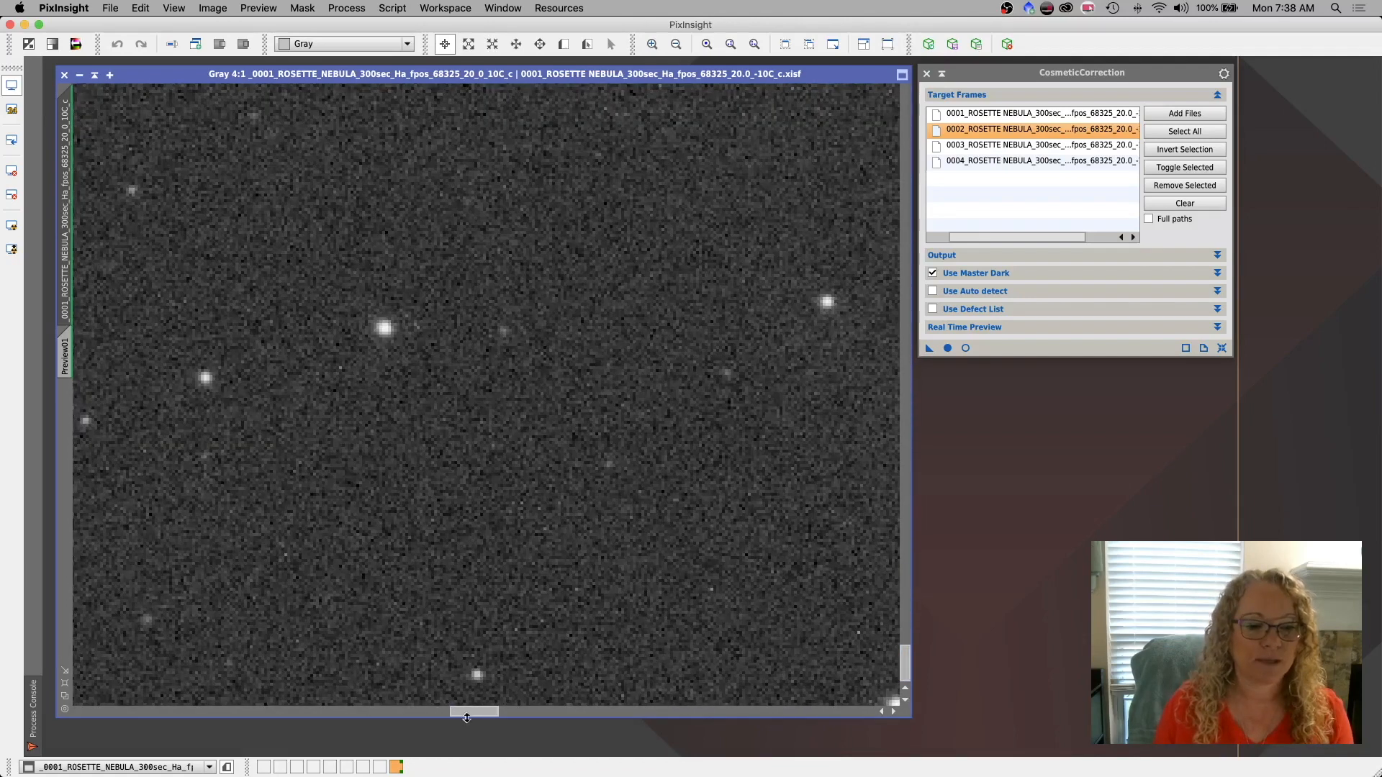
pyautogui.moveTo(474, 711); pyautogui.dragTo(608, 711)
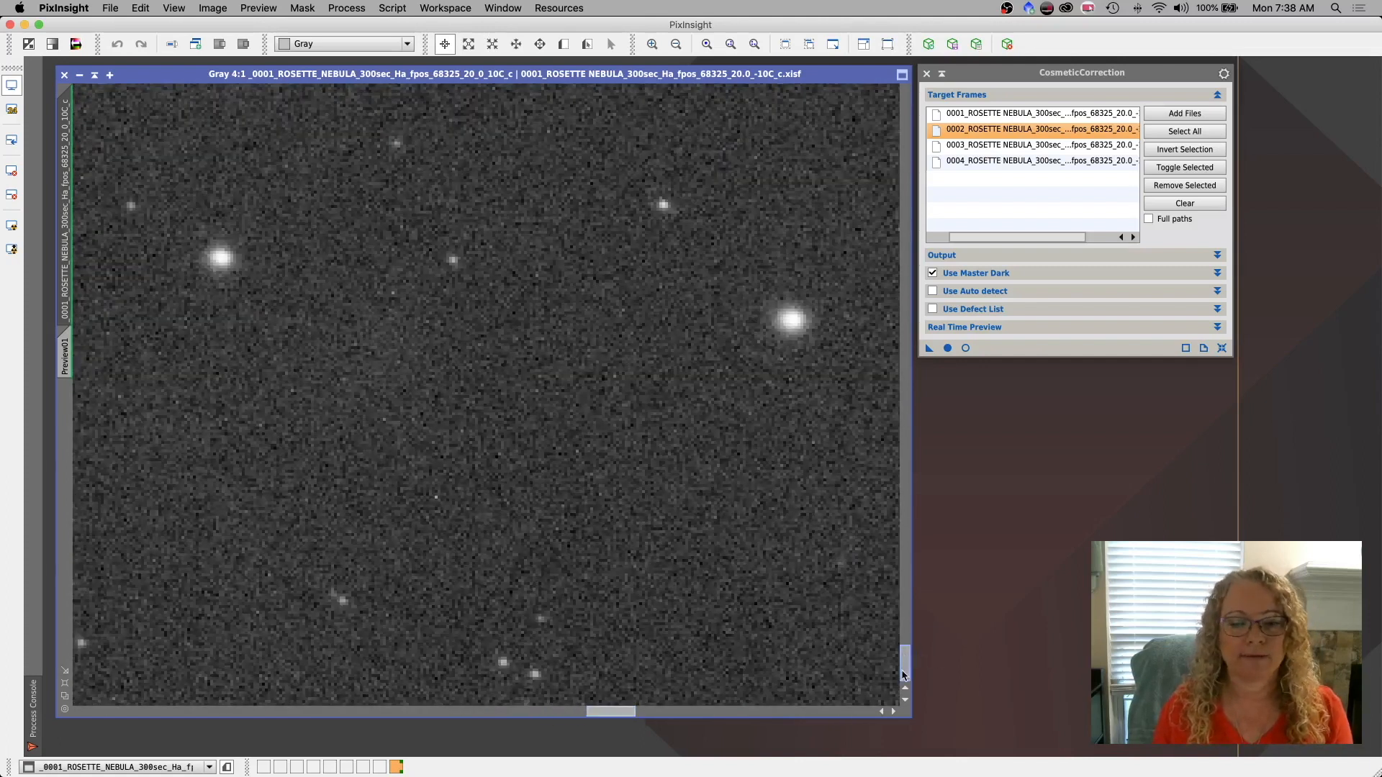
pyautogui.moveTo(650, 637)
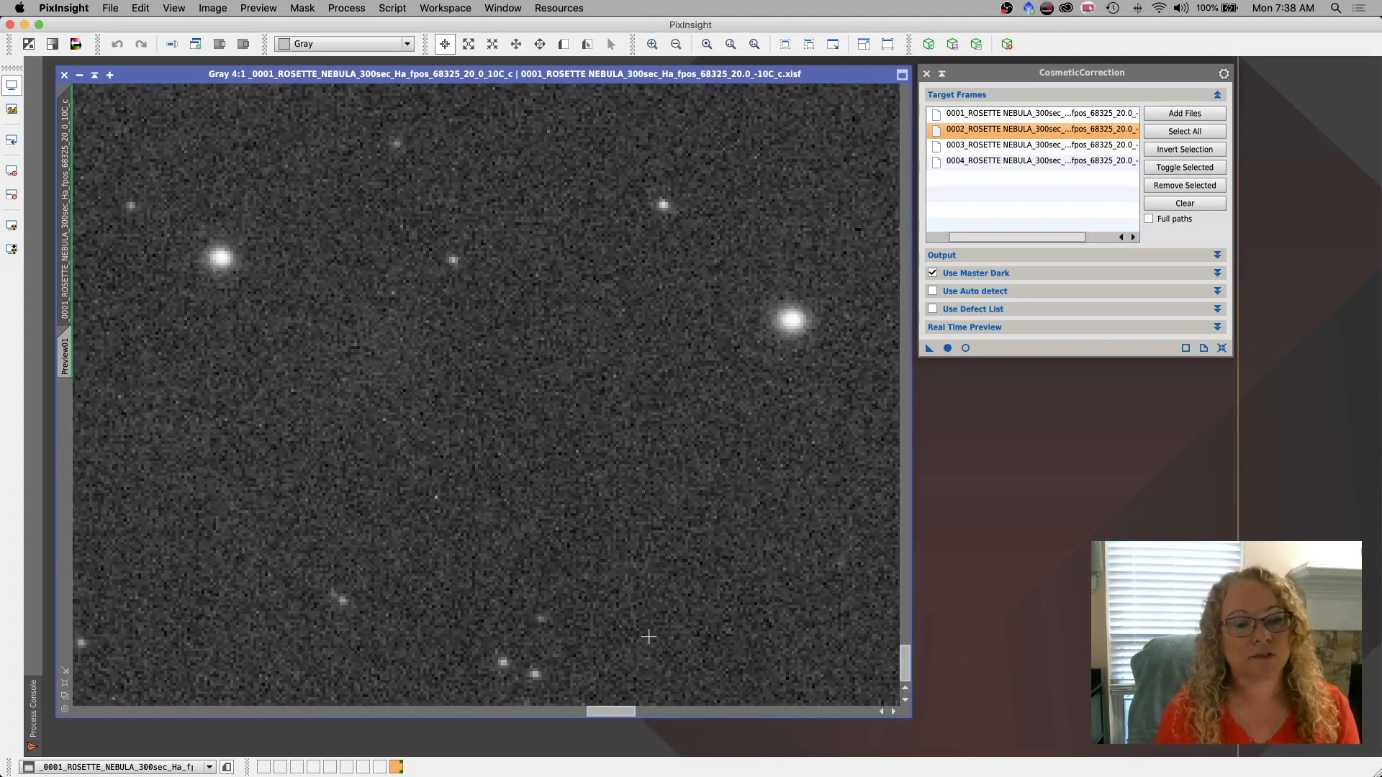
pyautogui.moveTo(541, 429)
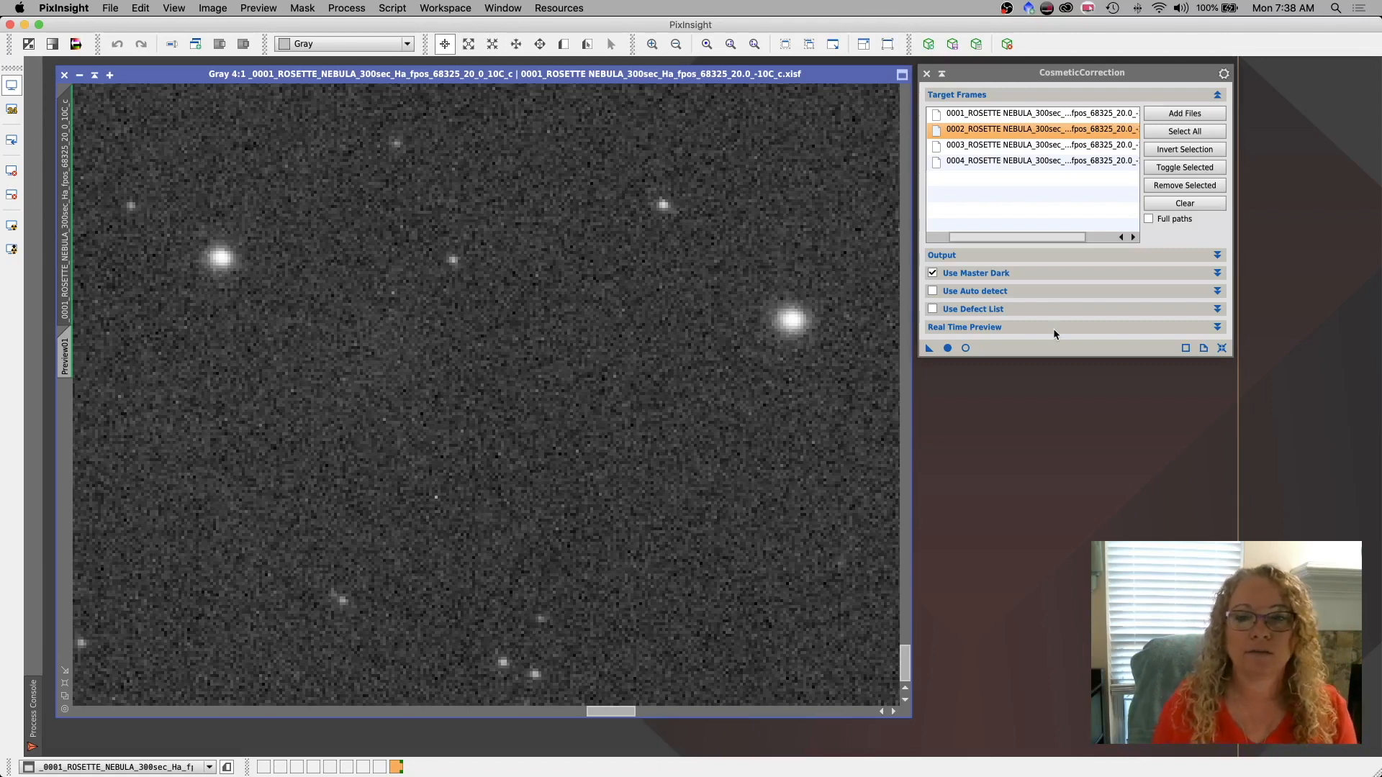
# Enable Use Defect List and zoom the subframe to 12:1 on the bad pixel column.
pyautogui.click(974, 308)
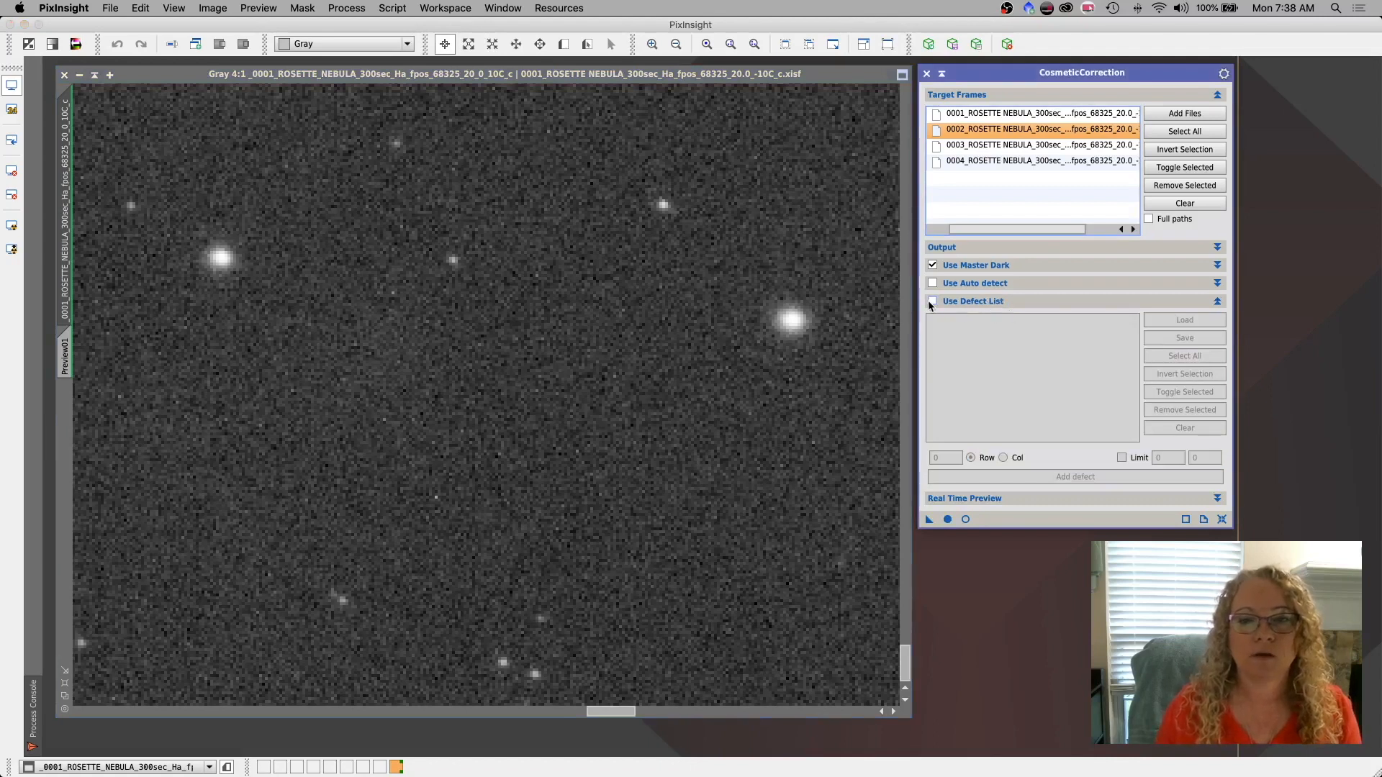
pyautogui.click(933, 301)
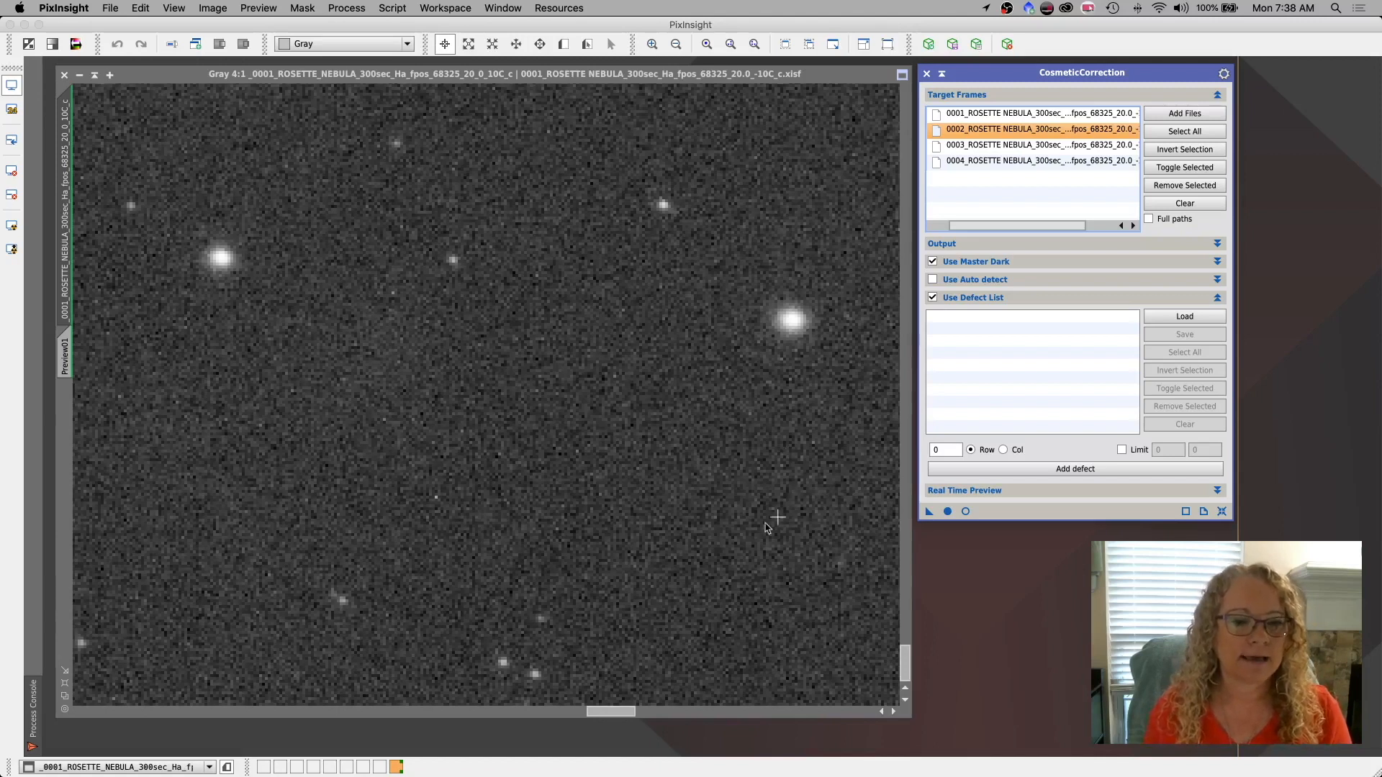
pyautogui.moveTo(716, 537)
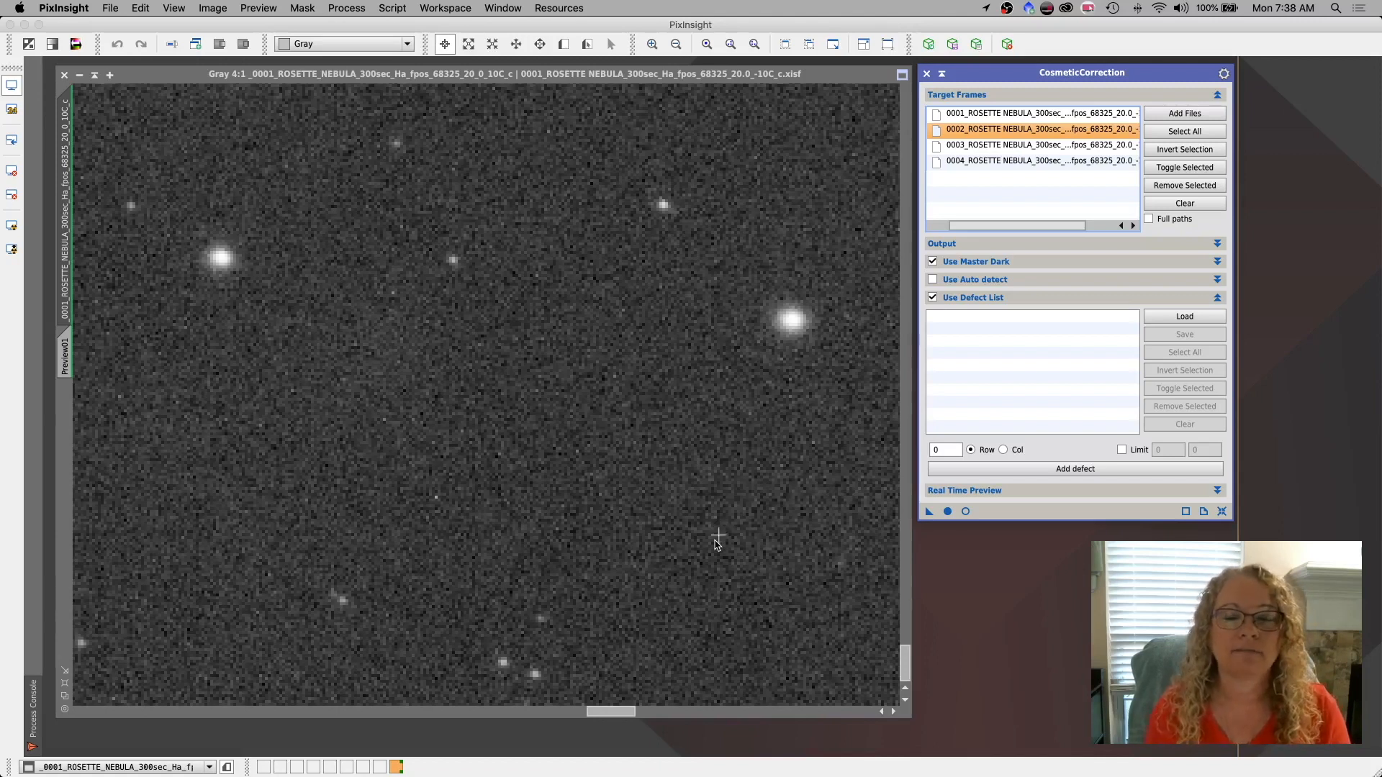
pyautogui.moveTo(662, 534)
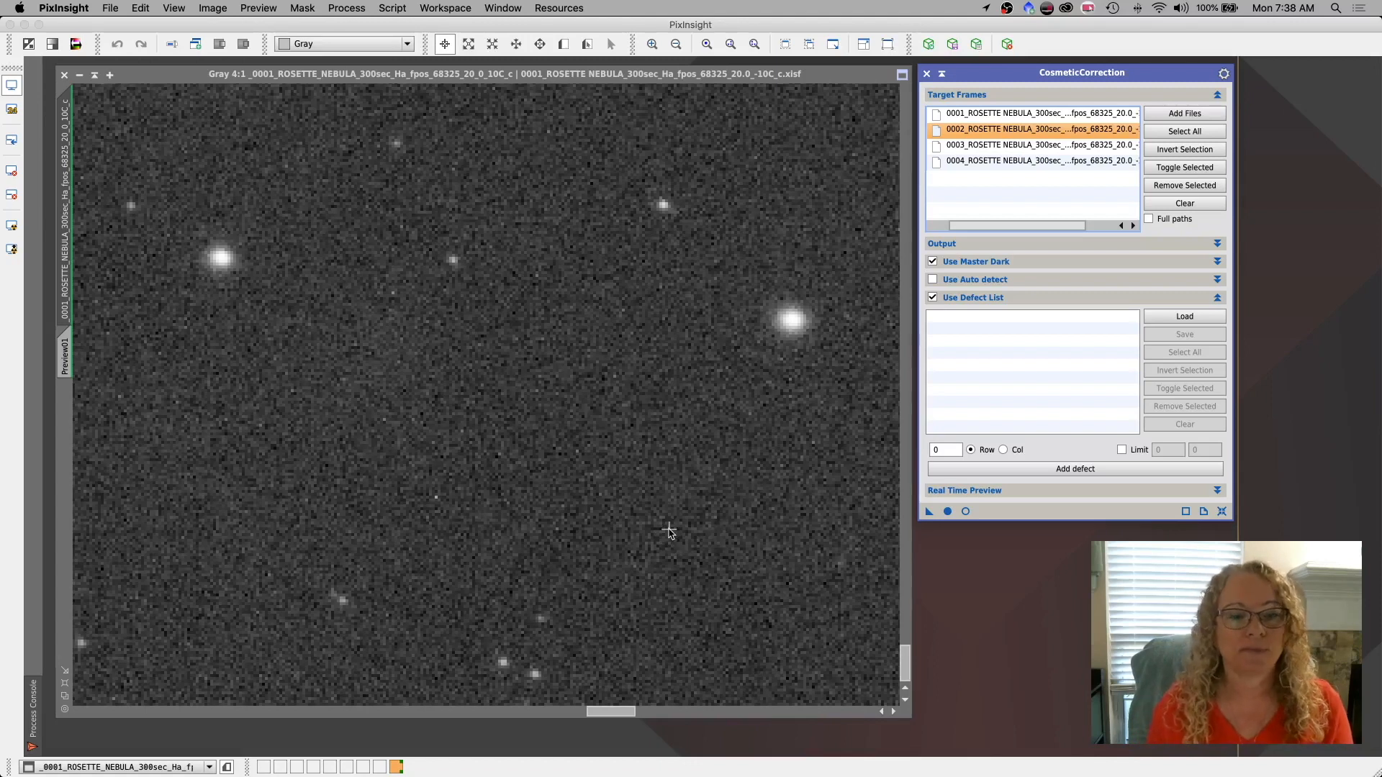
pyautogui.moveTo(668, 537)
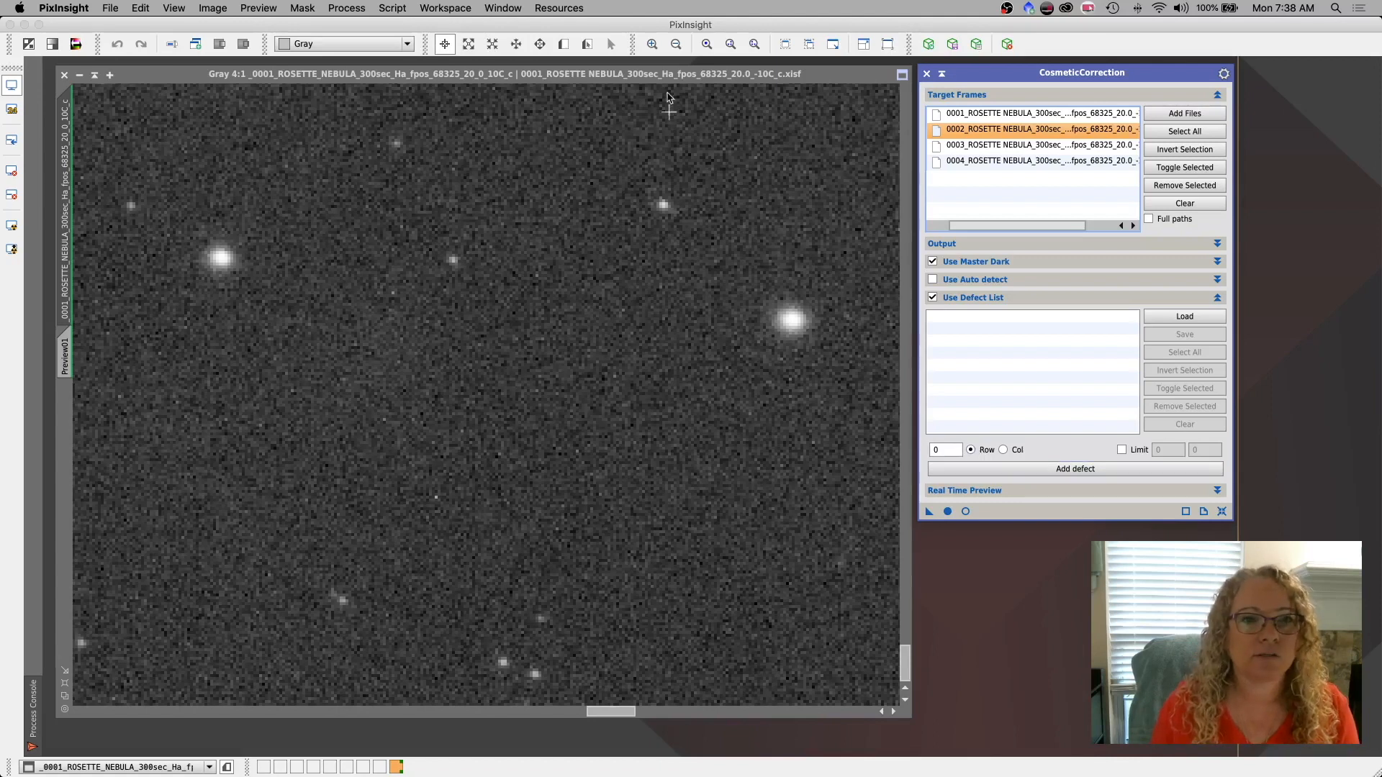
pyautogui.click(653, 46)
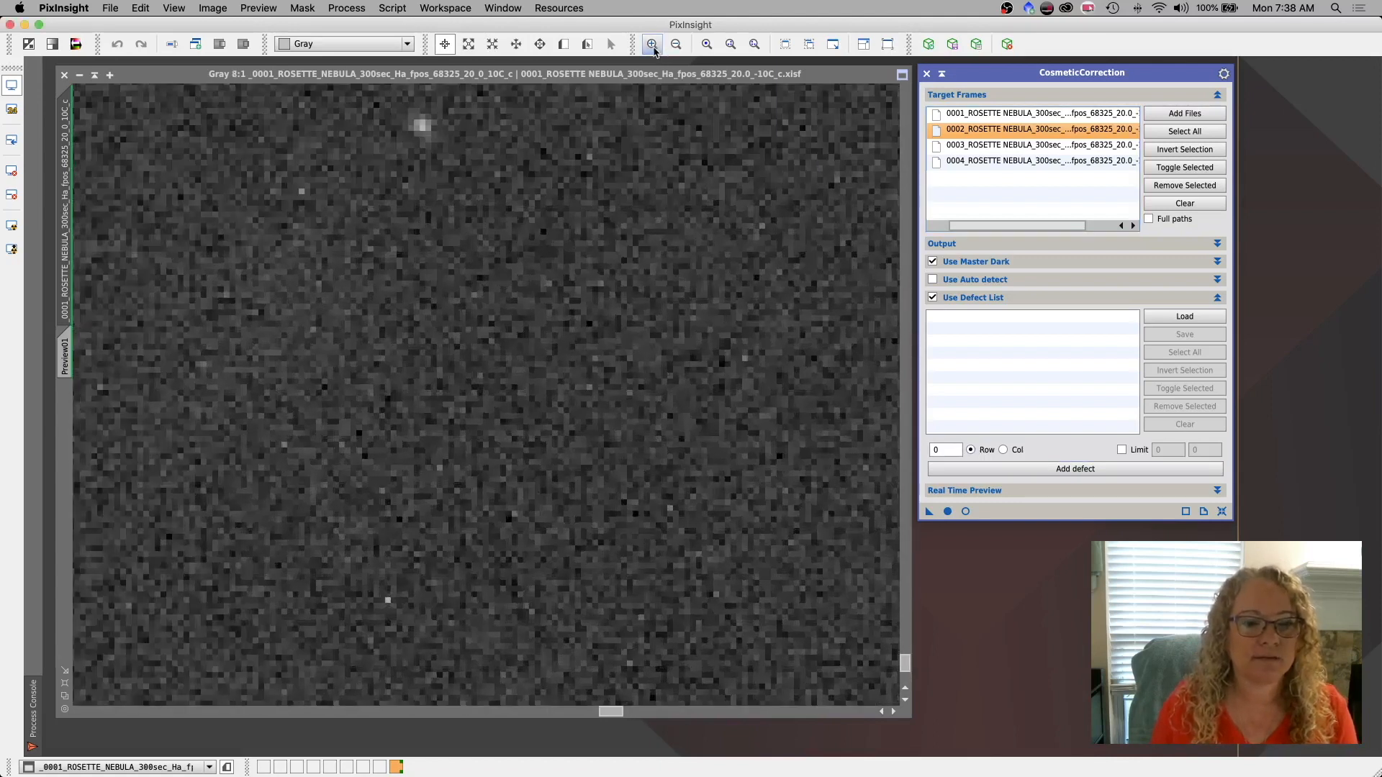
pyautogui.click(654, 45)
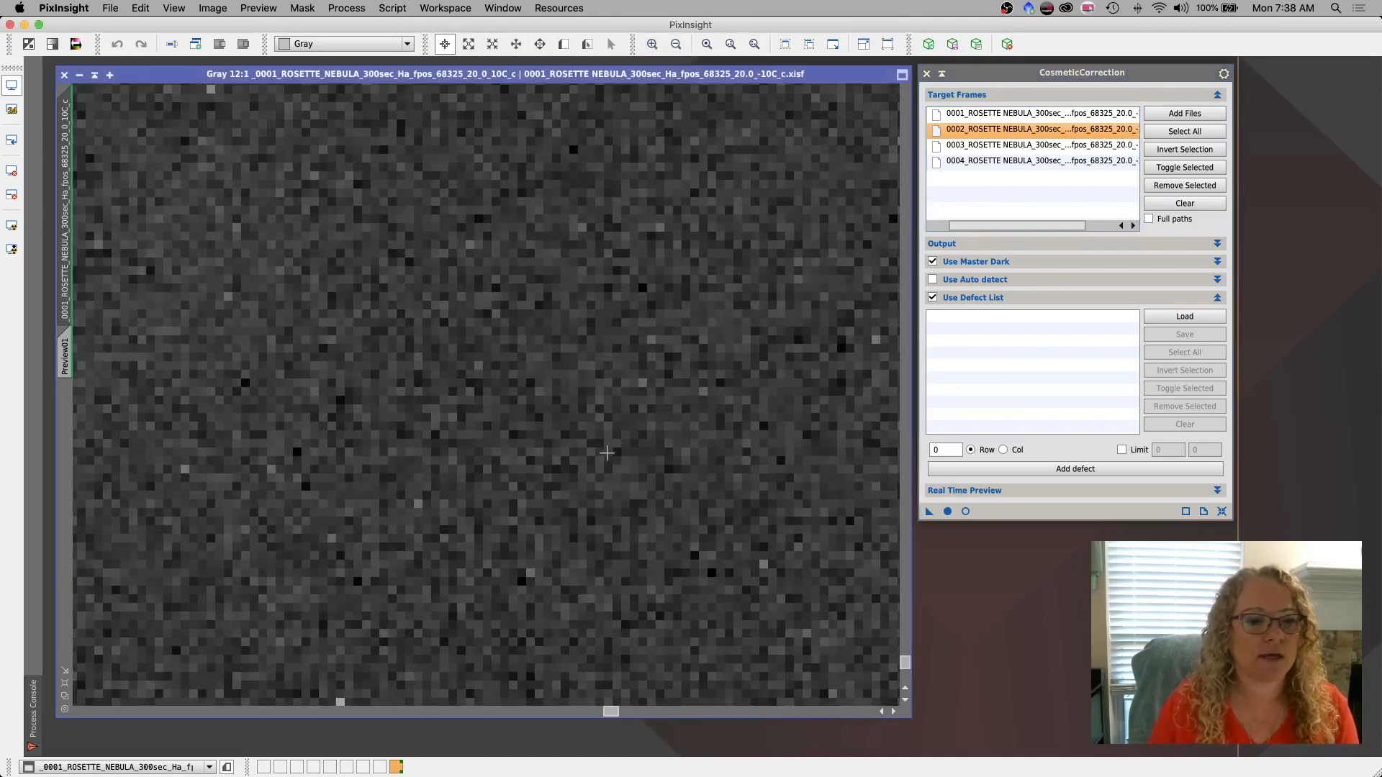
pyautogui.moveTo(495, 453)
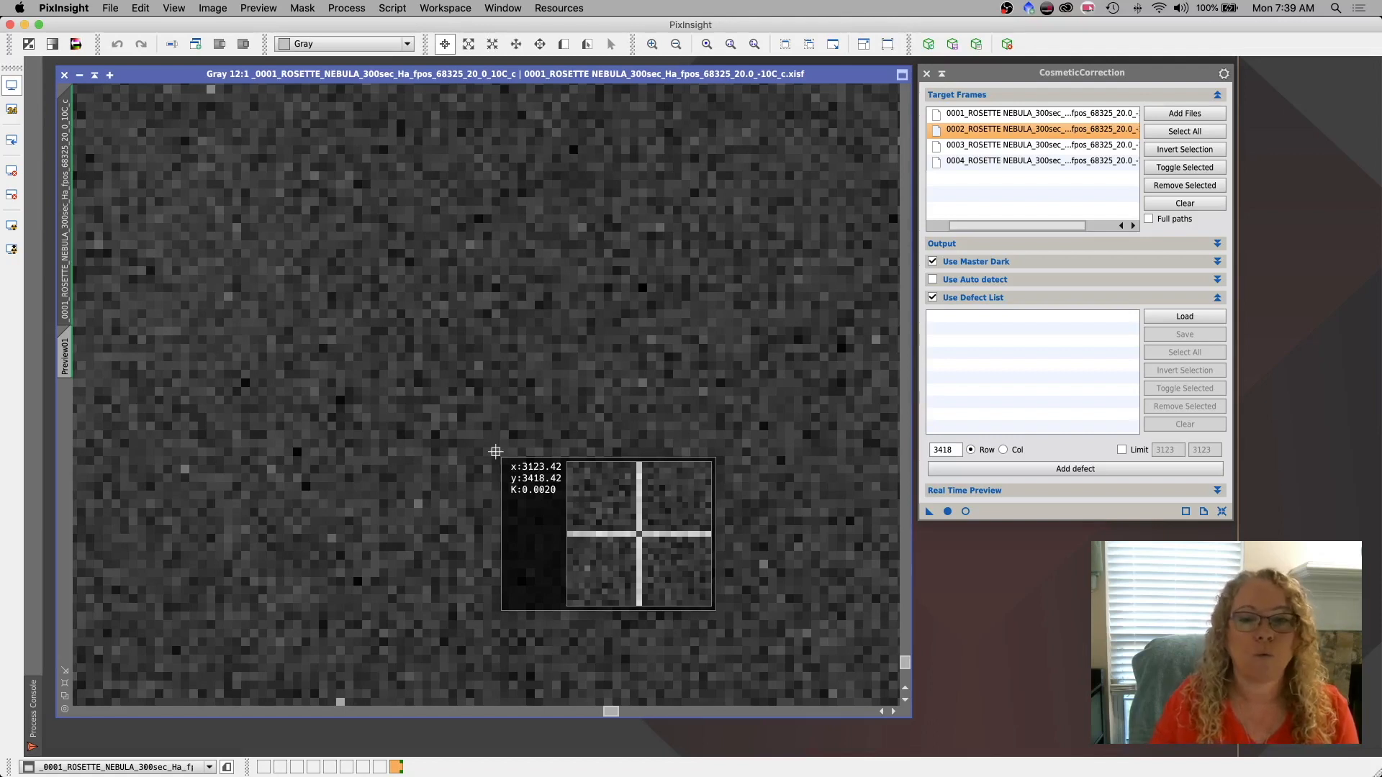
pyautogui.moveTo(590, 466)
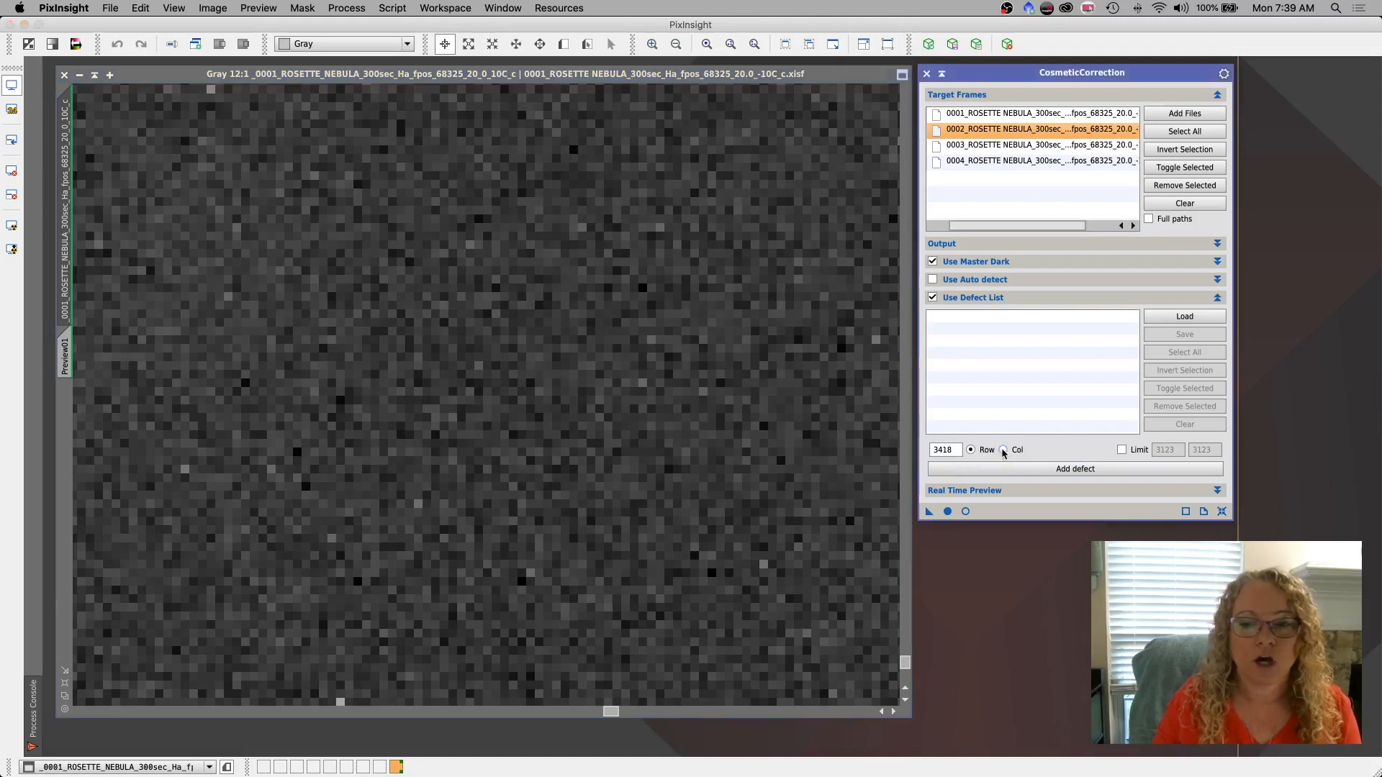
# Register column x=3123 as a Col defect in the defect list.
pyautogui.click(1002, 449)
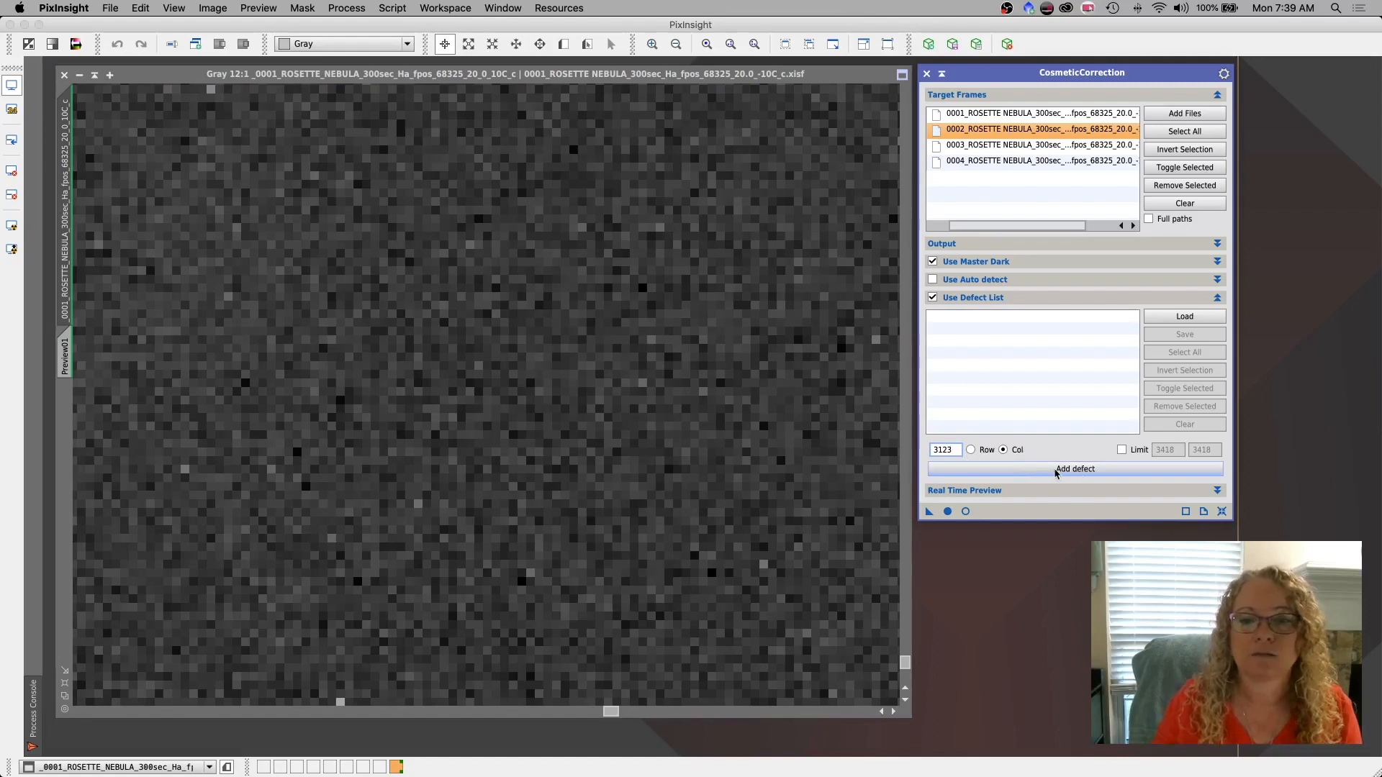
pyautogui.moveTo(1036, 469)
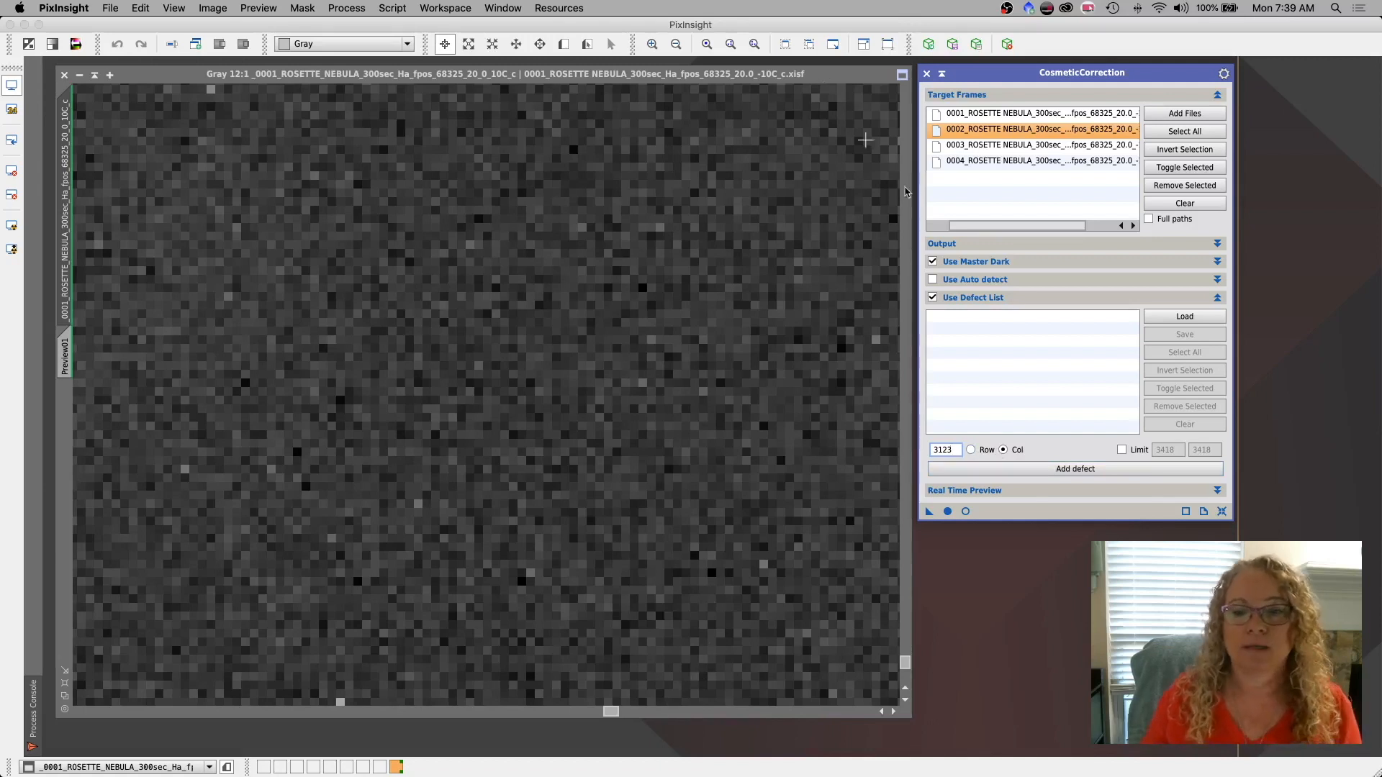
pyautogui.click(1074, 470)
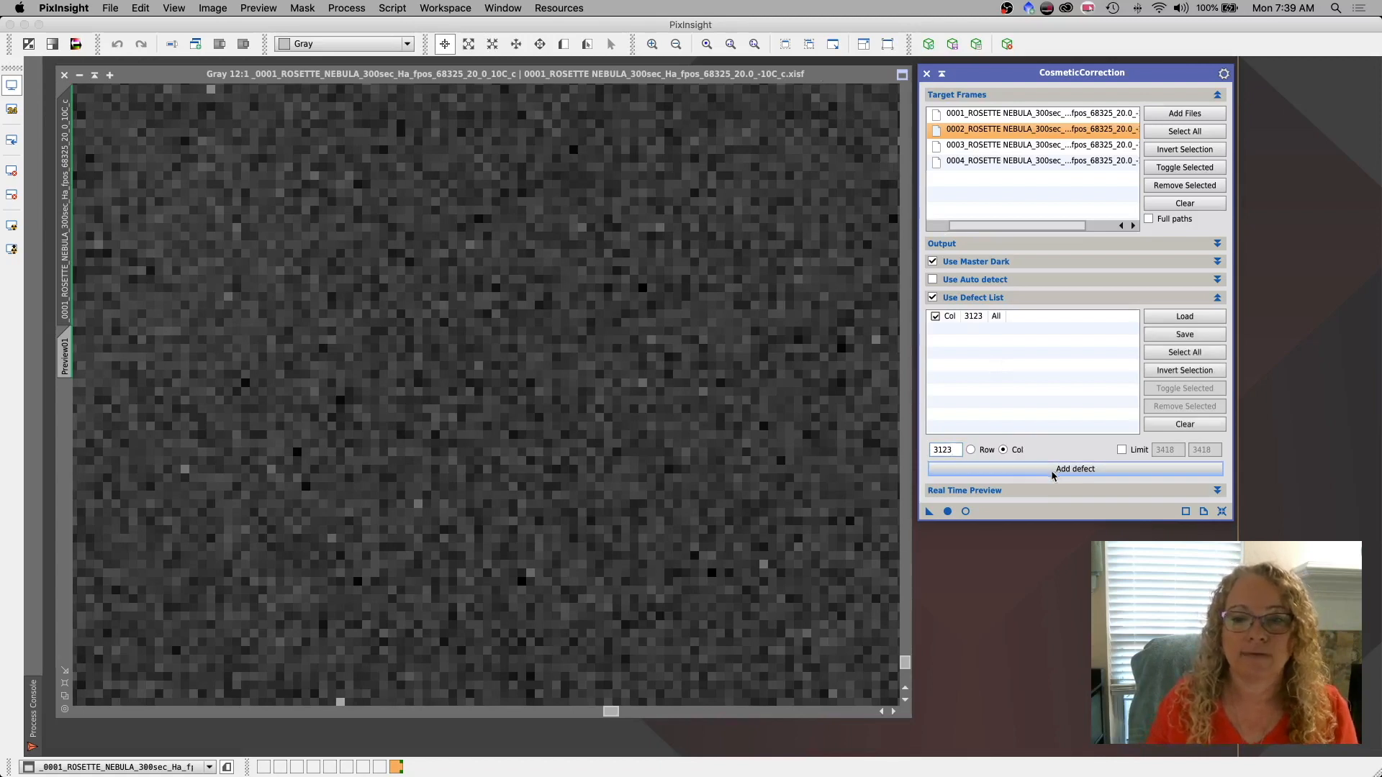
pyautogui.moveTo(759, 579)
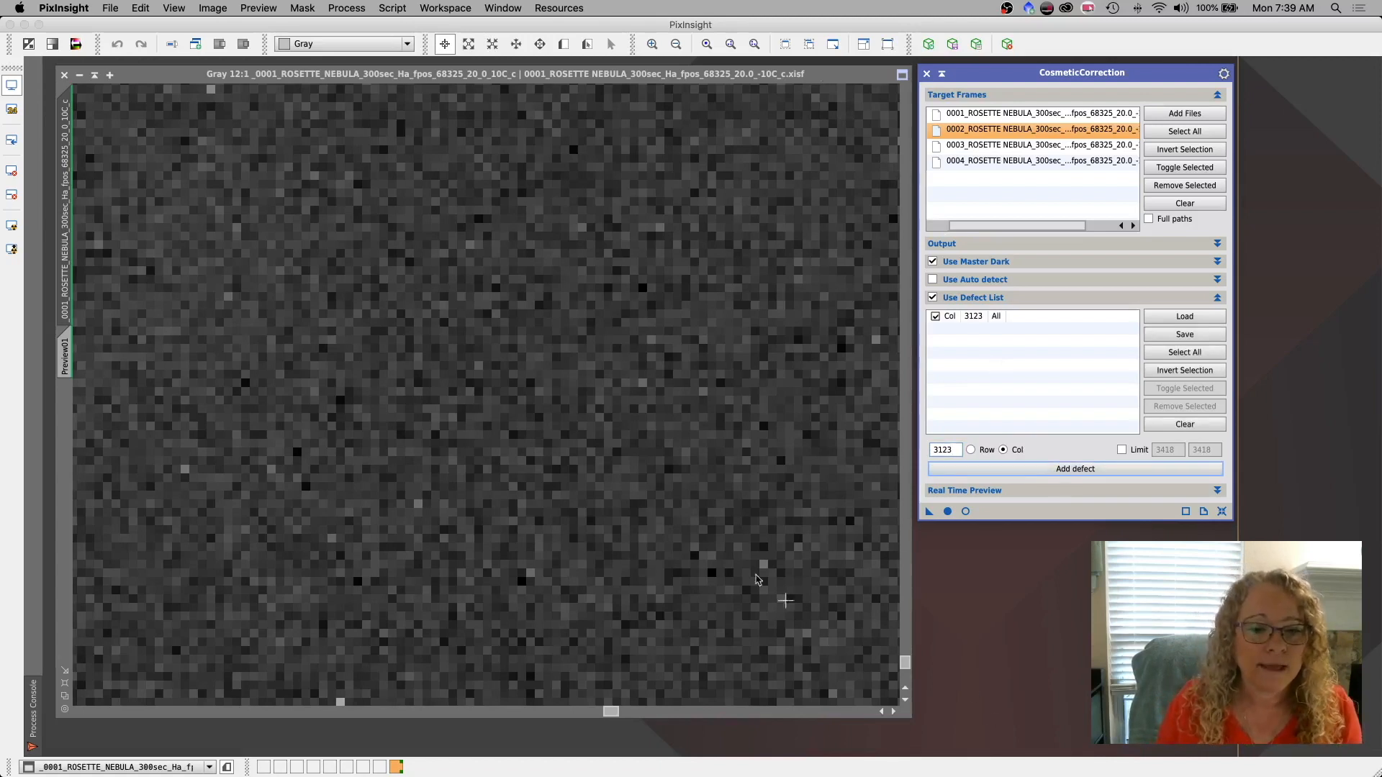
pyautogui.moveTo(711, 511)
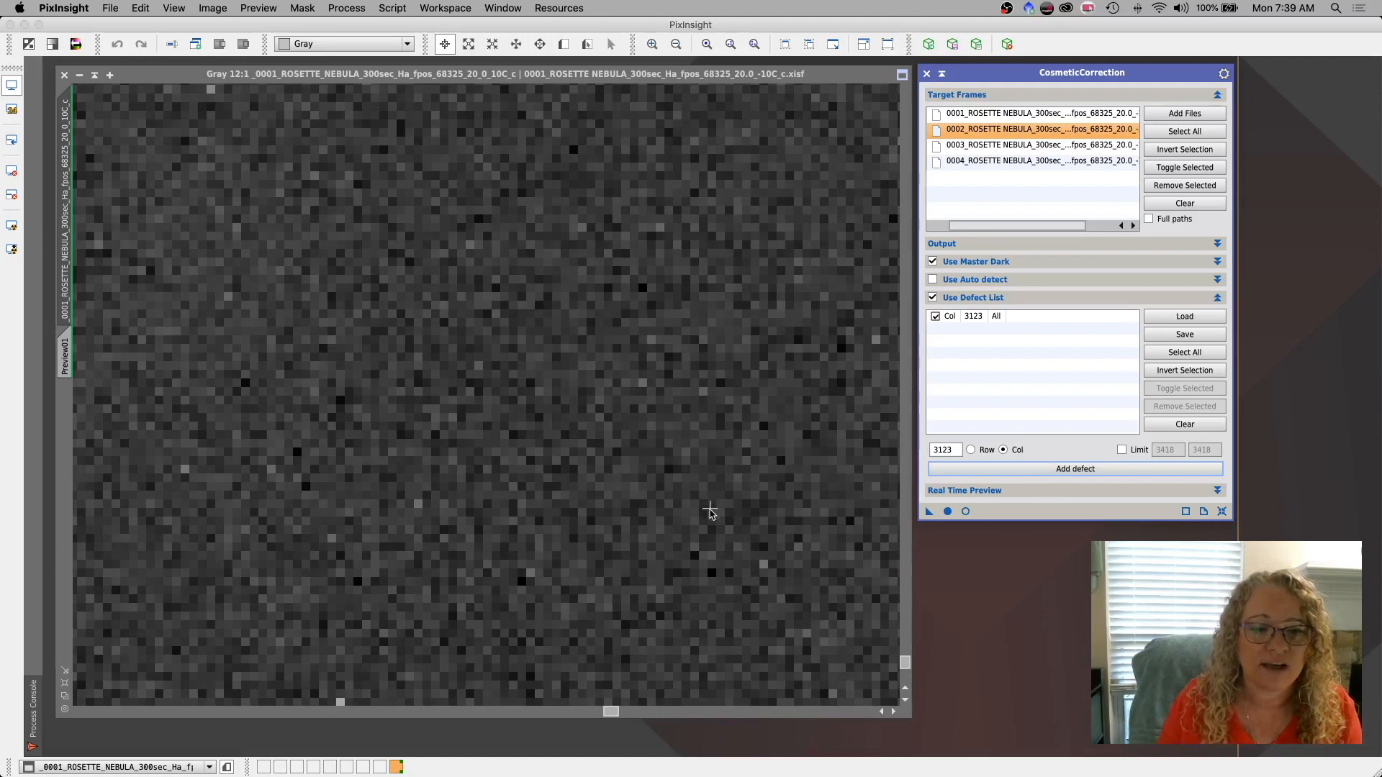
pyautogui.moveTo(714, 530)
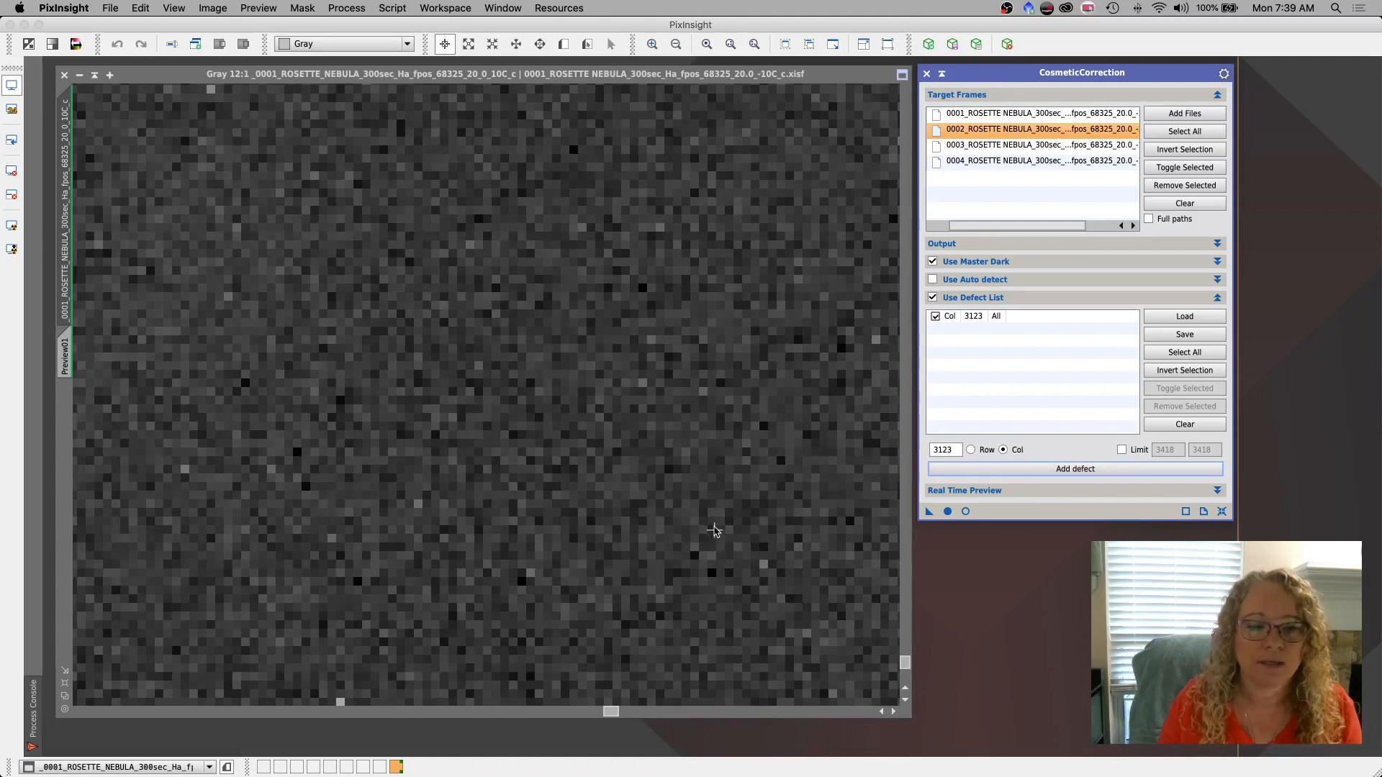
pyautogui.moveTo(711, 505)
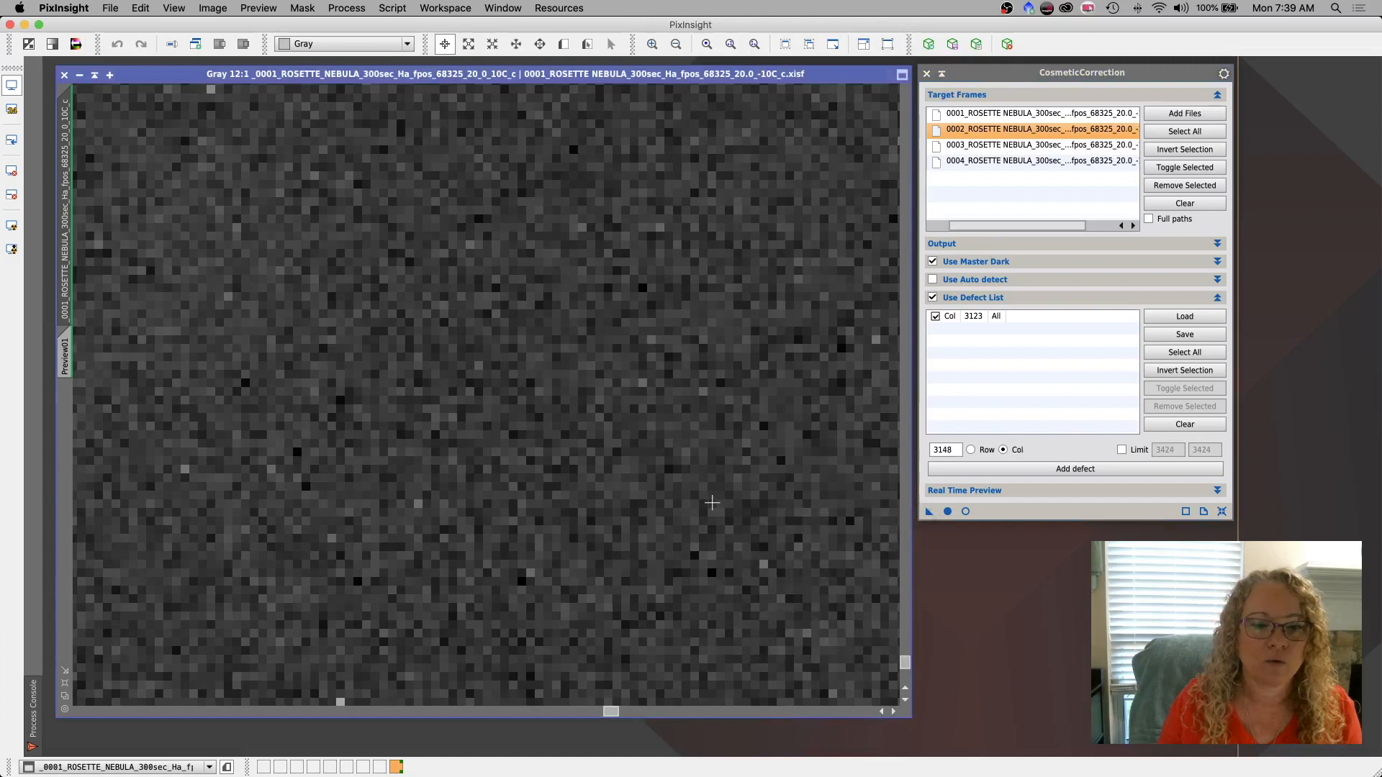
pyautogui.moveTo(711, 530)
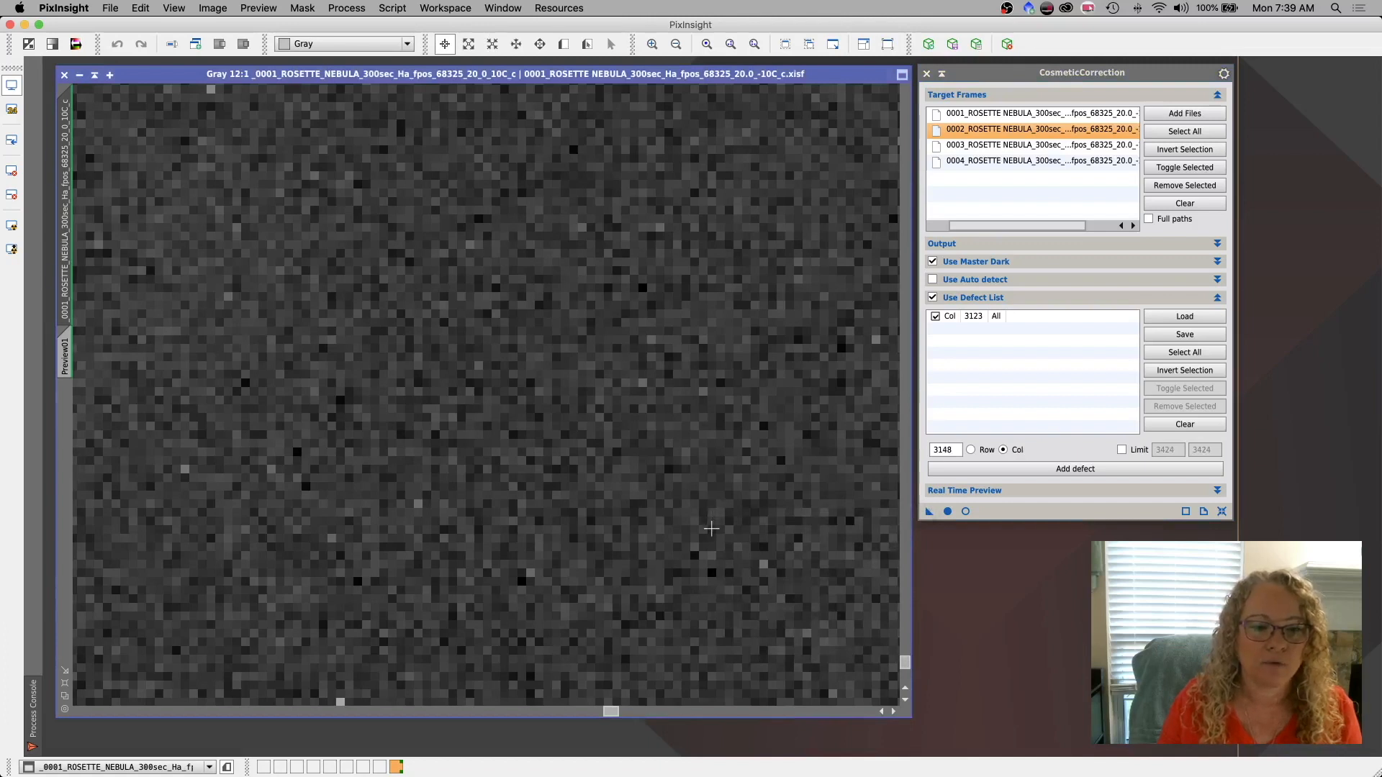
pyautogui.moveTo(711, 546)
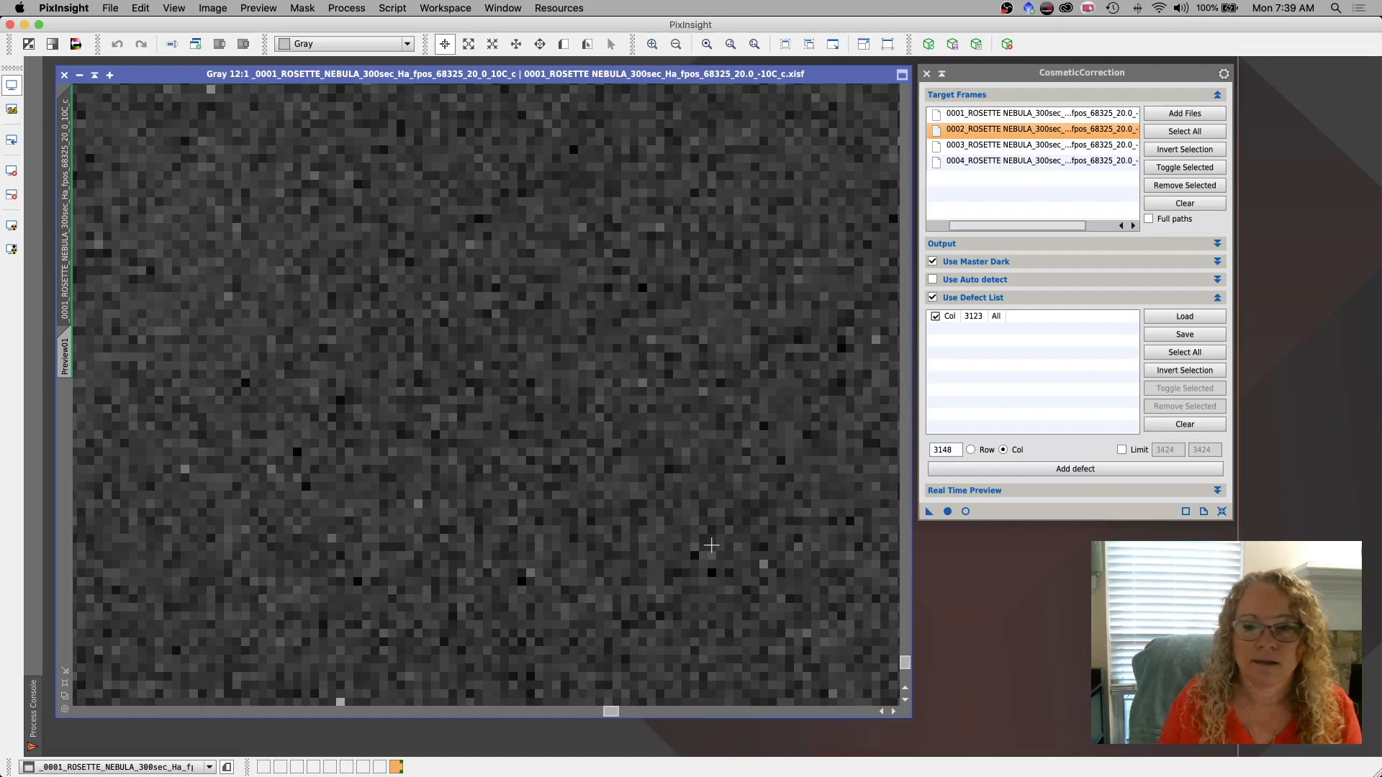
pyautogui.moveTo(711, 541)
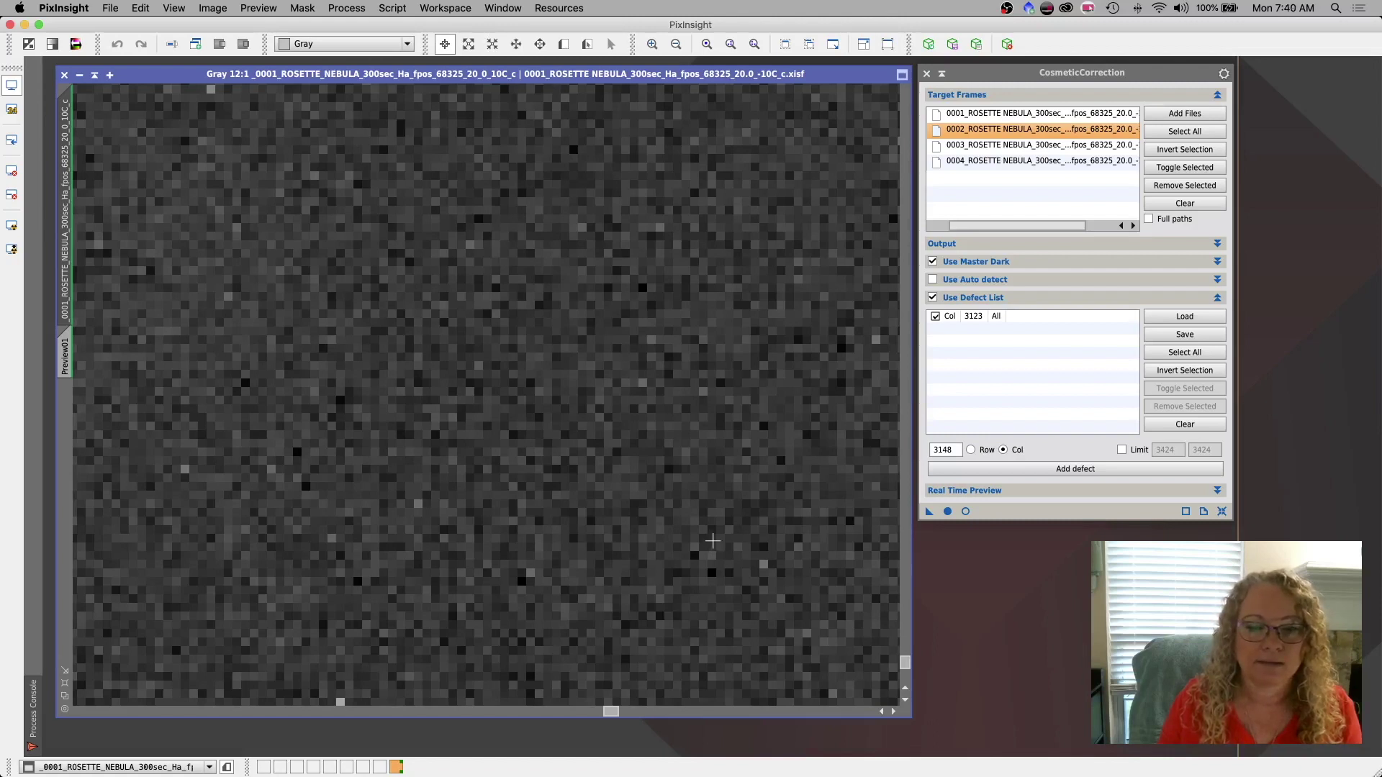
pyautogui.moveTo(712, 499)
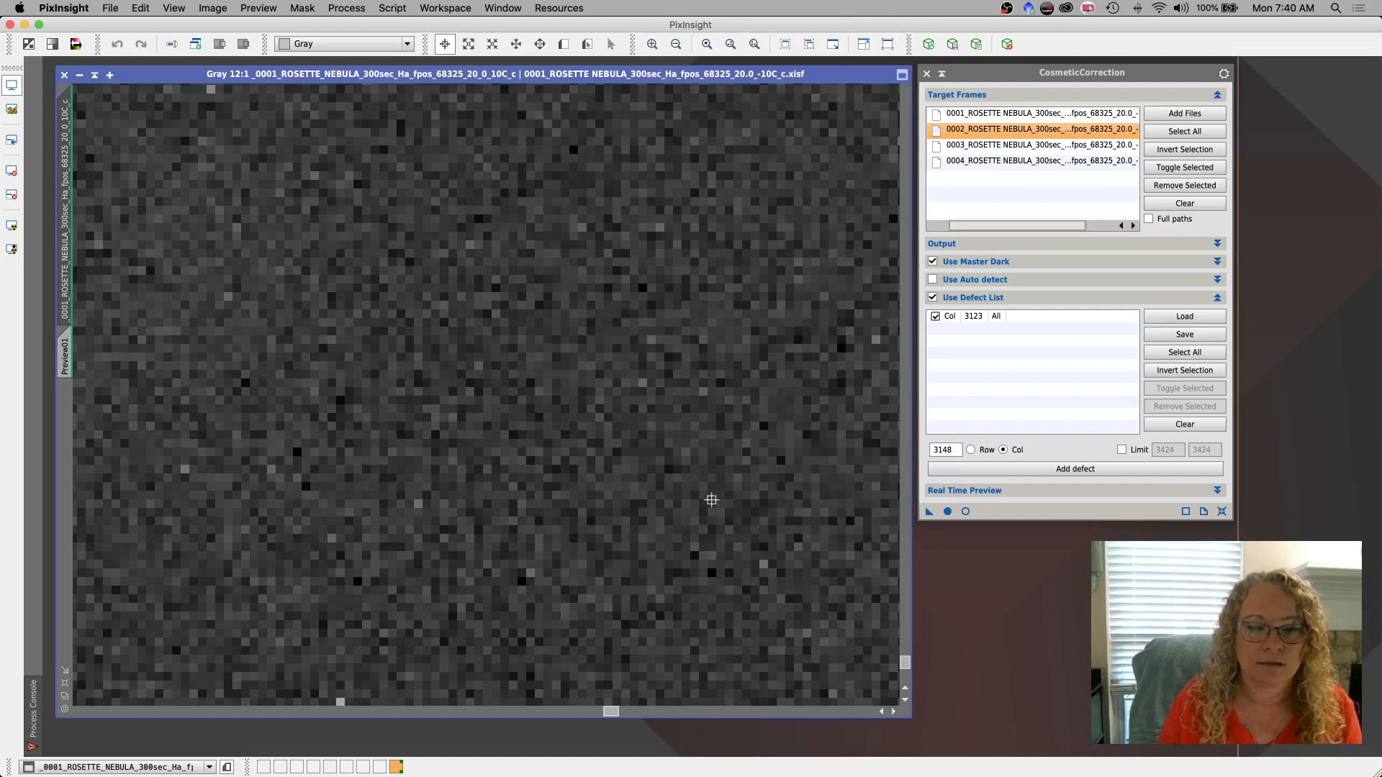
pyautogui.moveTo(711, 499)
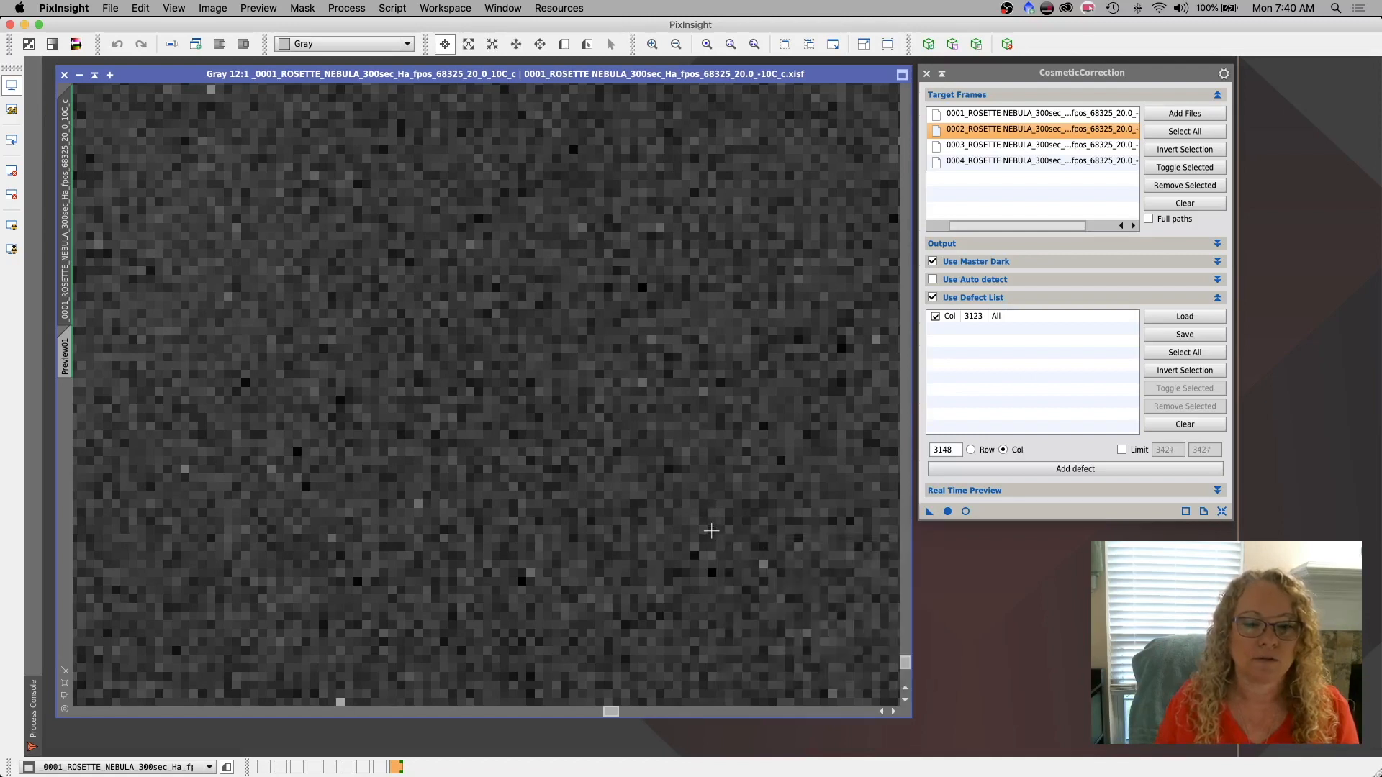
pyautogui.moveTo(711, 530)
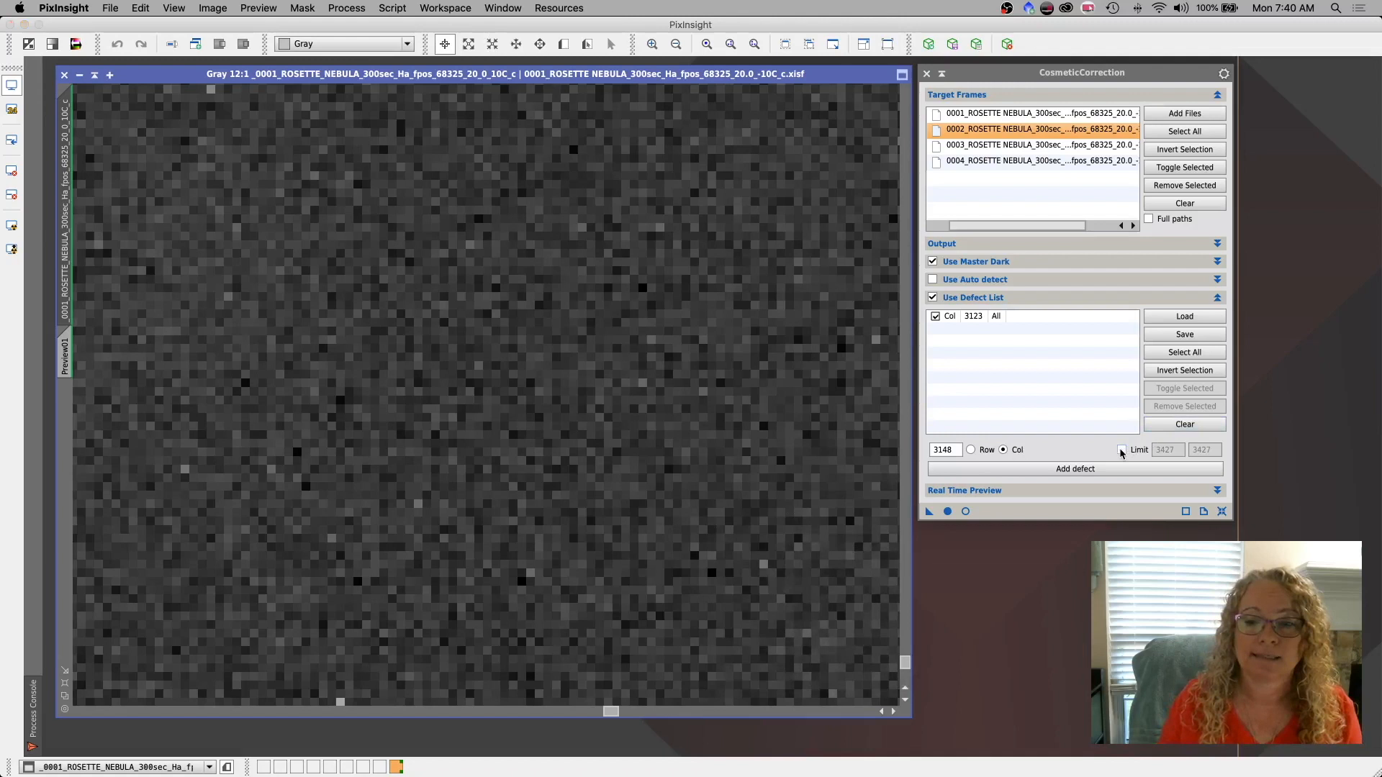
# Limit the column 3148 defect to rows 3124–3129 and add it to the defect list.
pyautogui.click(1121, 449)
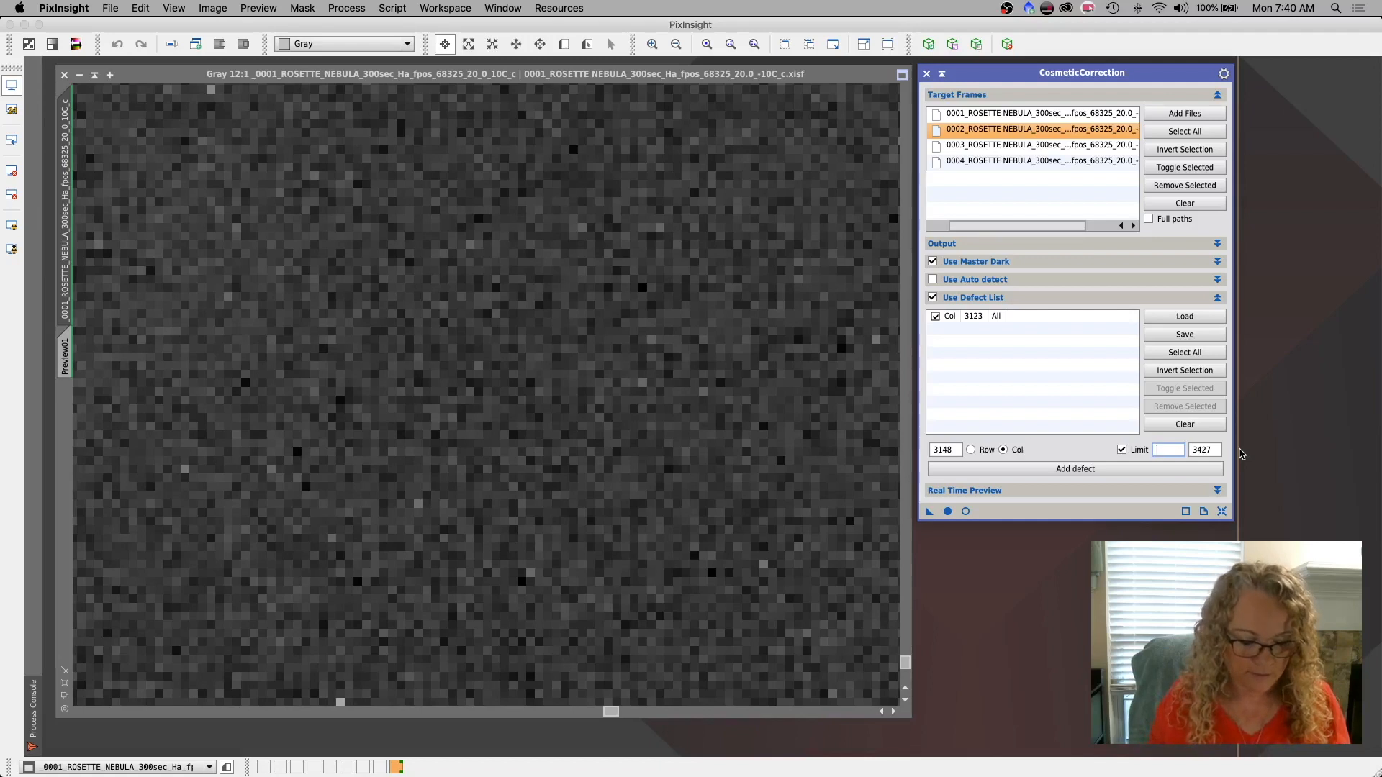
pyautogui.write('3124')
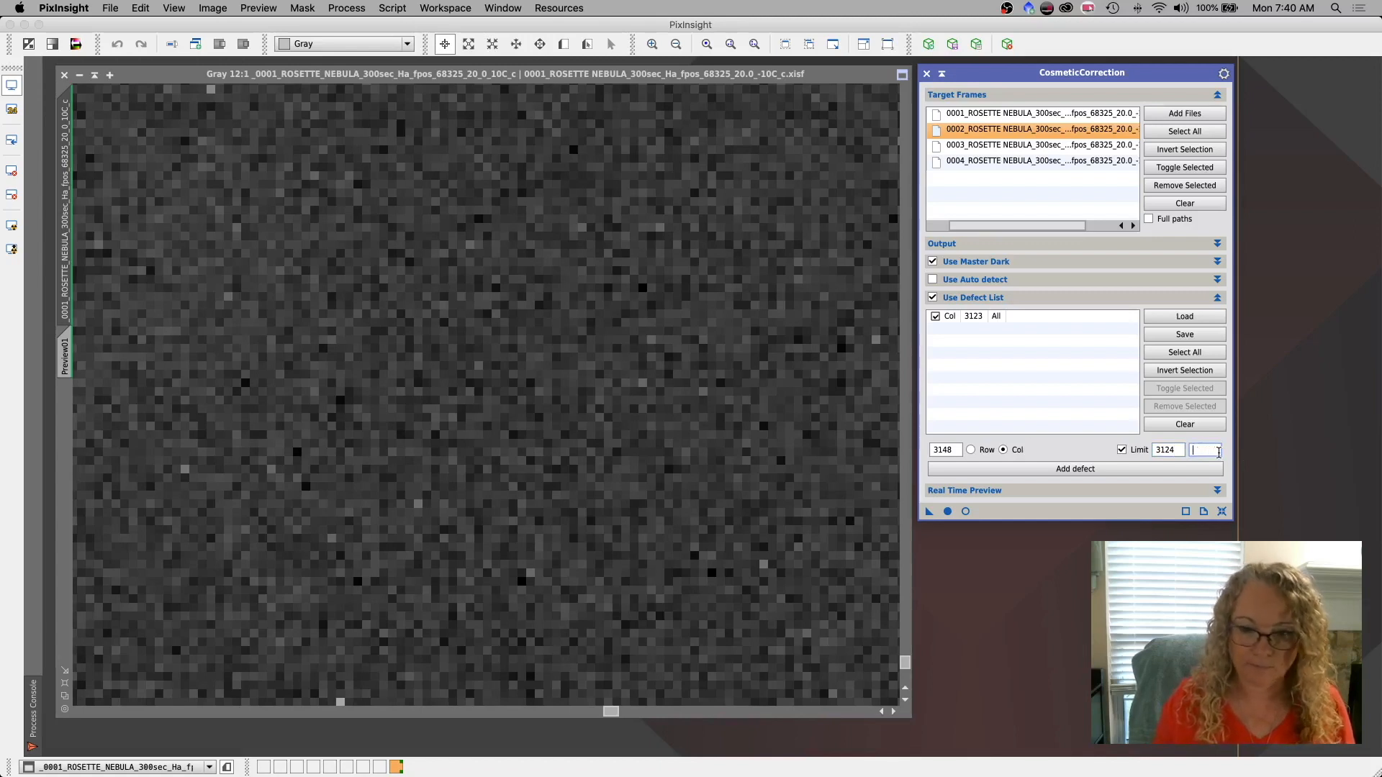
pyautogui.write('3129')
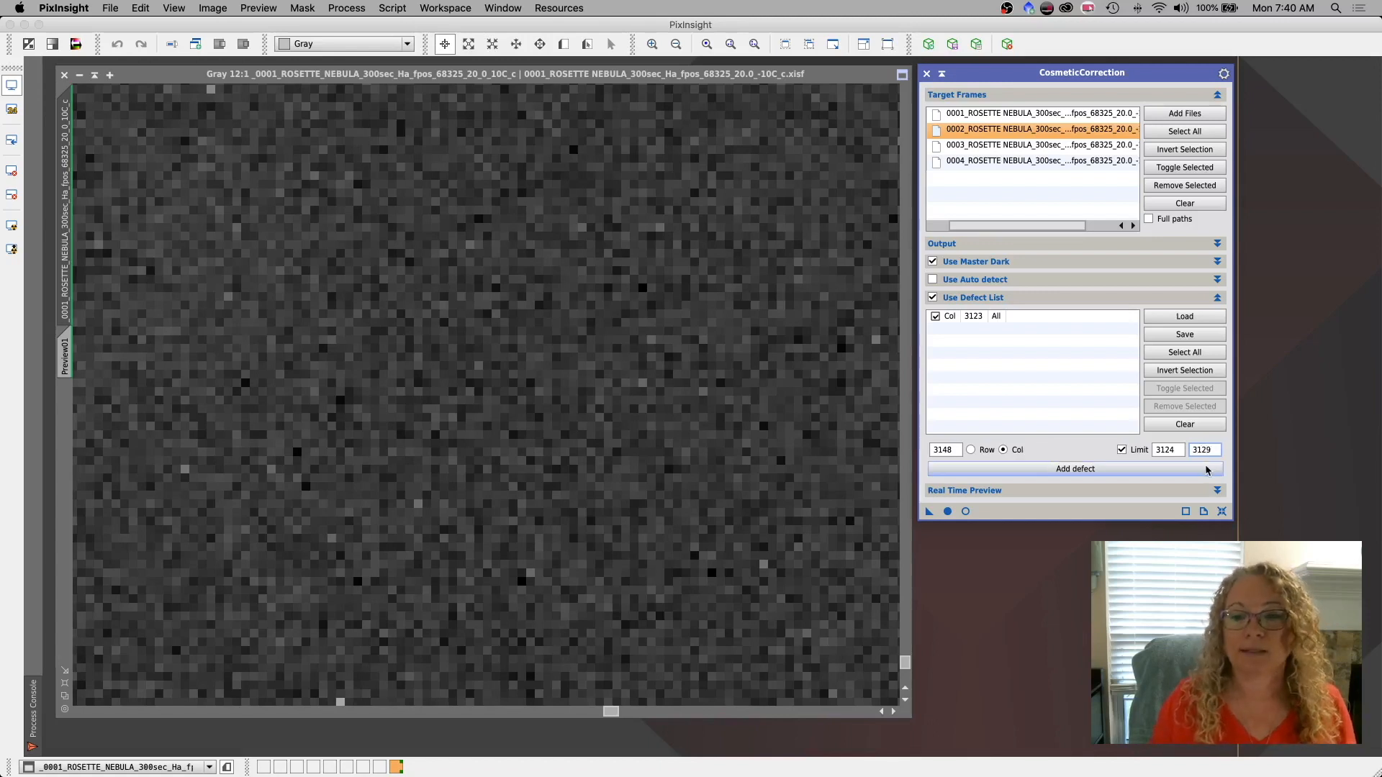
pyautogui.moveTo(733, 496)
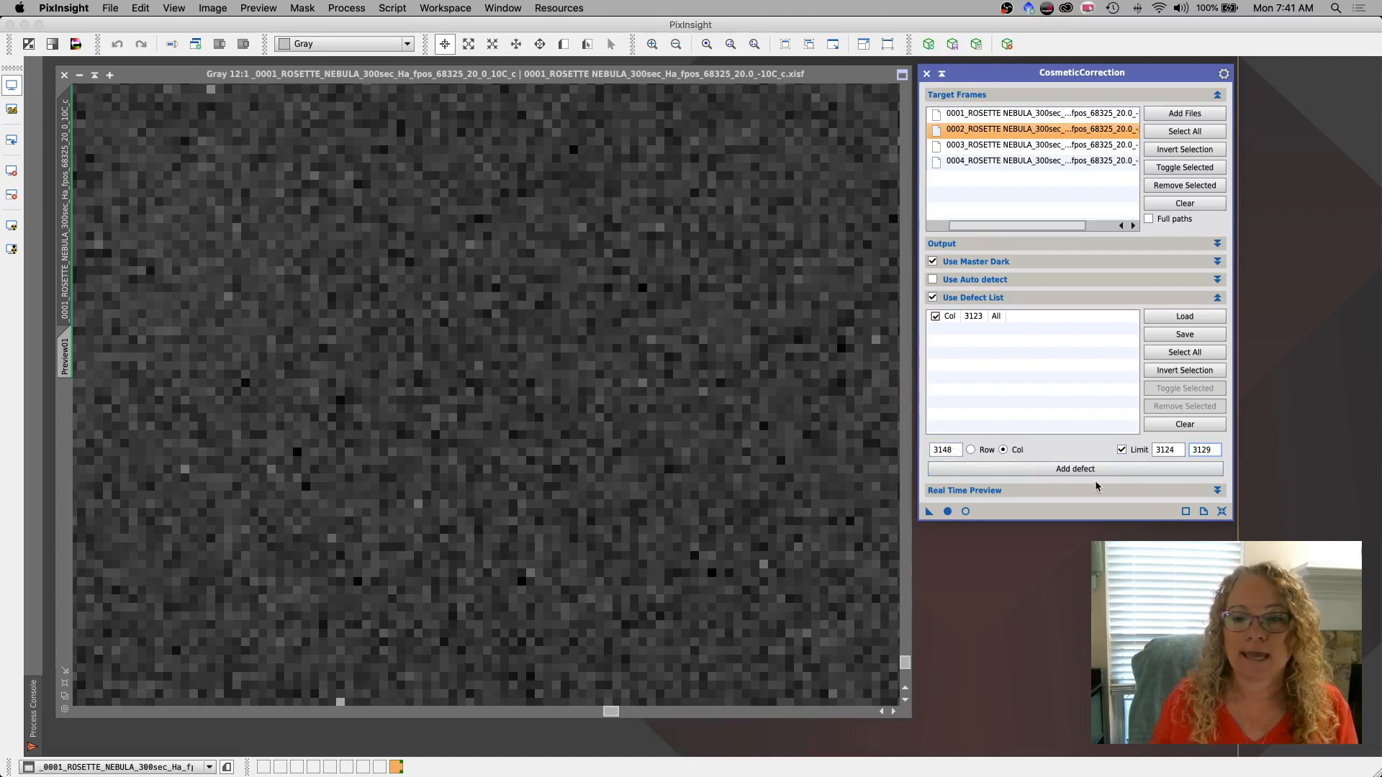
pyautogui.click(1074, 469)
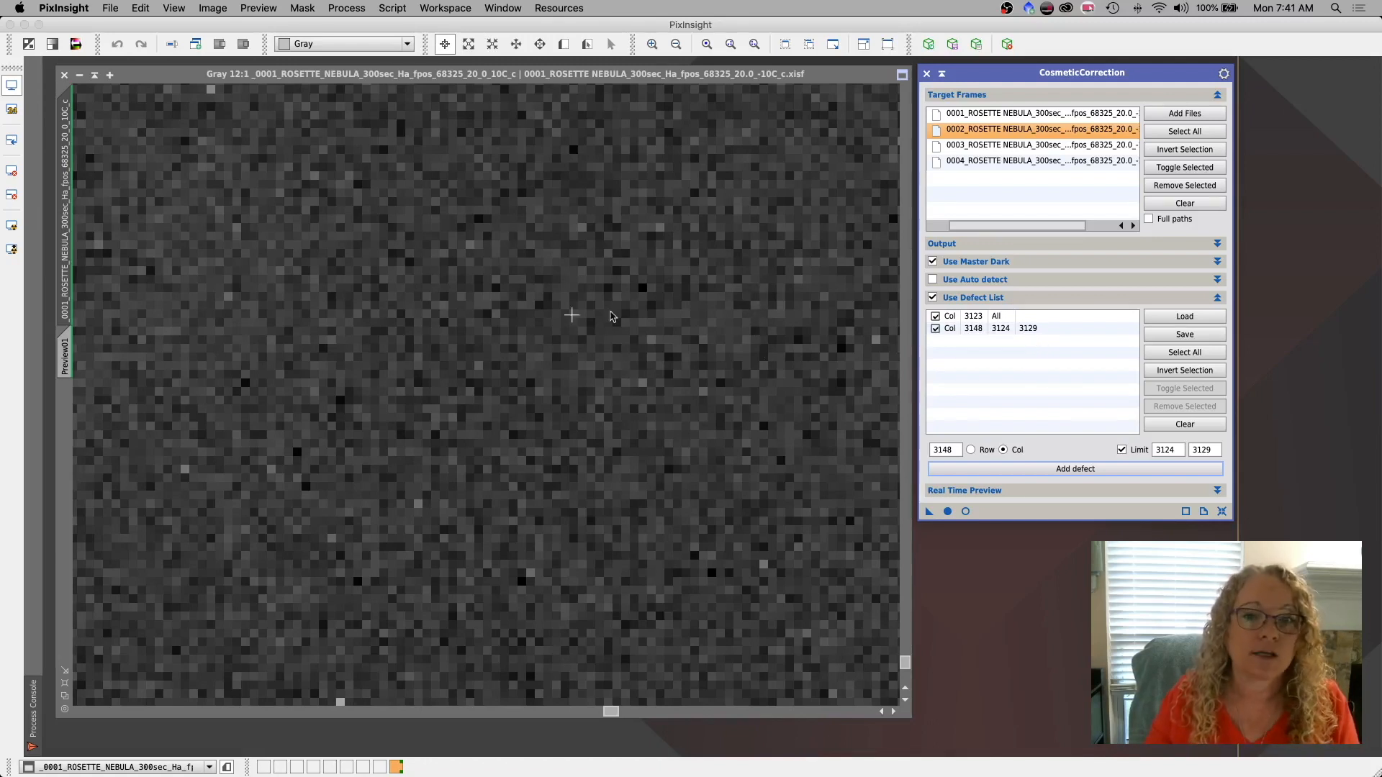
pyautogui.moveTo(757, 414)
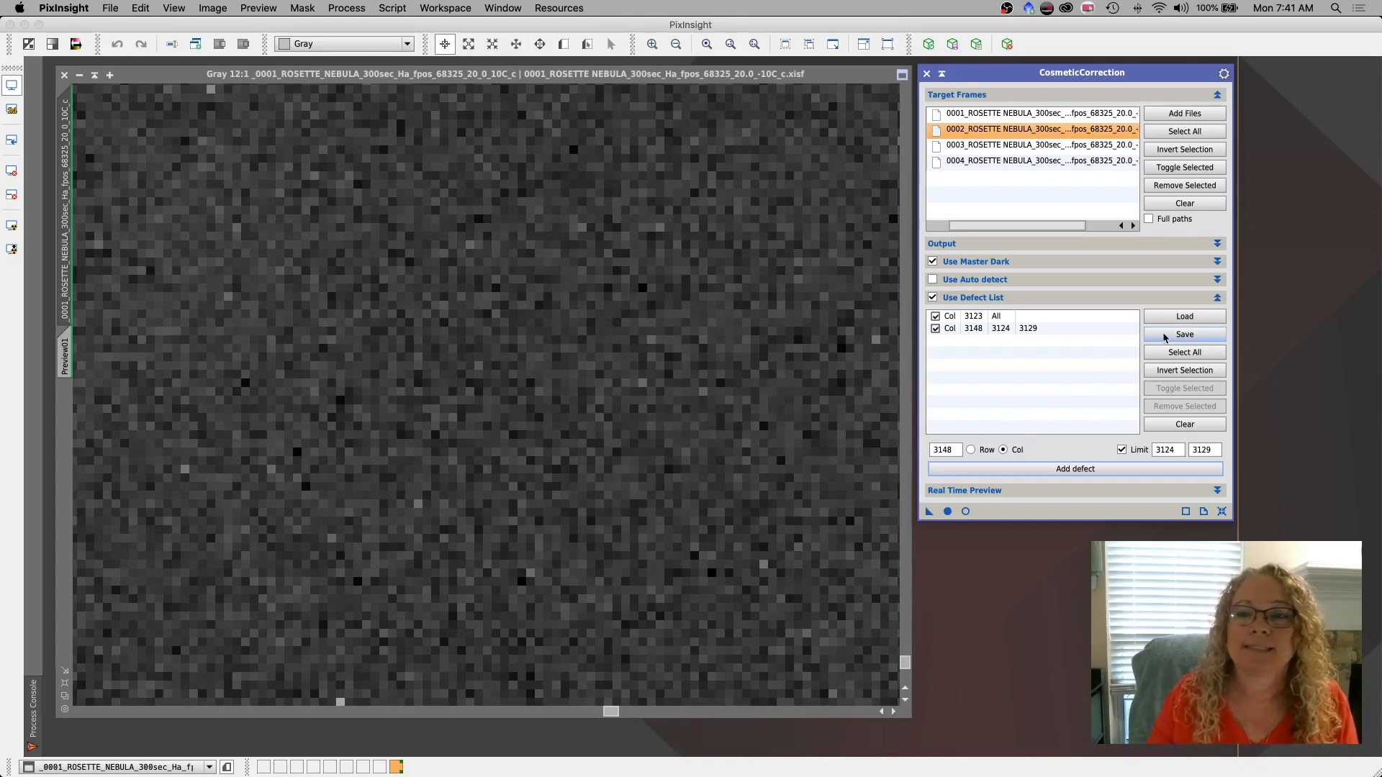
pyautogui.moveTo(1164, 338)
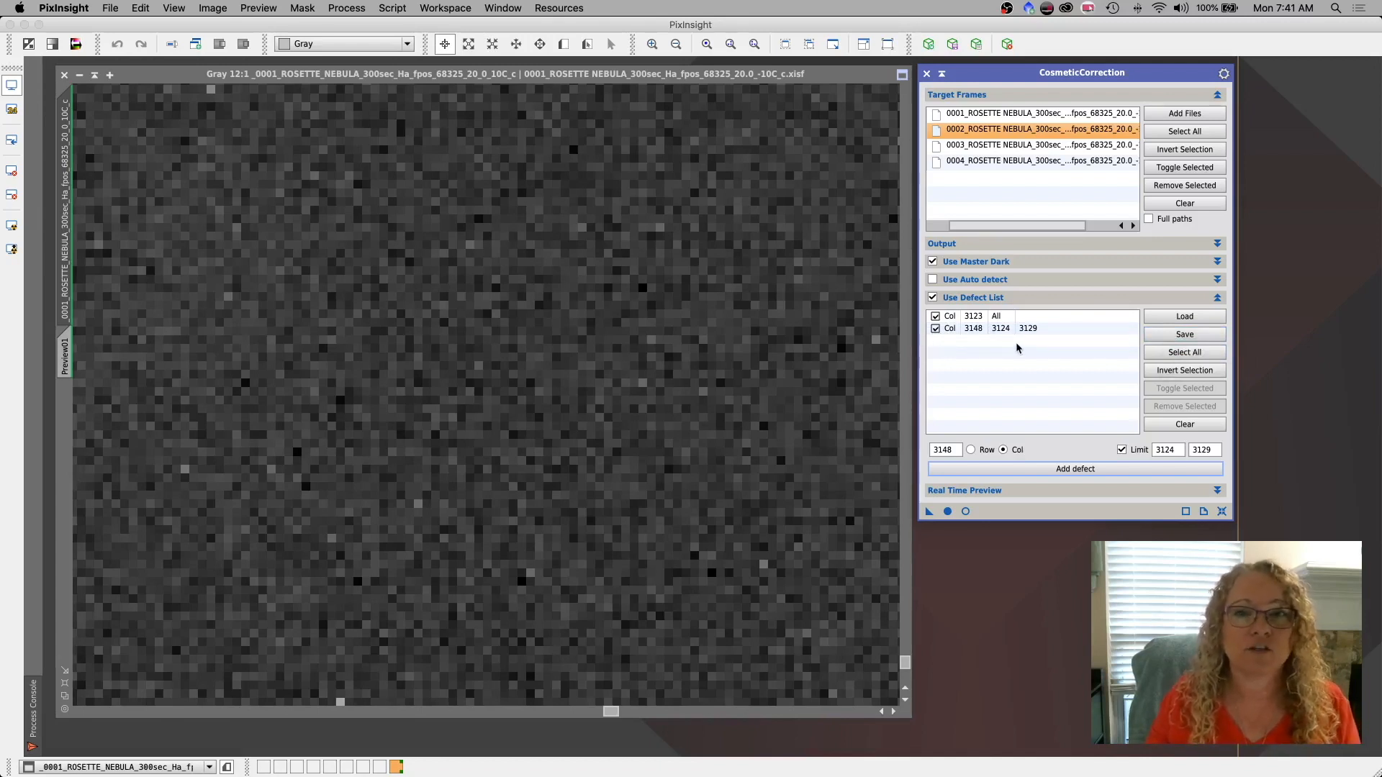
pyautogui.moveTo(702, 442)
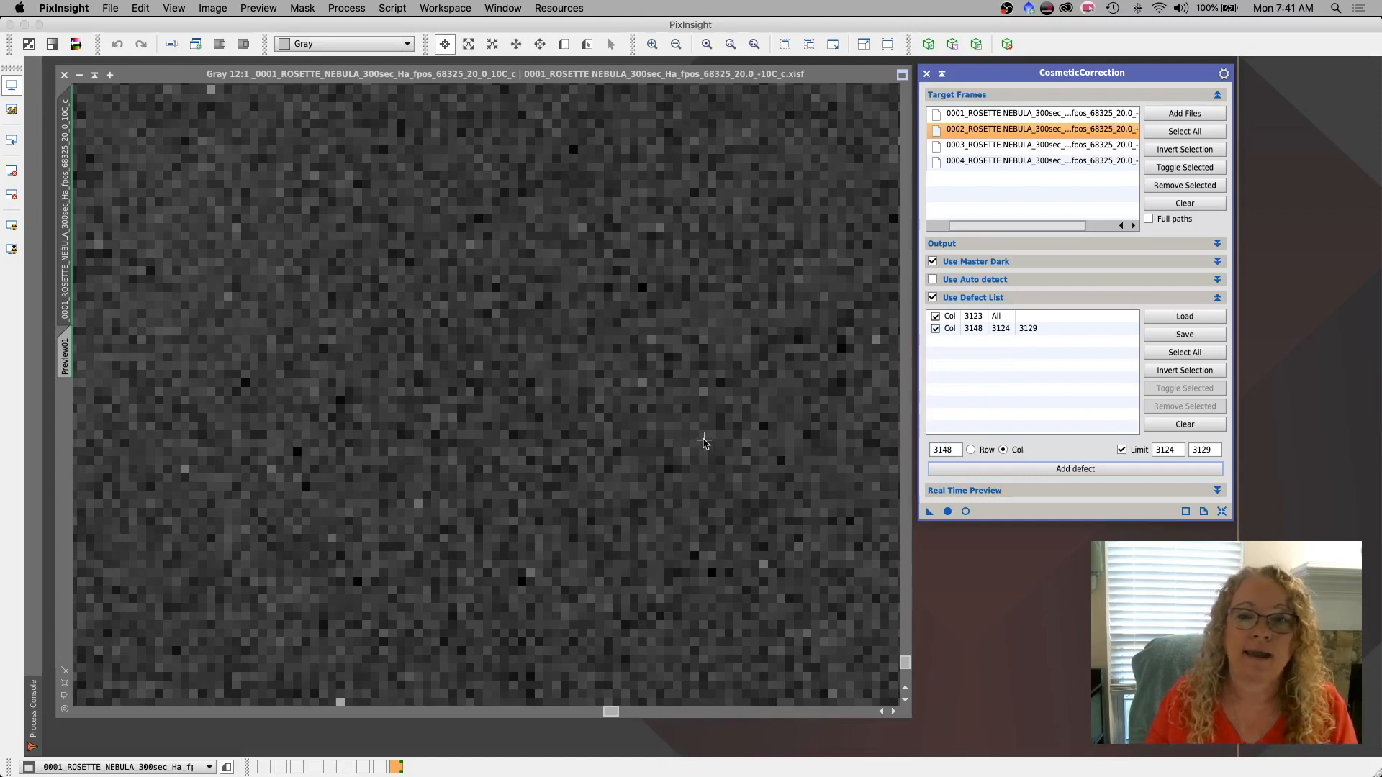
pyautogui.moveTo(1208, 319)
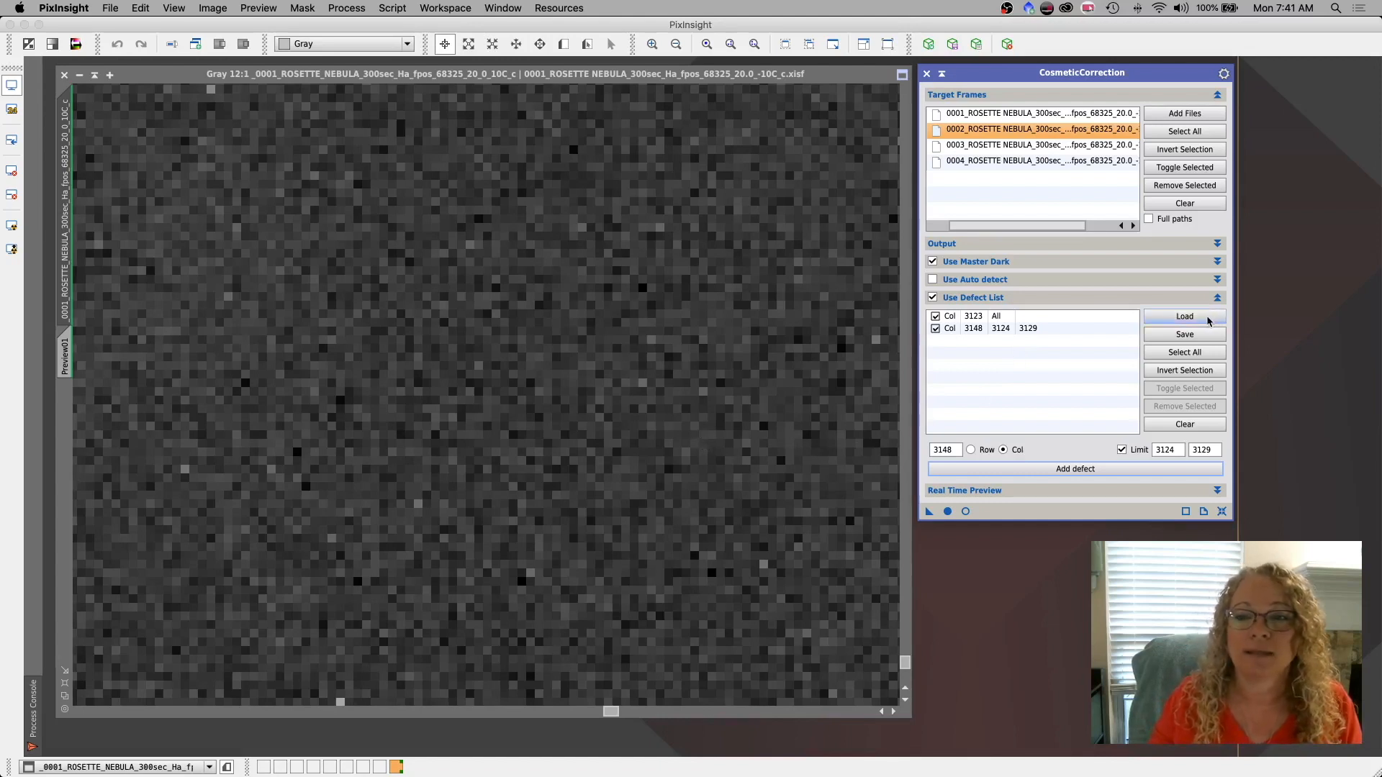
pyautogui.moveTo(1192, 321)
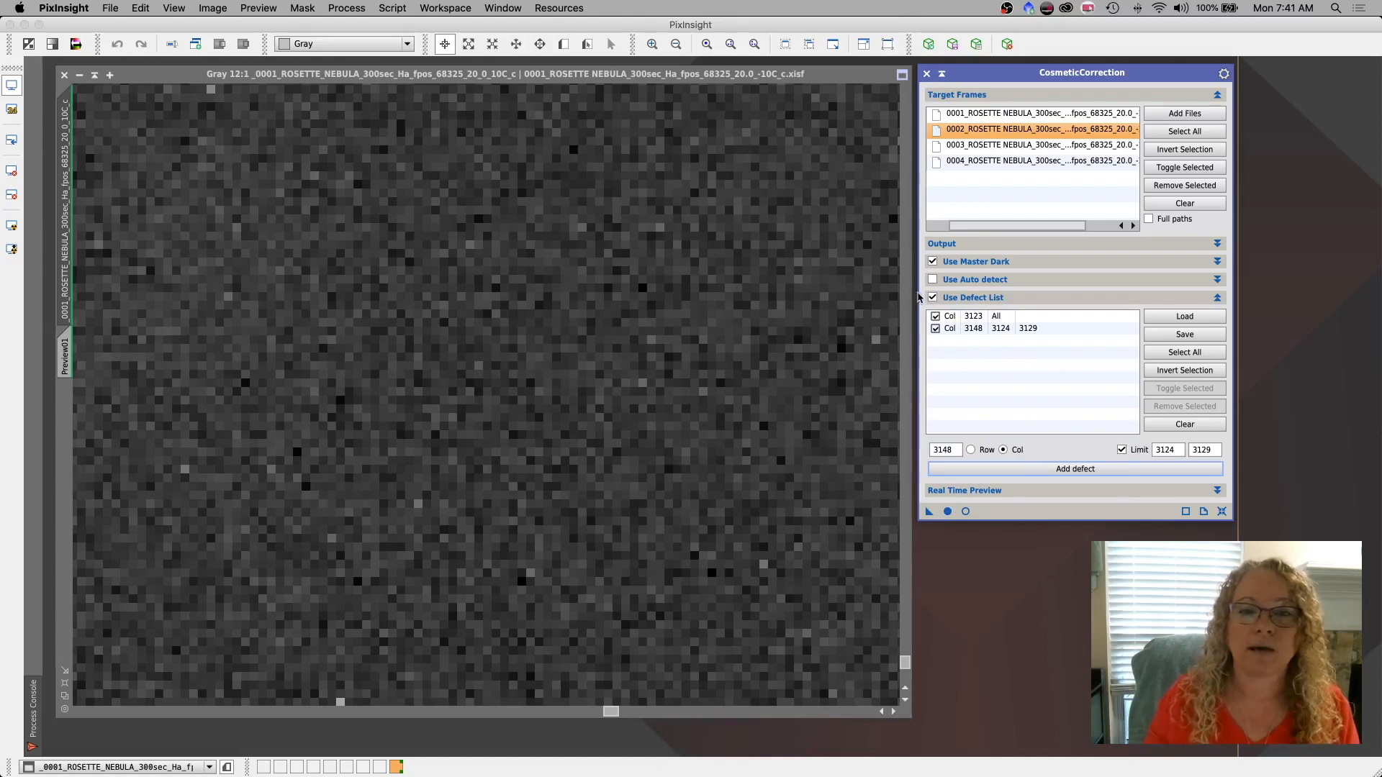
# Uncheck Use Defect List, leaving master-dark correction as the active method.
pyautogui.click(933, 297)
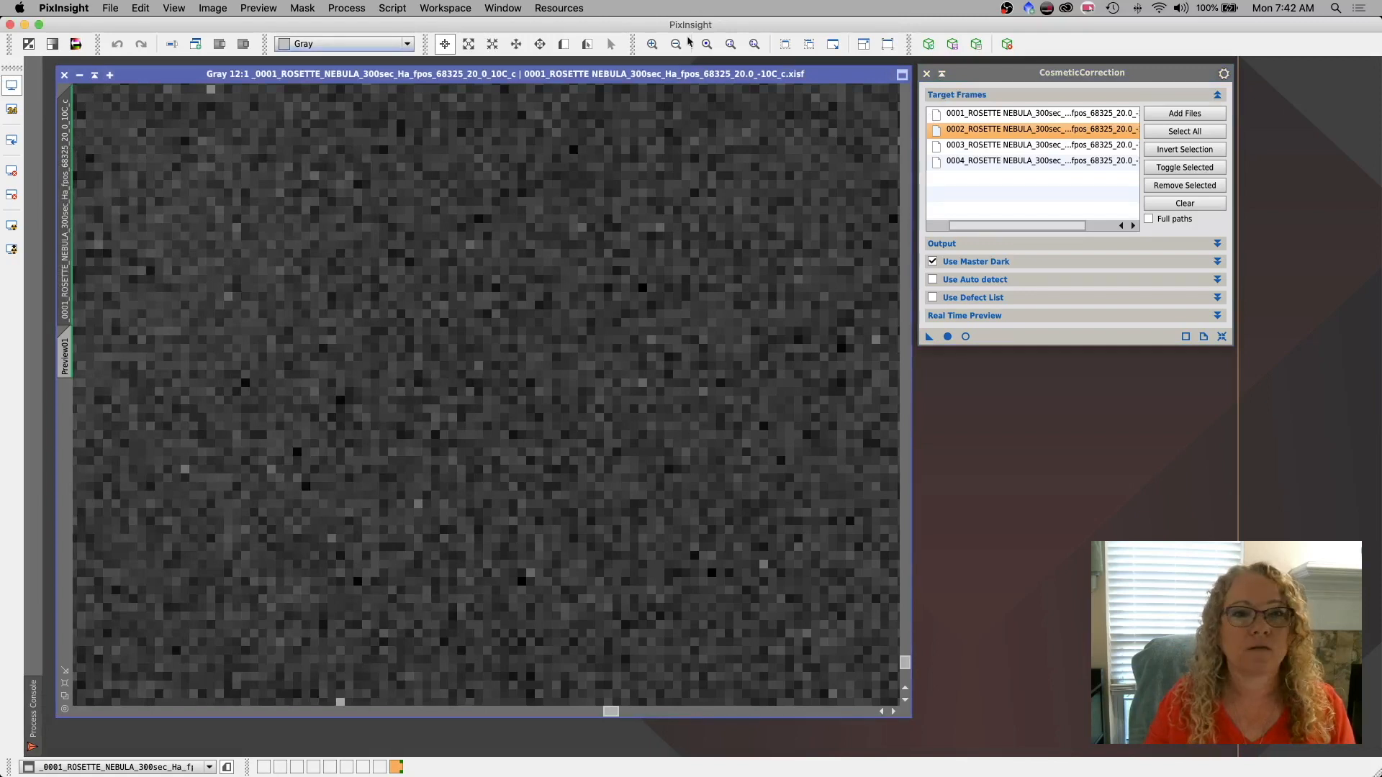
# Fit the original frame, zoom to 6:1 on a star field, and load the _cc corrected file.
pyautogui.click(674, 44)
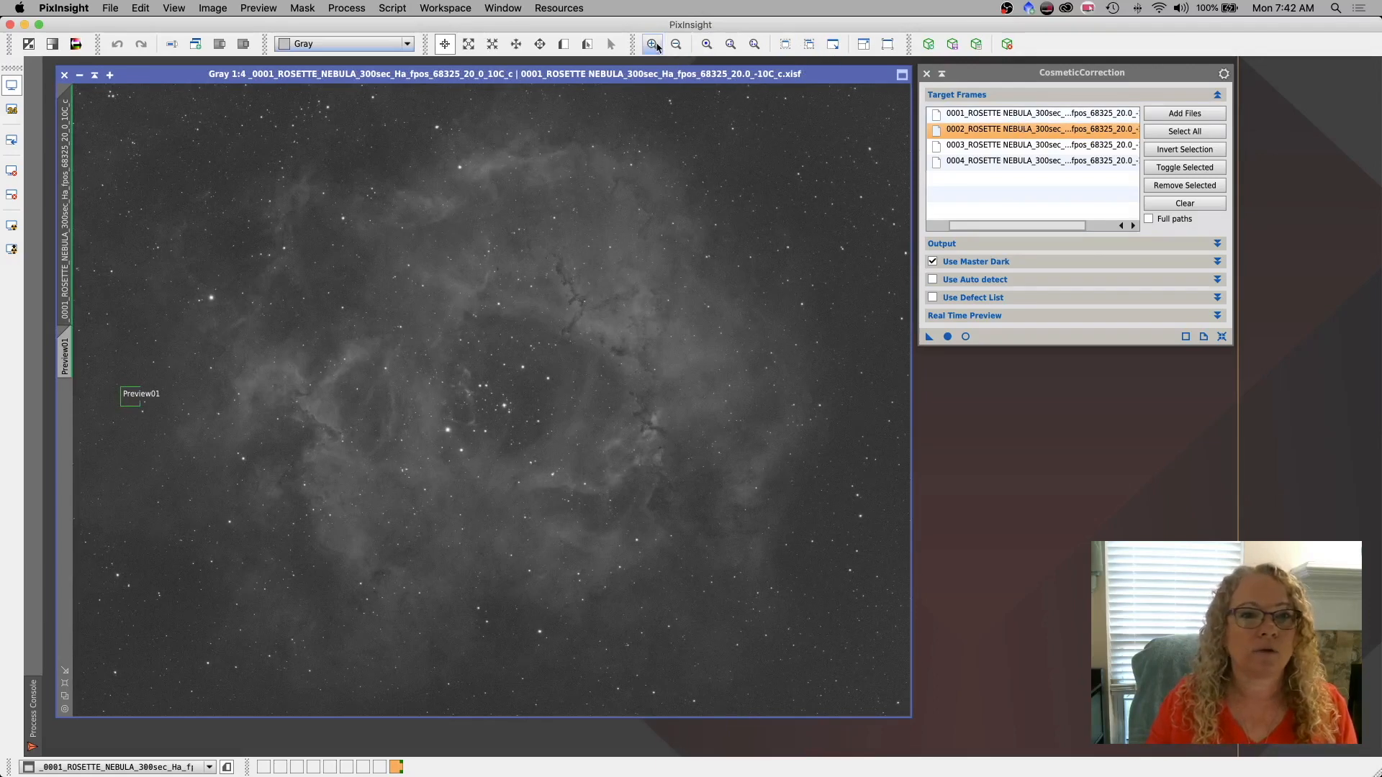
pyautogui.click(650, 44)
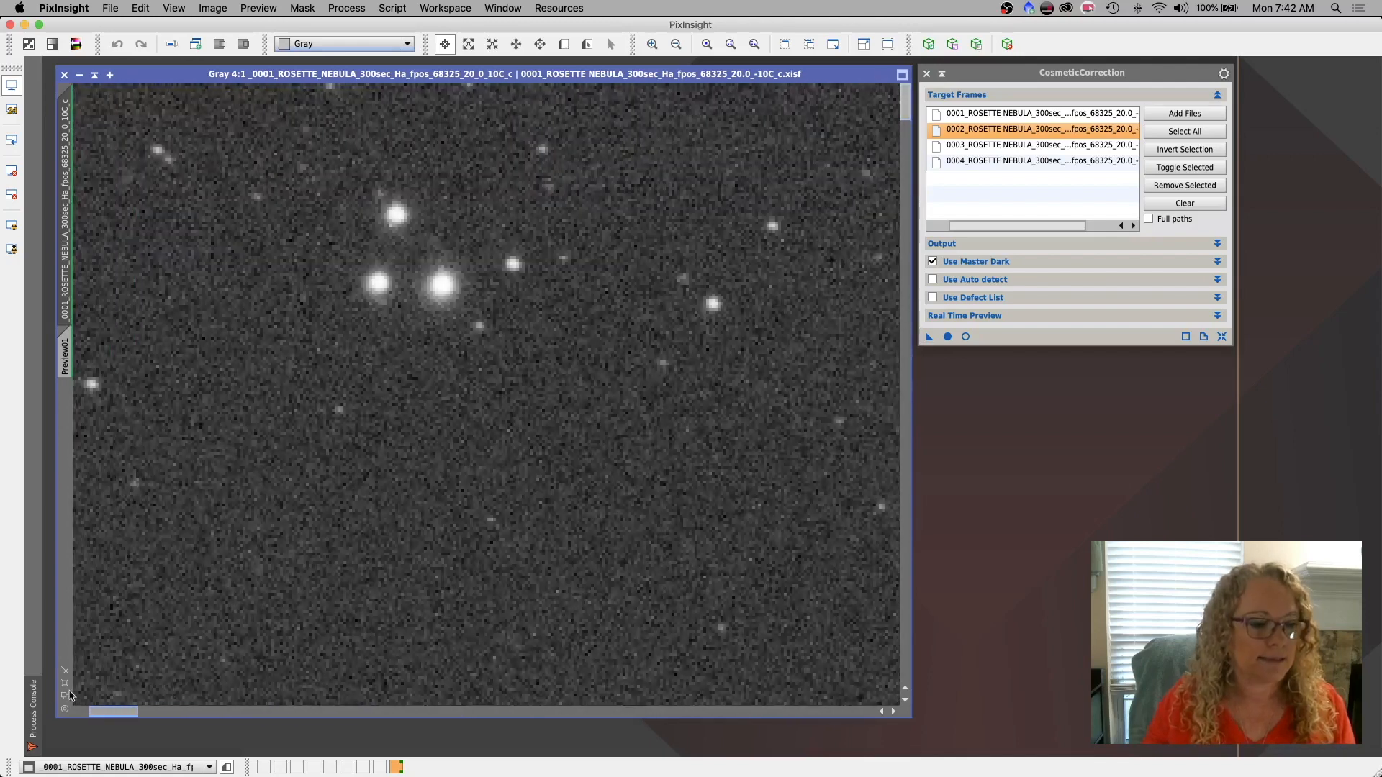
pyautogui.click(651, 45)
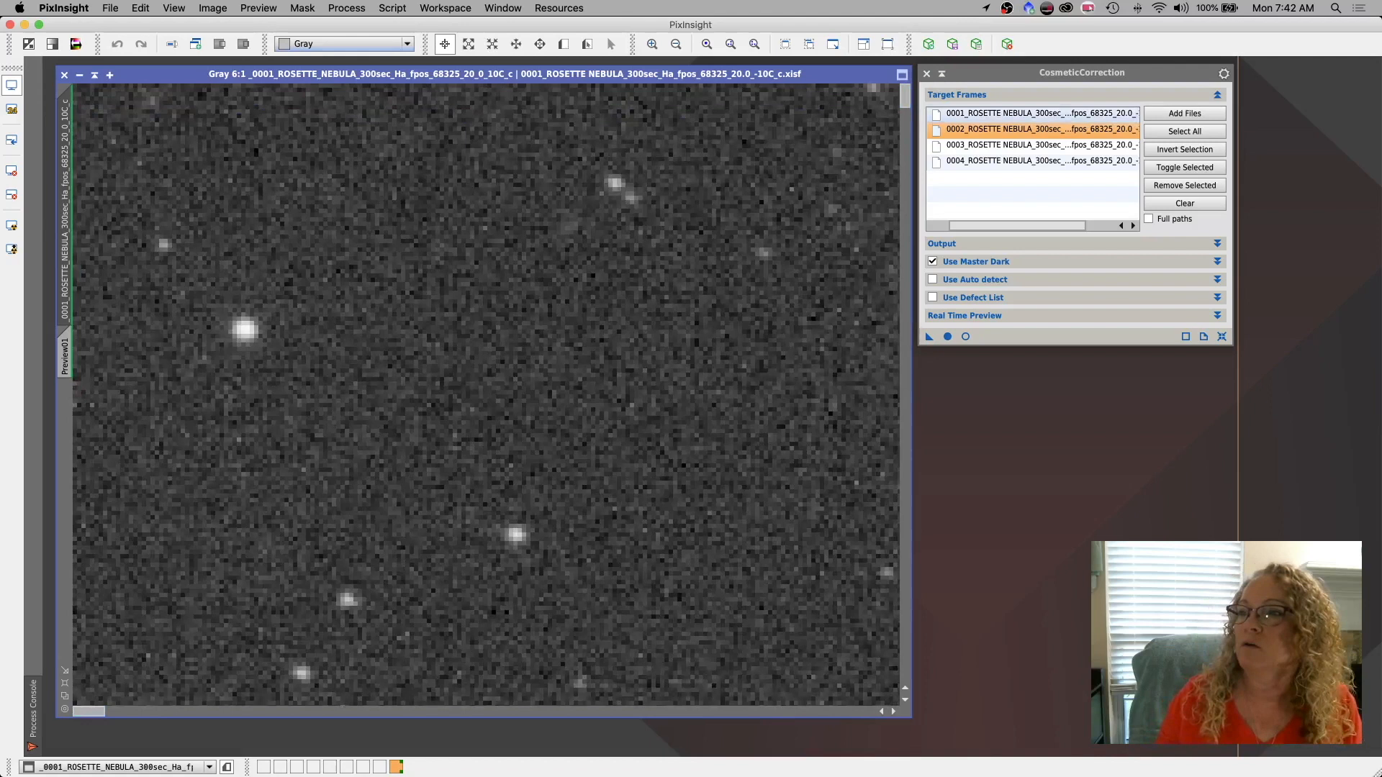
pyautogui.click(927, 72)
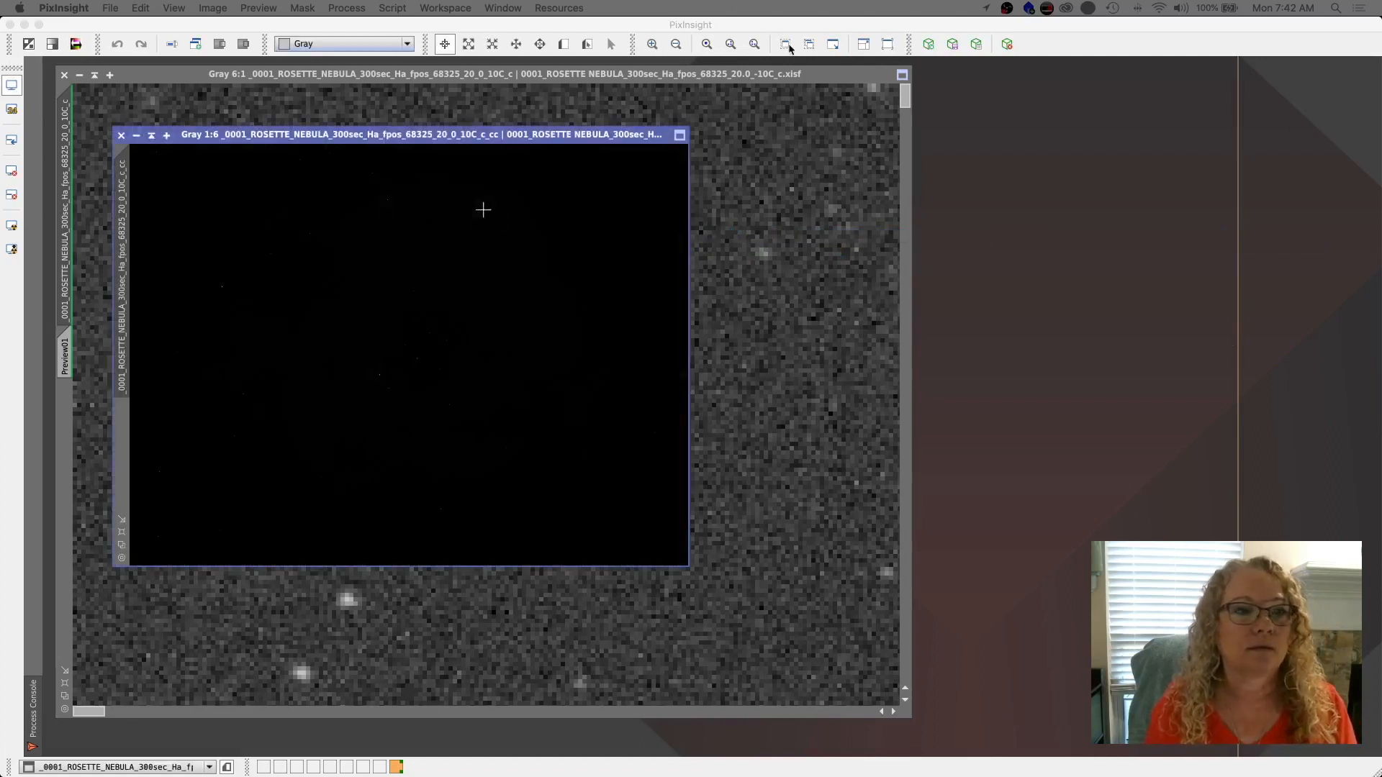
# Auto-stretch the _cc frame, match its zoom to the original, and size the windows side by side.
pyautogui.click(13, 225)
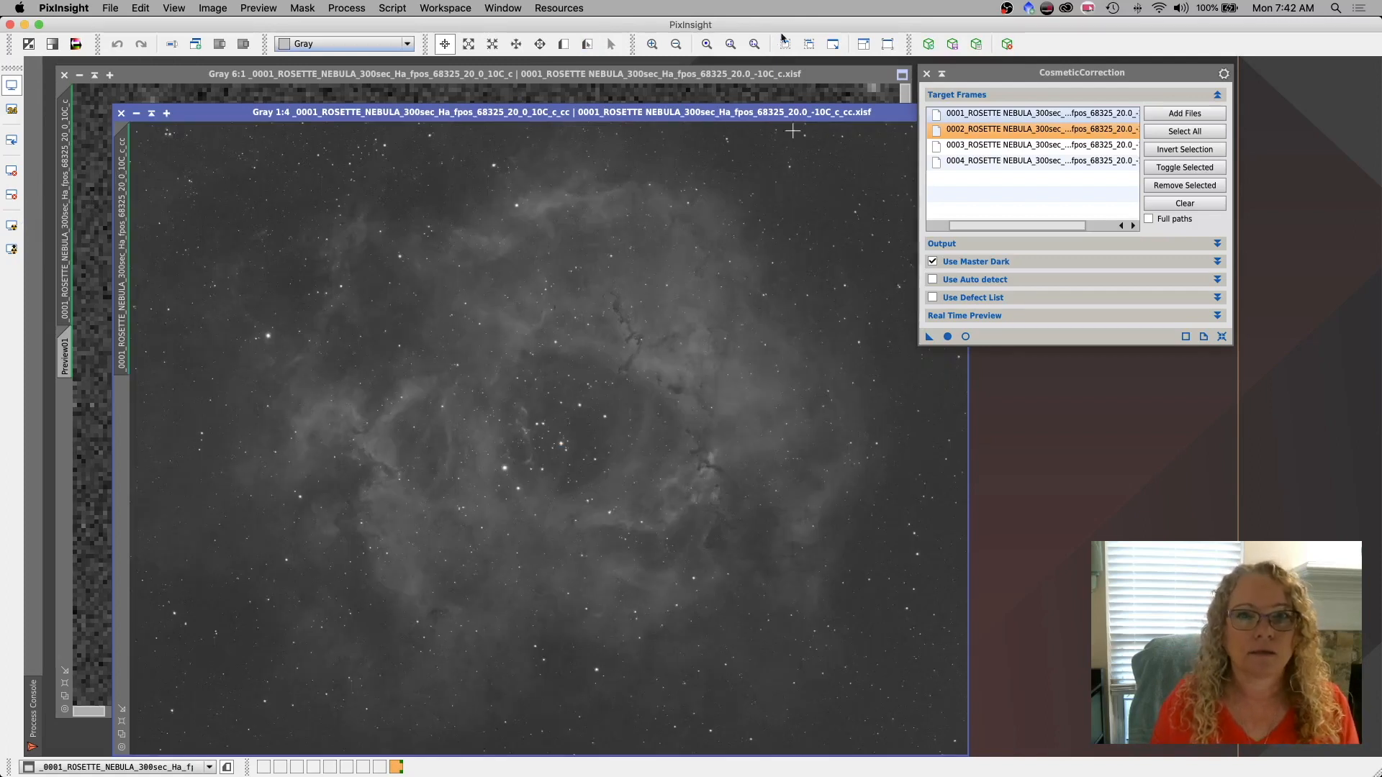
pyautogui.click(654, 43)
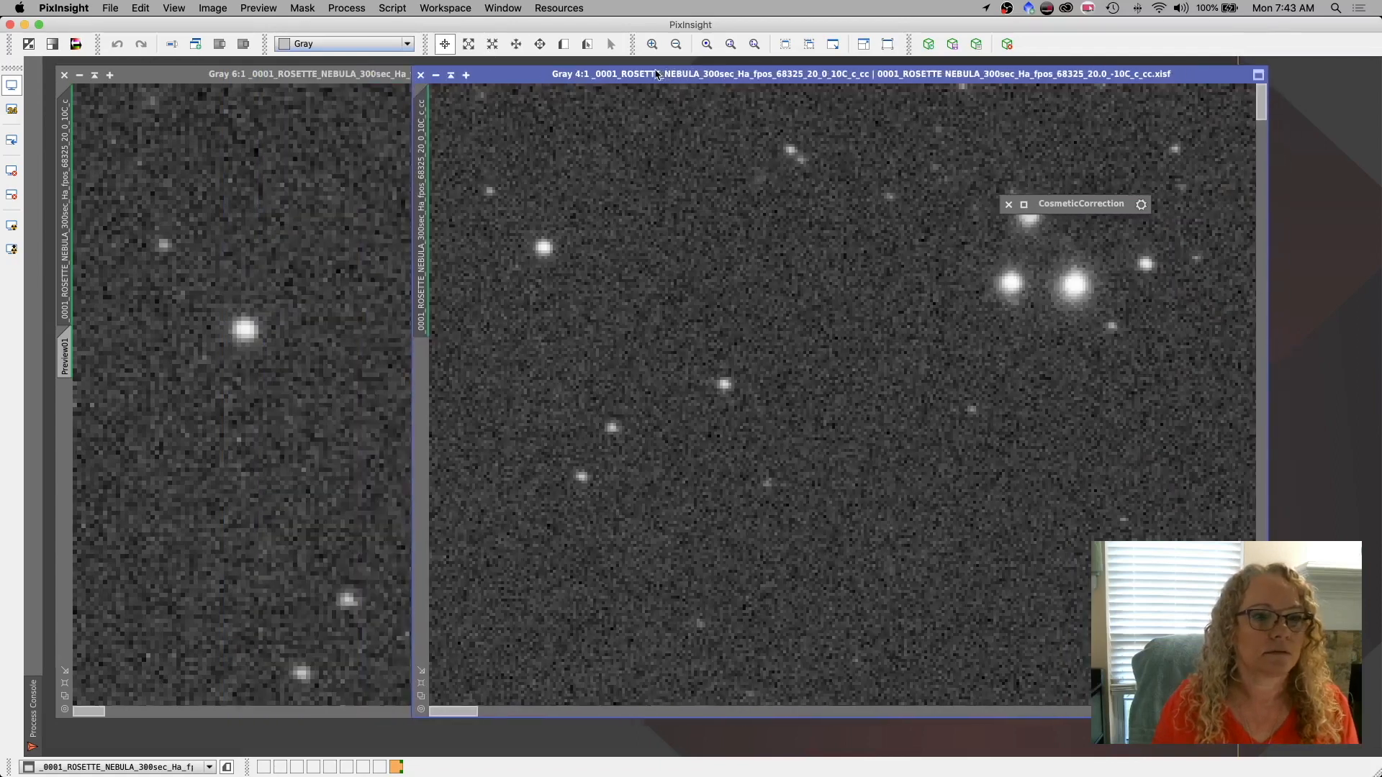
pyautogui.click(651, 43)
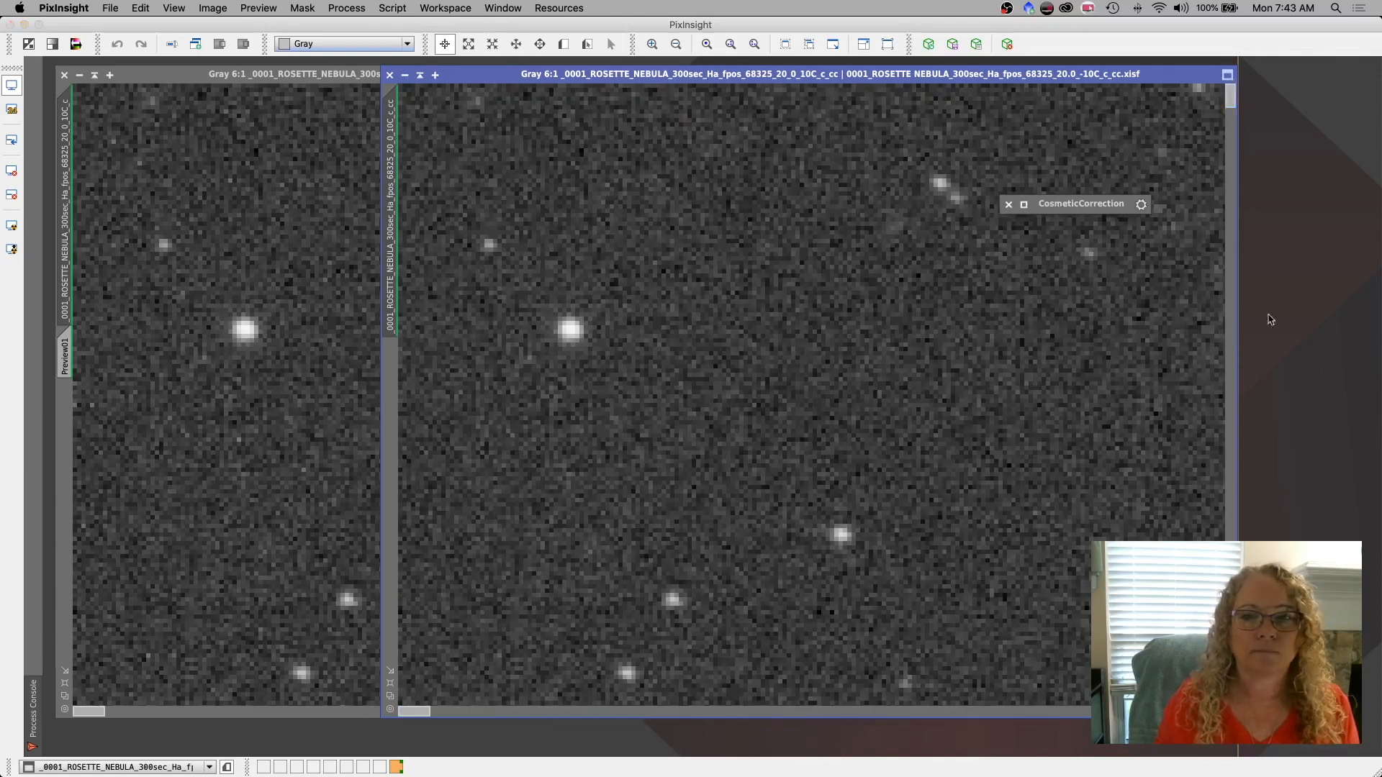
pyautogui.moveTo(1081, 203); pyautogui.dragTo(1313, 328)
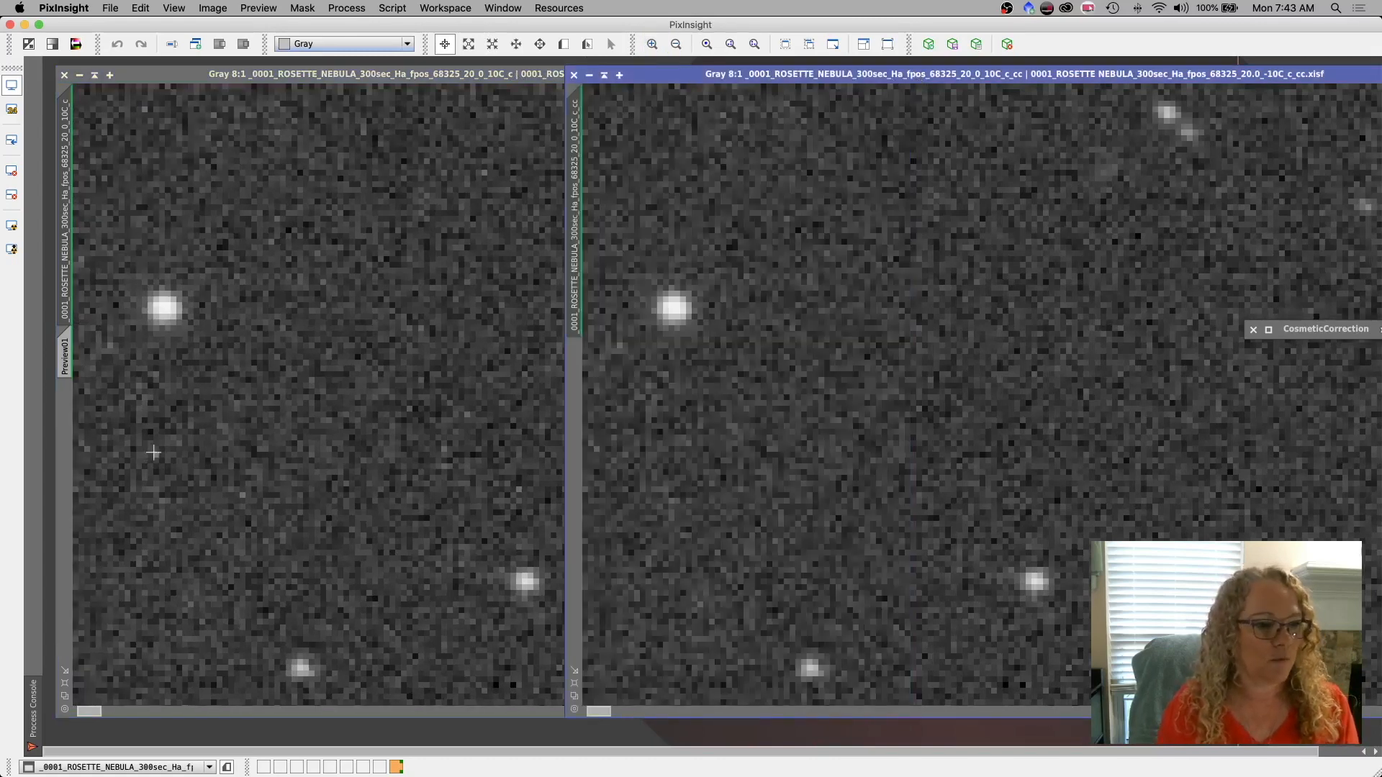
pyautogui.moveTo(168, 467)
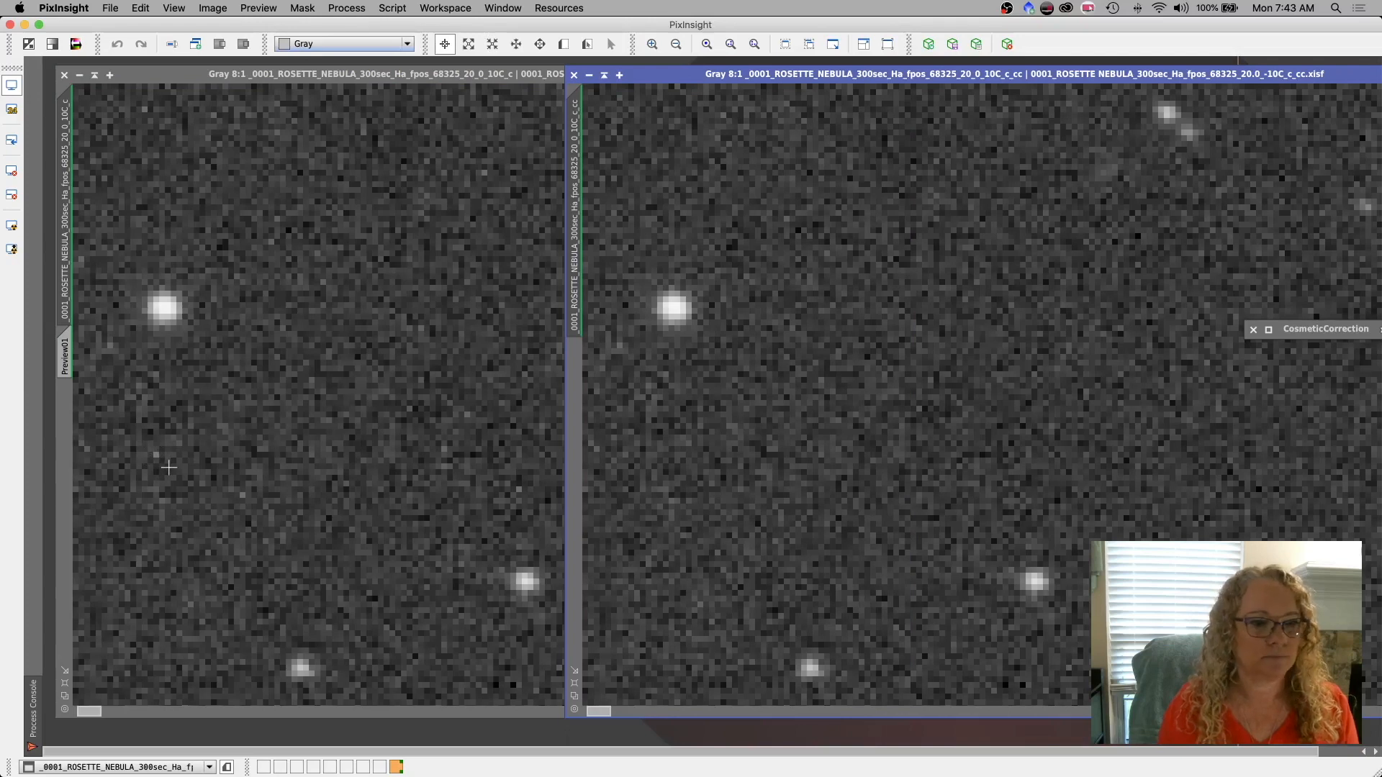
pyautogui.moveTo(258, 508)
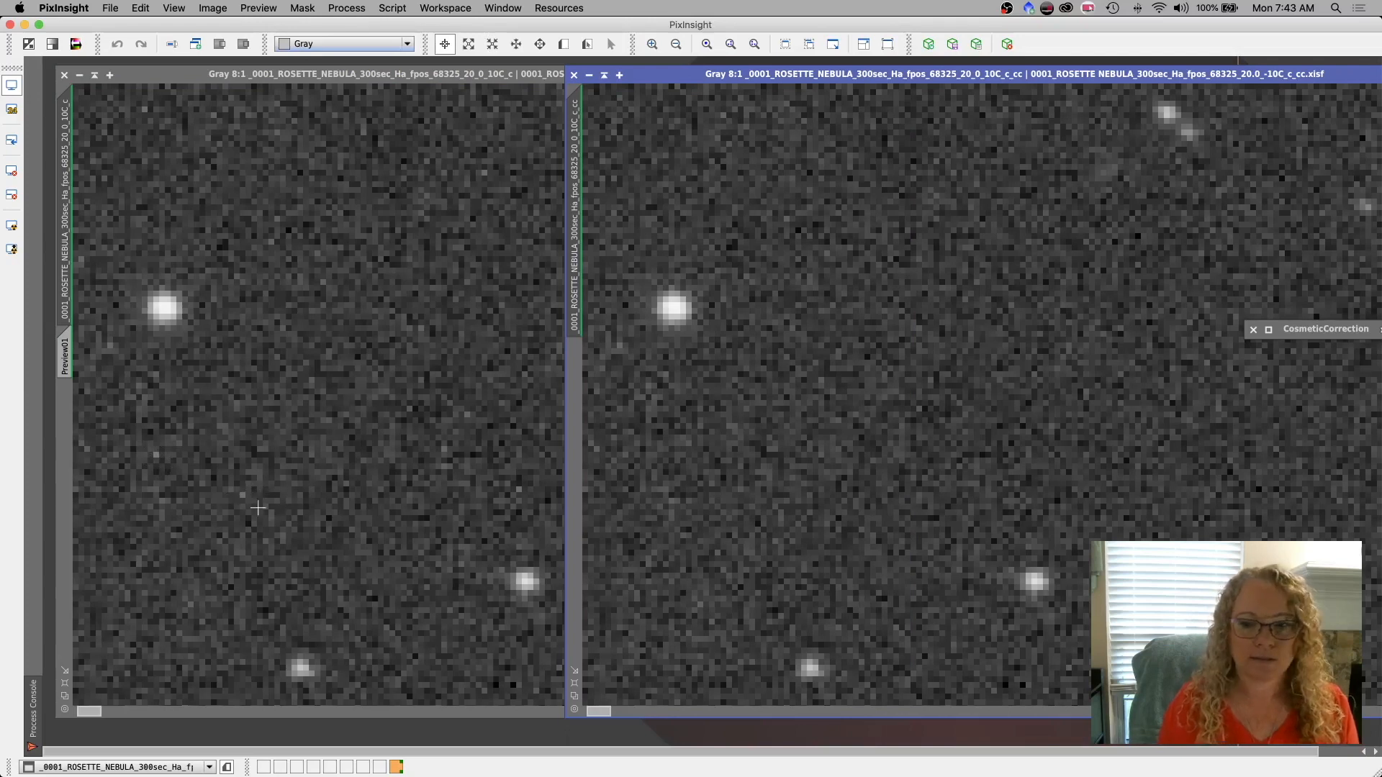
pyautogui.moveTo(504, 490)
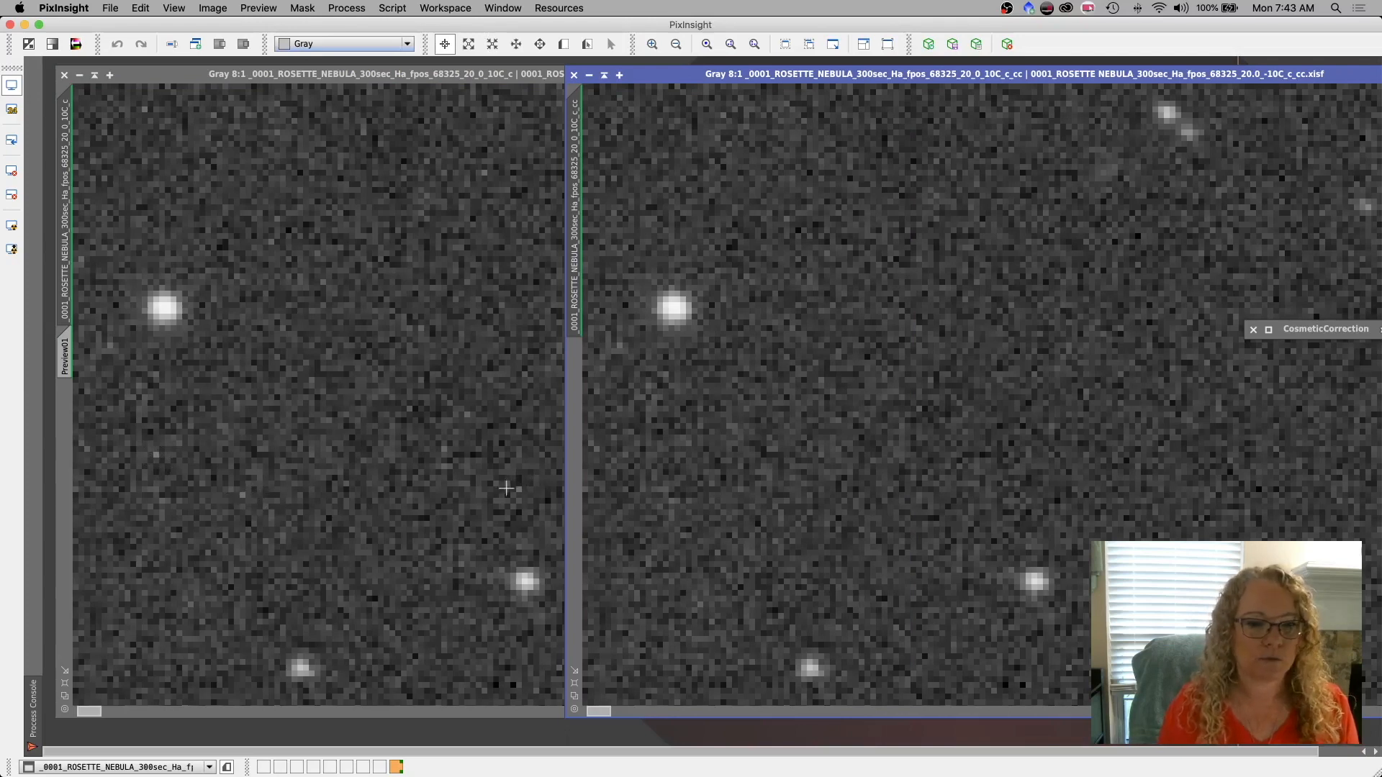
pyautogui.moveTo(520, 495)
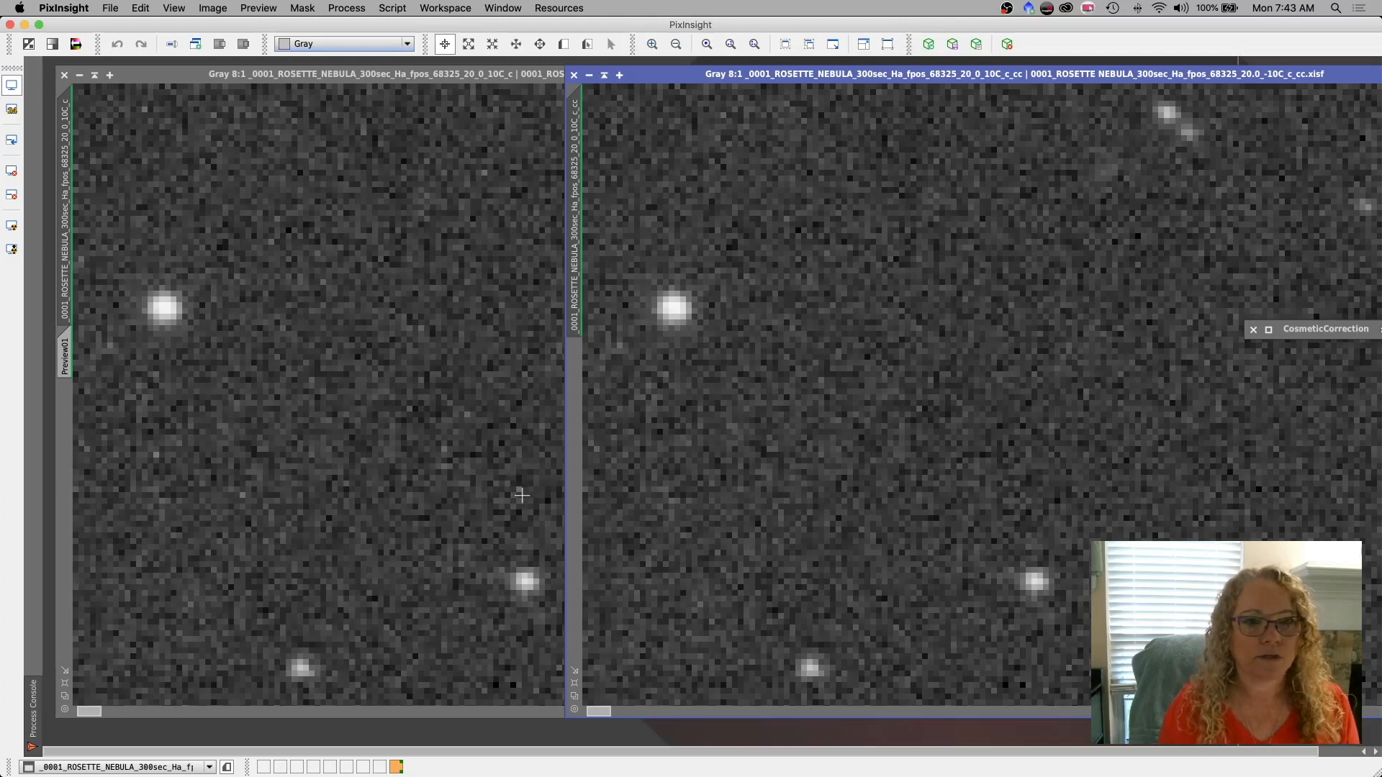
pyautogui.moveTo(691, 493)
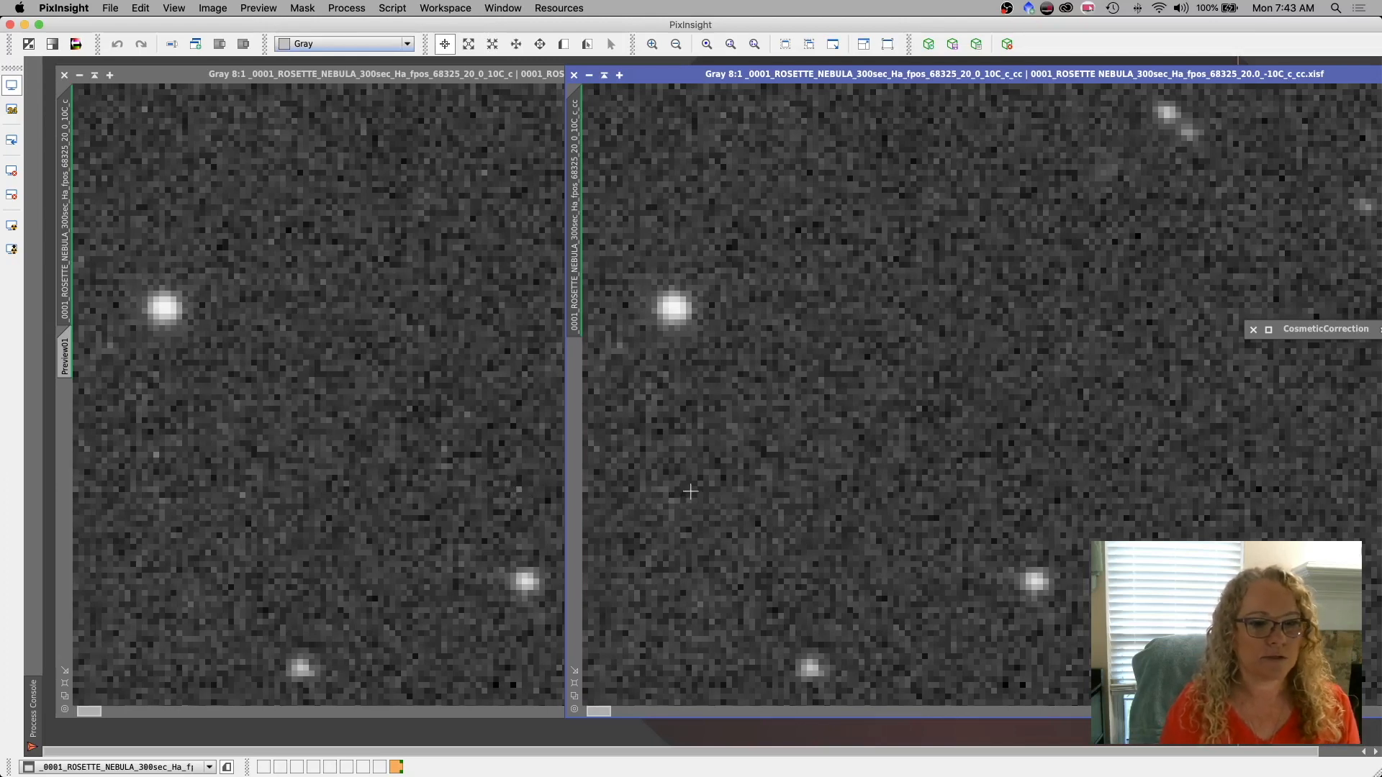
pyautogui.moveTo(849, 590)
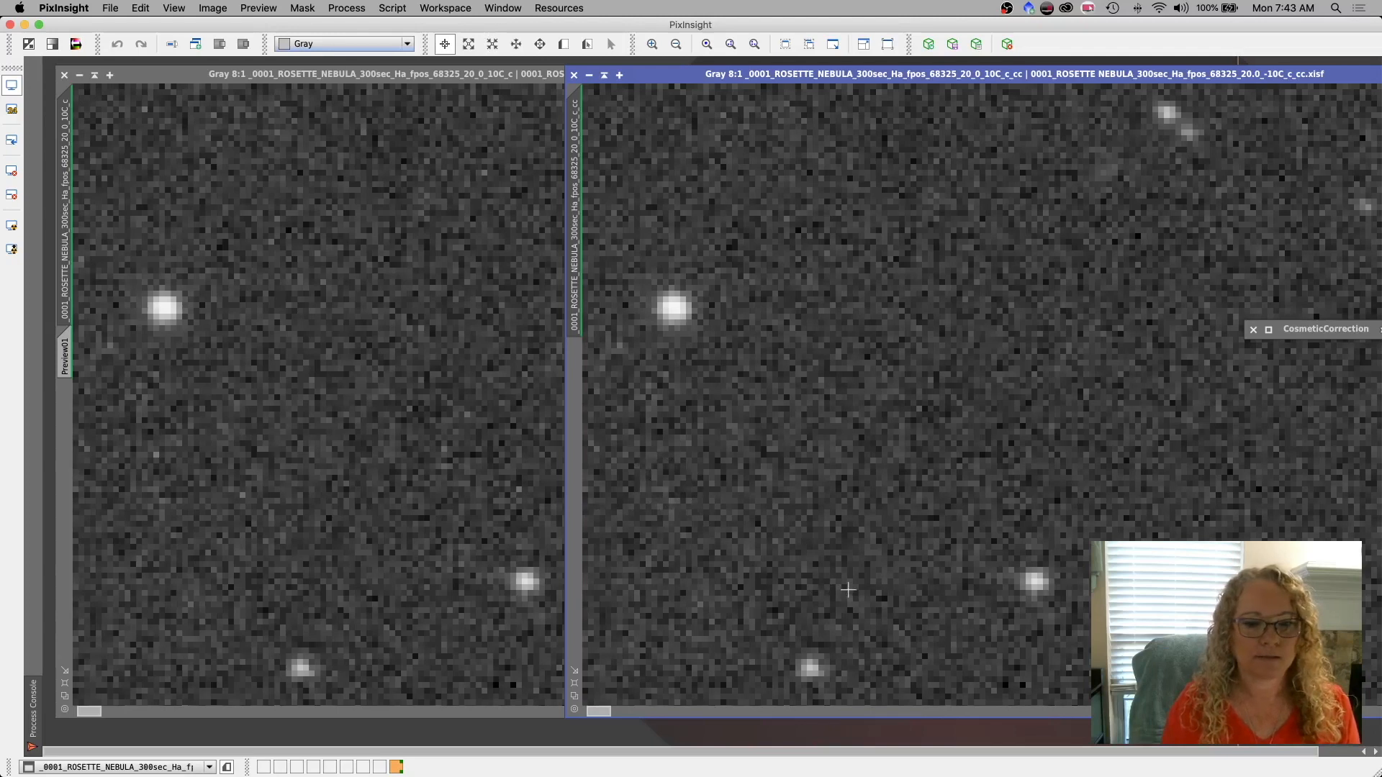
pyautogui.moveTo(991, 487)
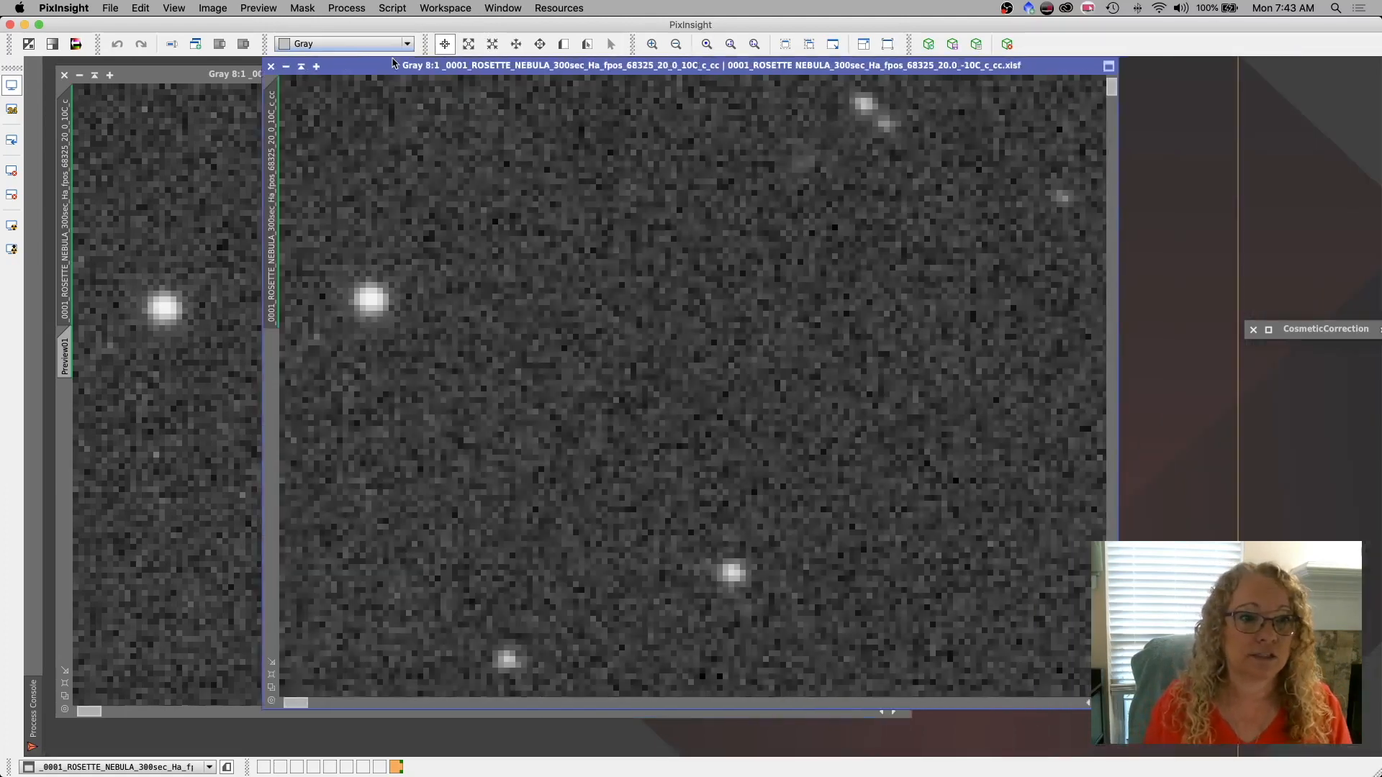
# Drag the CosmeticCorrection dialog back into view beside the corrected frame.
pyautogui.moveTo(1312, 328); pyautogui.dragTo(987, 273)
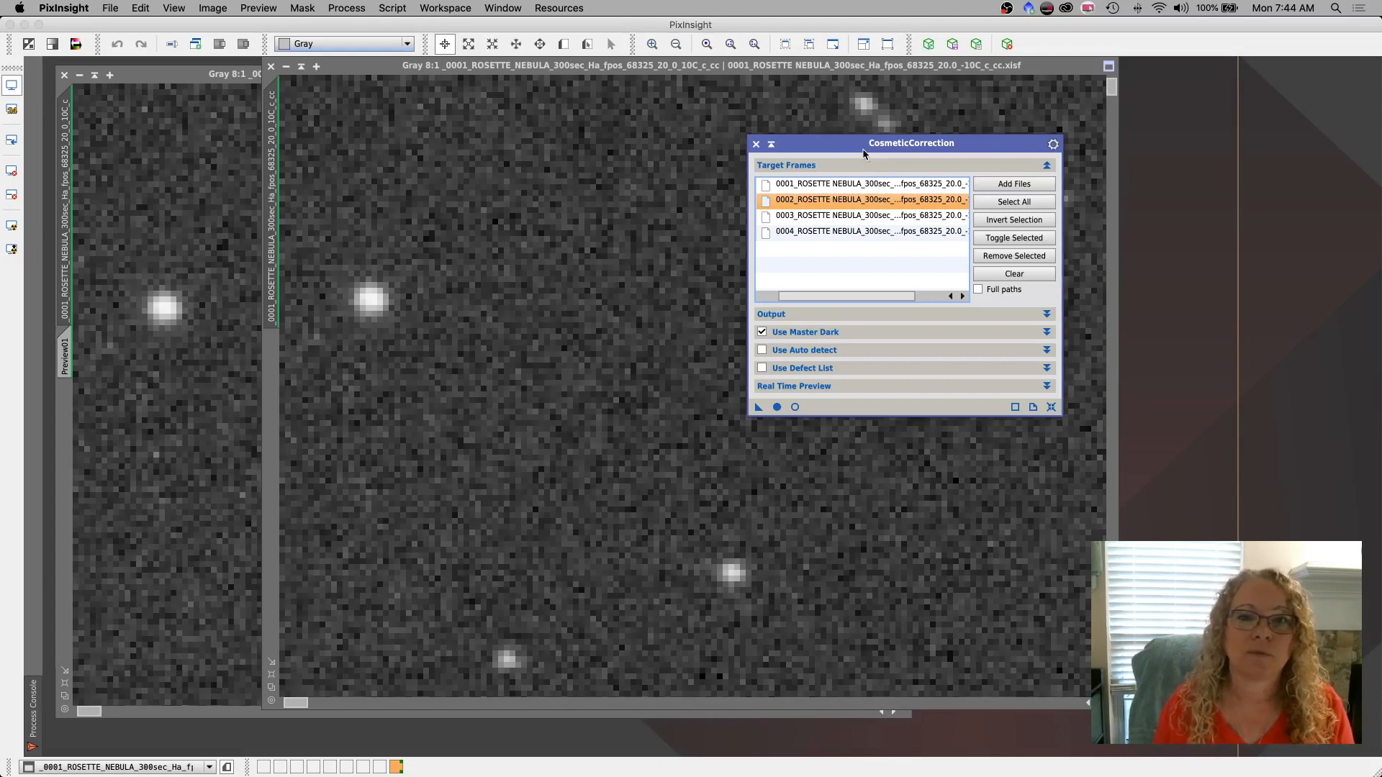
pyautogui.moveTo(878, 151)
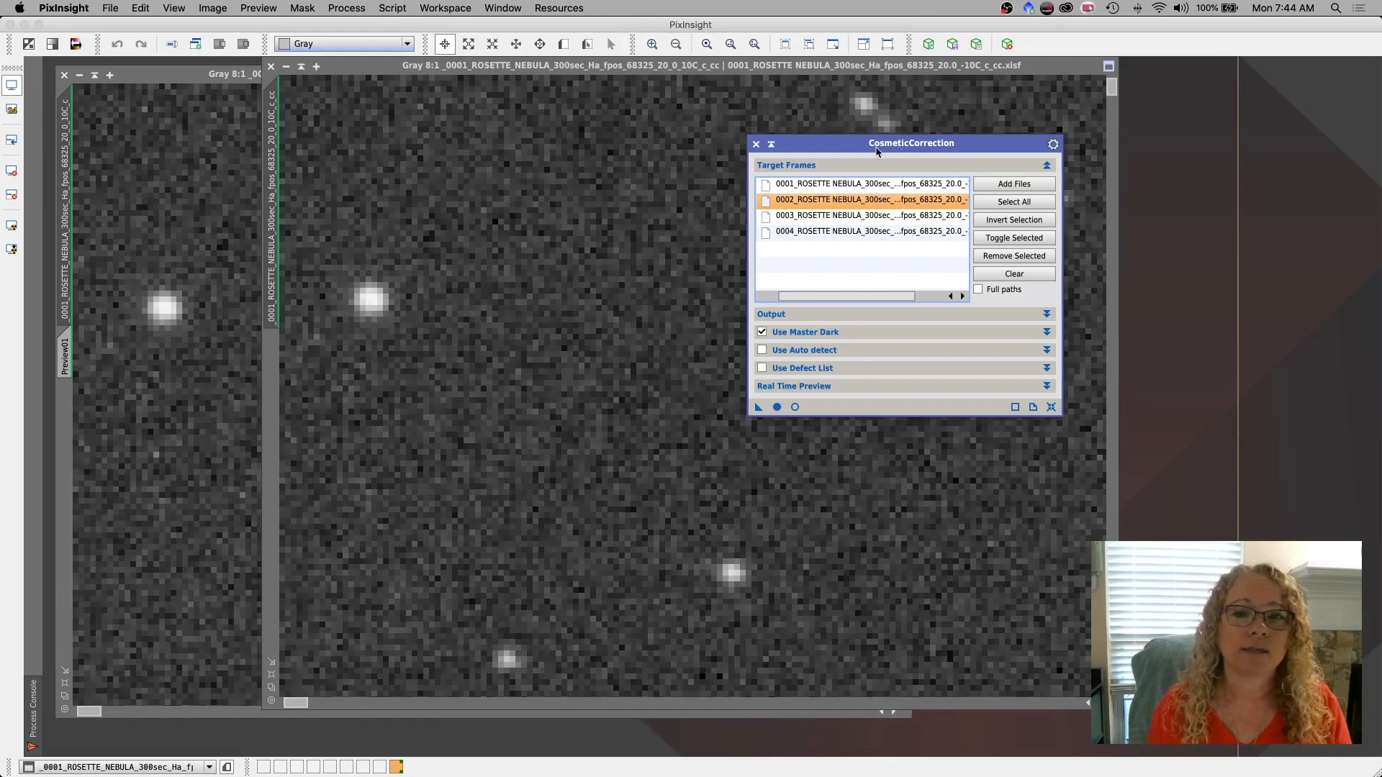
pyautogui.moveTo(884, 151)
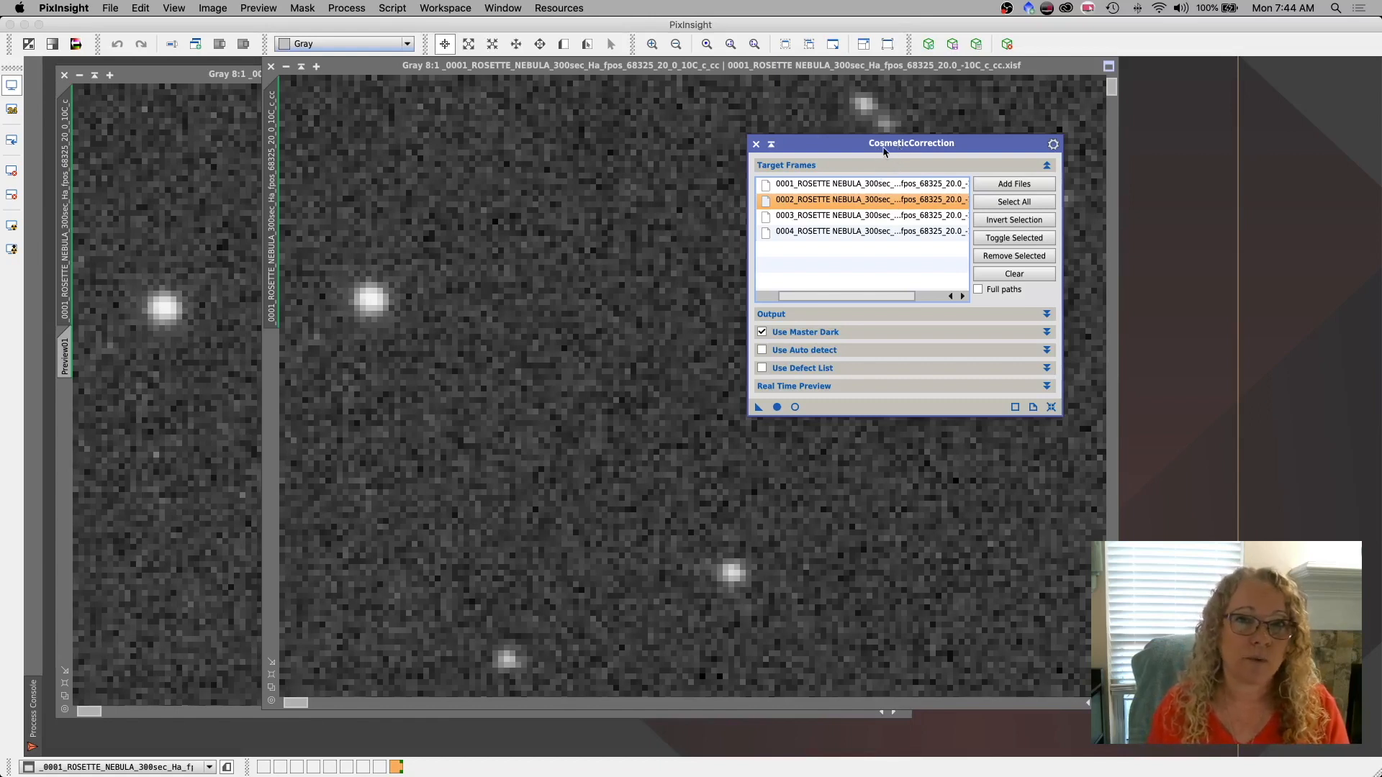
pyautogui.moveTo(847, 157)
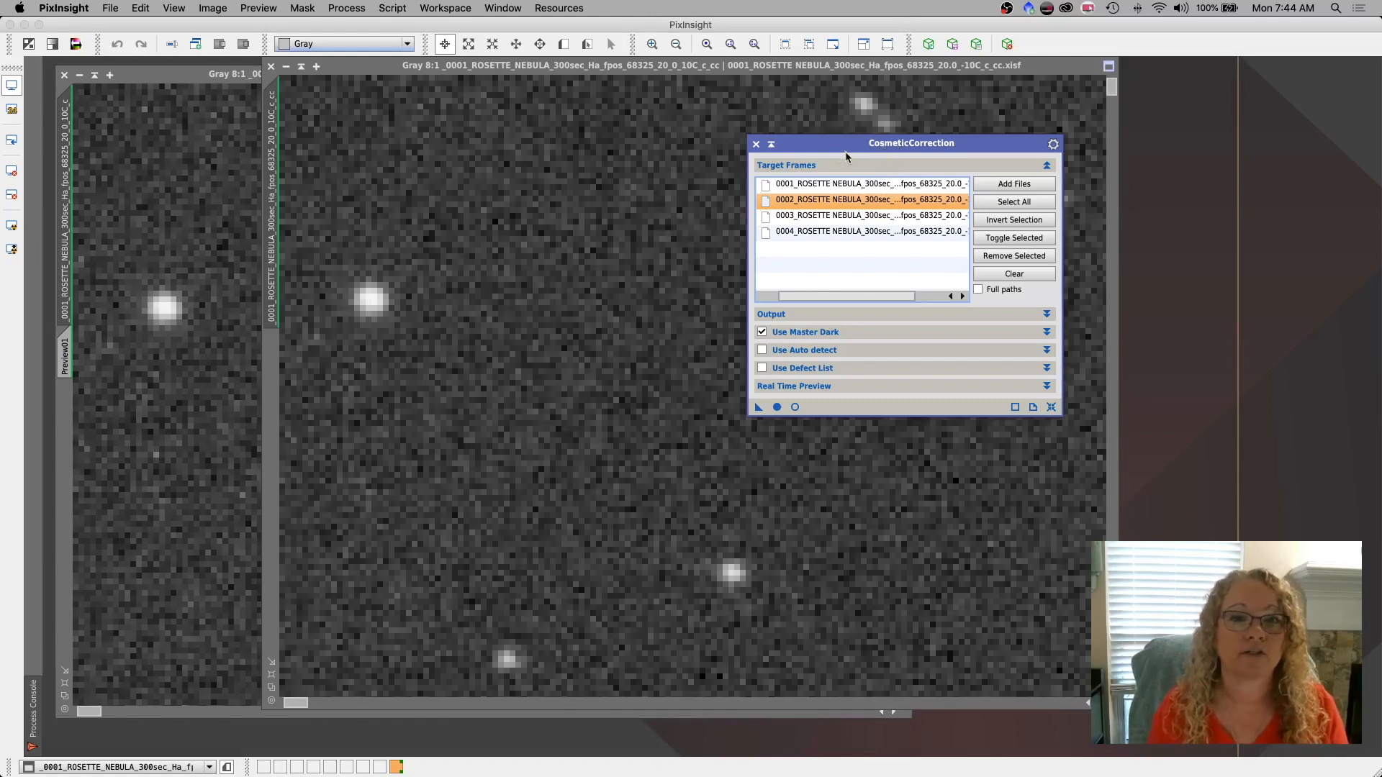